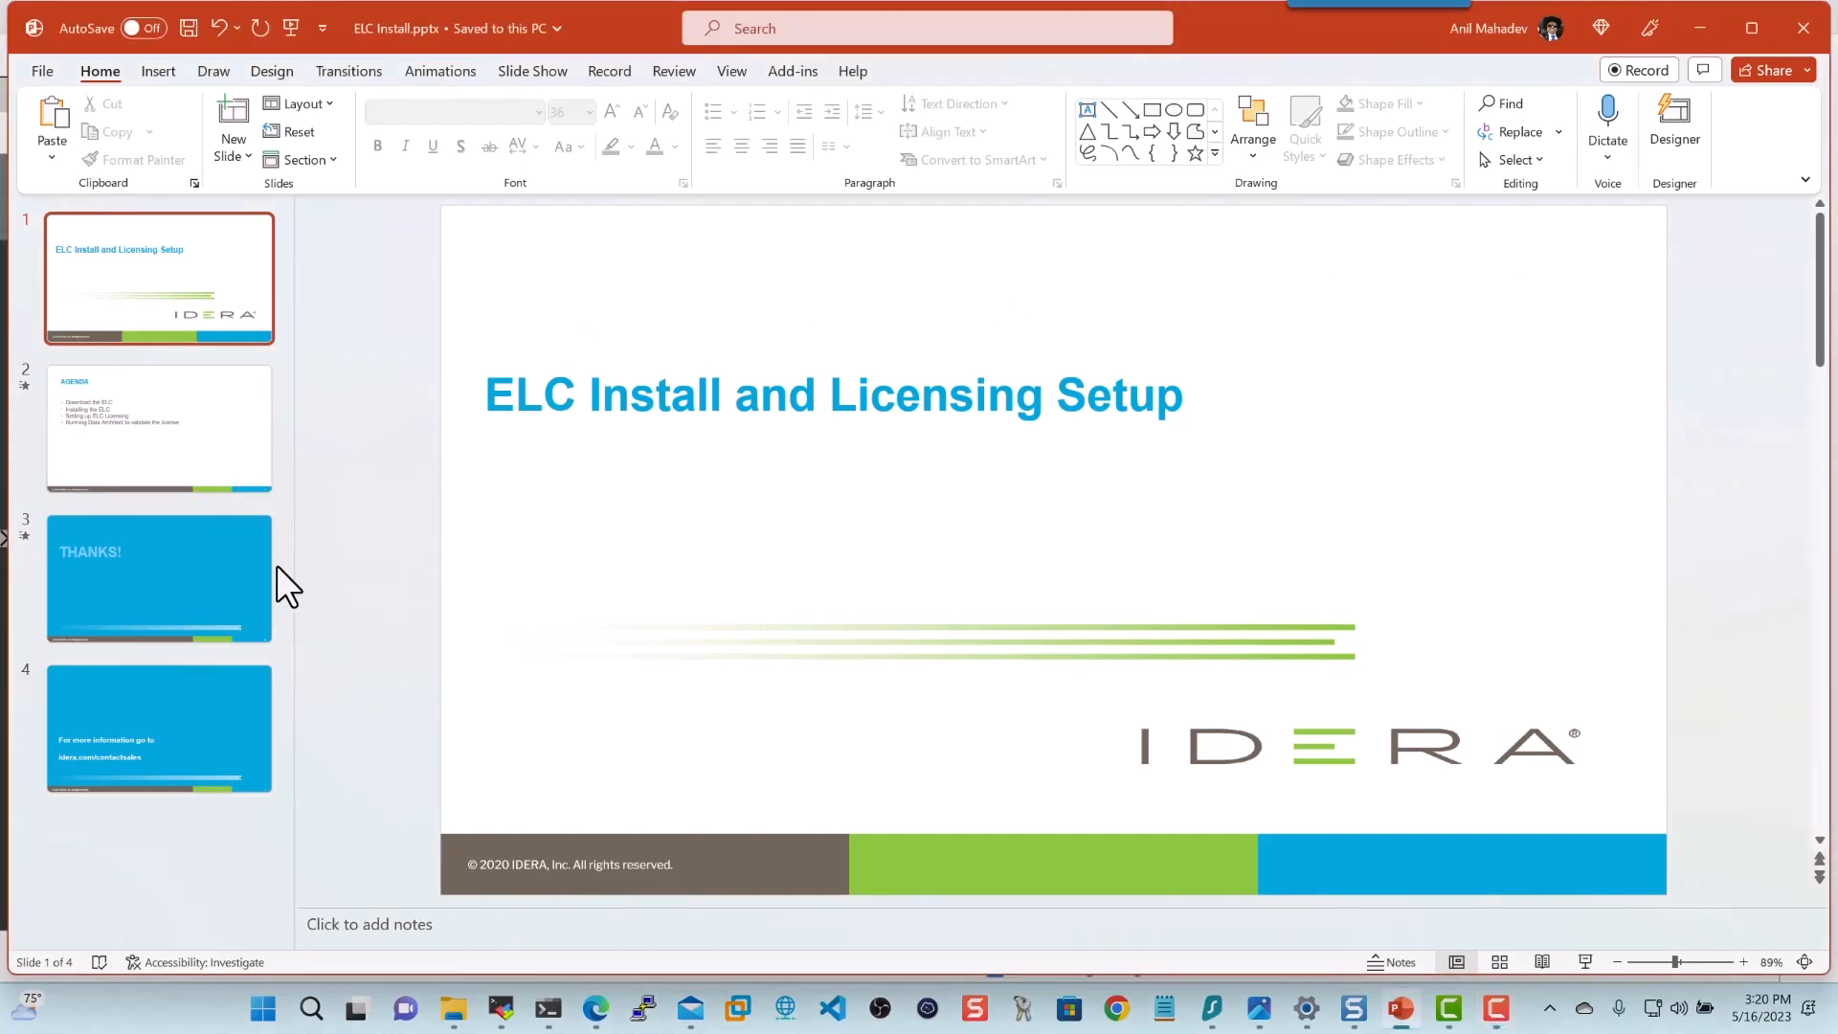
Review the ELC Quick Start download links for Windows and Linux ELC 5.42 and 5.41
left_click(158, 427)
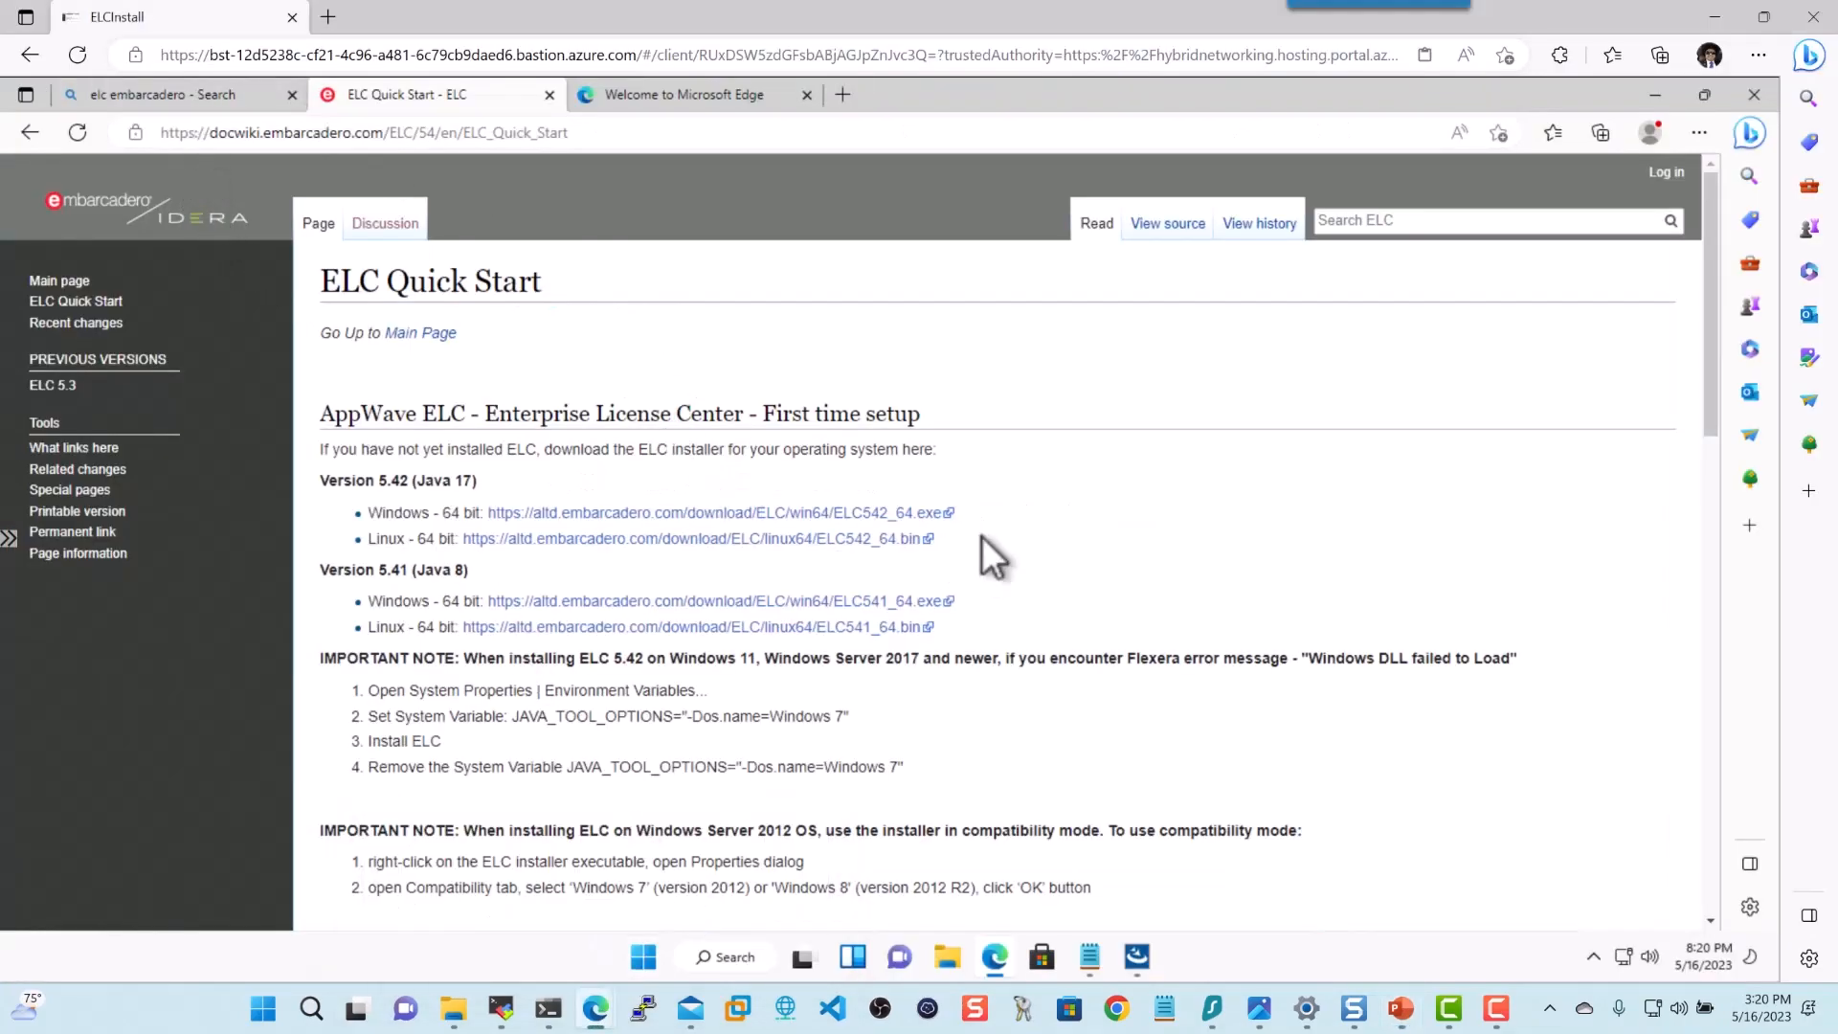
scroll("down", 3)
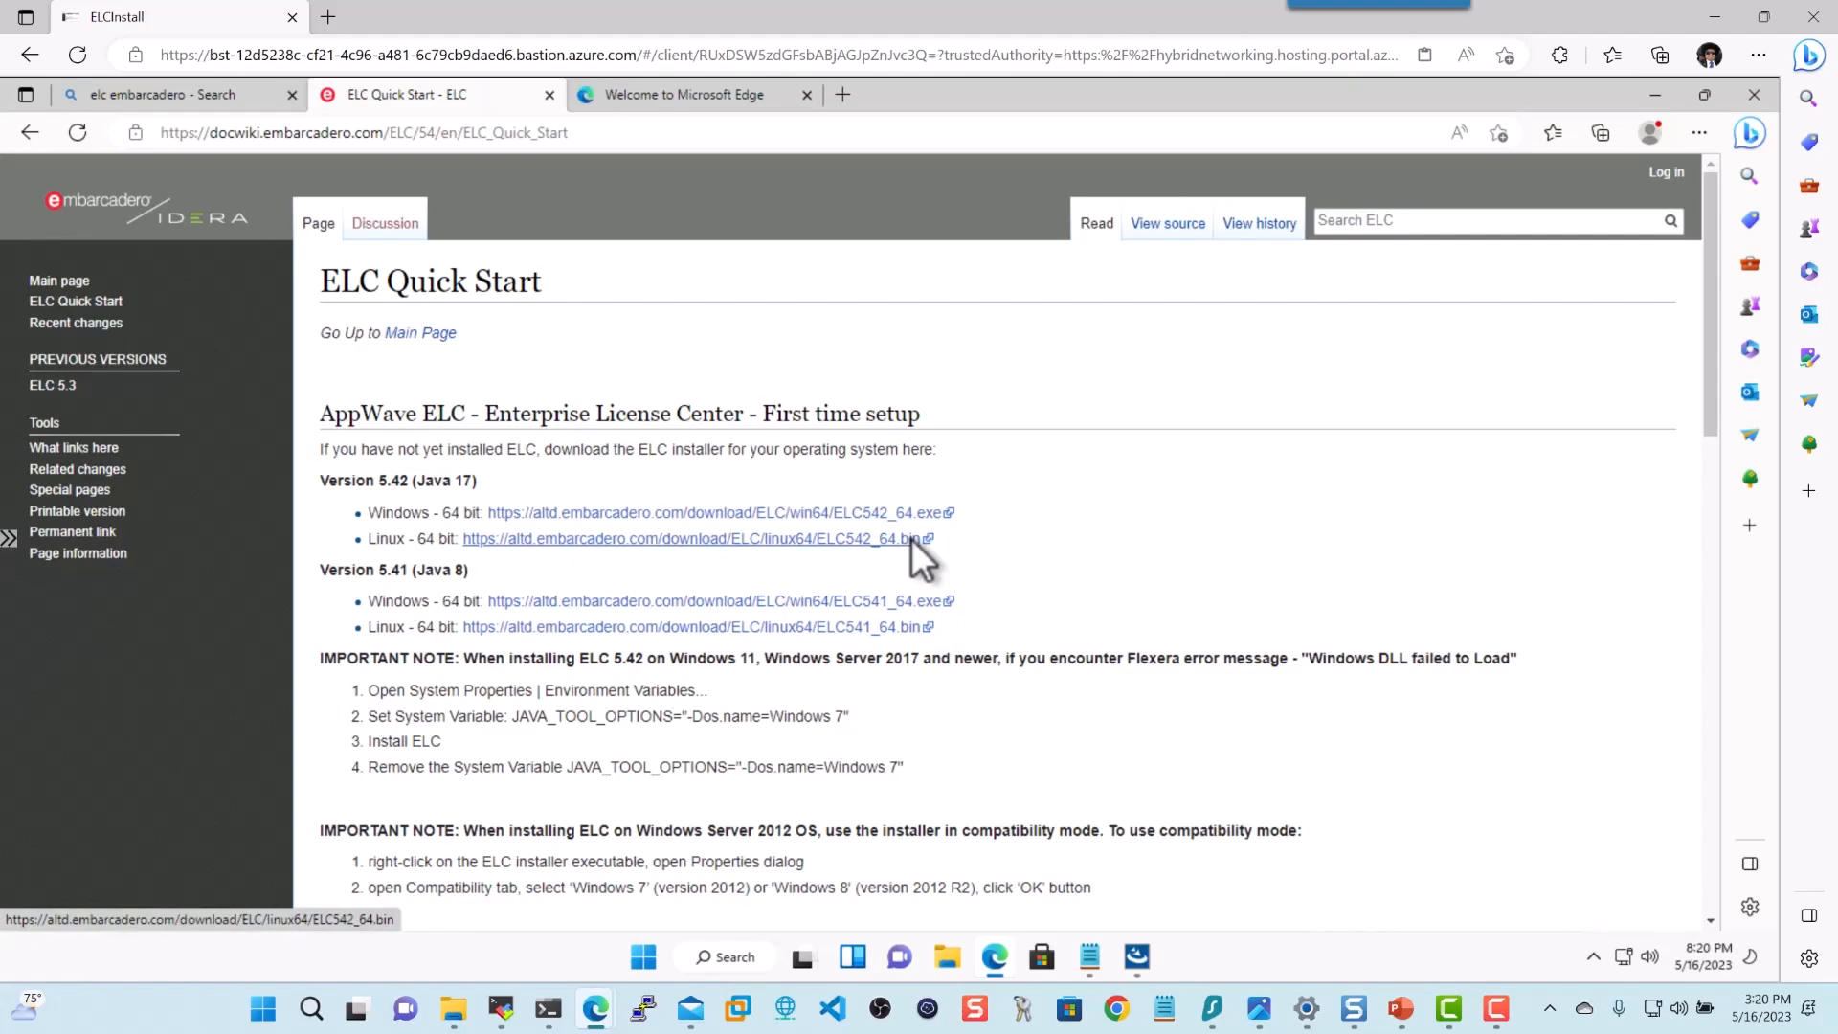
mouse_move(565, 604)
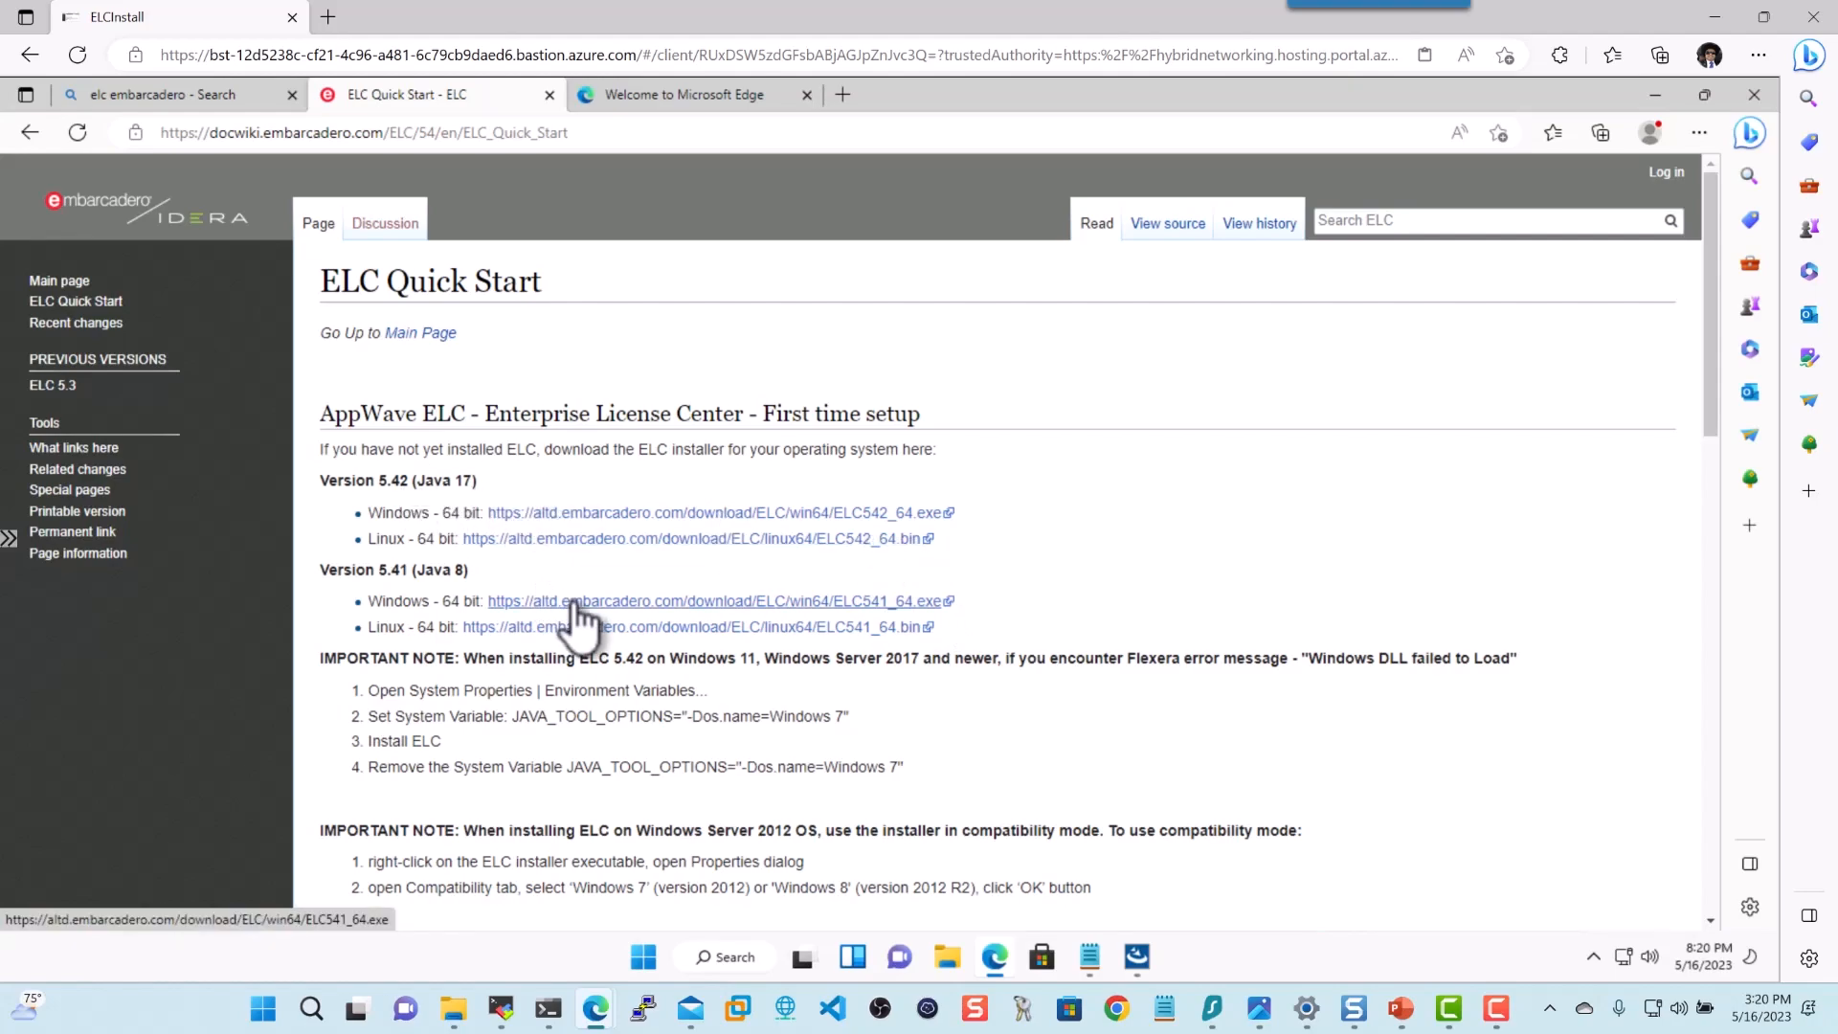
left_click(1699, 132)
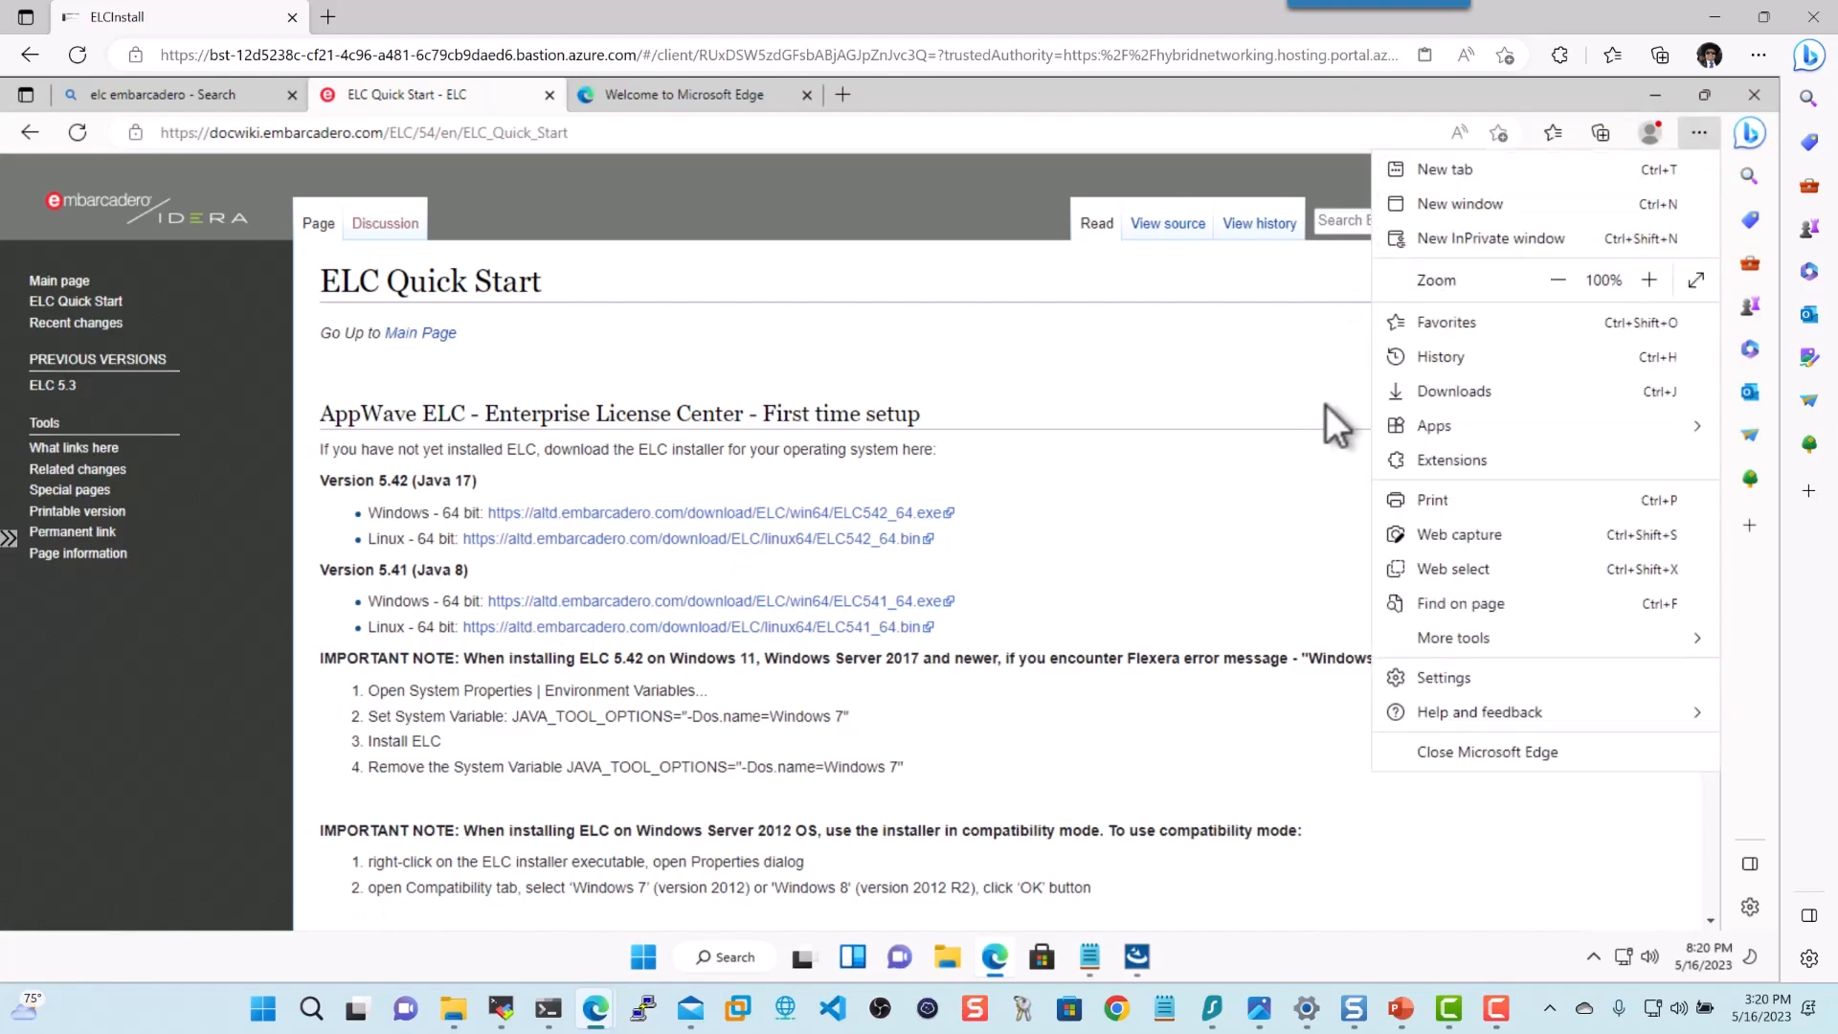
left_click(1599, 132)
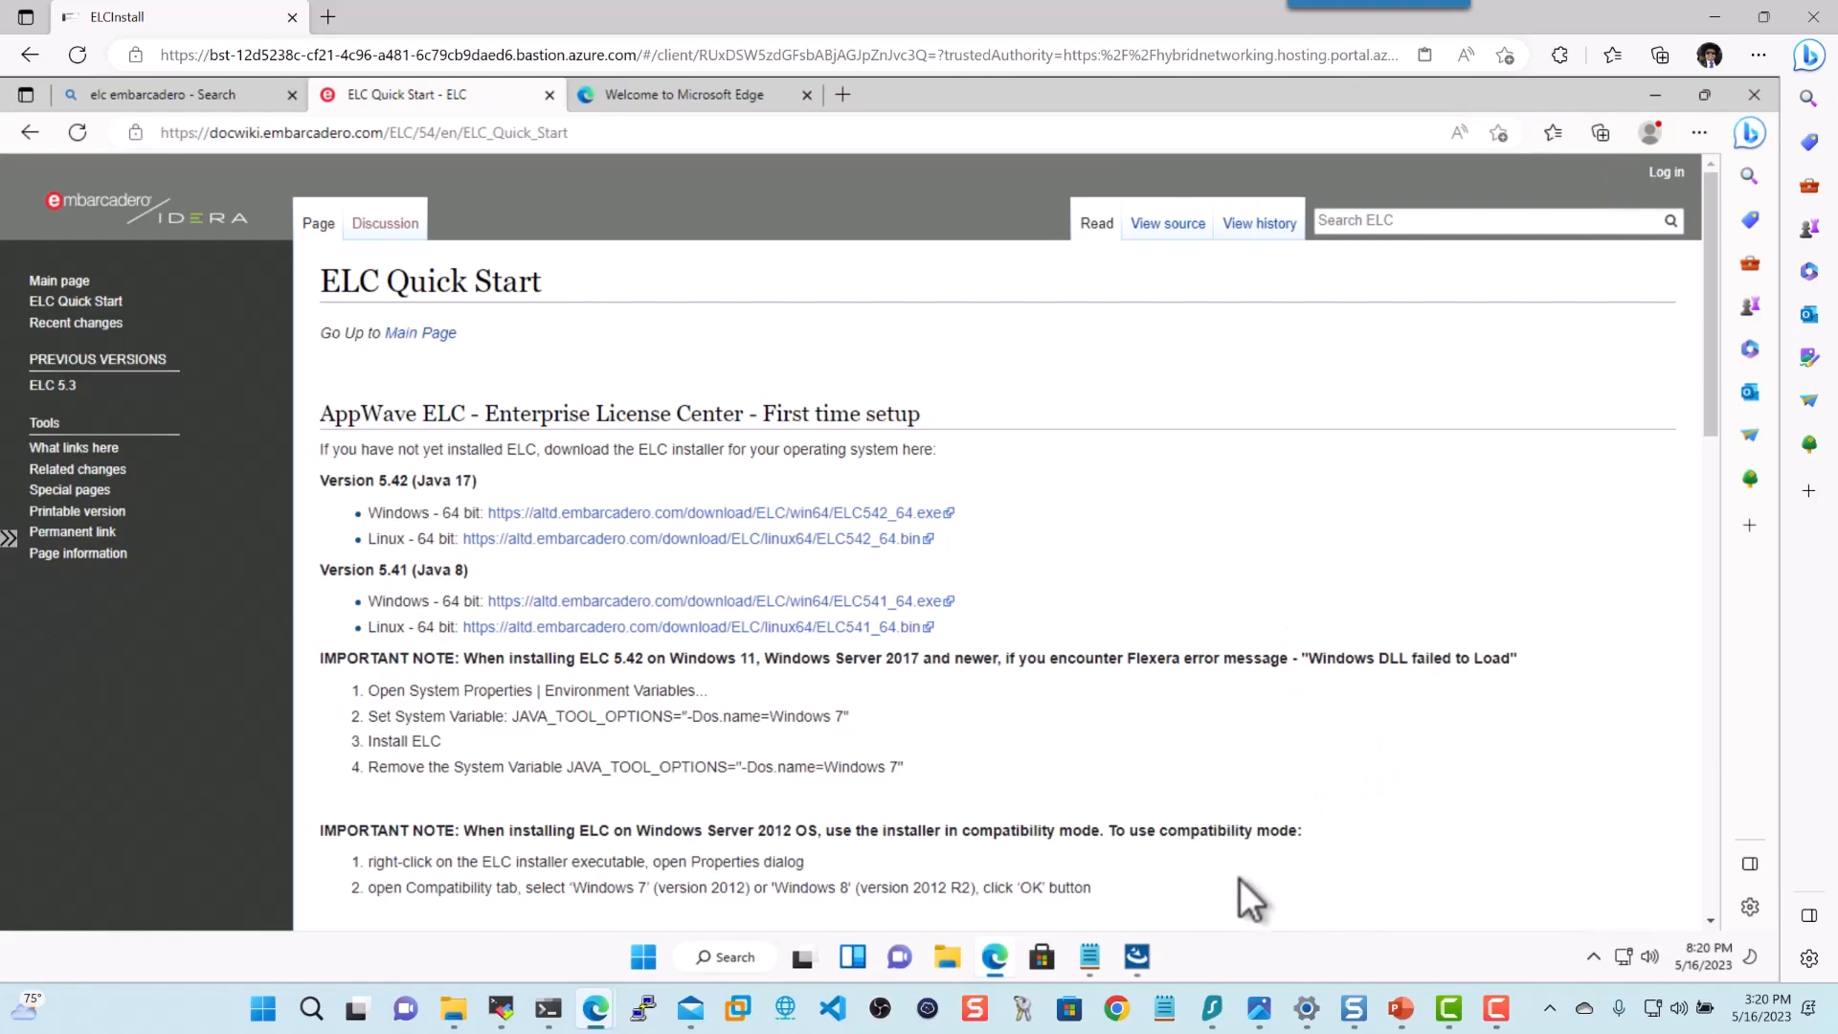
Accept the license terms, keep the default ELC5.41 folder, and install ELC 5.41
left_click(1138, 957)
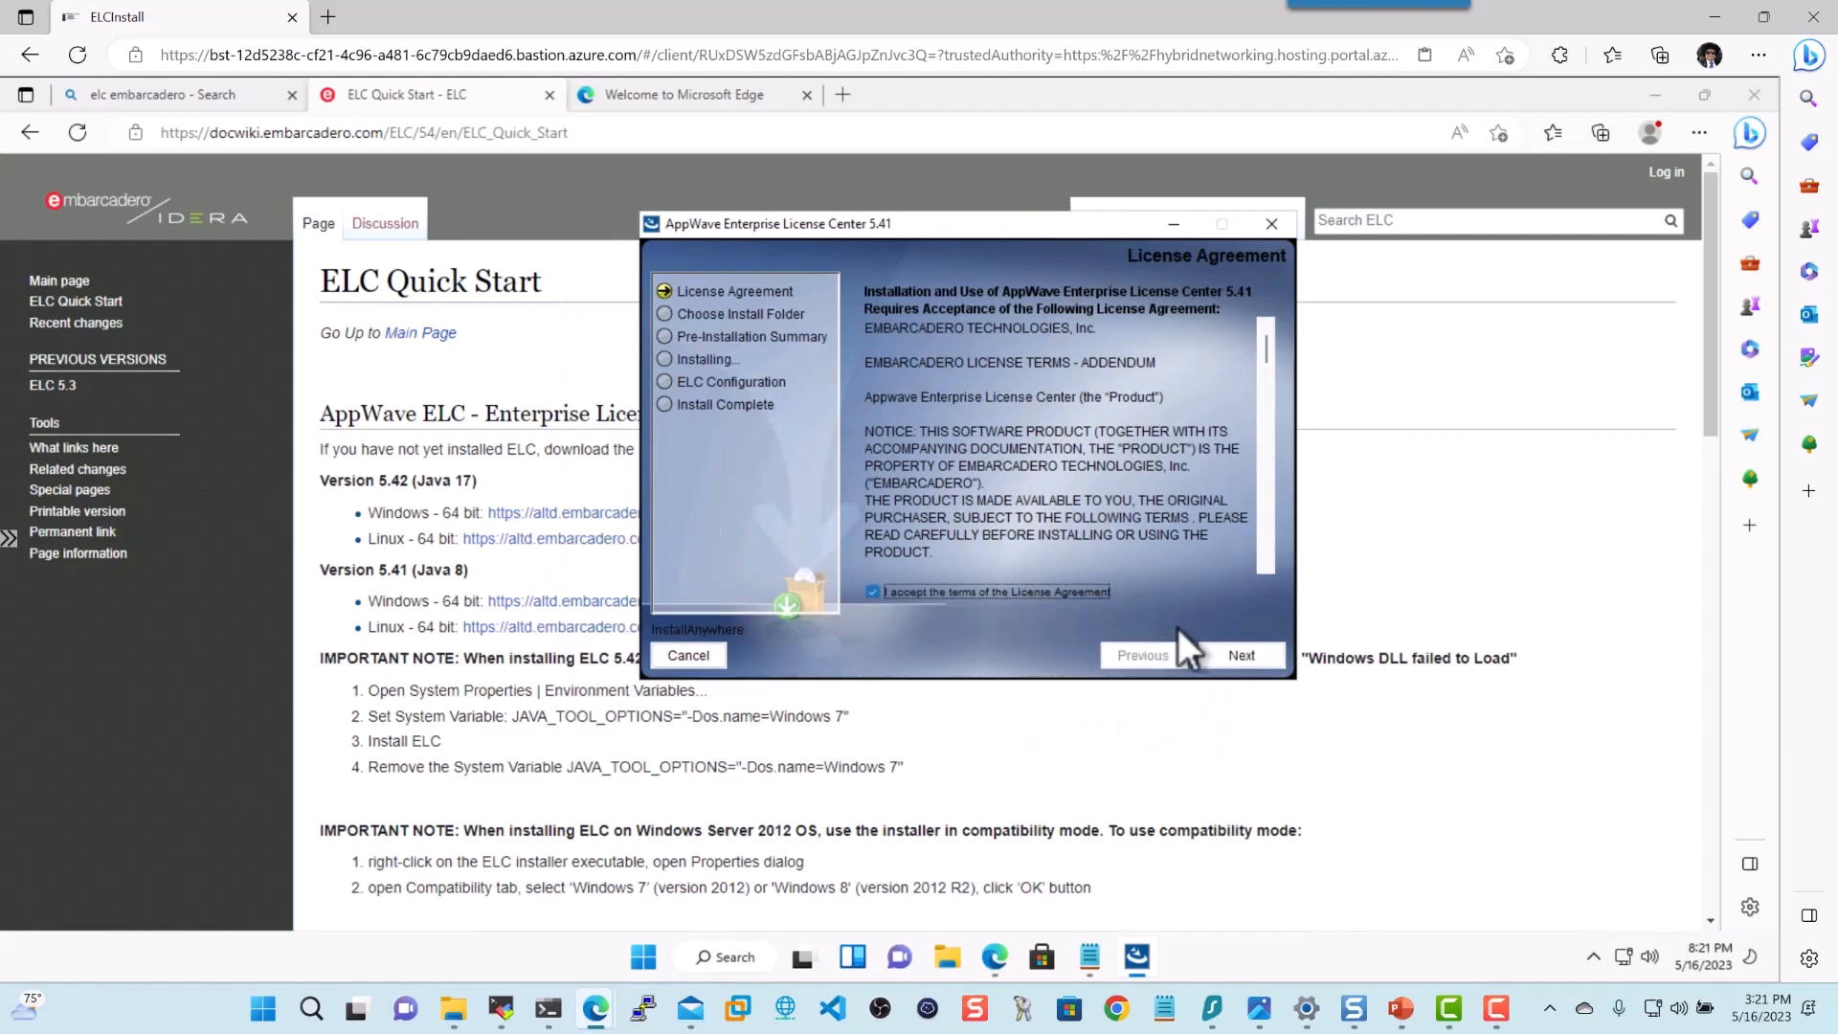
left_click(1241, 654)
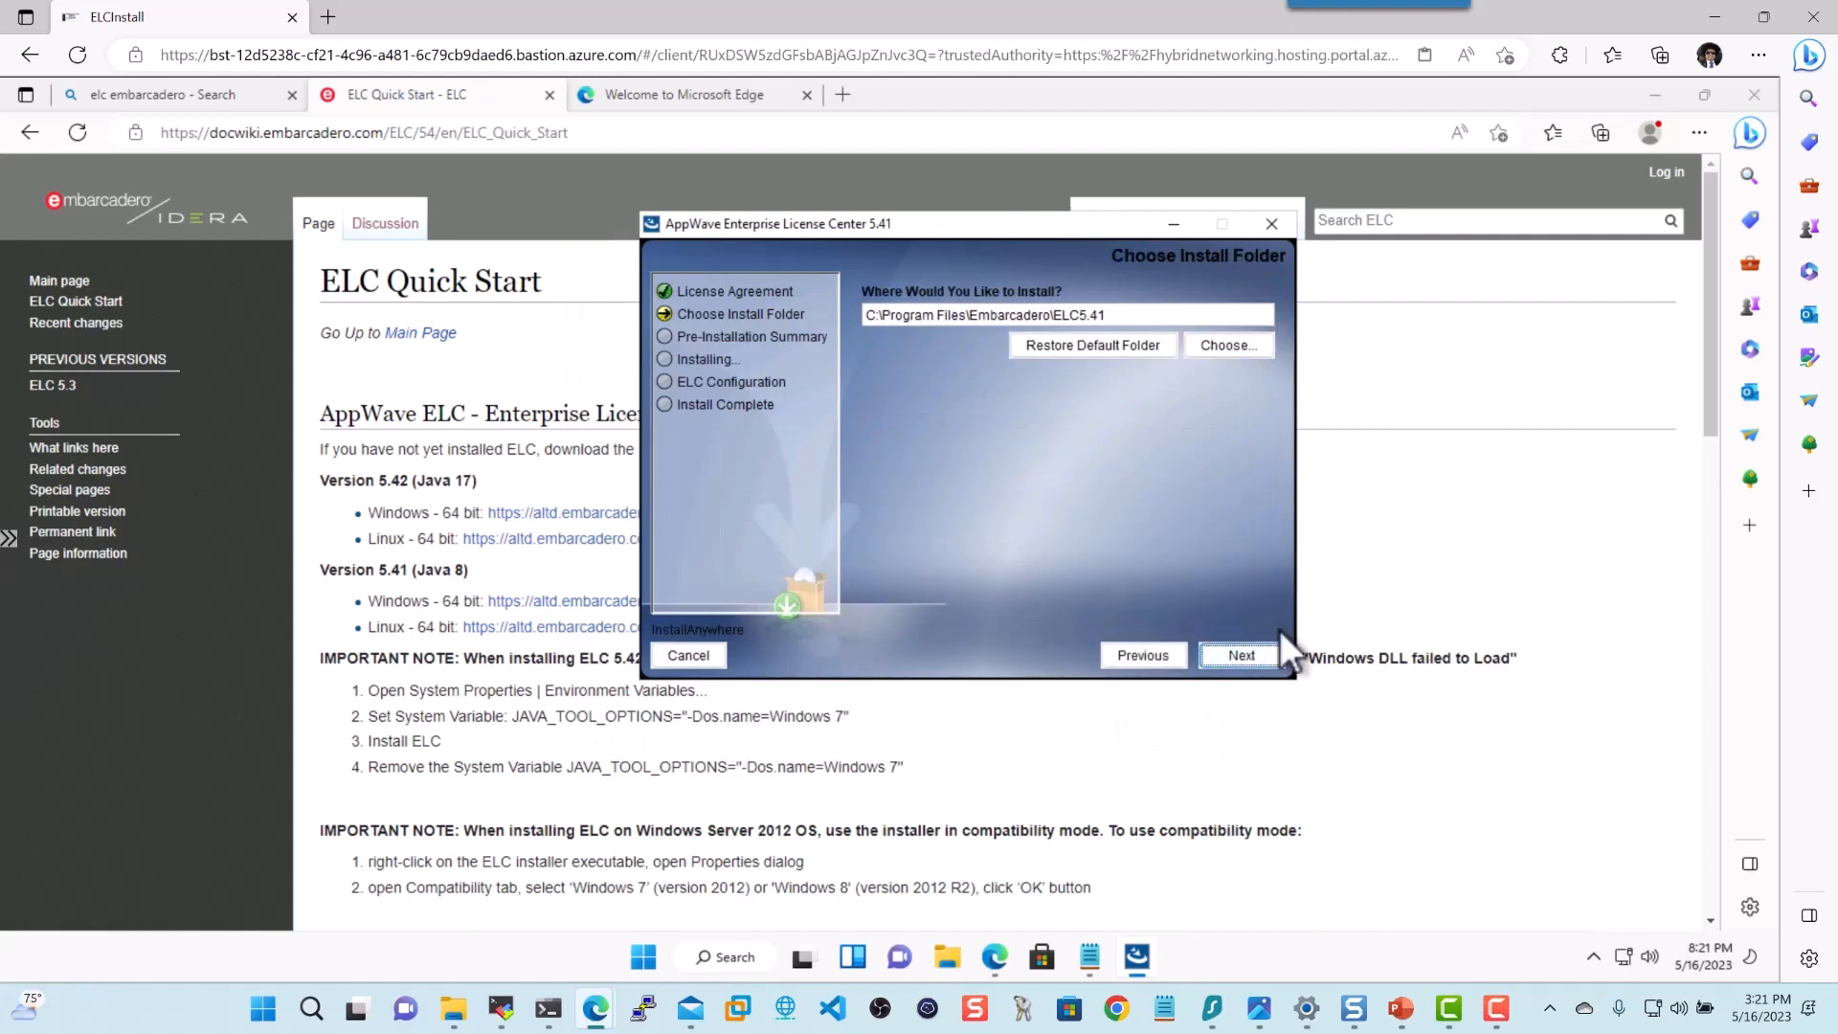
mouse_move(1241, 655)
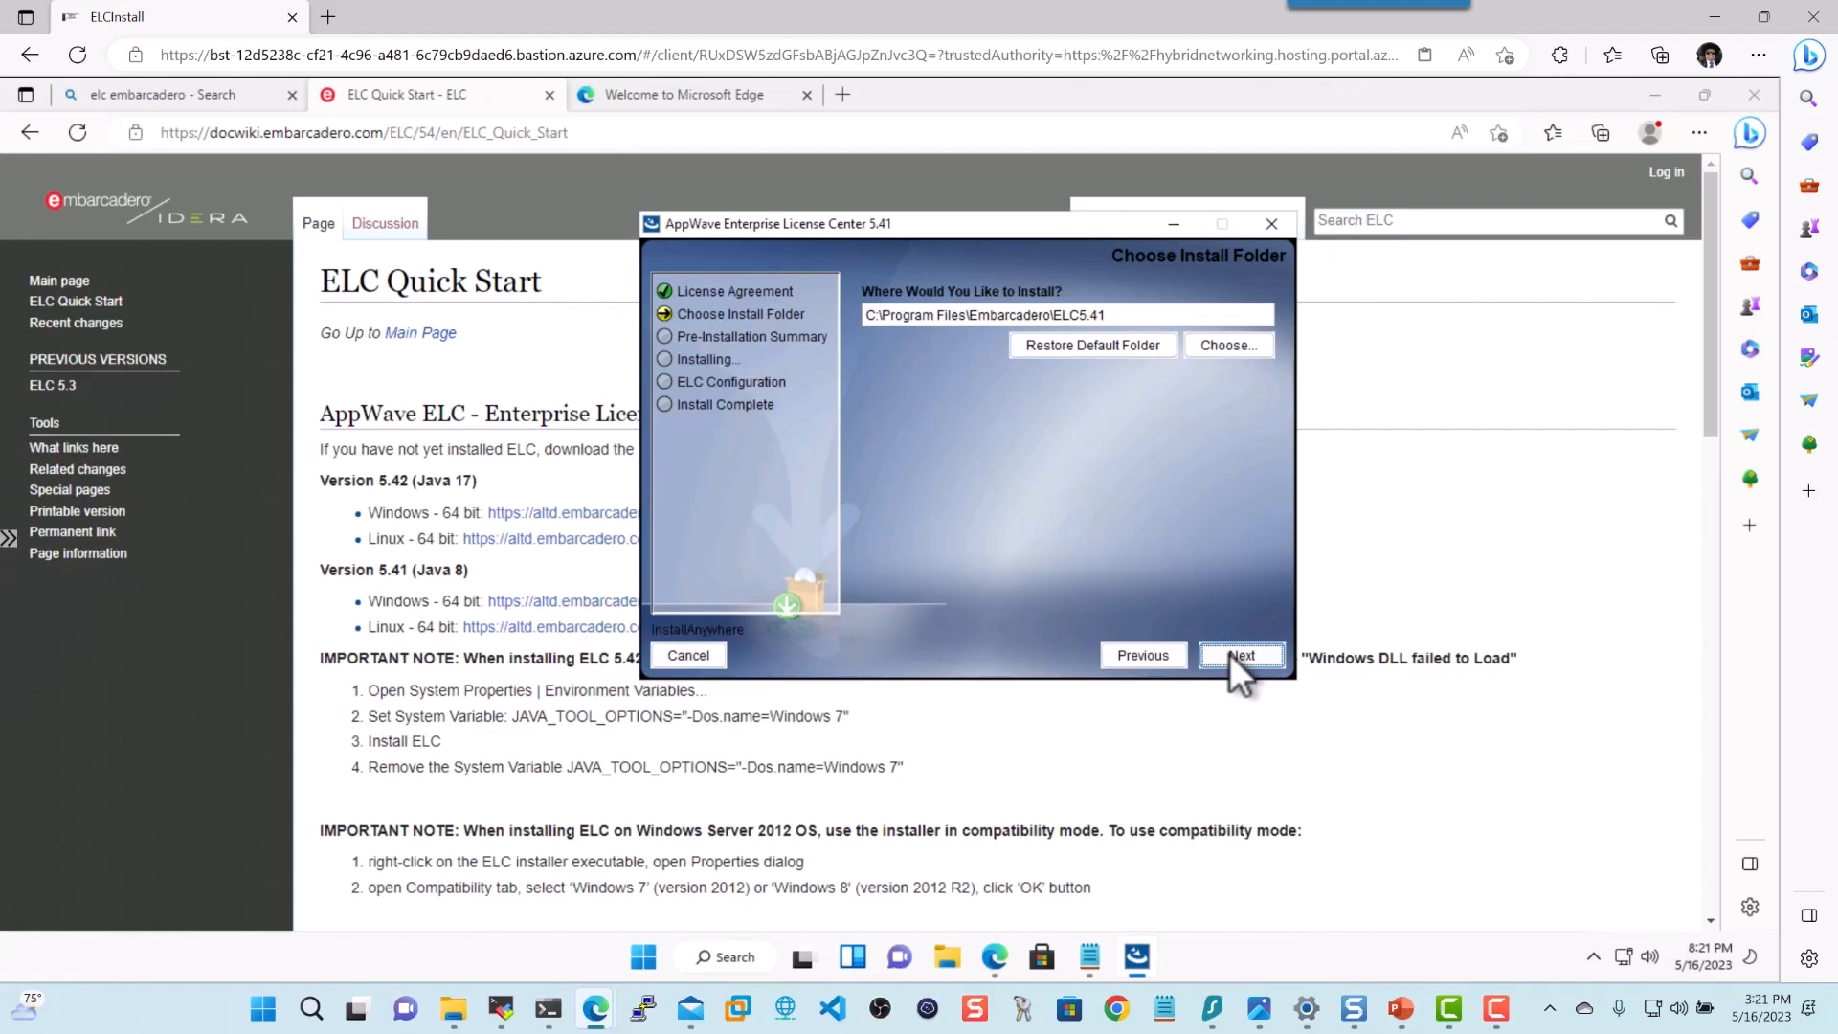
left_click(1242, 655)
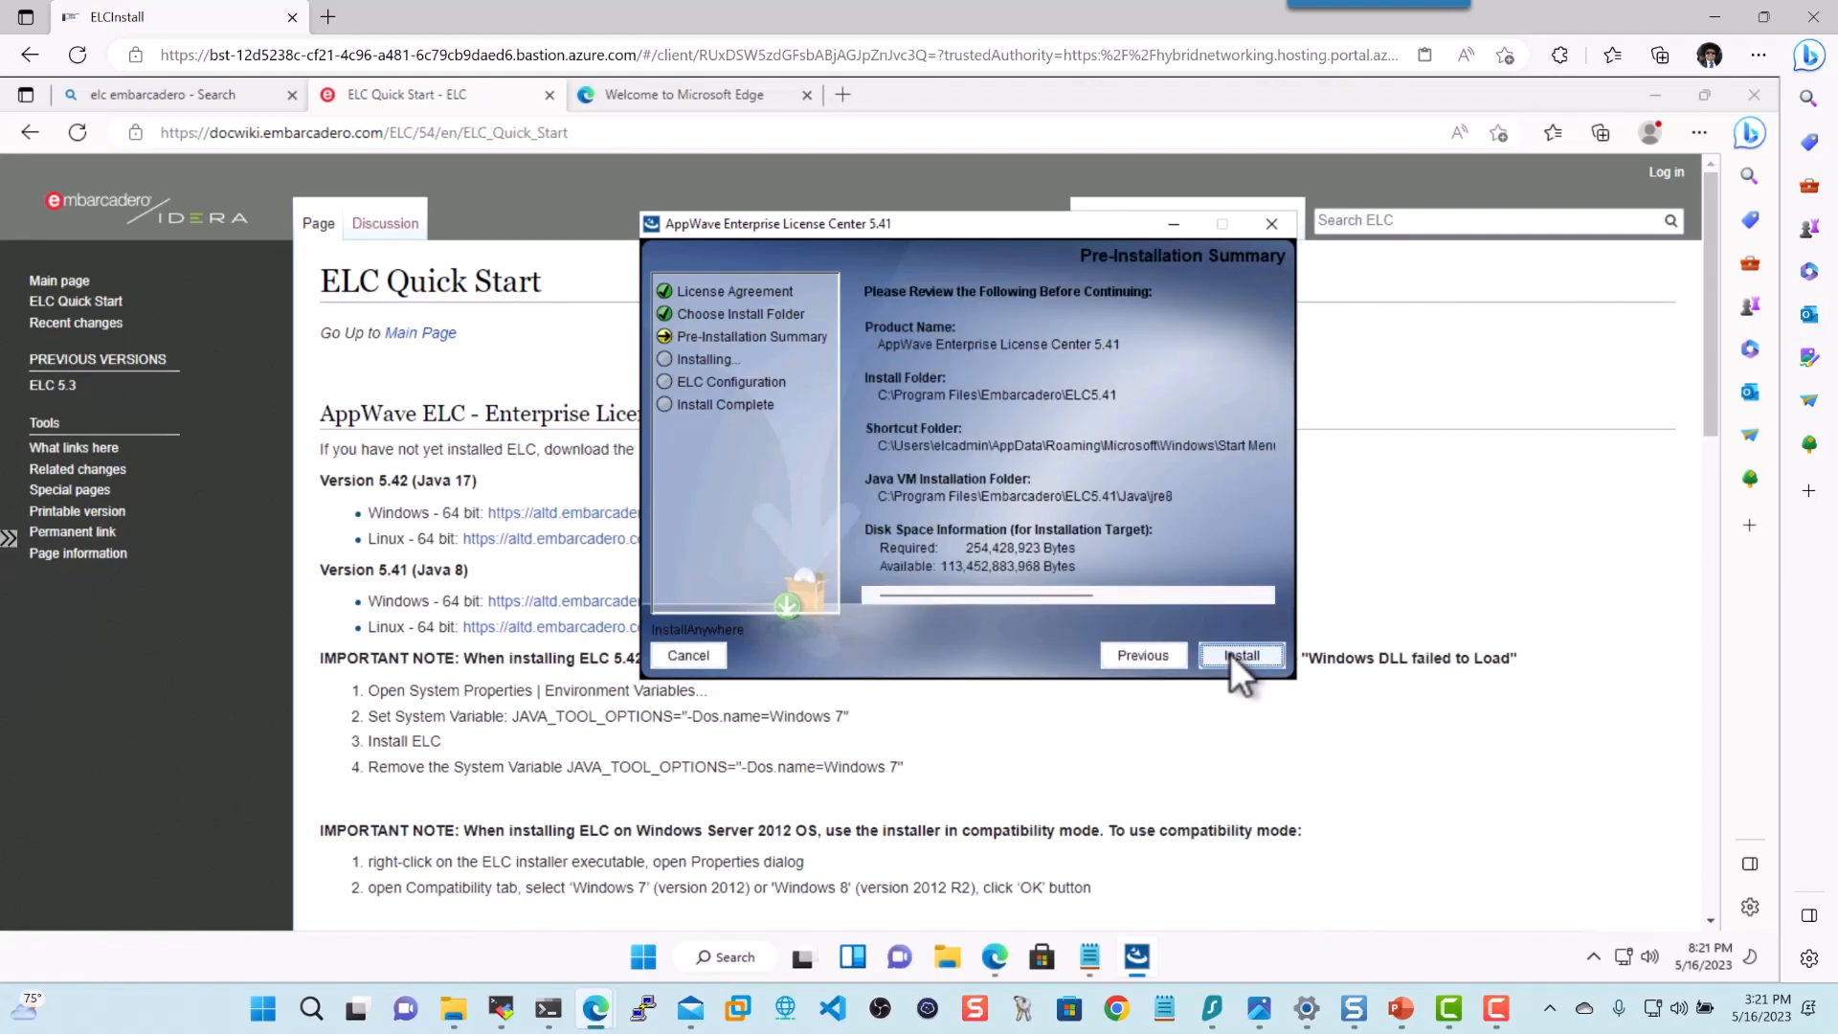
left_click(1240, 654)
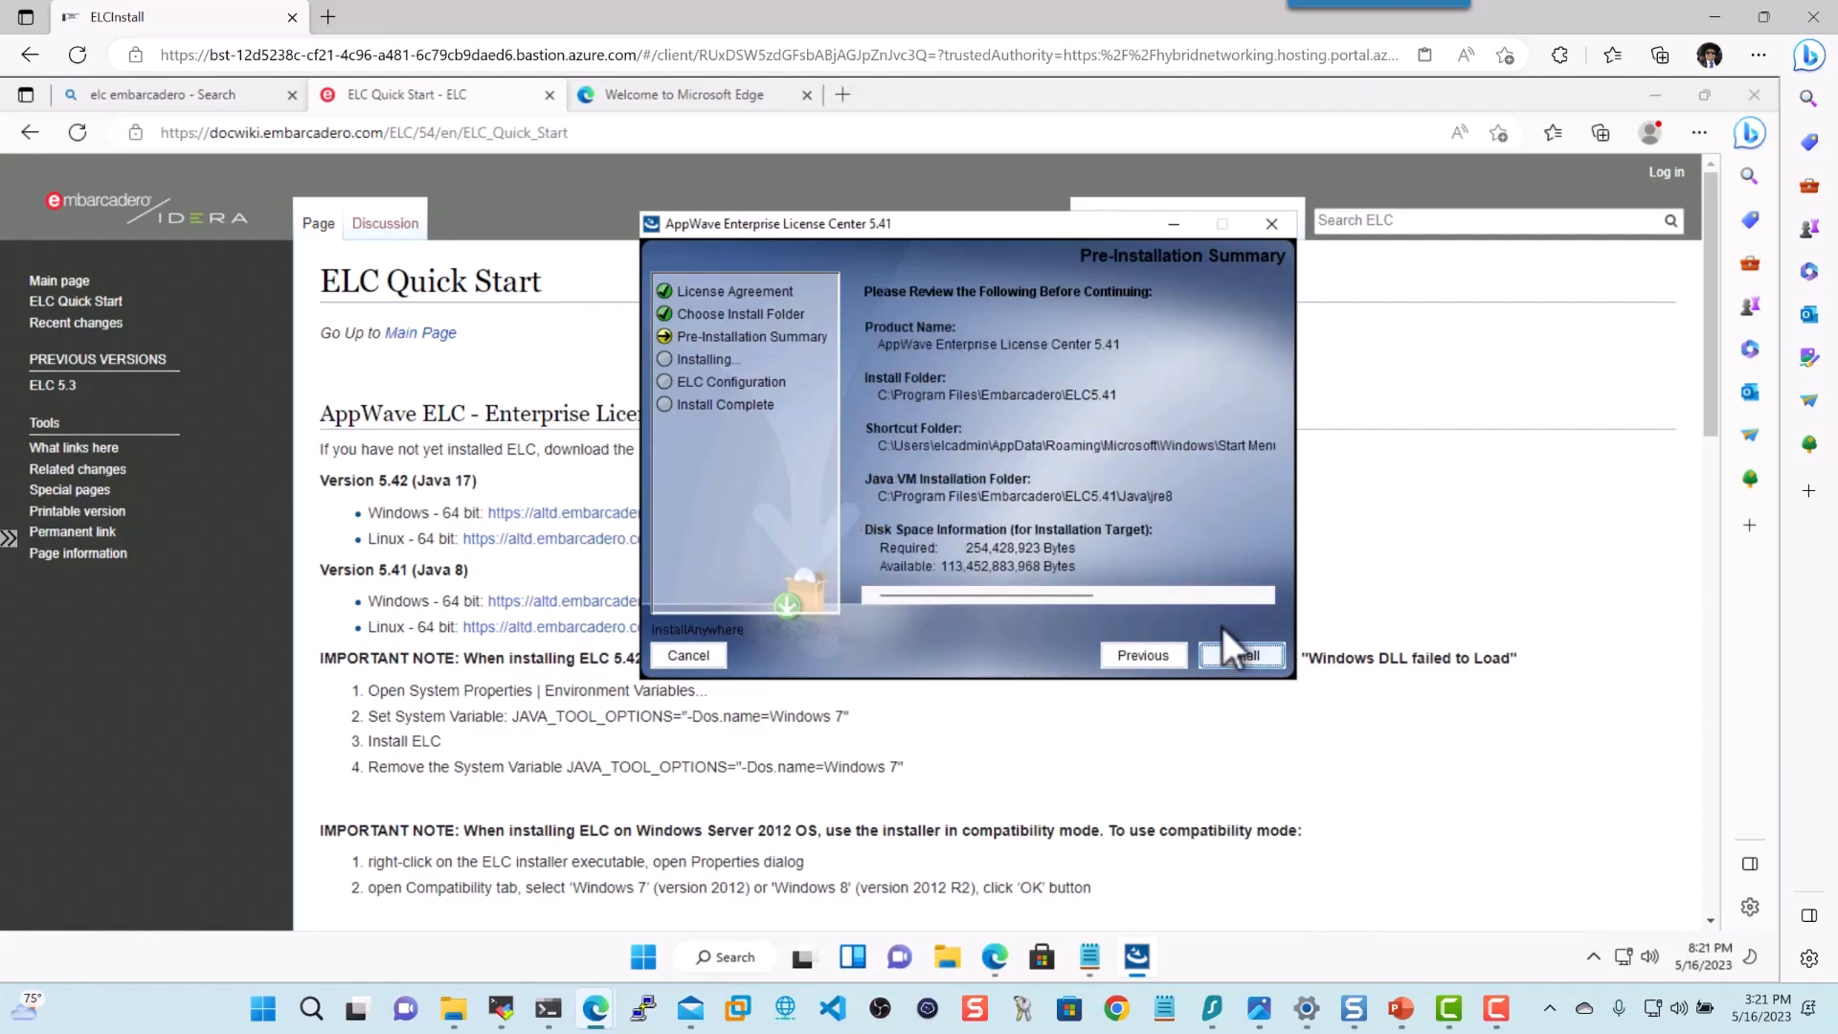
left_click(1239, 654)
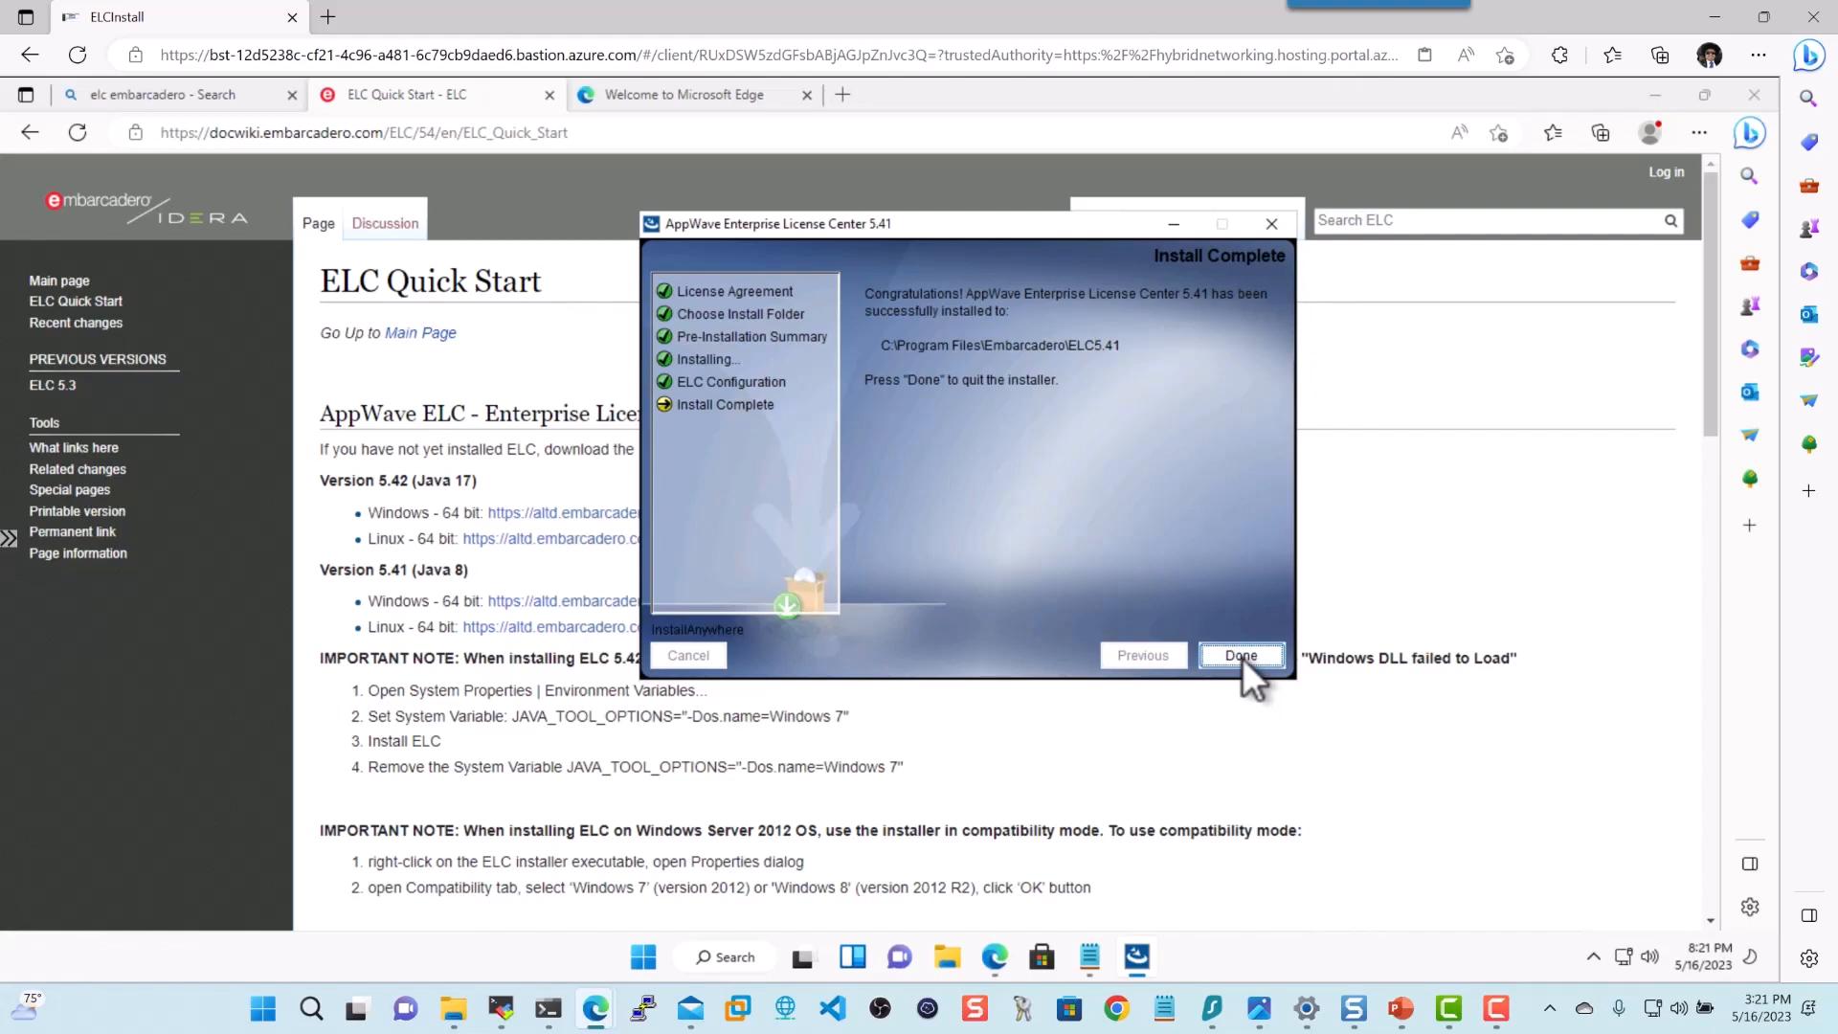
Log in at localhost:5580/loginAdmin.jsp as admin, skip saving the password, and close the Setup Wizard
left_click(1240, 655)
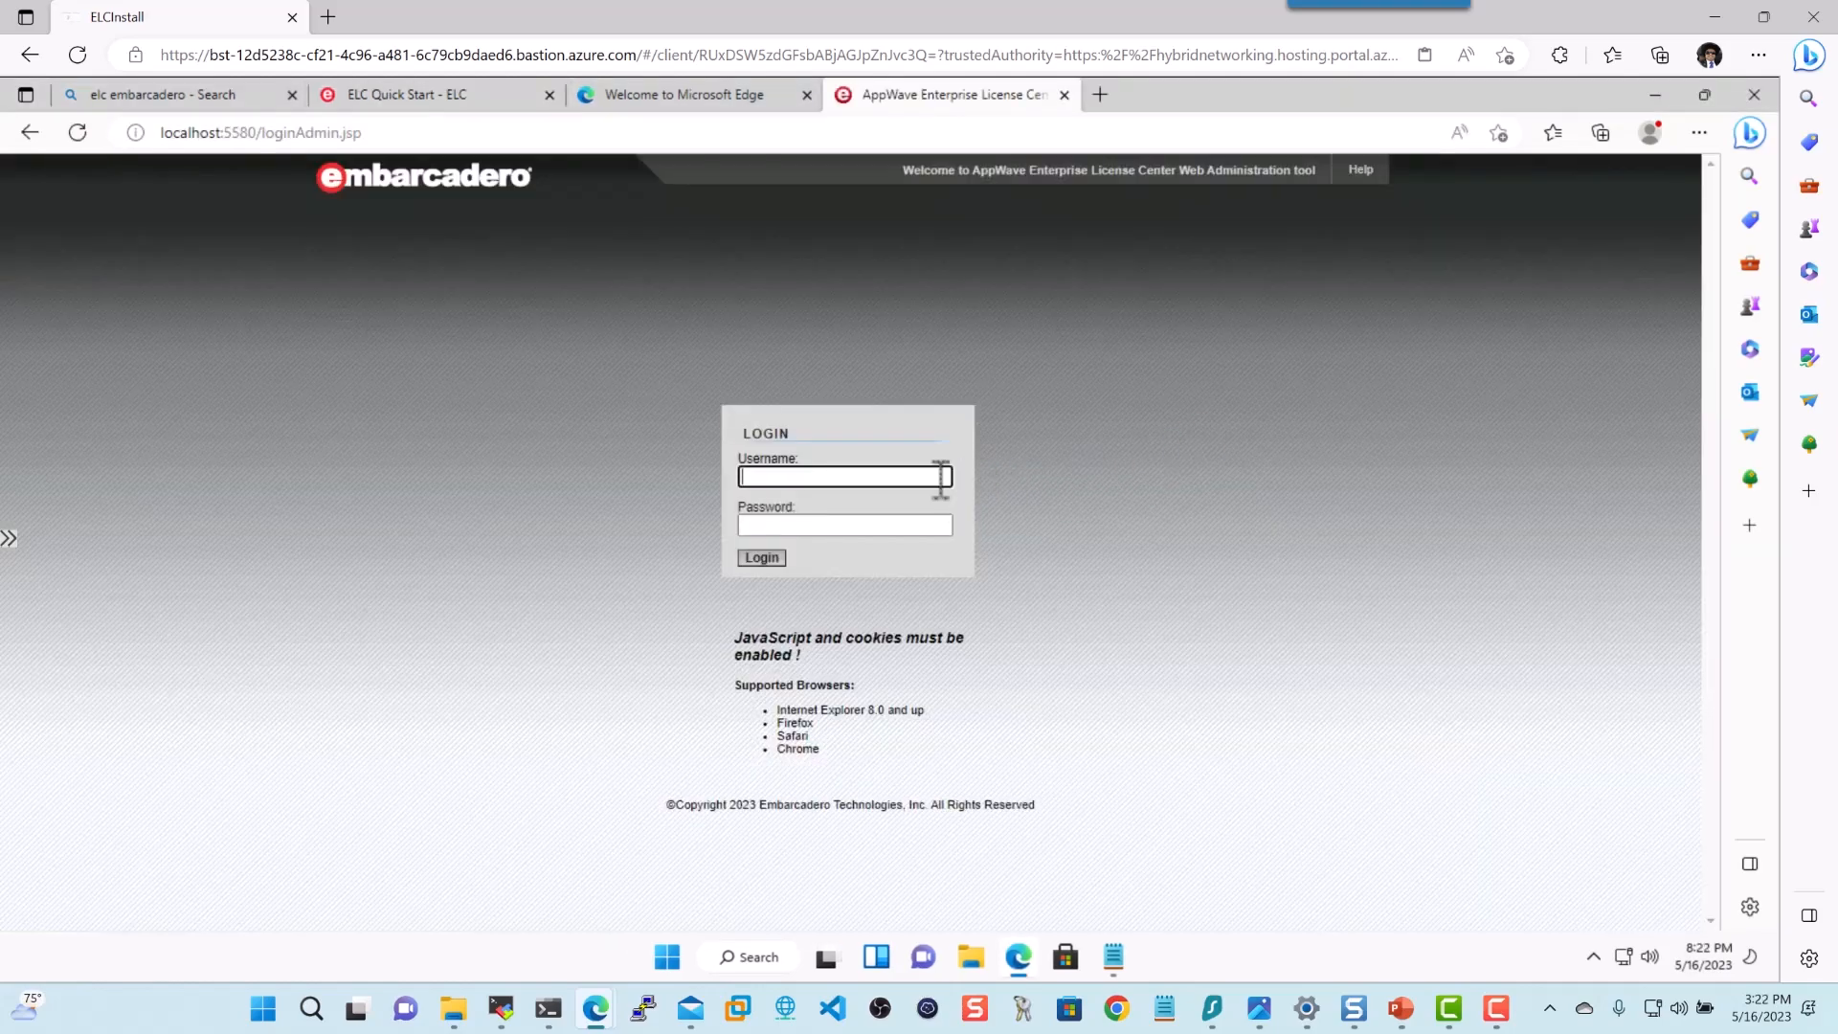
type("admin")
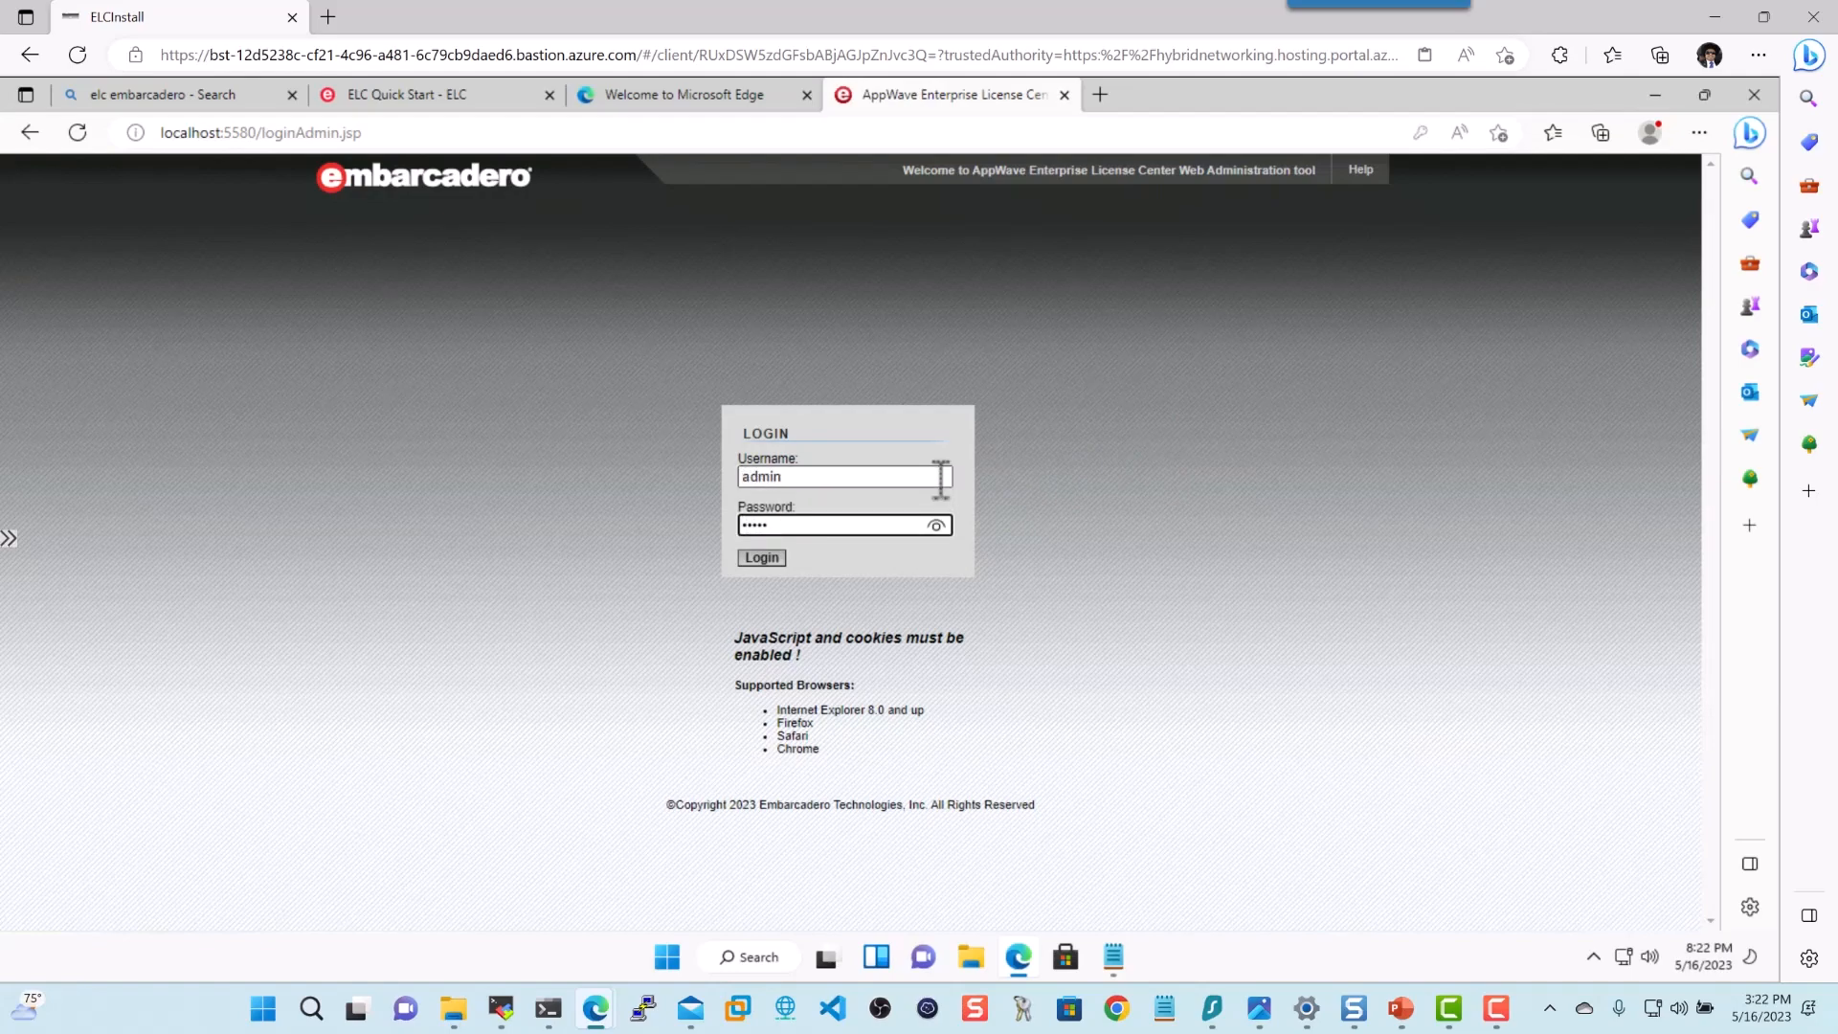
left_click(761, 557)
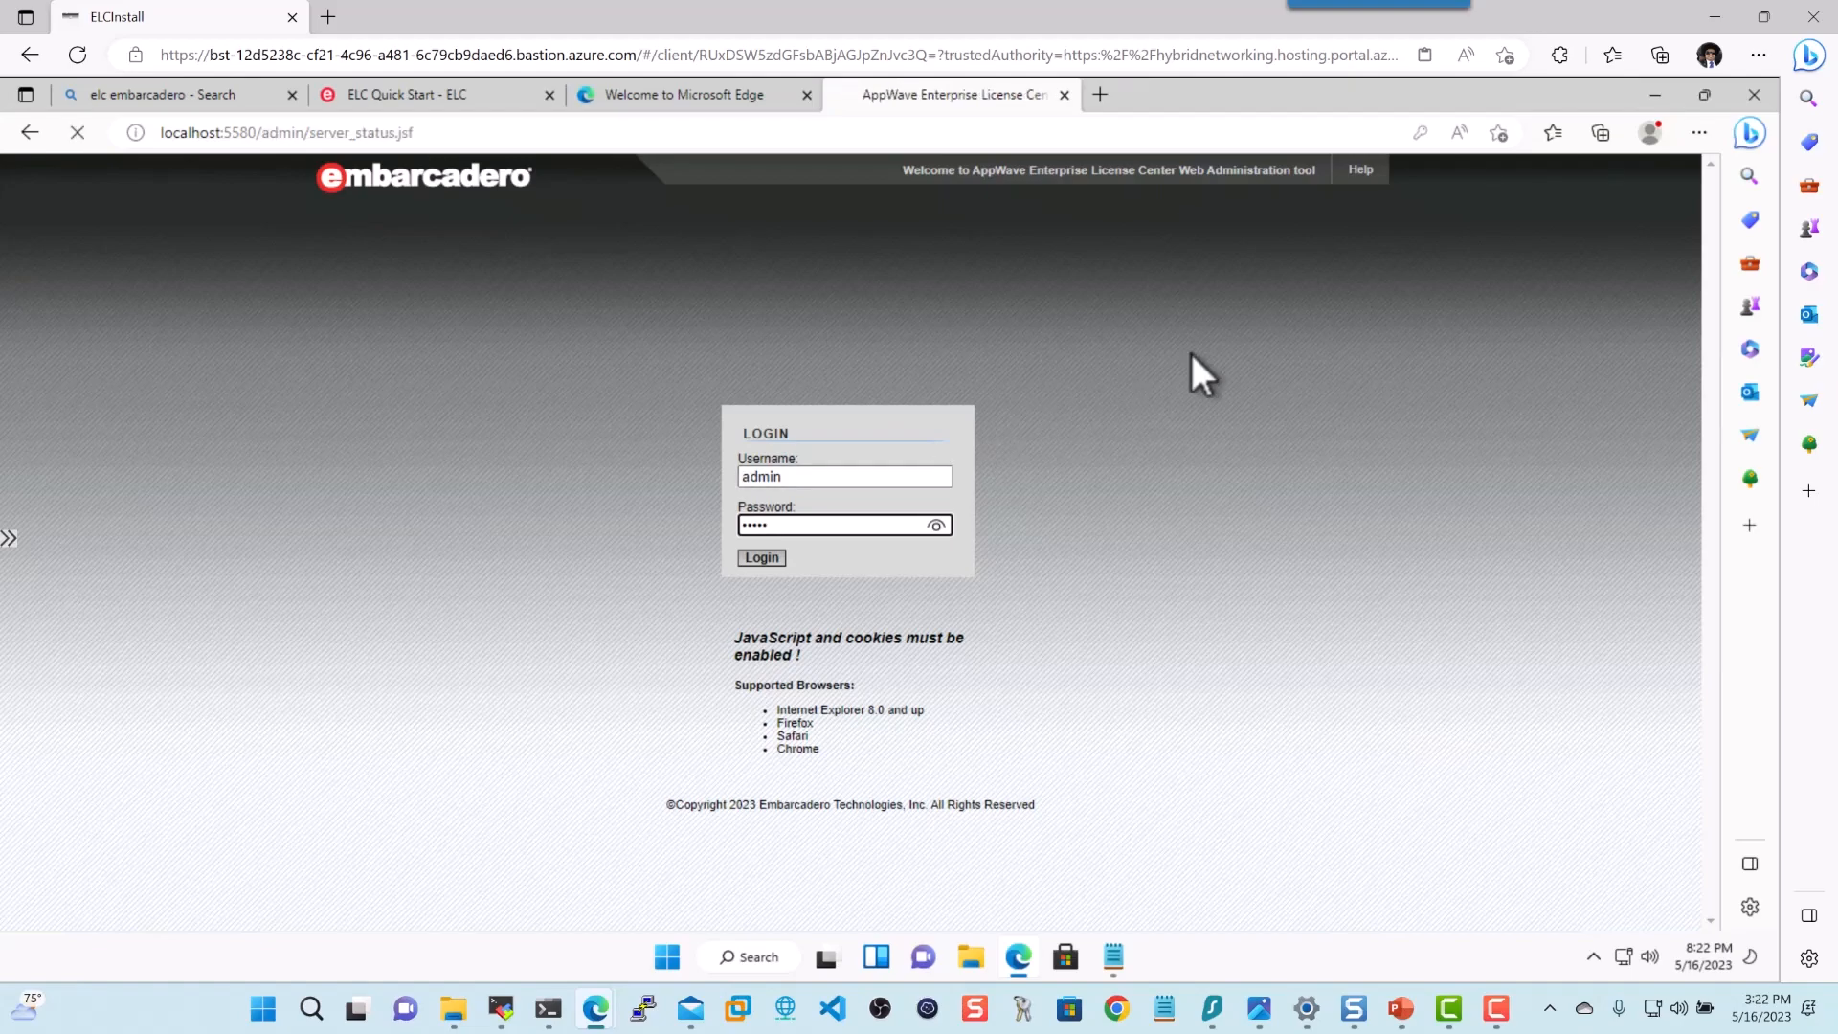
left_click(759, 557)
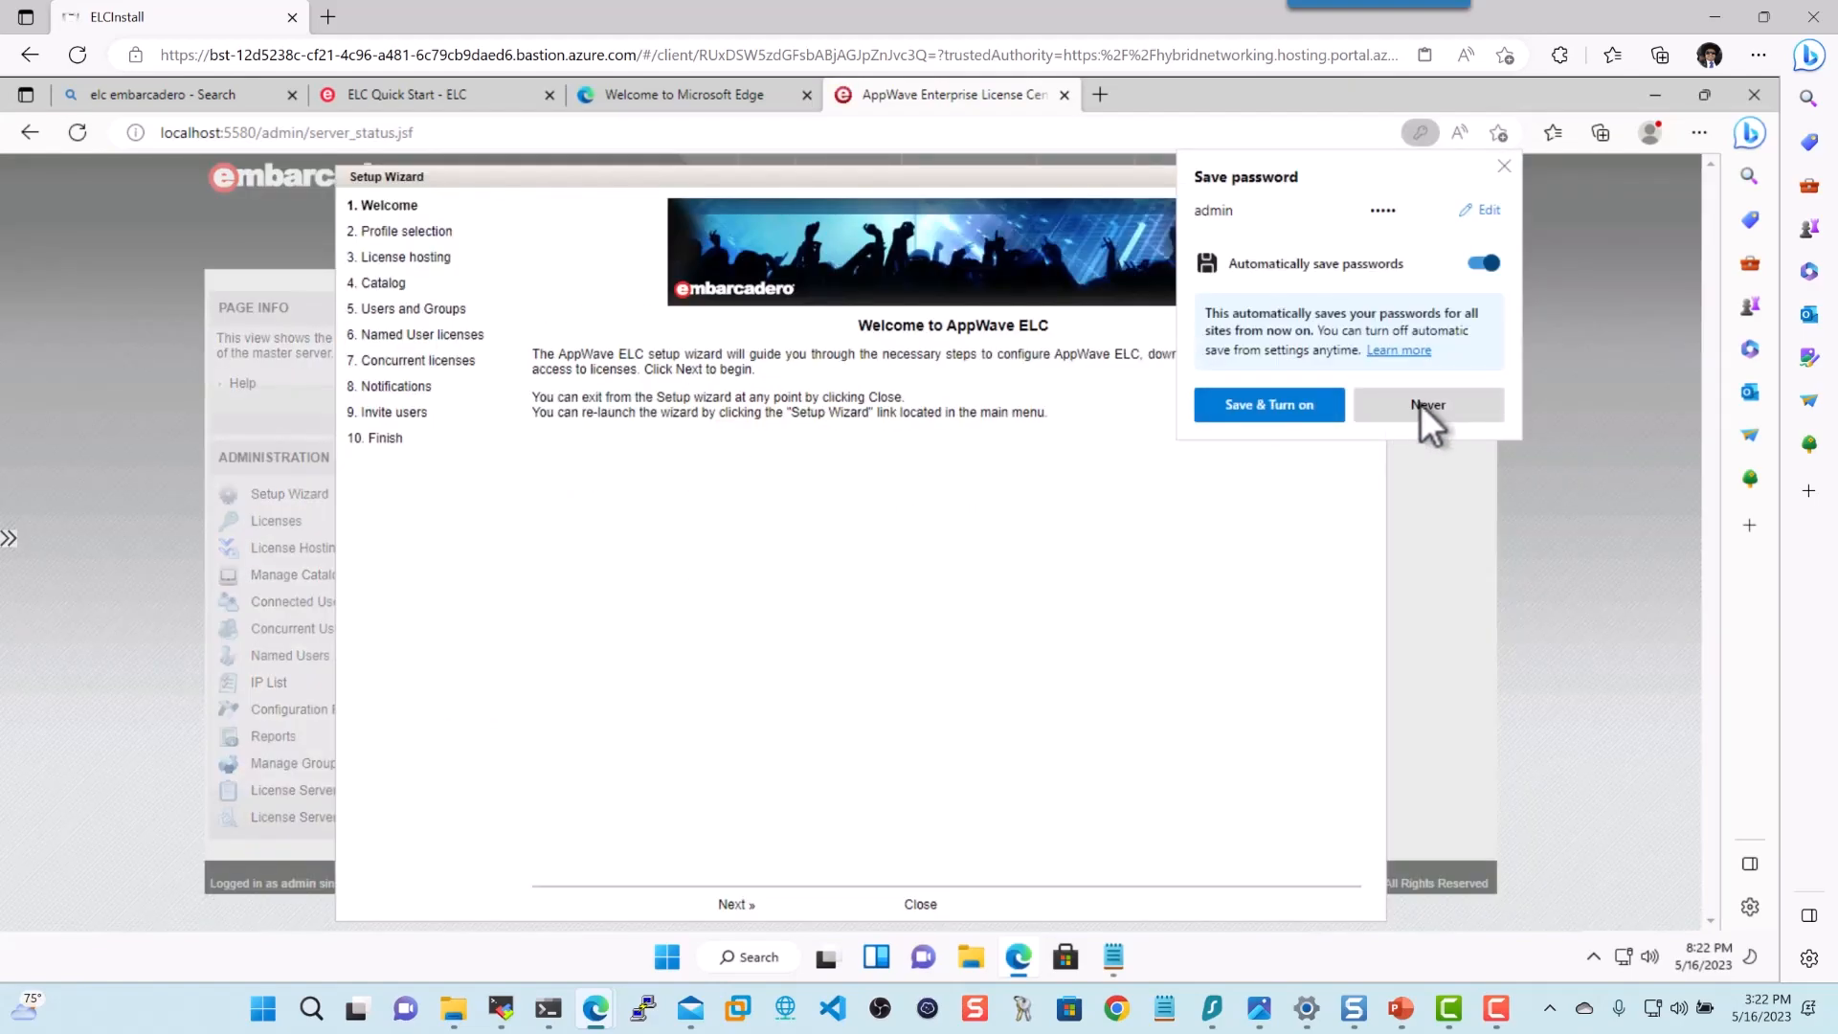
left_click(1428, 404)
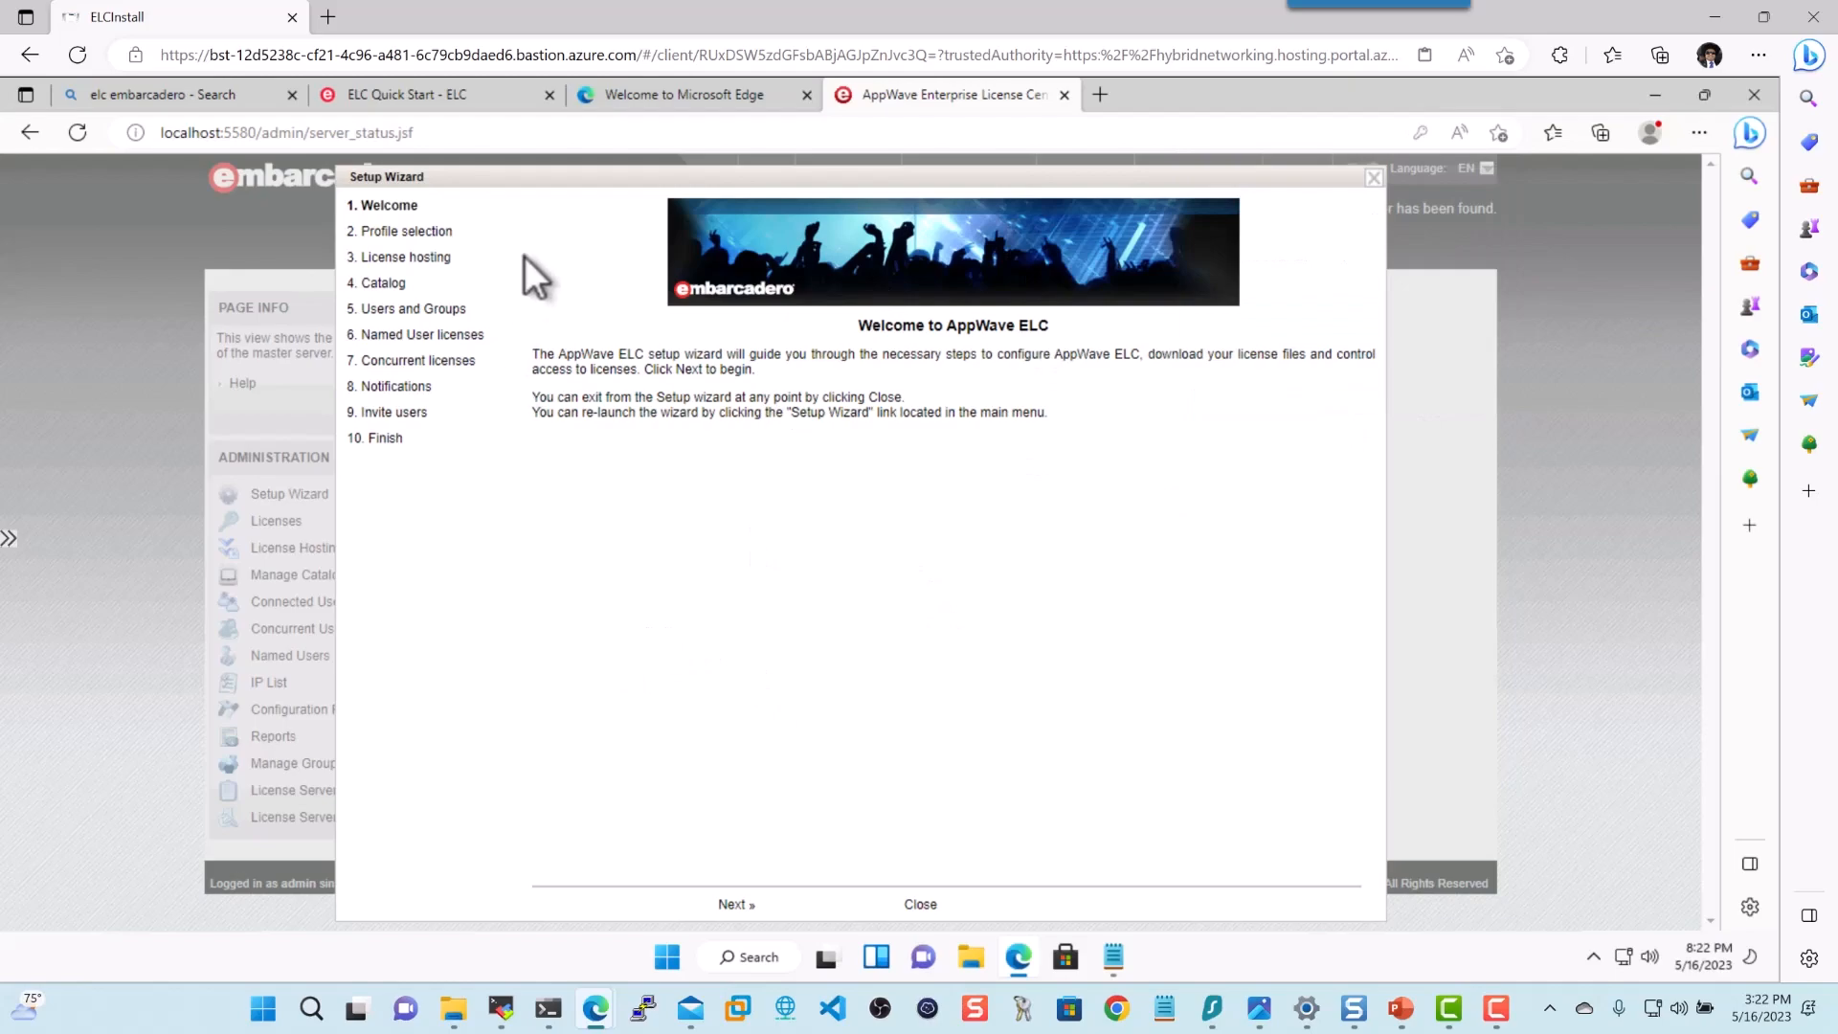
mouse_move(1257, 819)
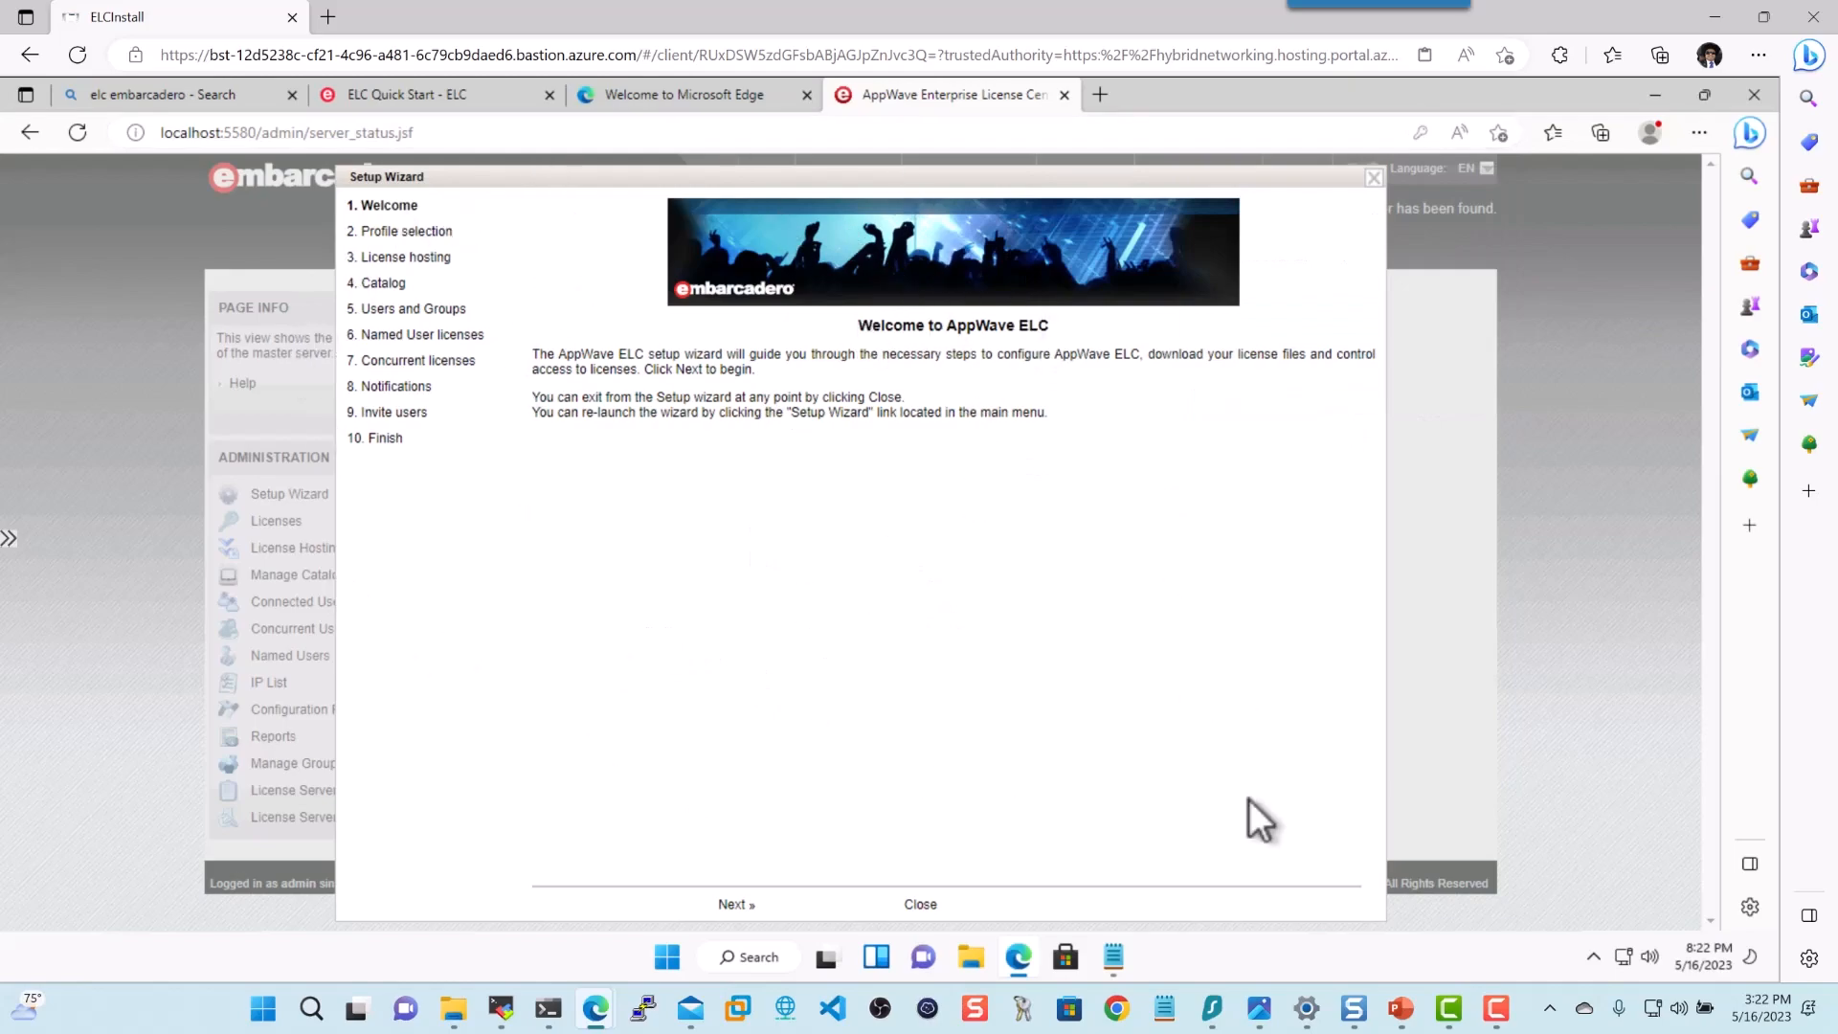
mouse_move(920, 924)
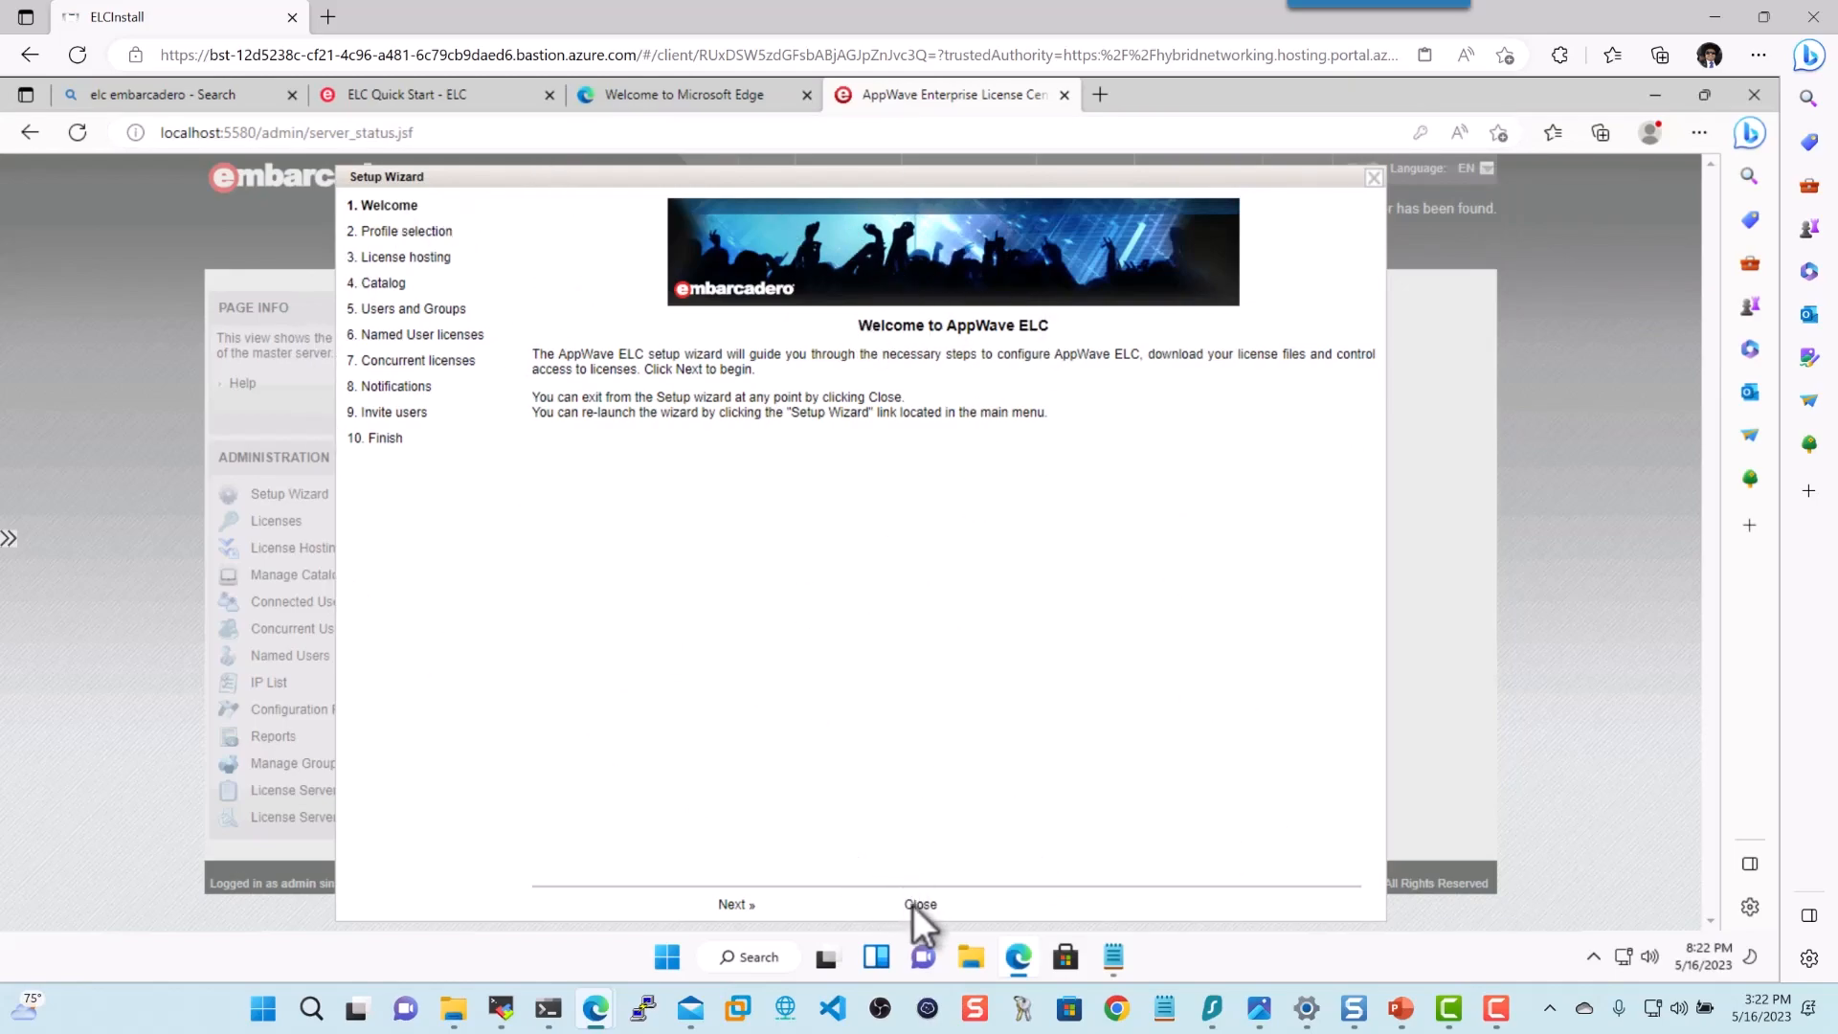
left_click(920, 904)
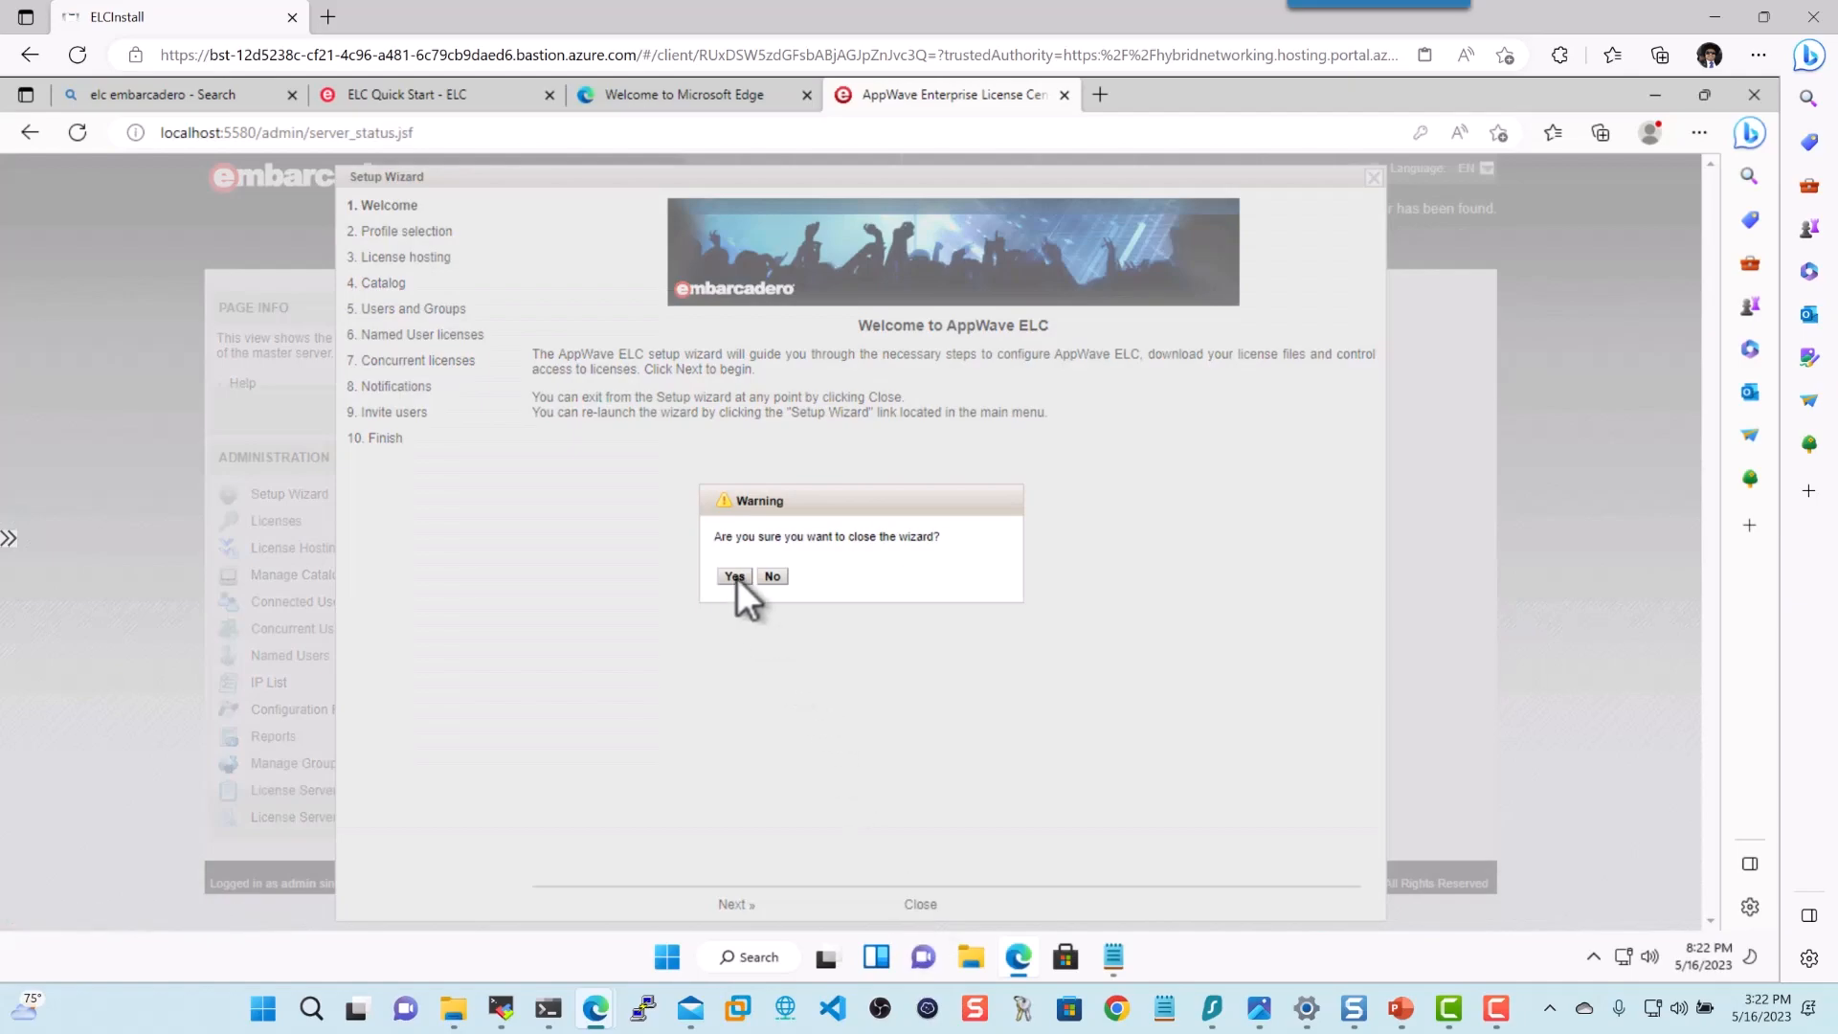
left_click(736, 576)
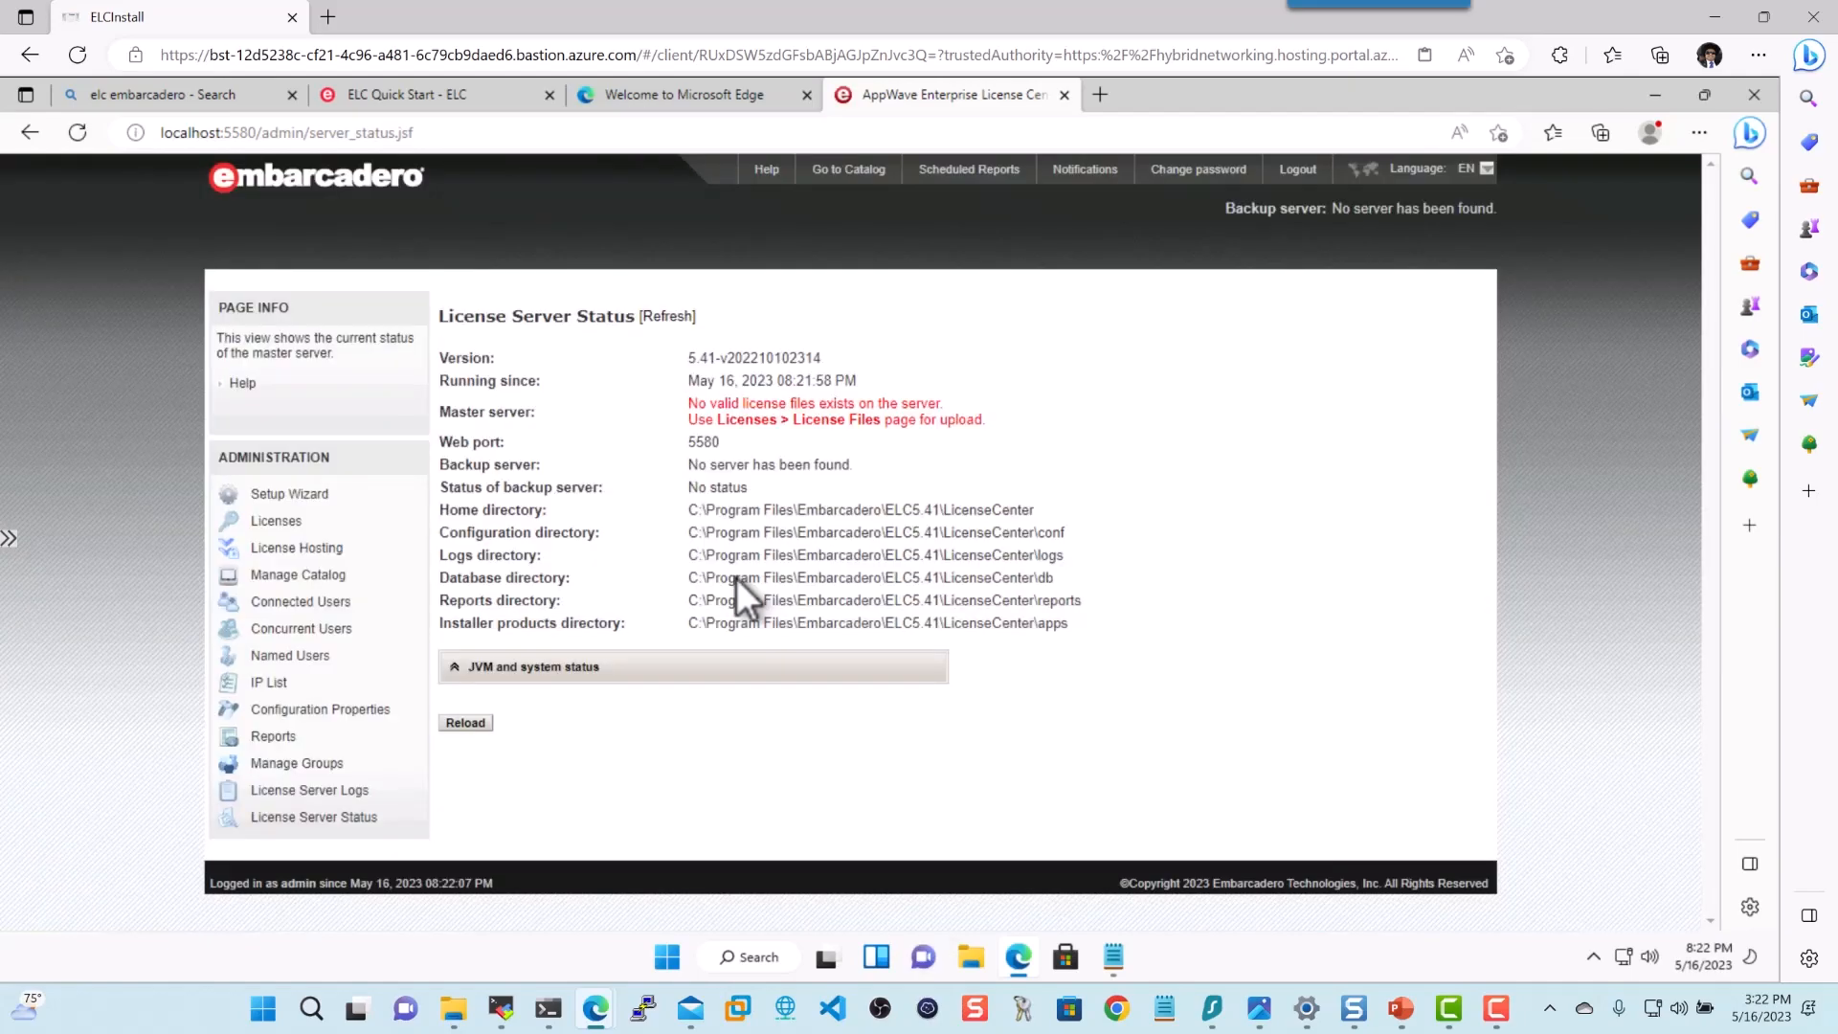
Fill the License Hosting form from the noted credentials, with master host address ELCInstall
left_click(297, 548)
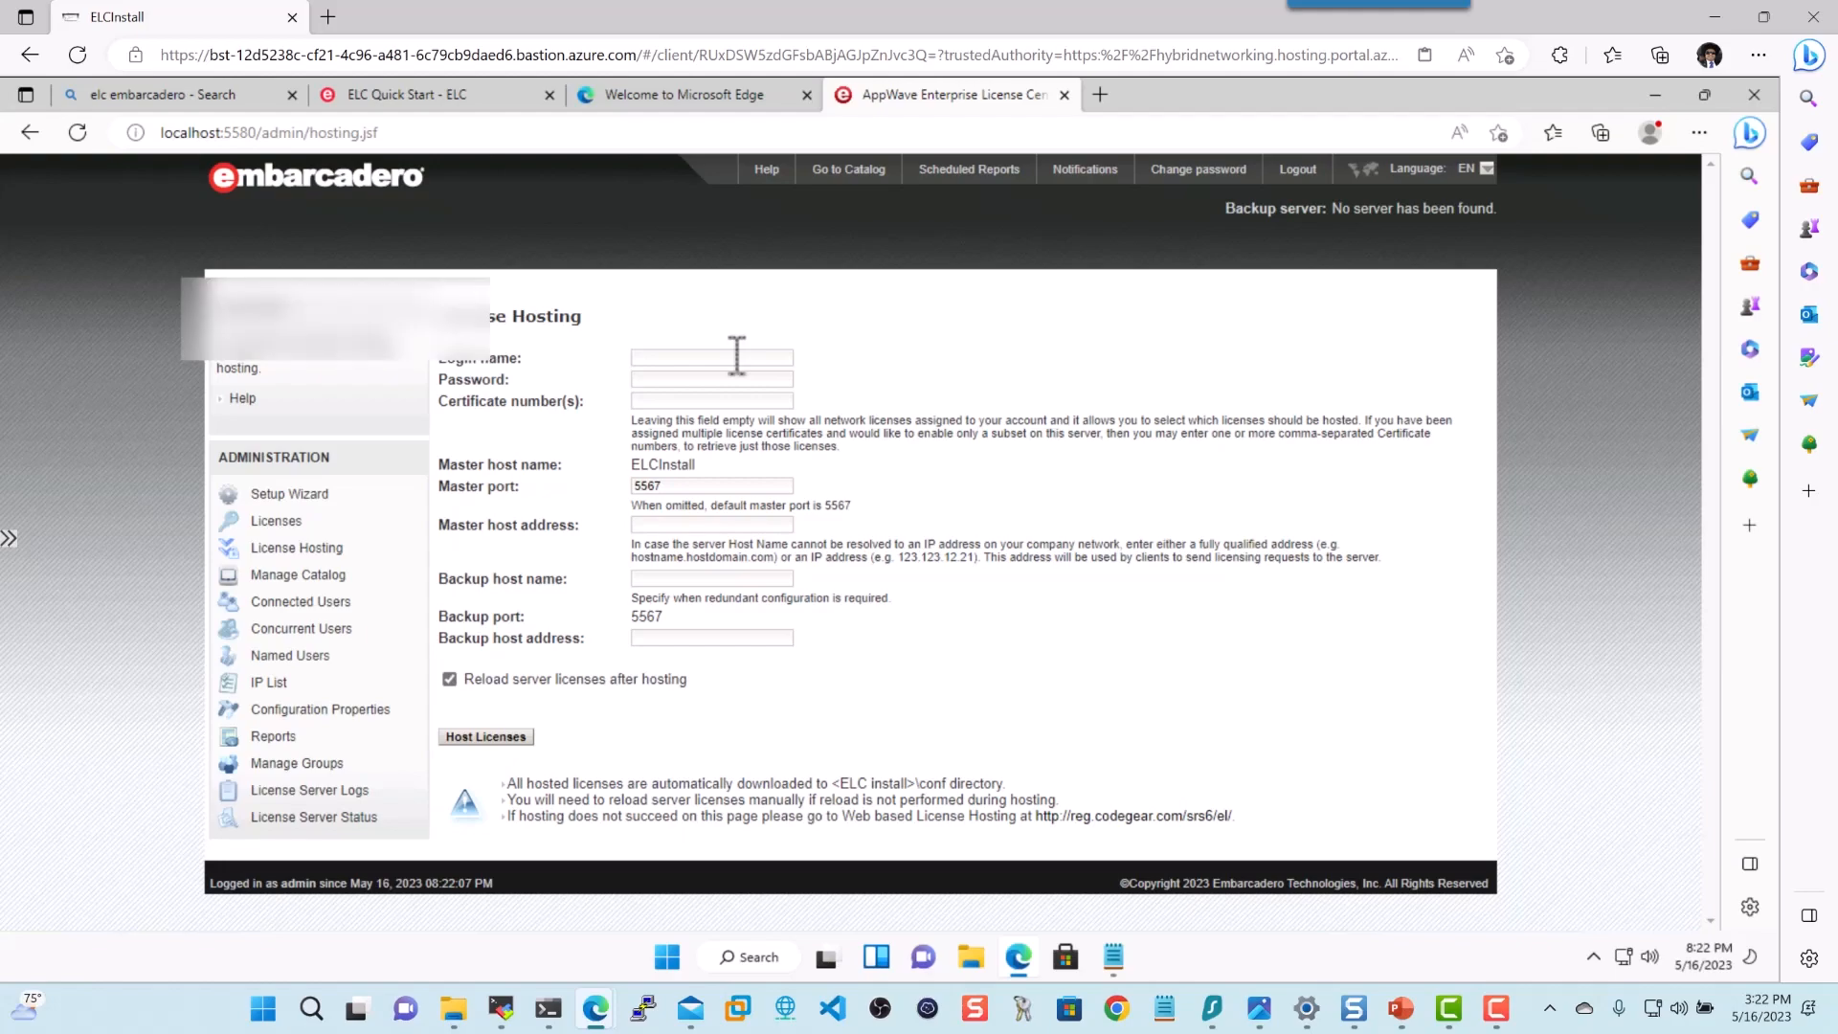
mouse_move(1111, 957)
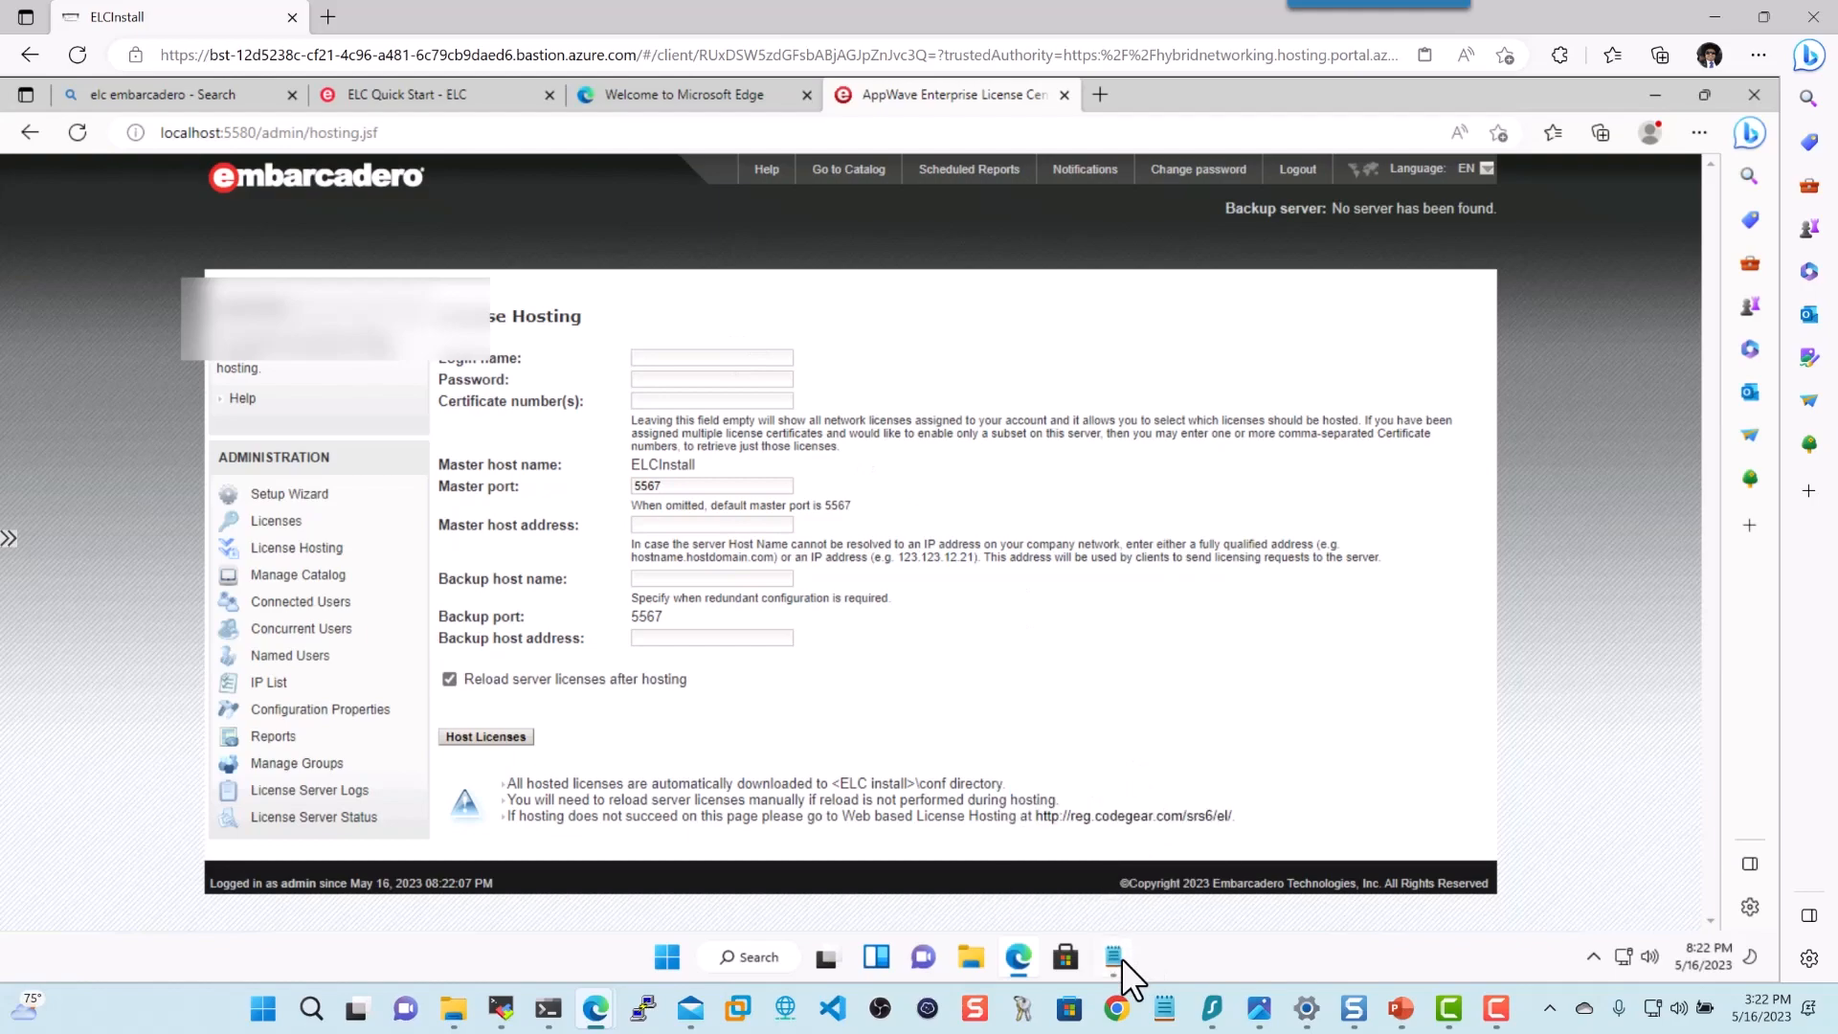
left_click(1112, 957)
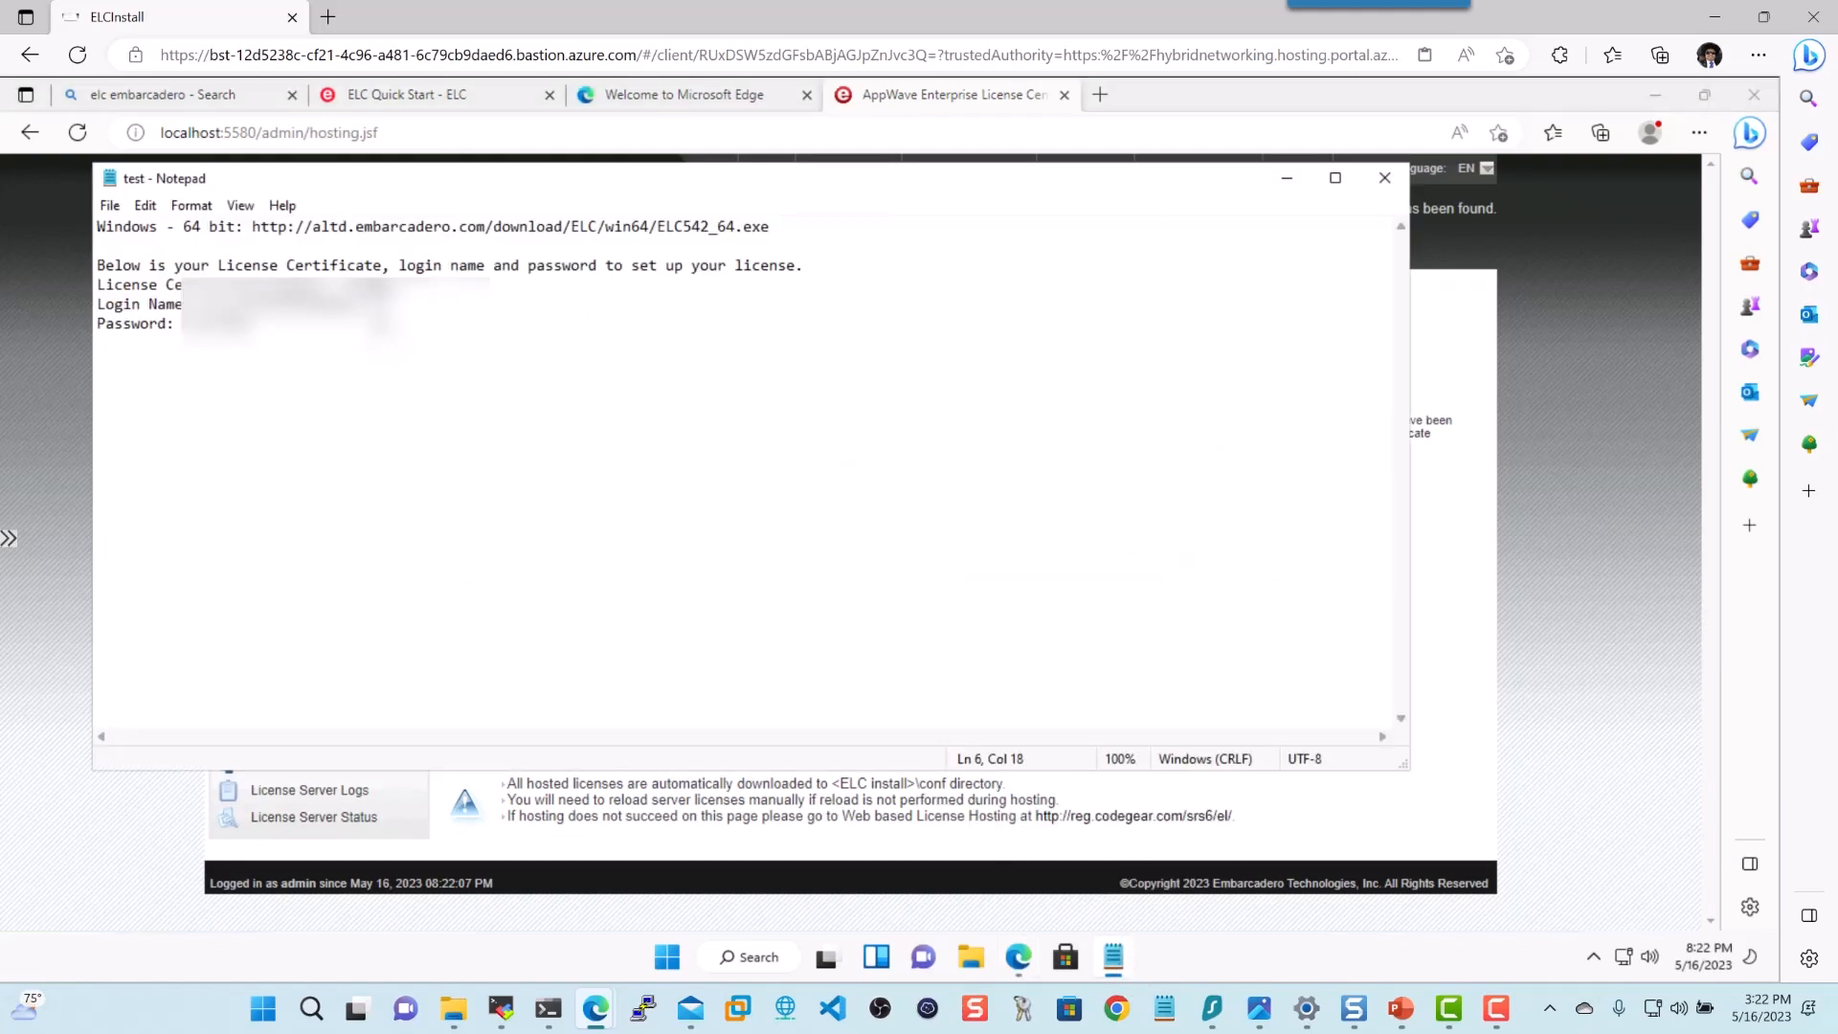
left_click_drag(176, 304, 398, 304)
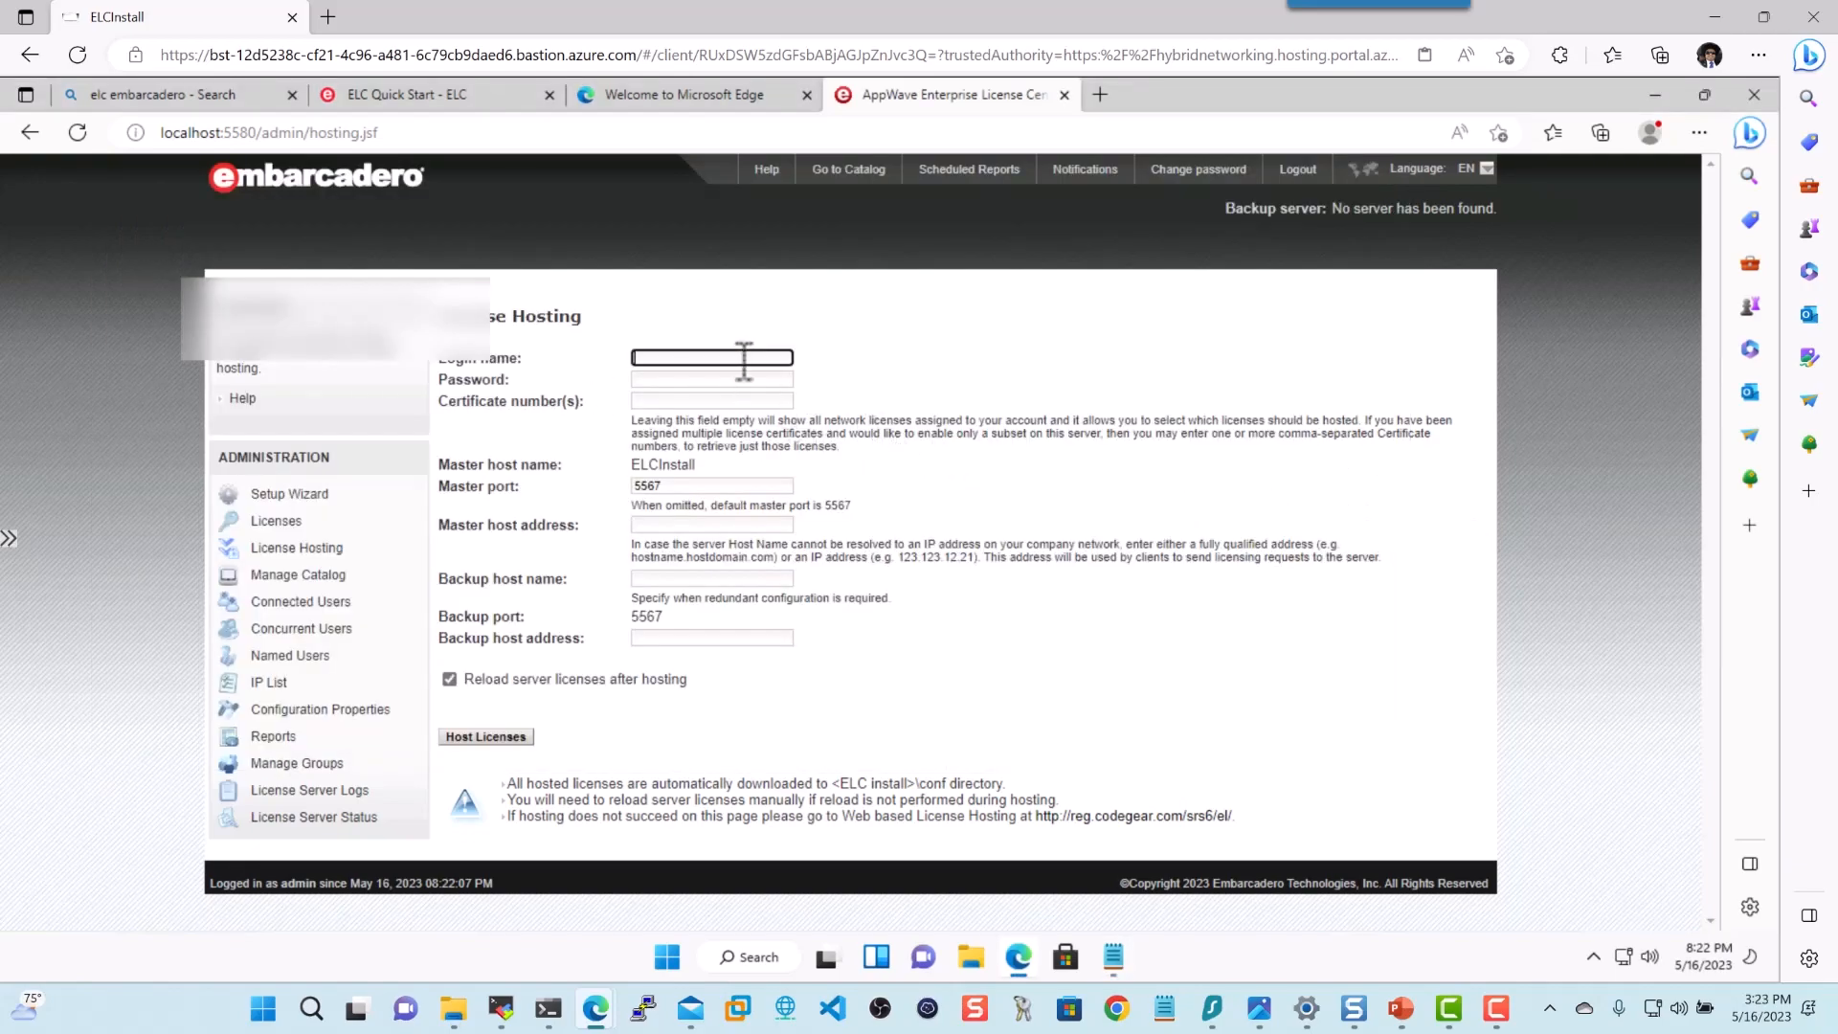
right_click(712, 357)
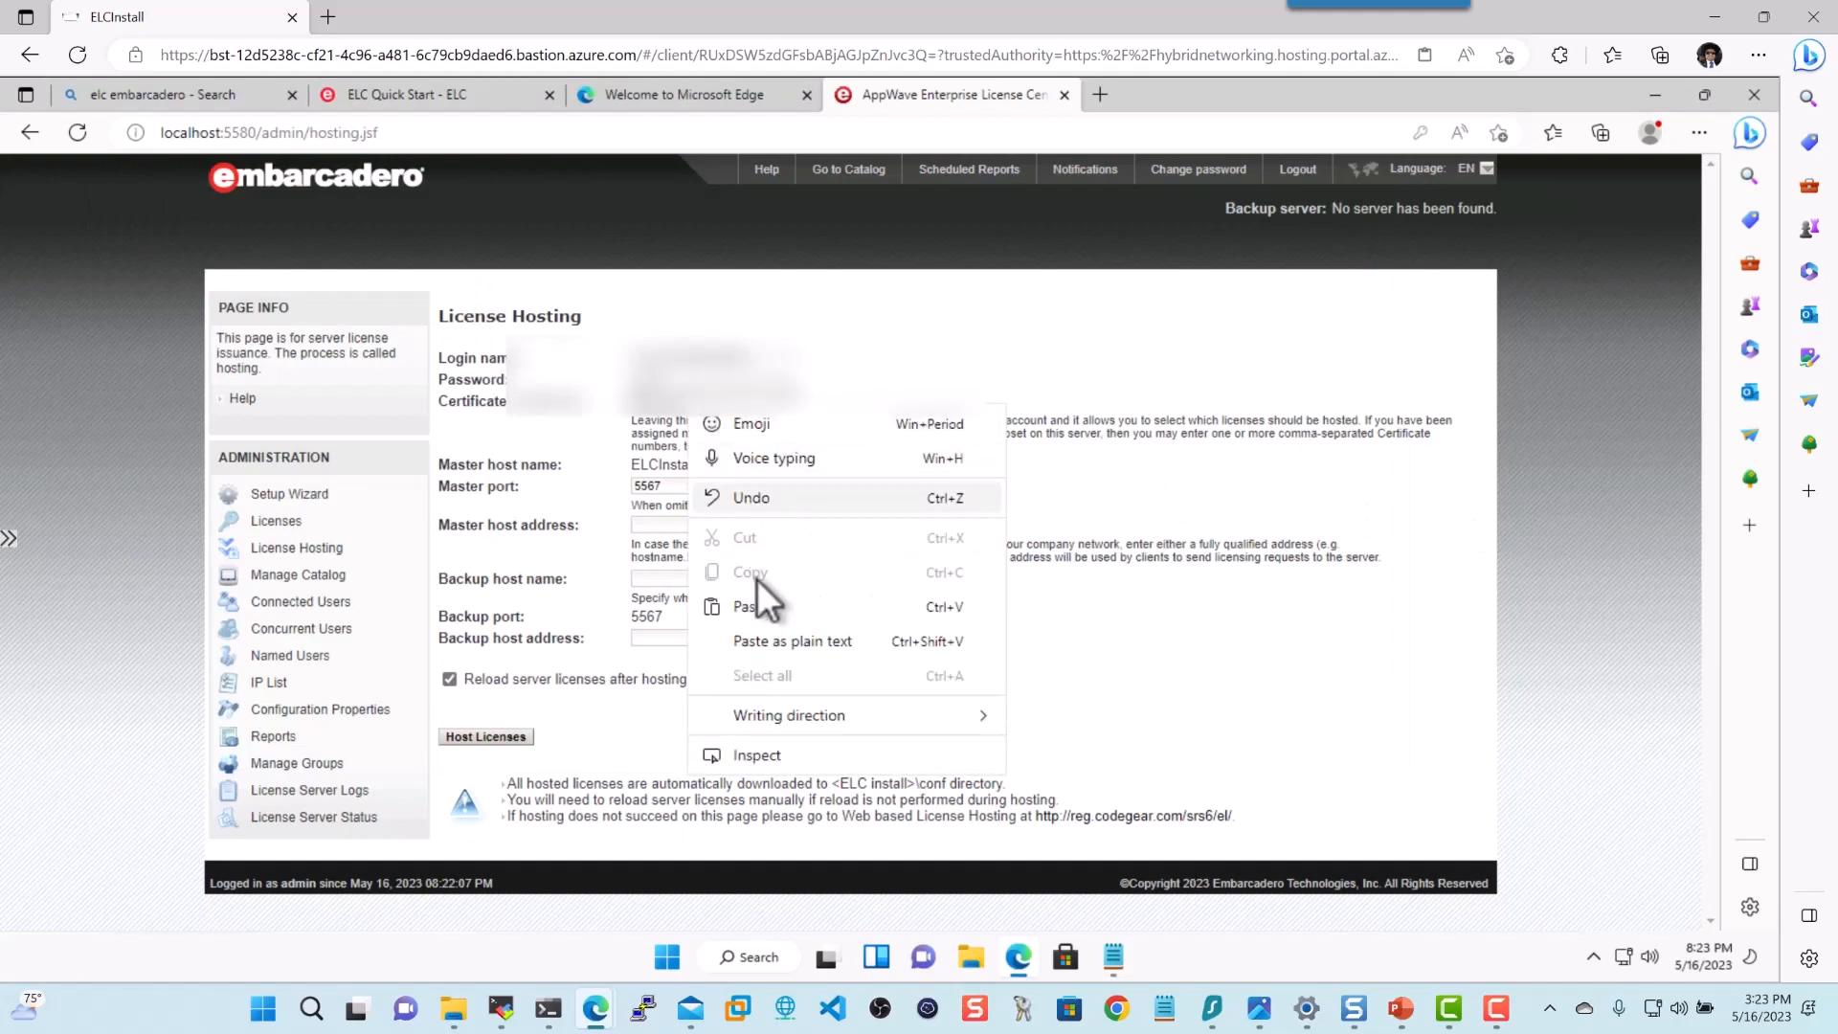
left_click(711, 524)
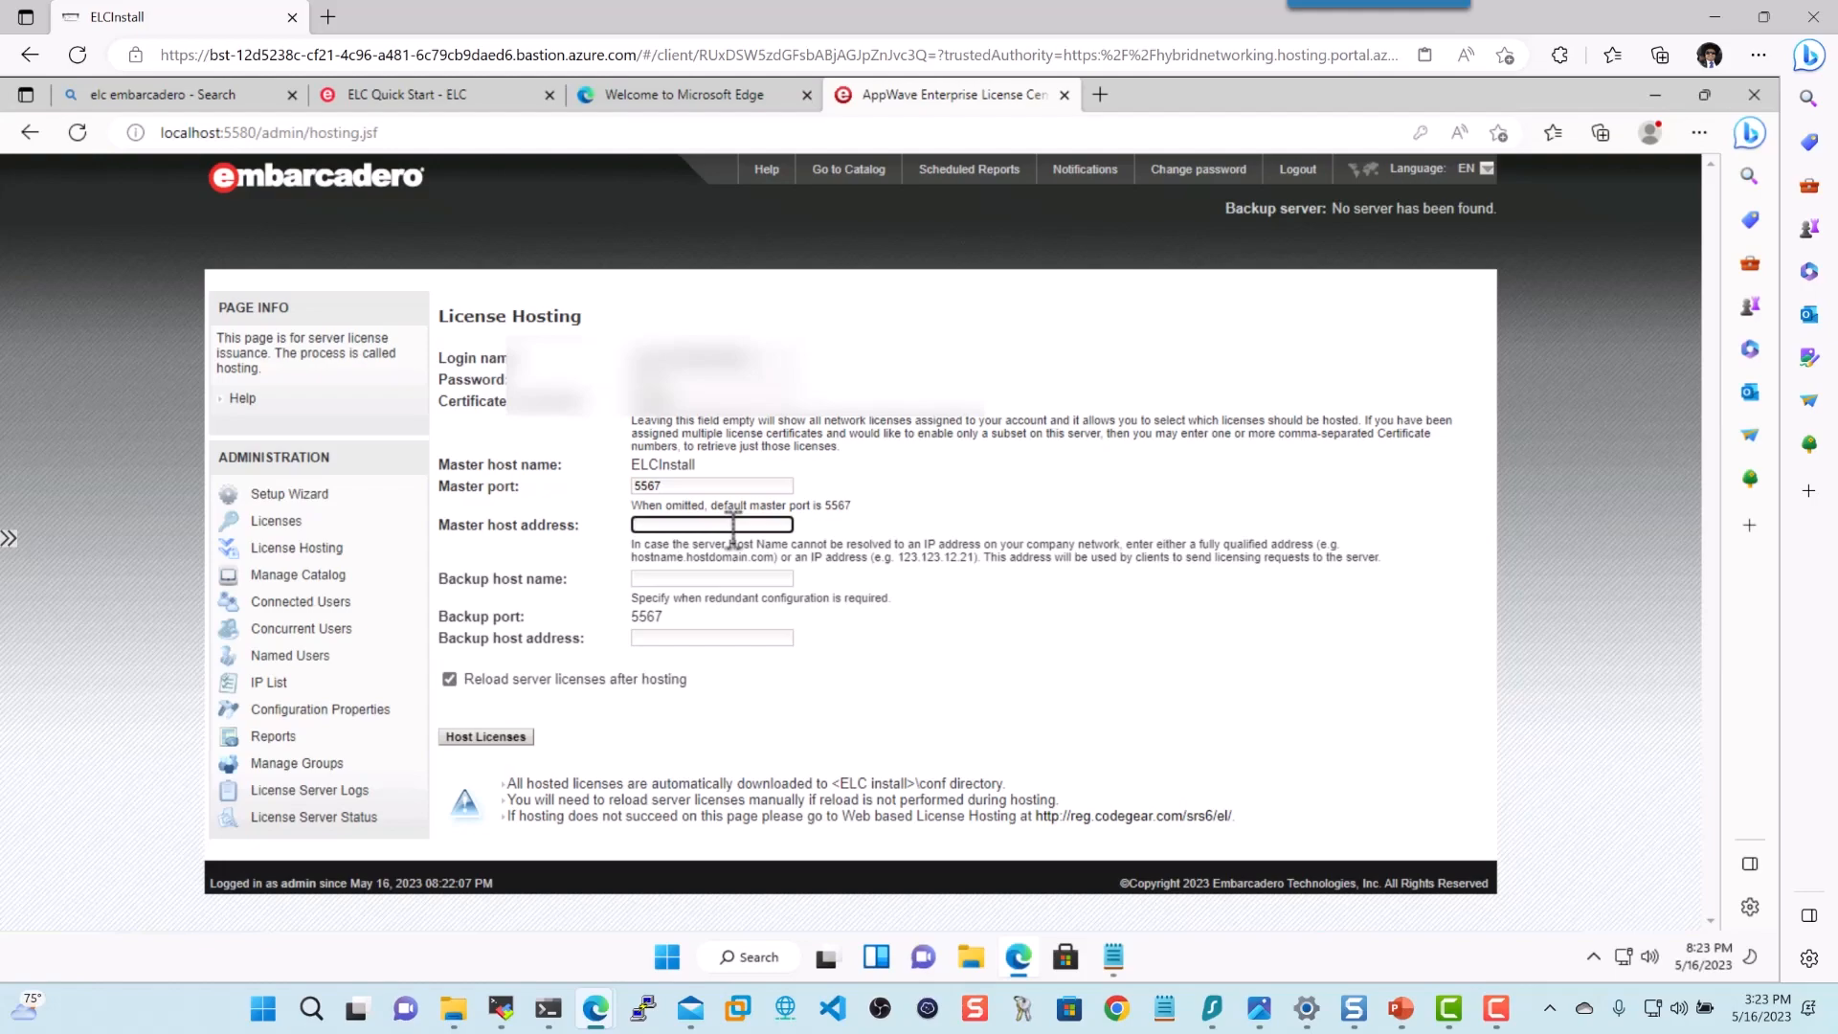
type("ELCInstall")
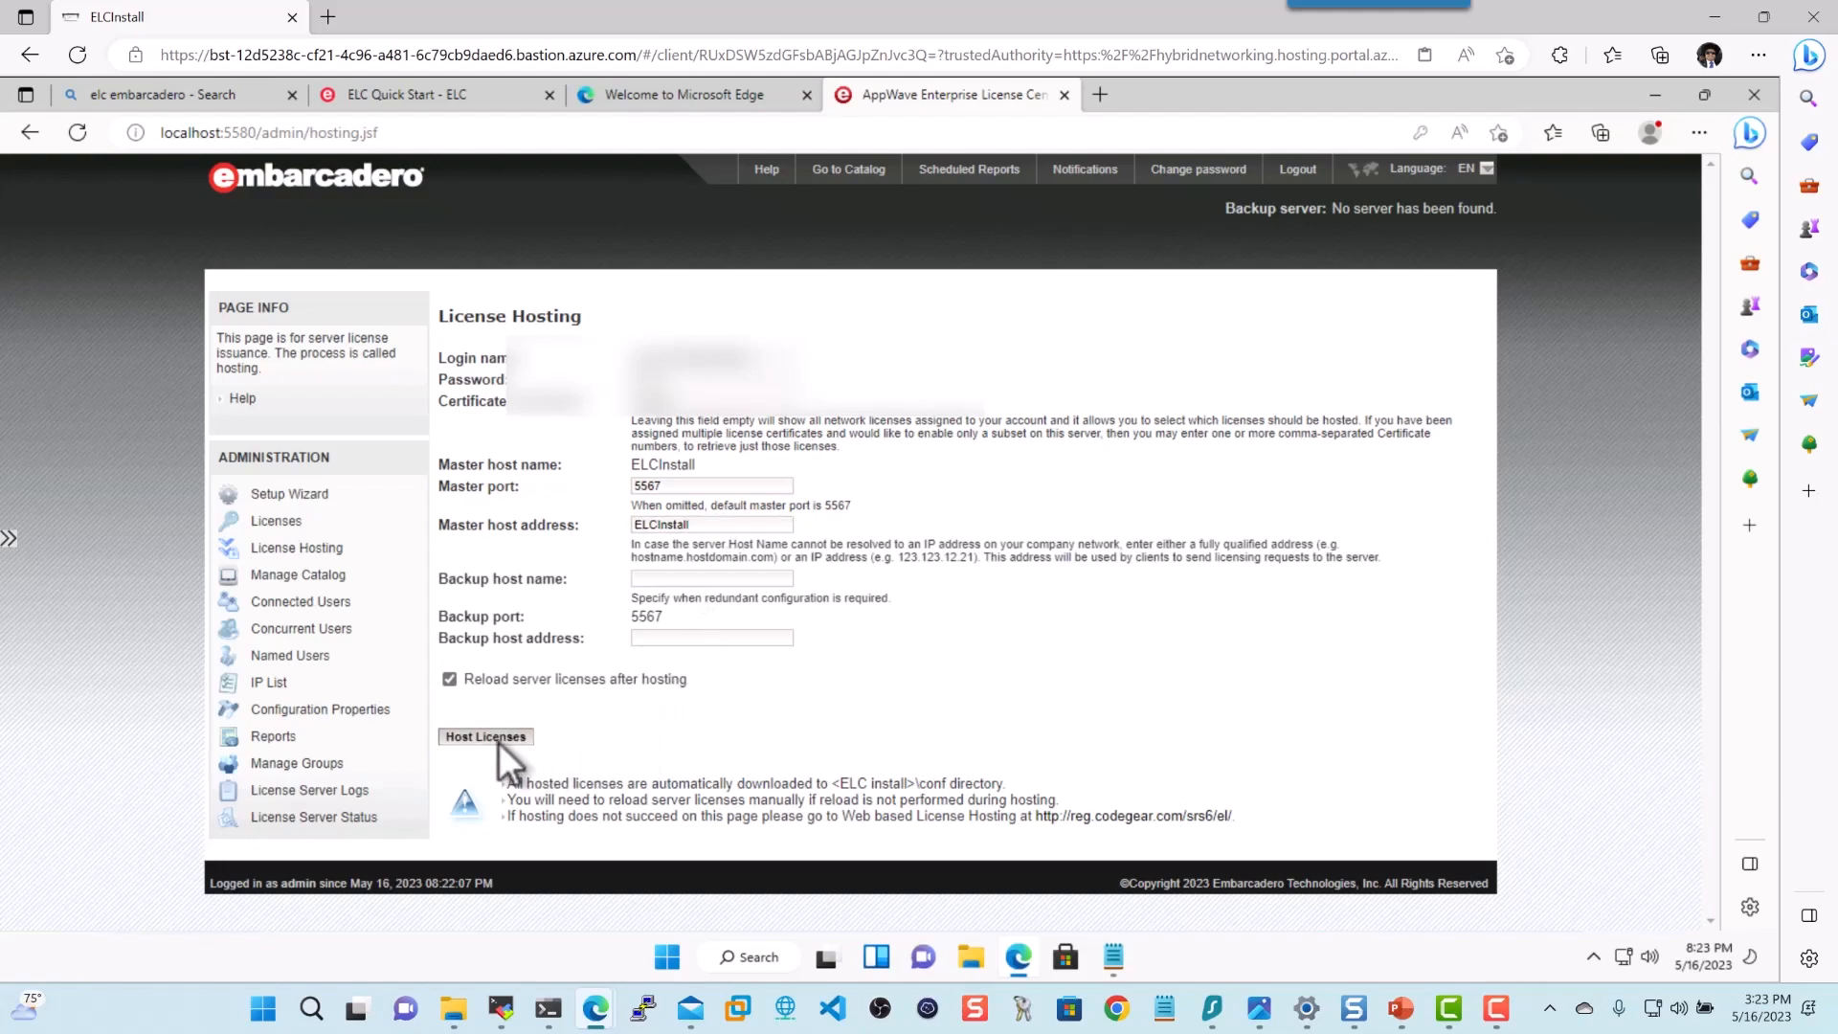
Host the licenses and list the hosted ER/Studio Data Architect concurrent licenses
left_click(485, 736)
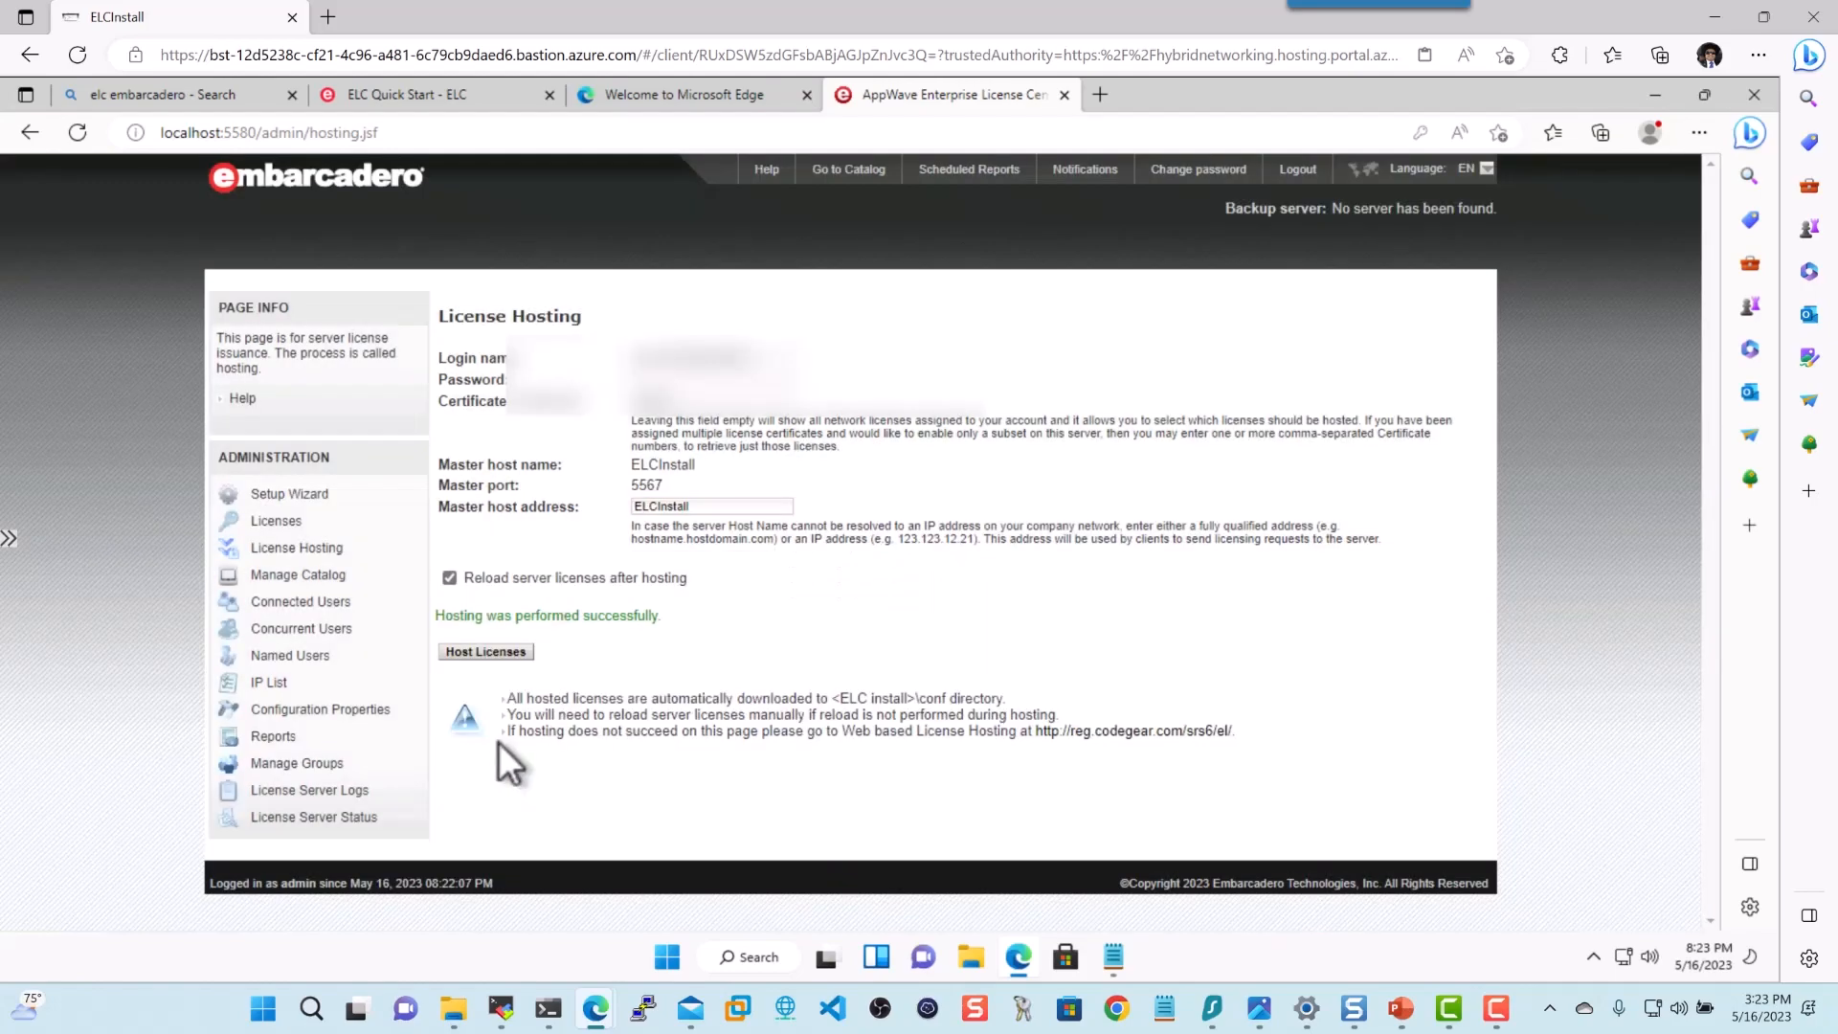
mouse_move(1025, 584)
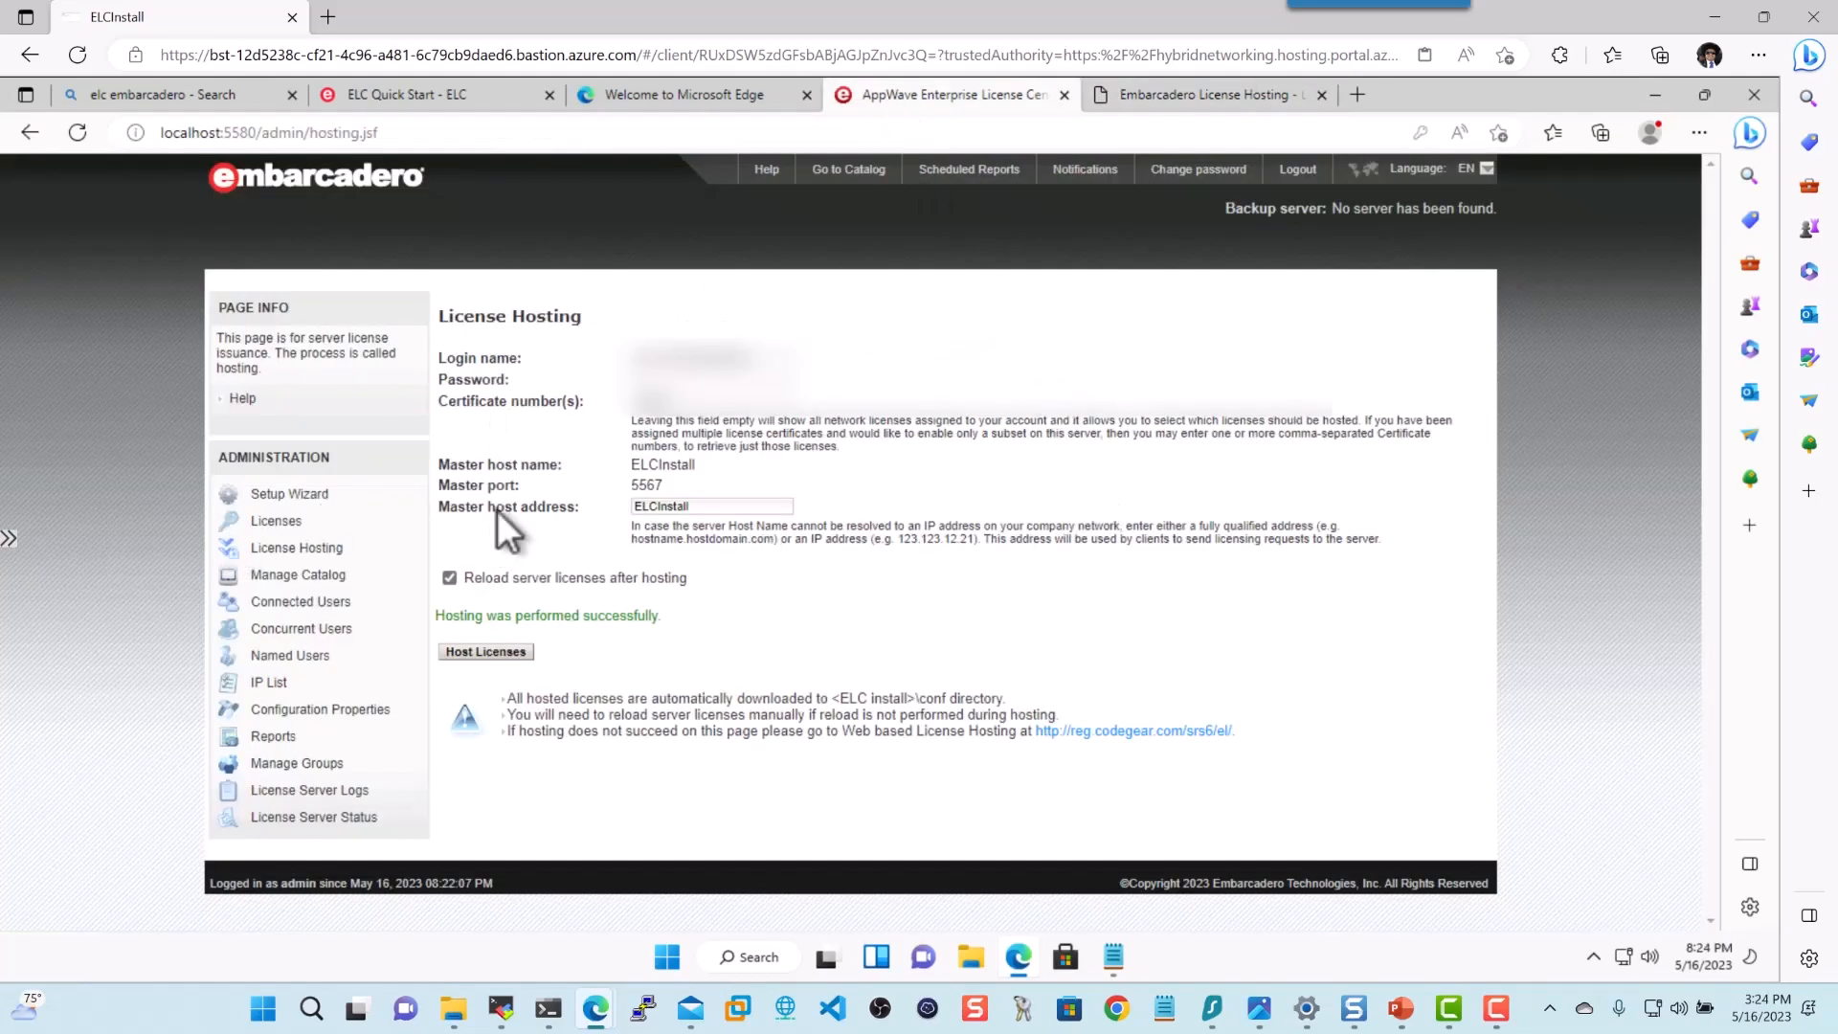
mouse_move(720, 657)
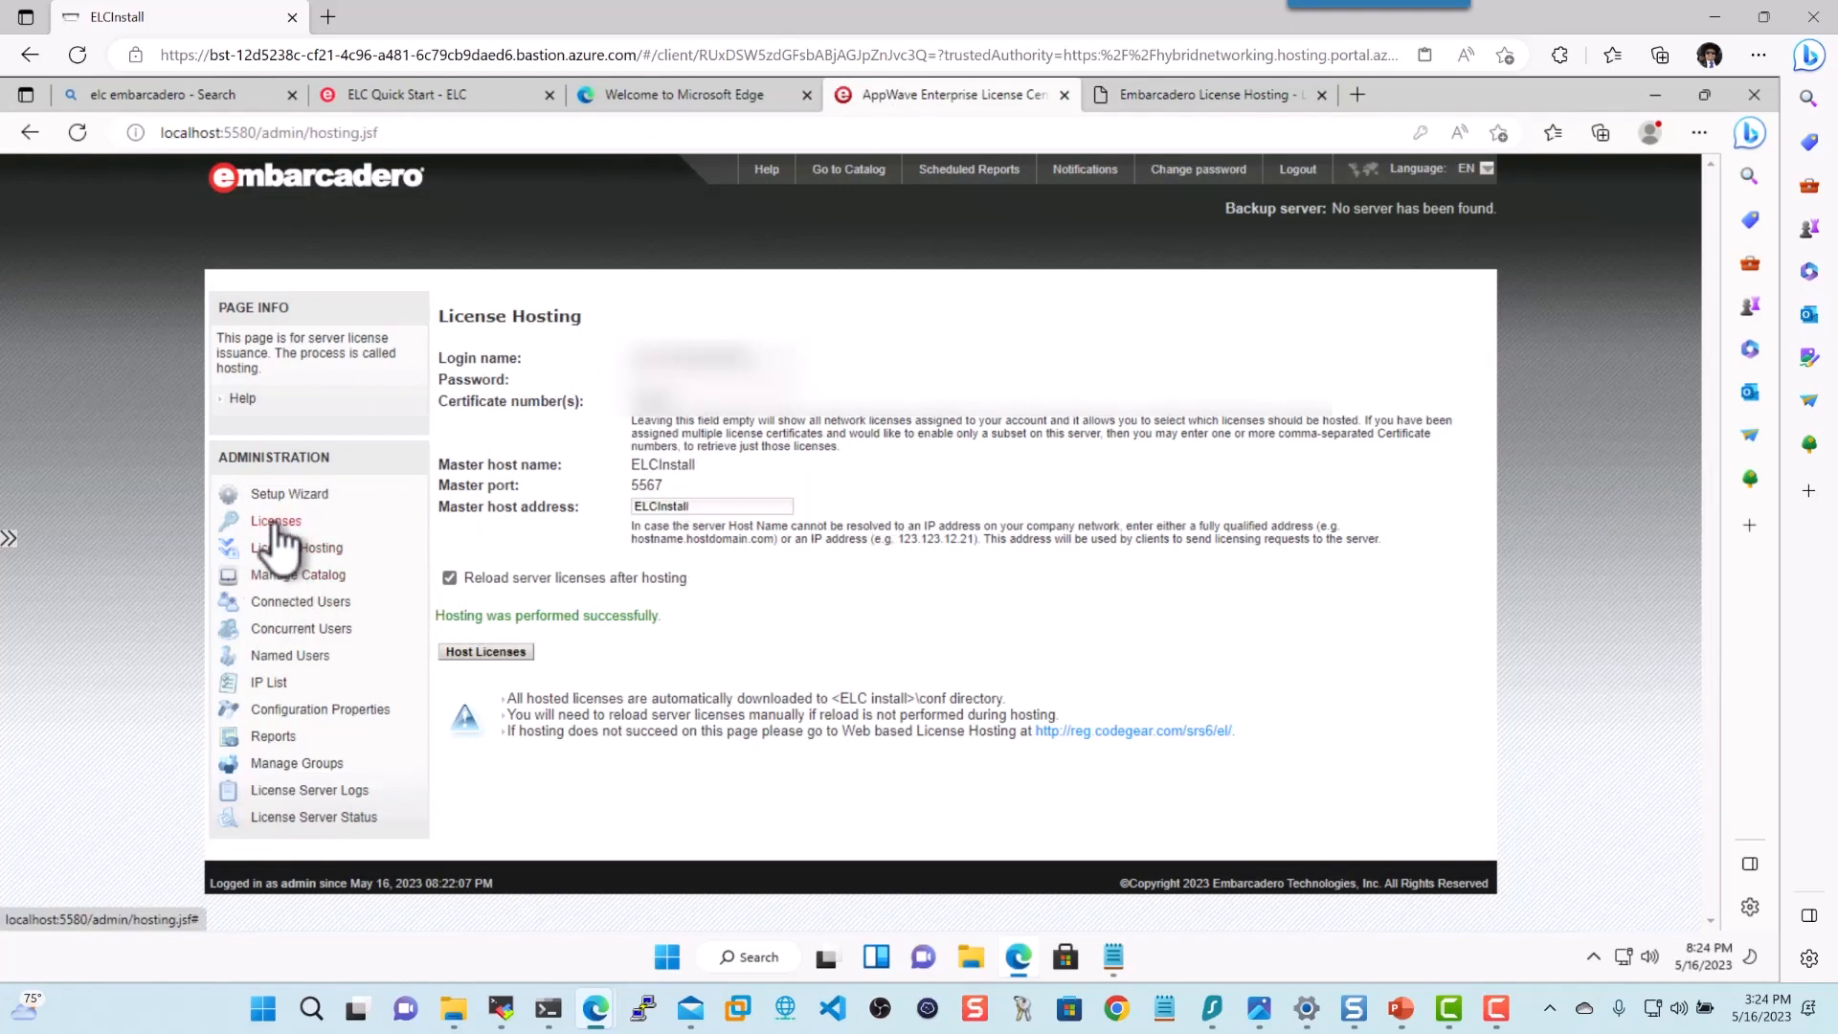
left_click(276, 521)
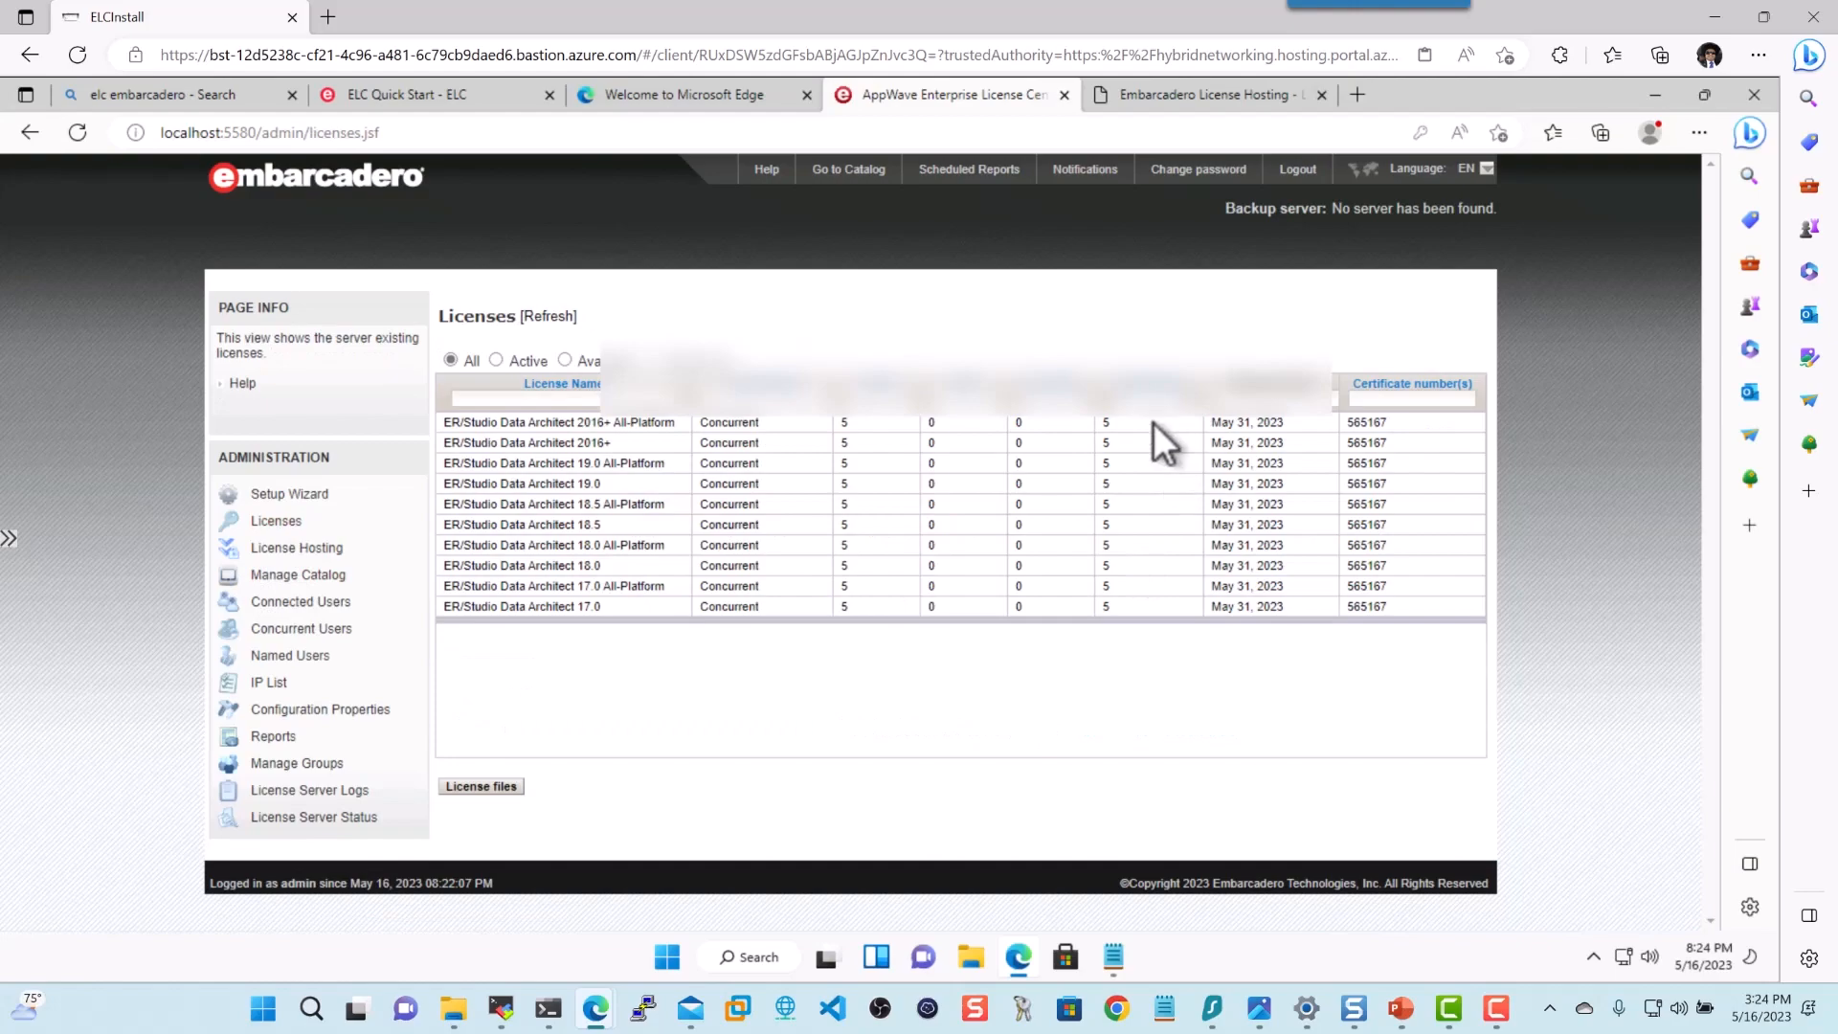
mouse_move(727, 504)
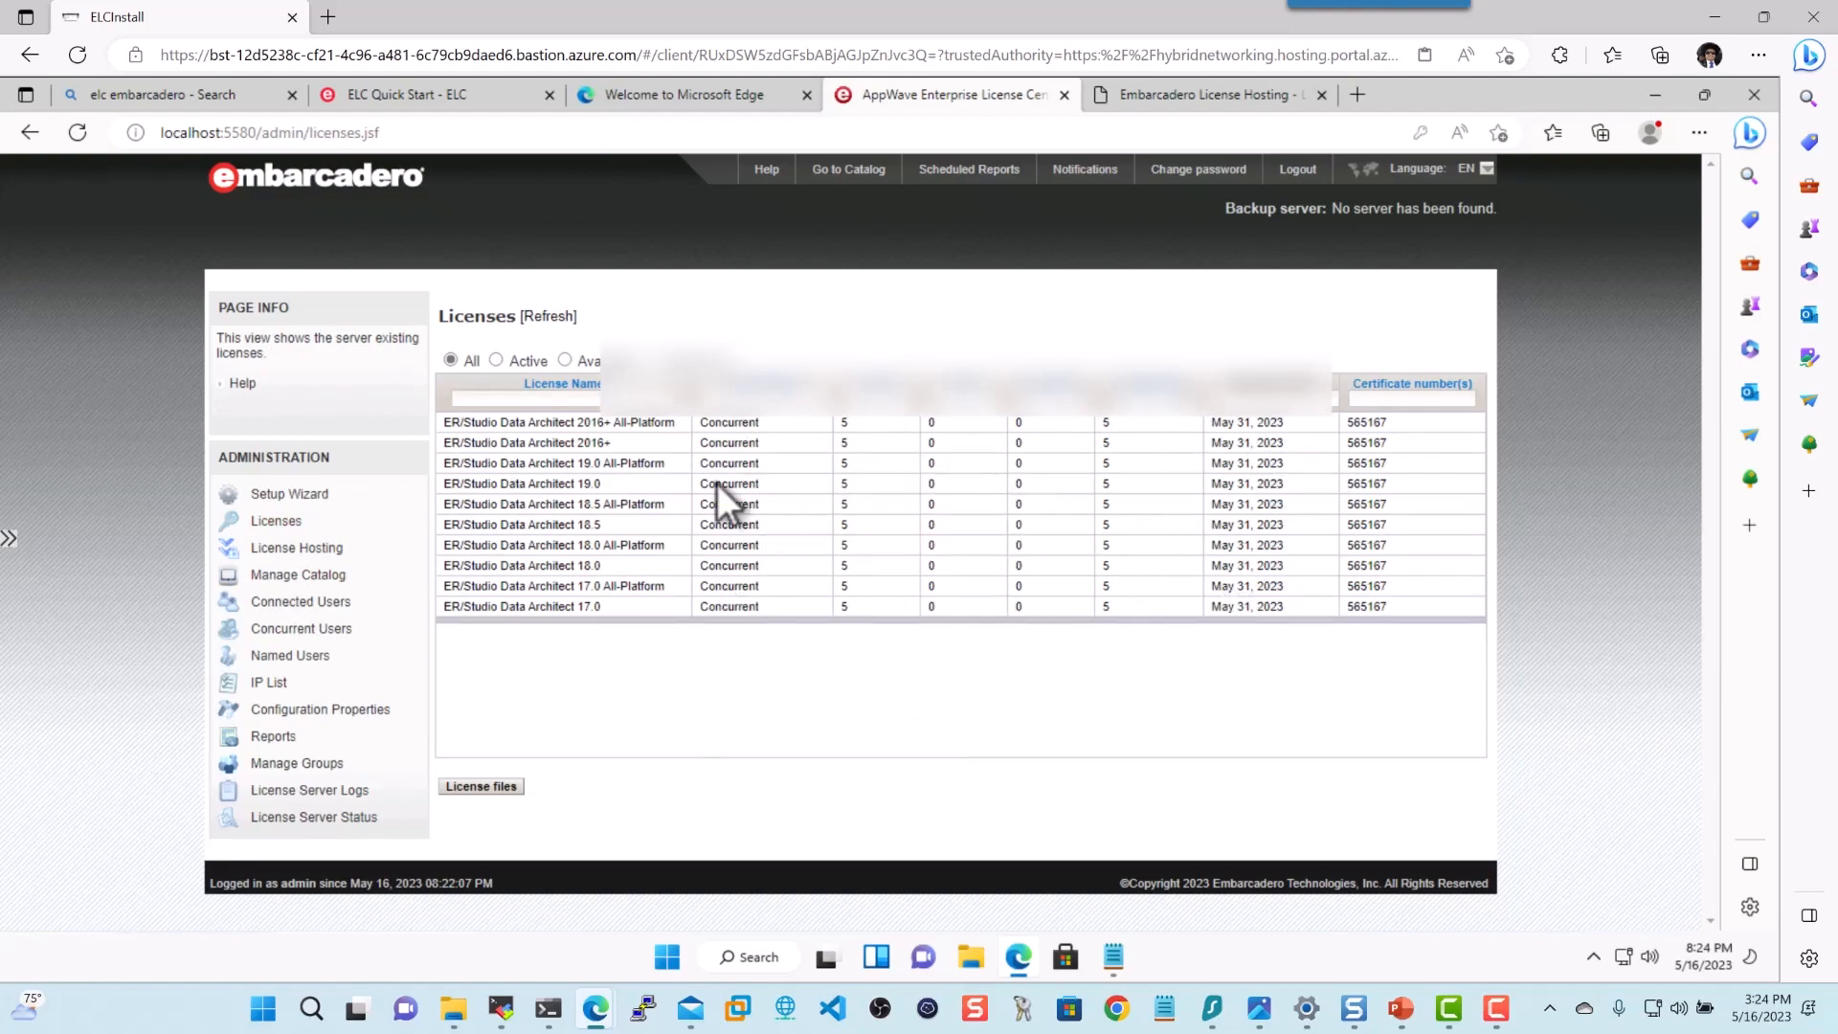
mouse_move(300, 628)
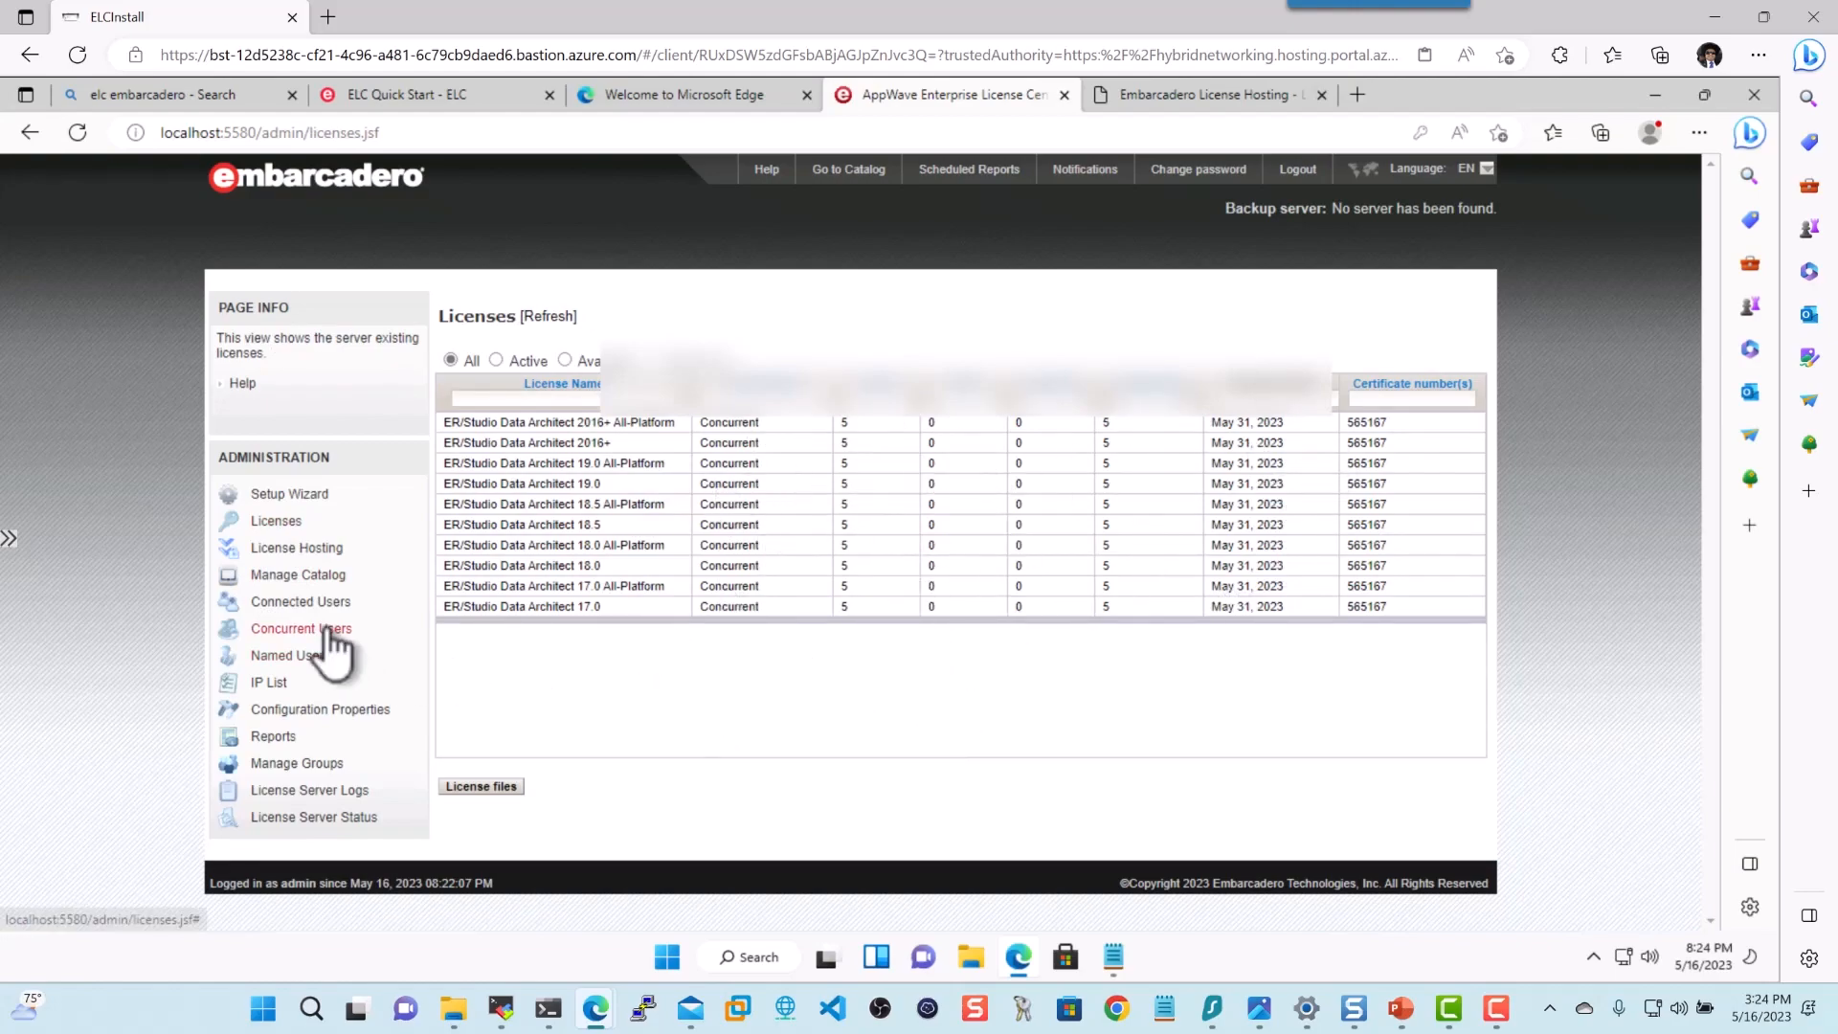
Go to the empty Concurrent Users page in the Administration sidebar
left_click(302, 628)
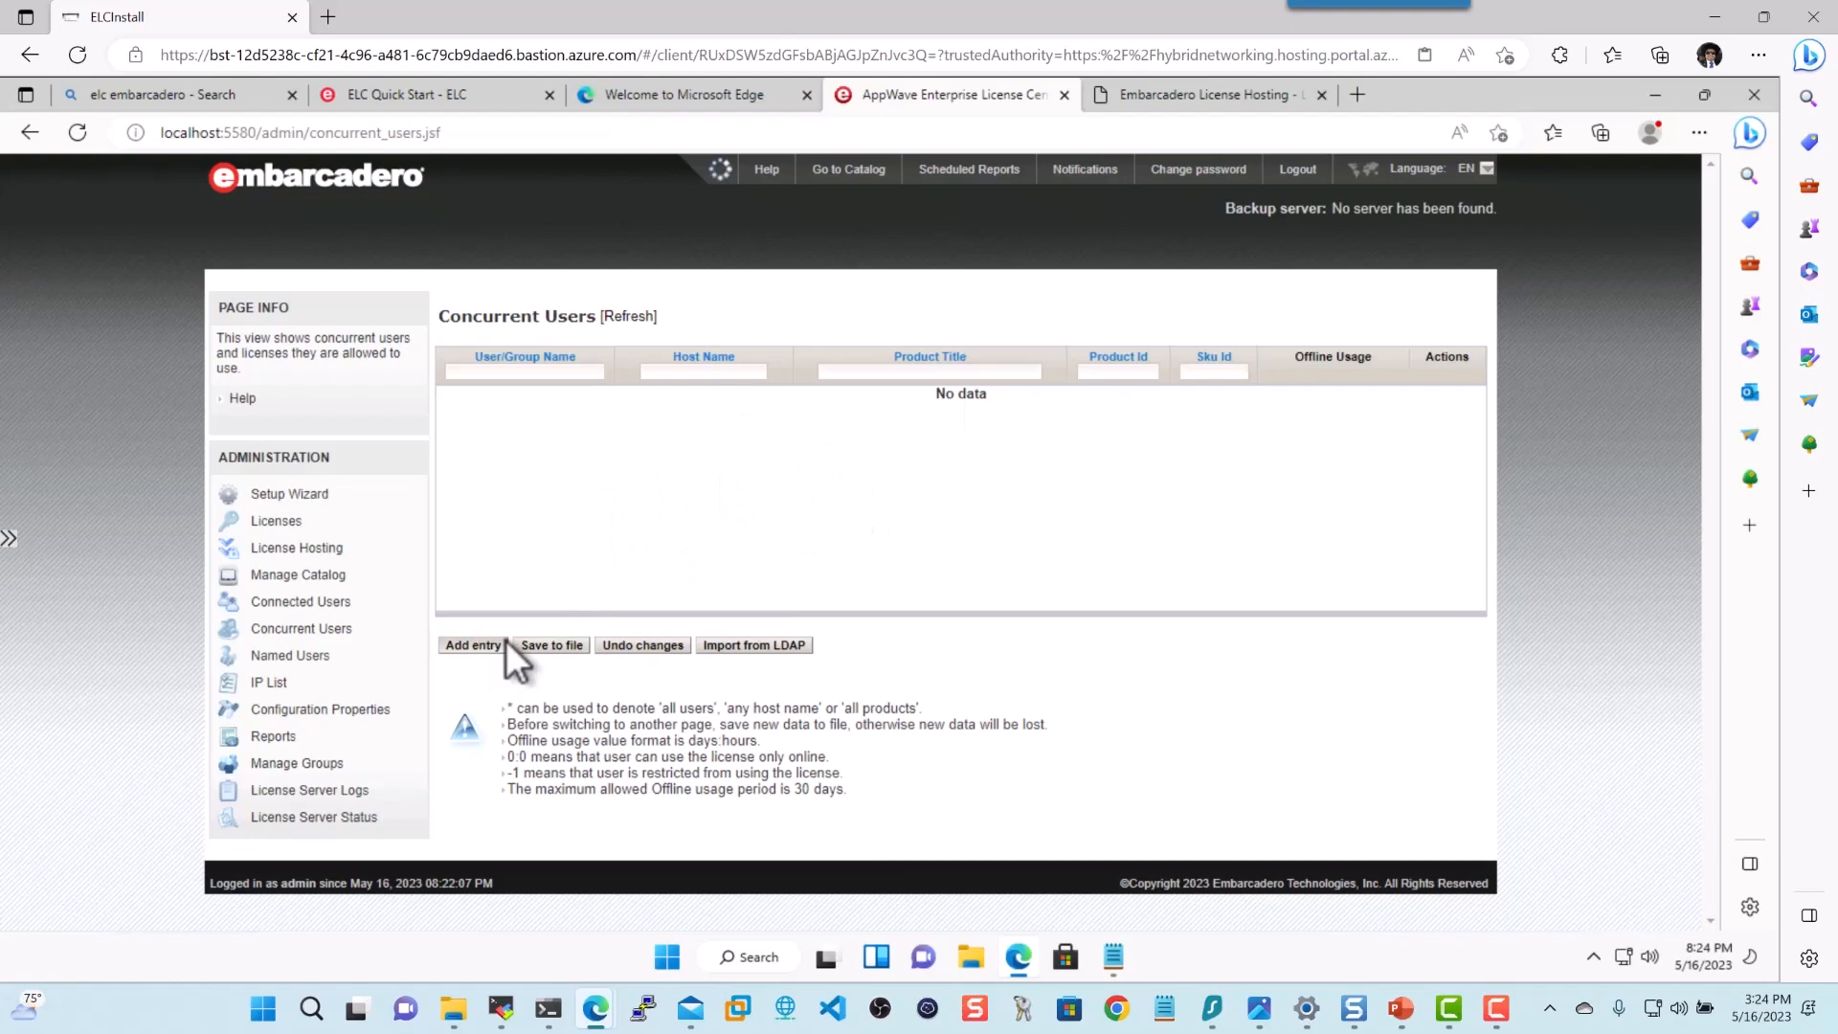
Add an ANY user, ANY host, ALL products entry with 3 days offline, and save to file
left_click(472, 645)
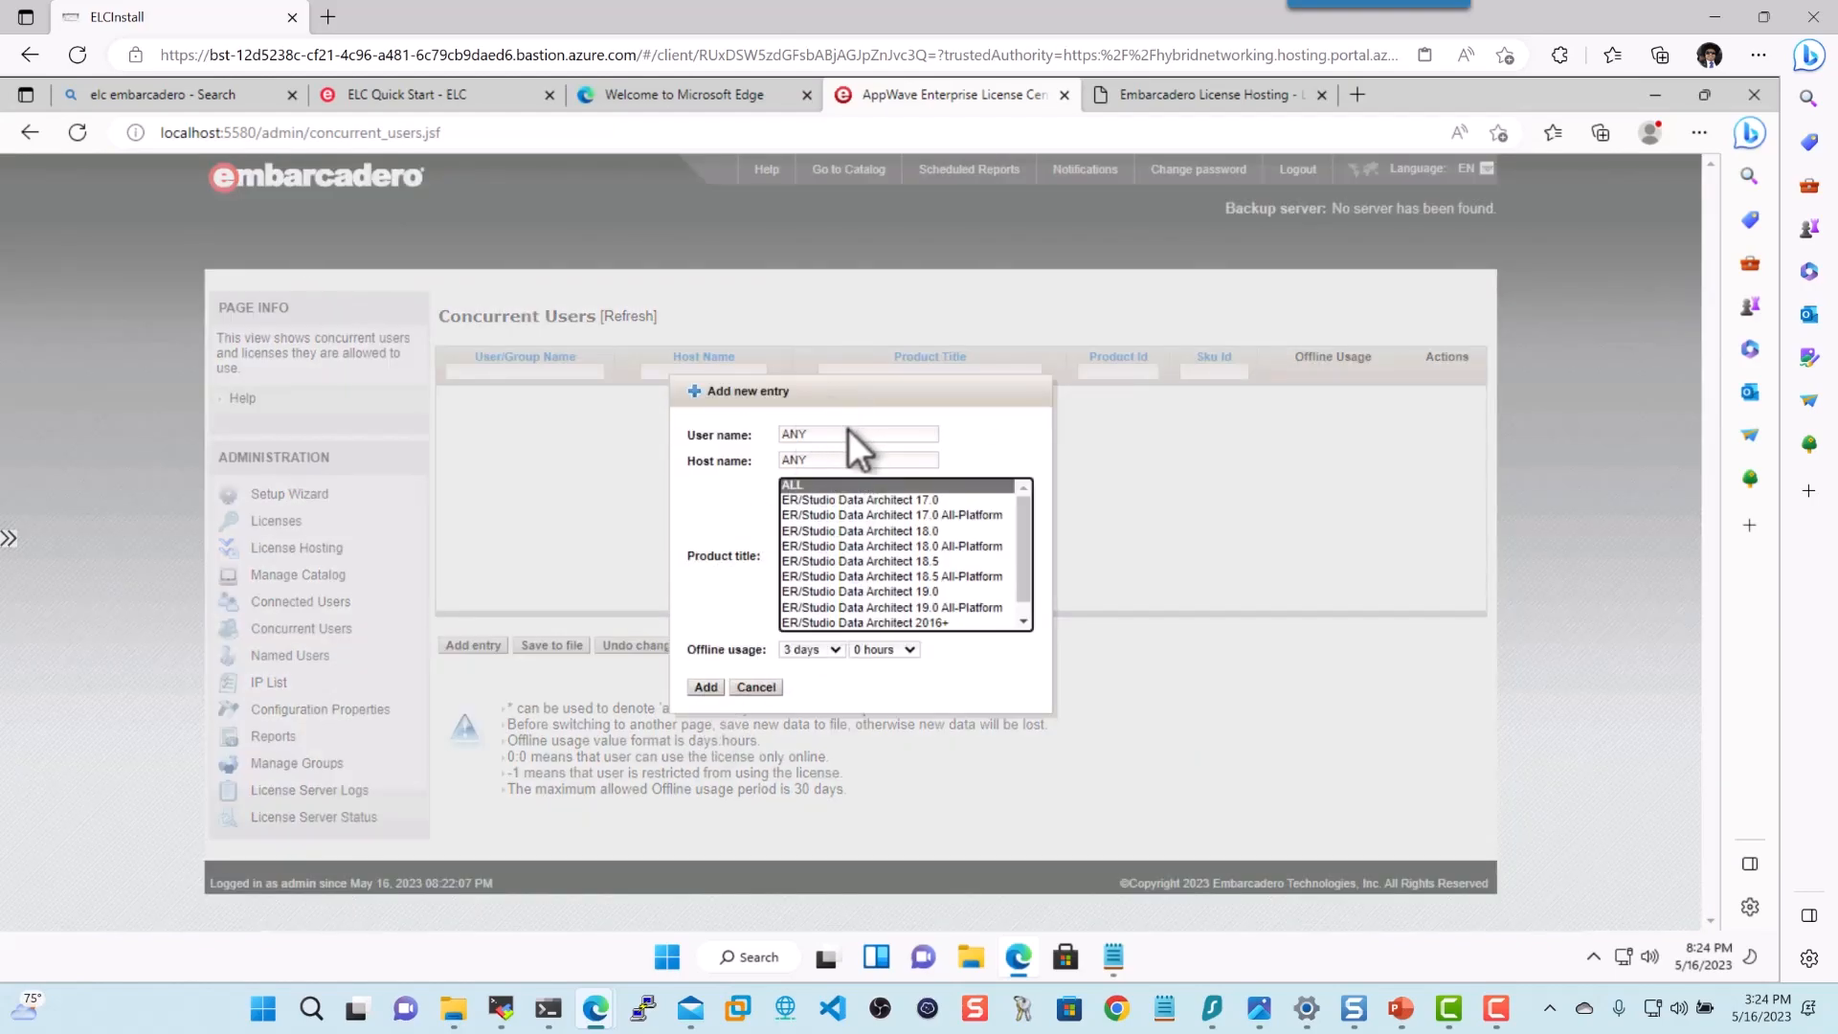
left_click(856, 459)
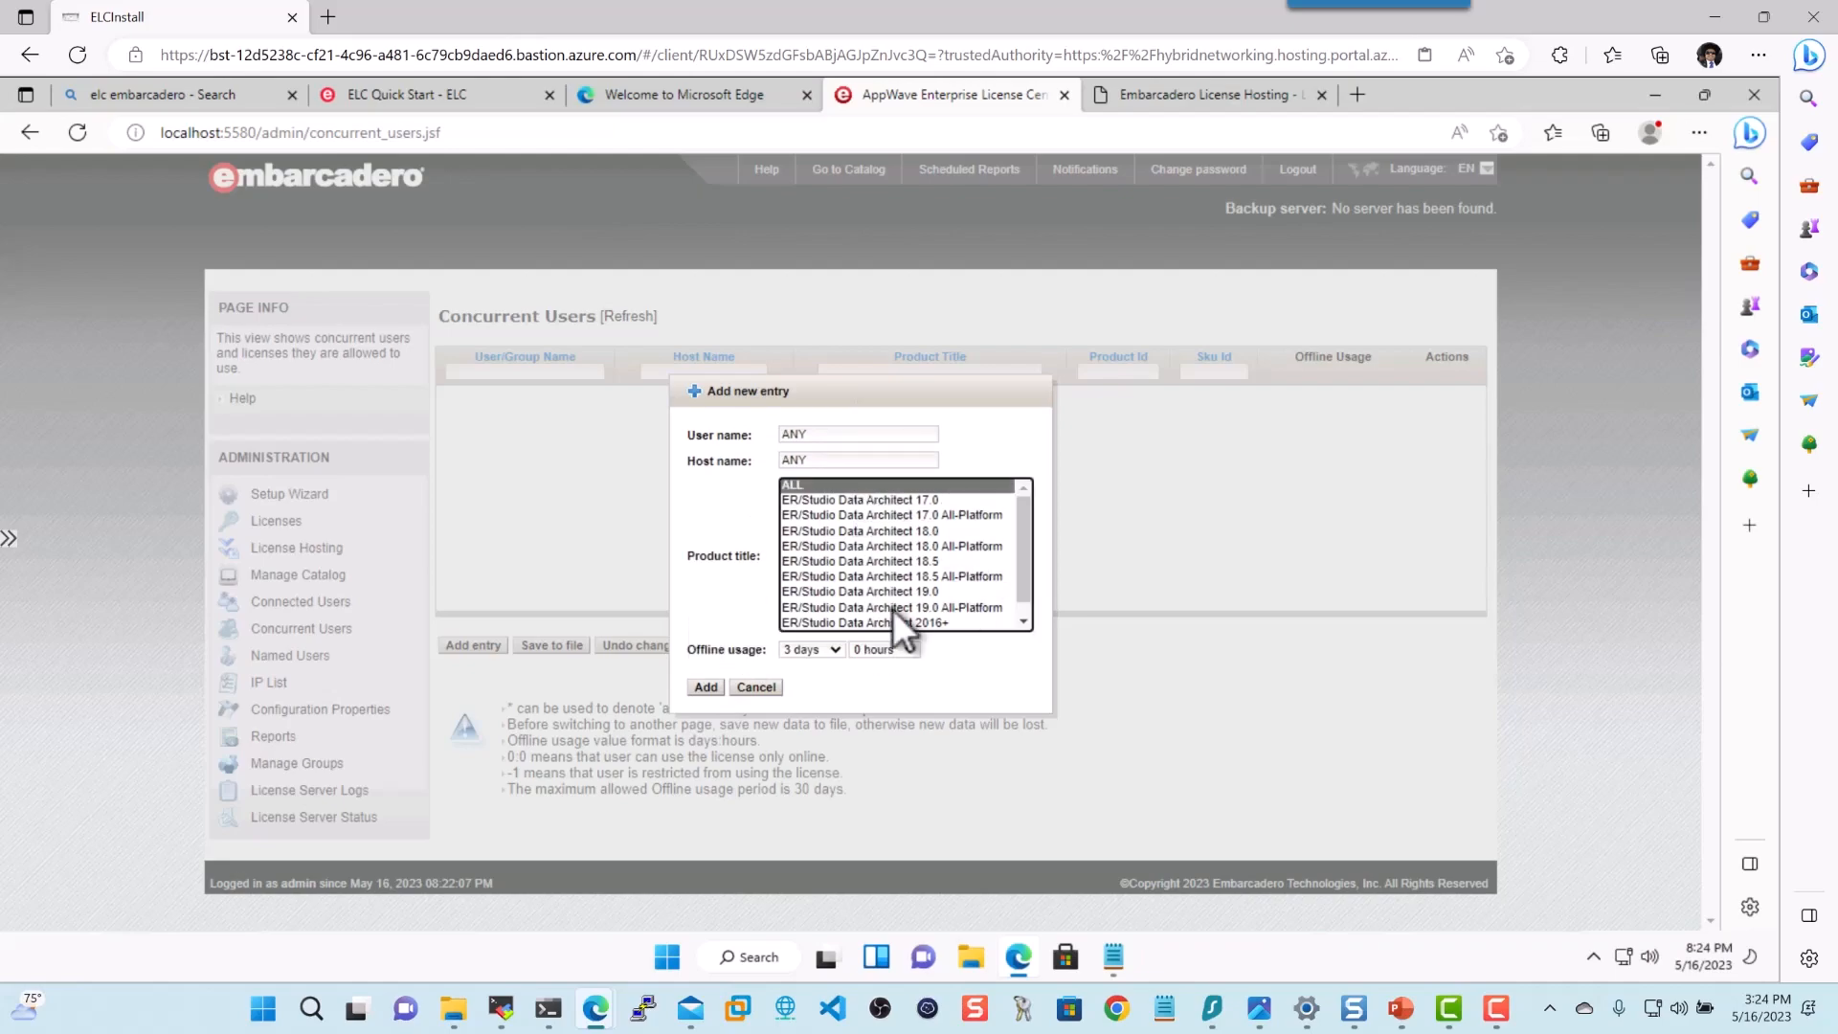
mouse_move(844, 673)
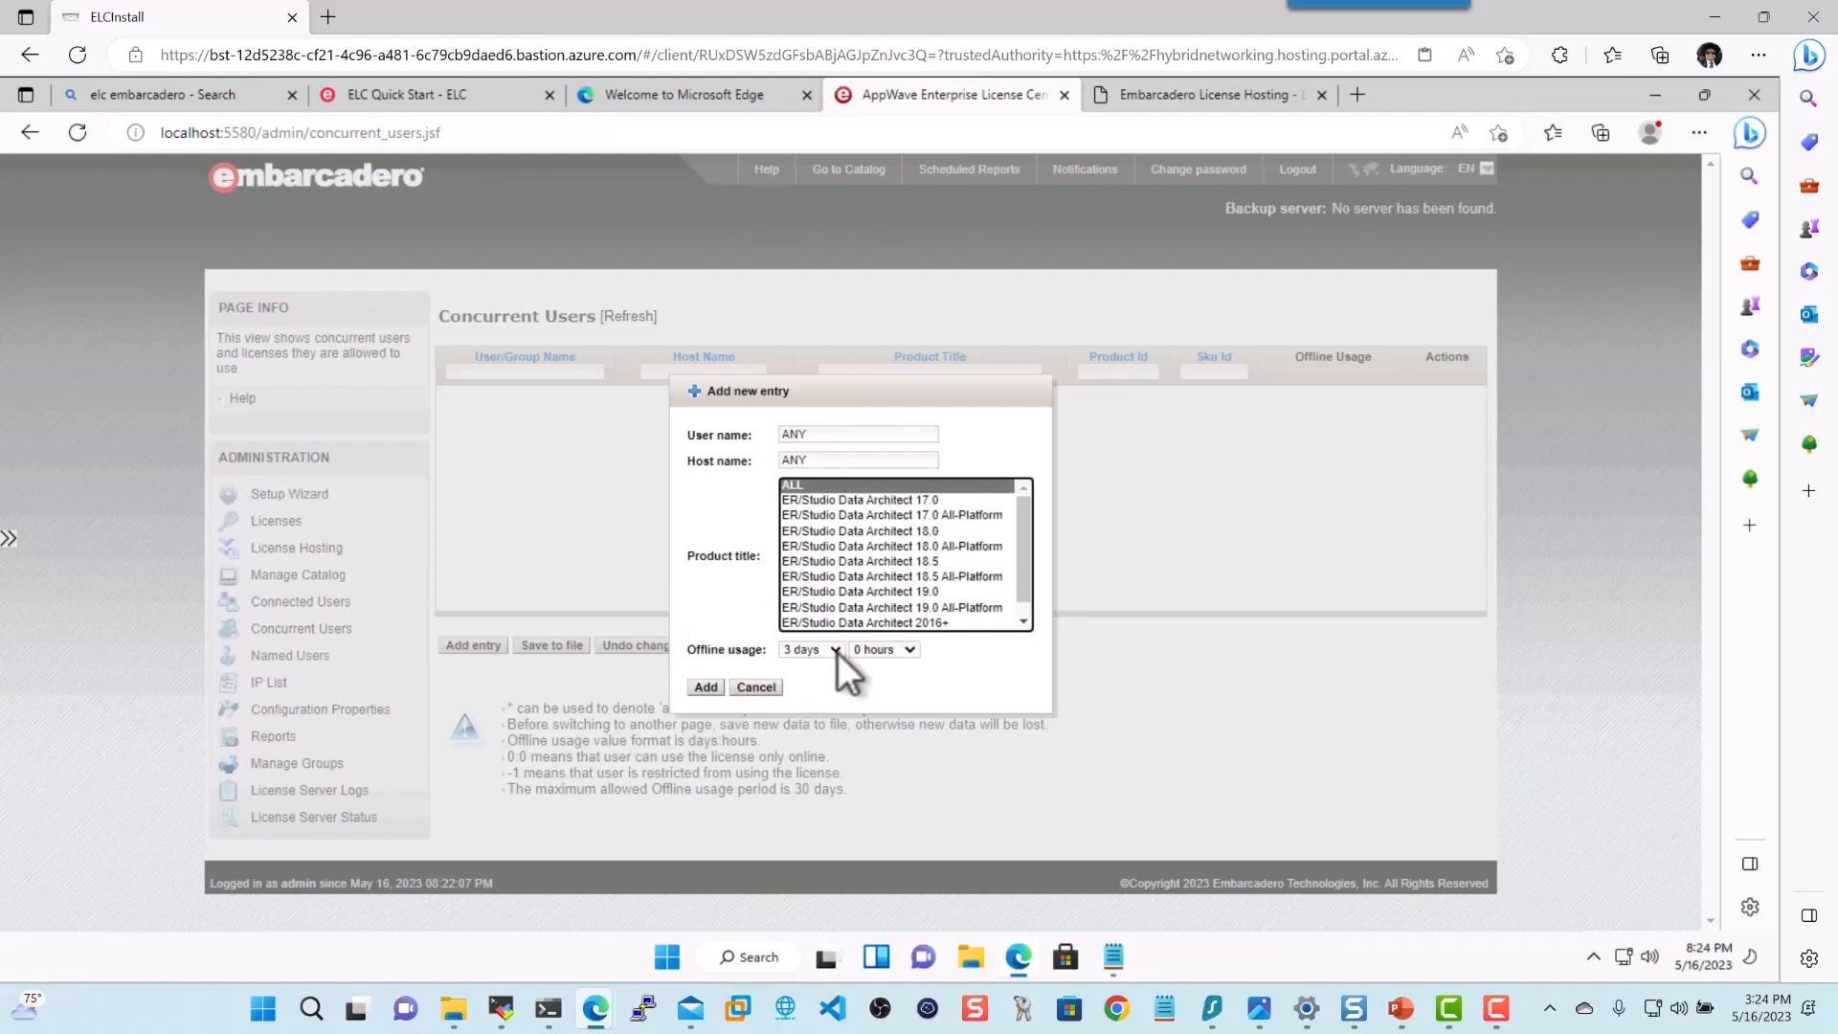
left_click(860, 591)
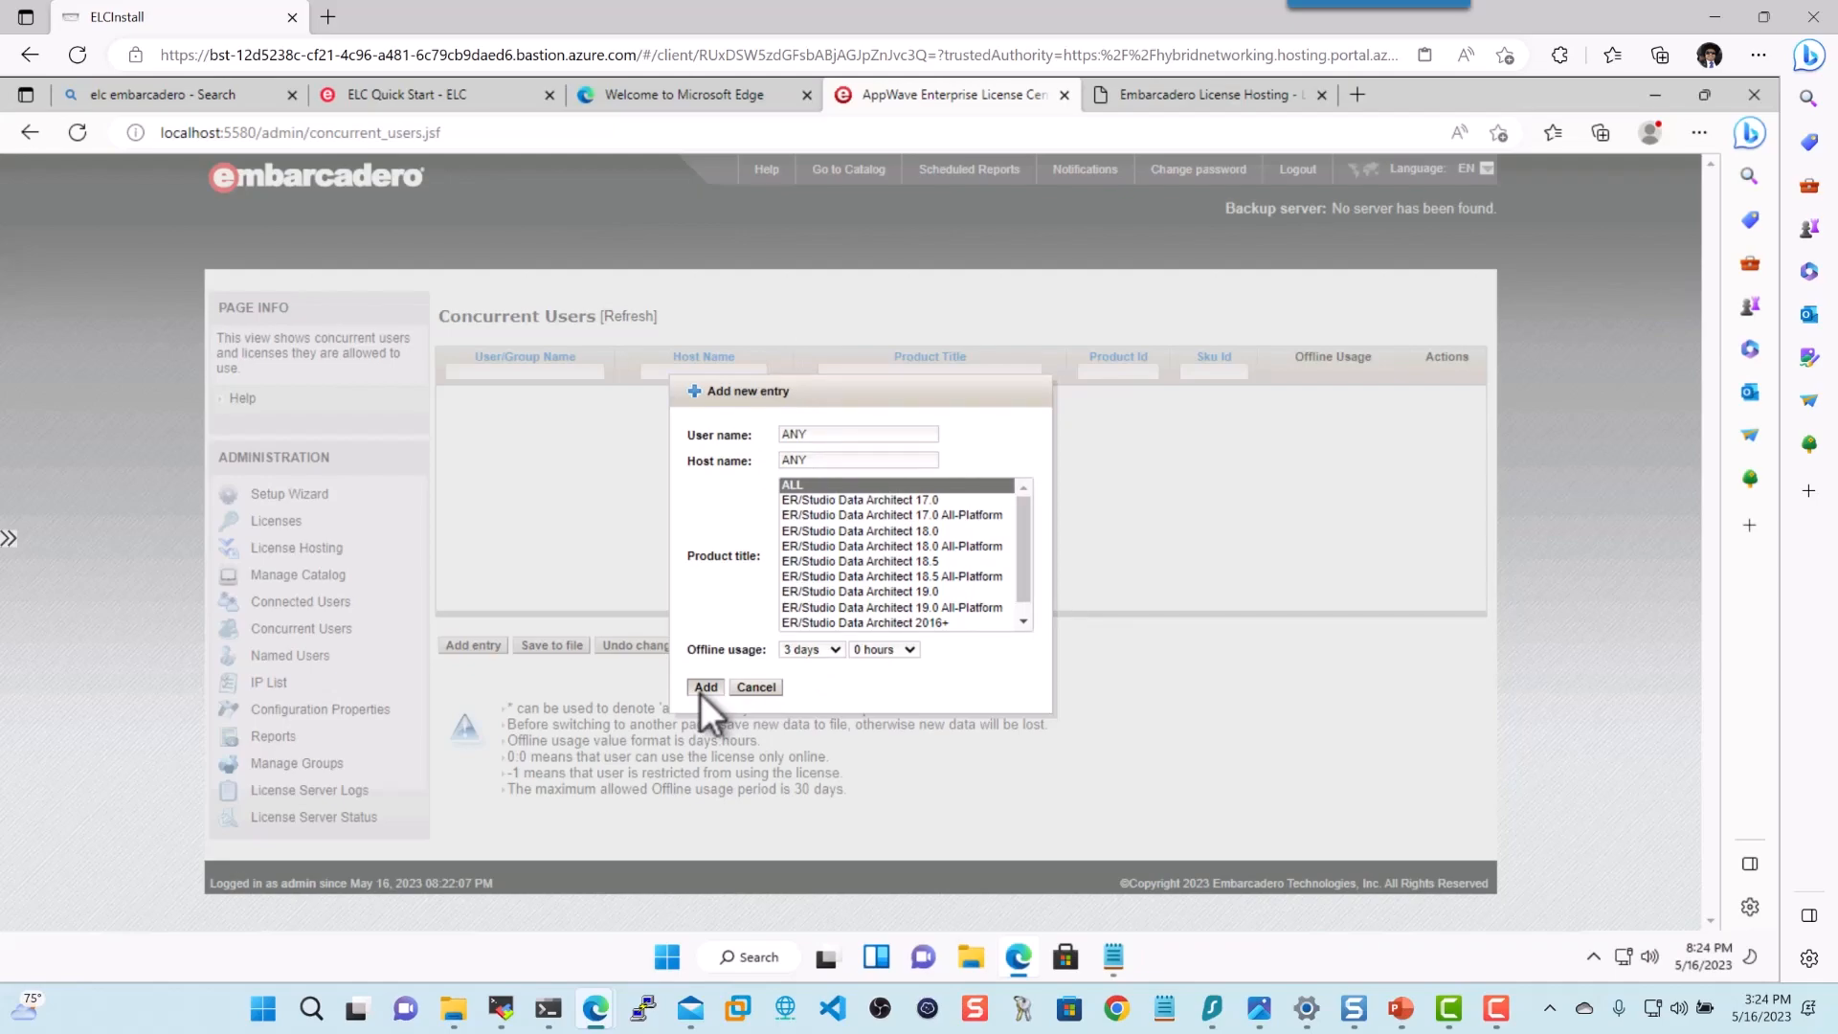
left_click(705, 688)
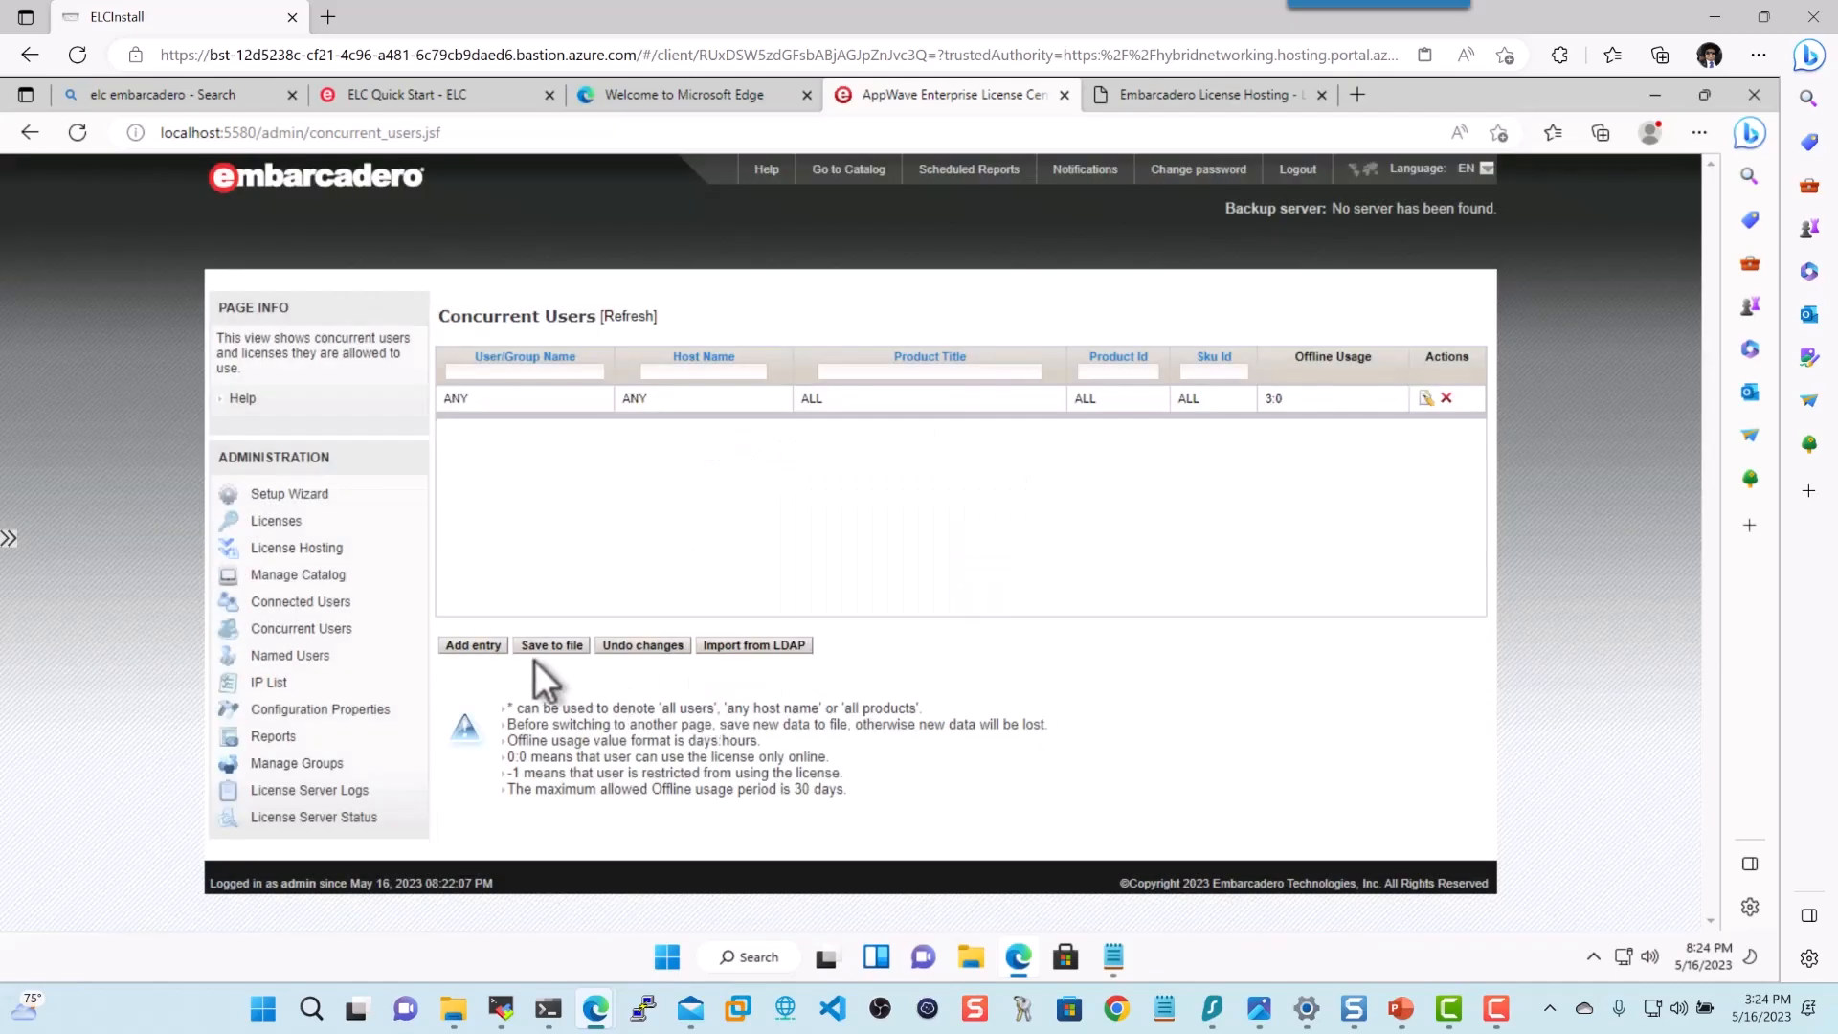
left_click(550, 644)
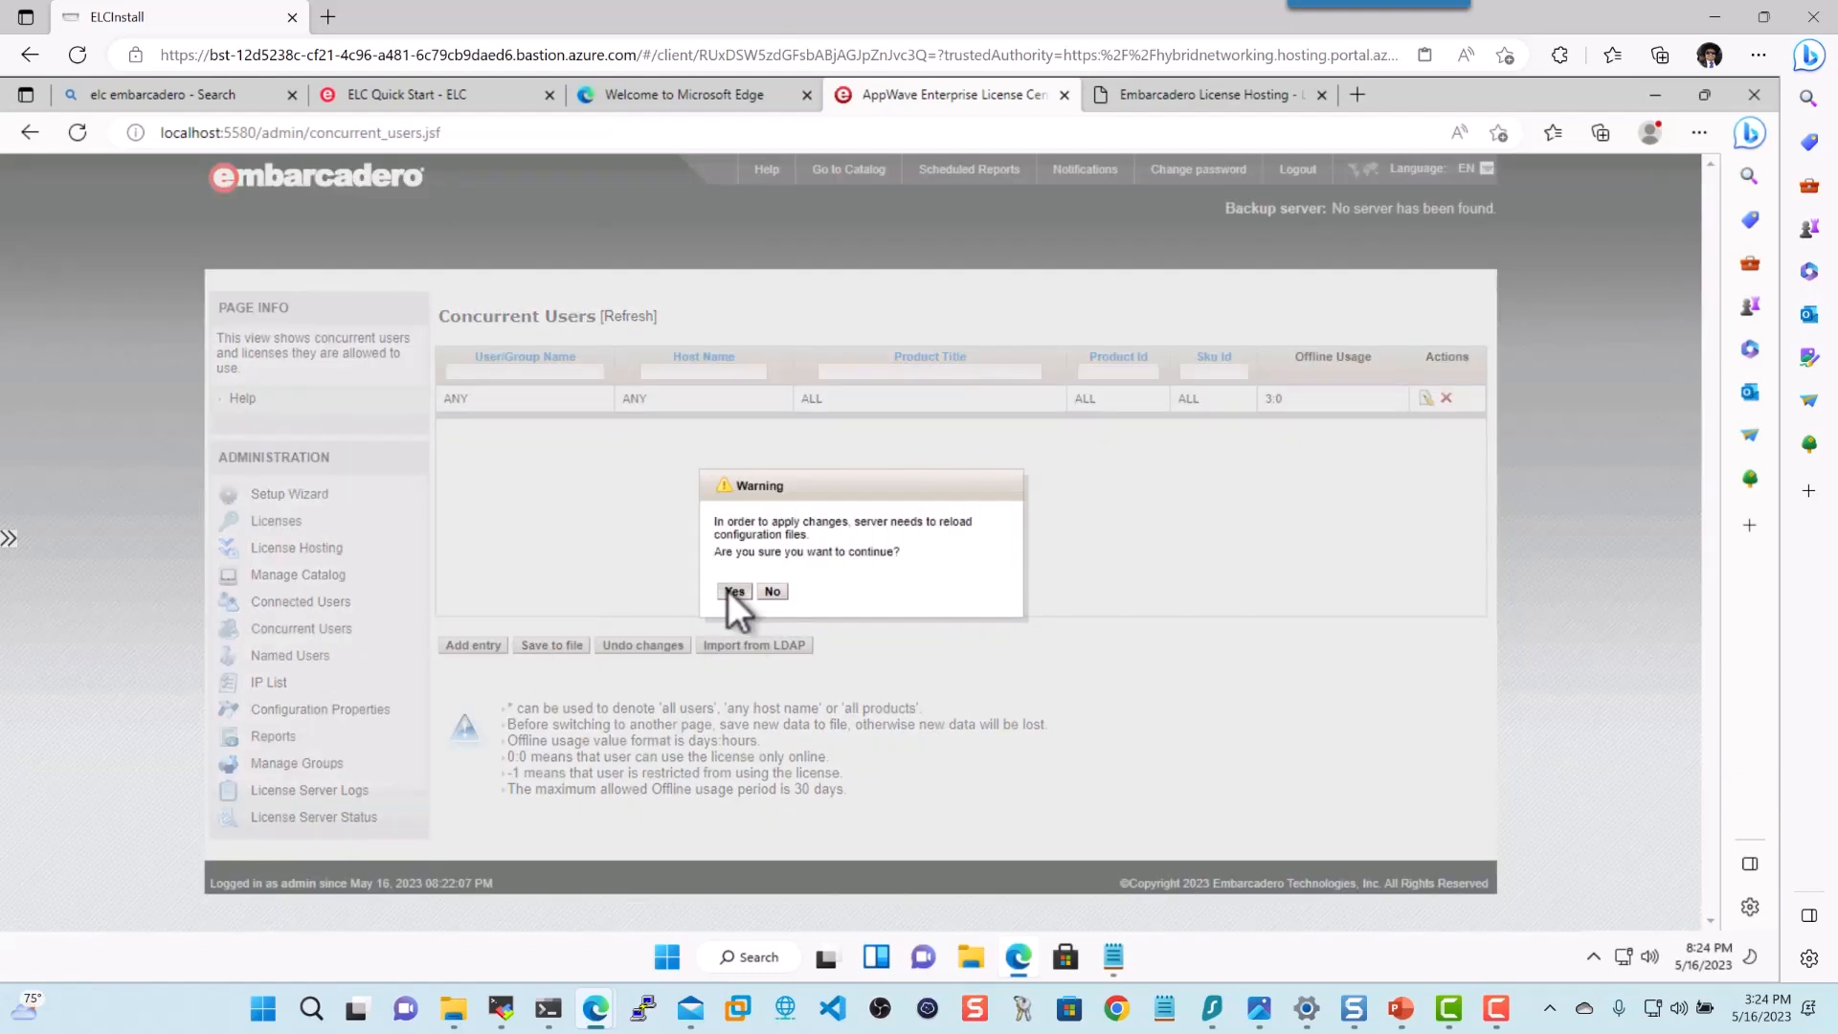
left_click(734, 591)
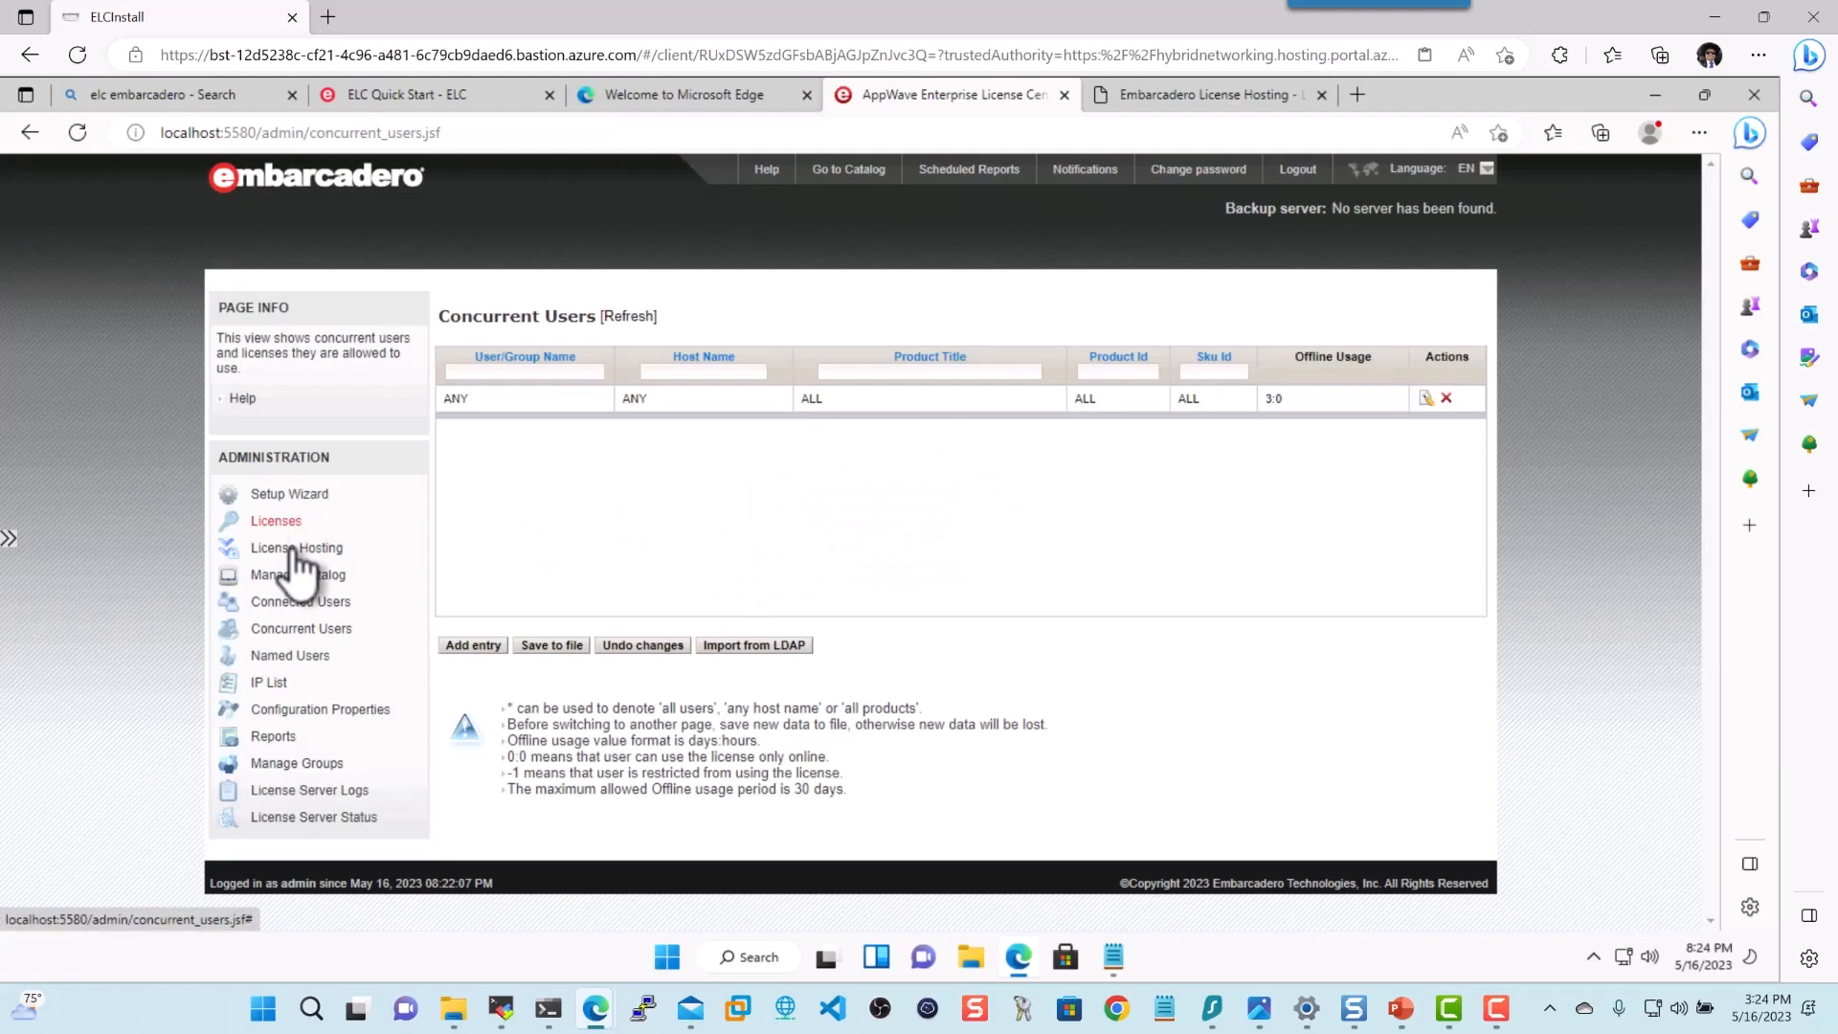
Download all ER/Studio 19.0 installers from Manage Catalog, confirming the download
left_click(298, 574)
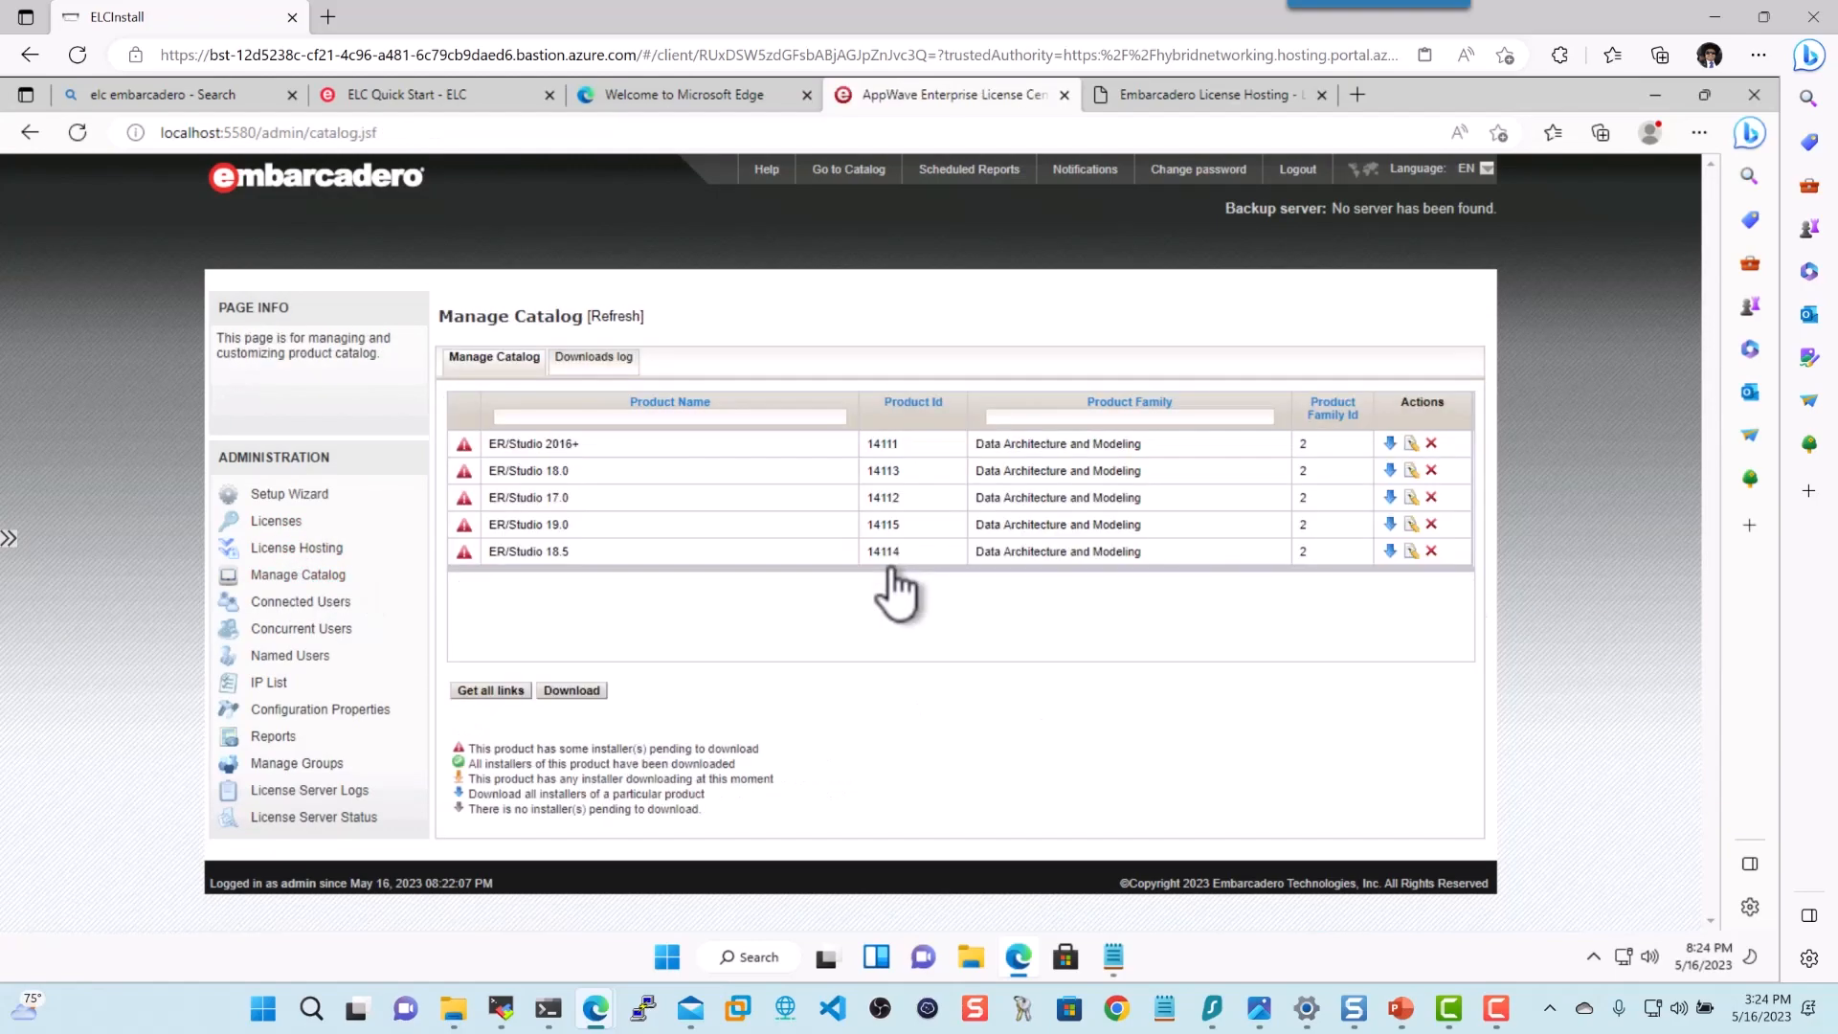
mouse_move(815, 516)
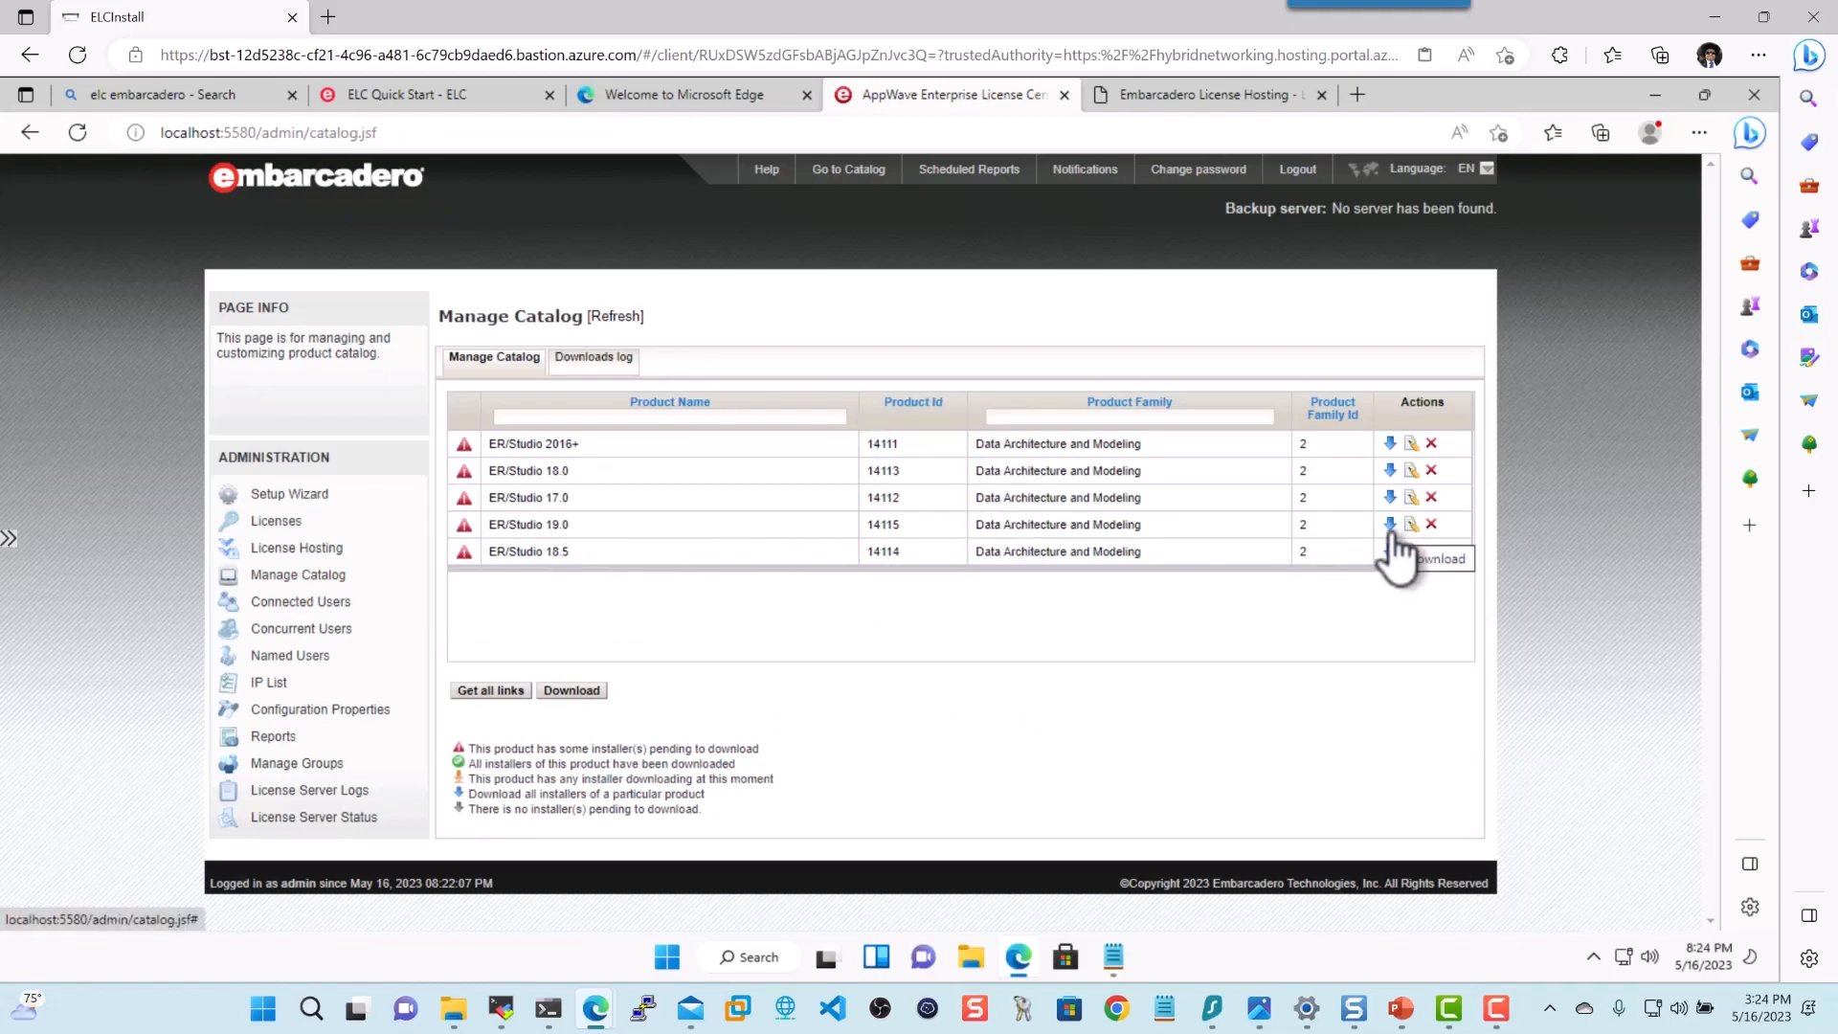
left_click(1390, 552)
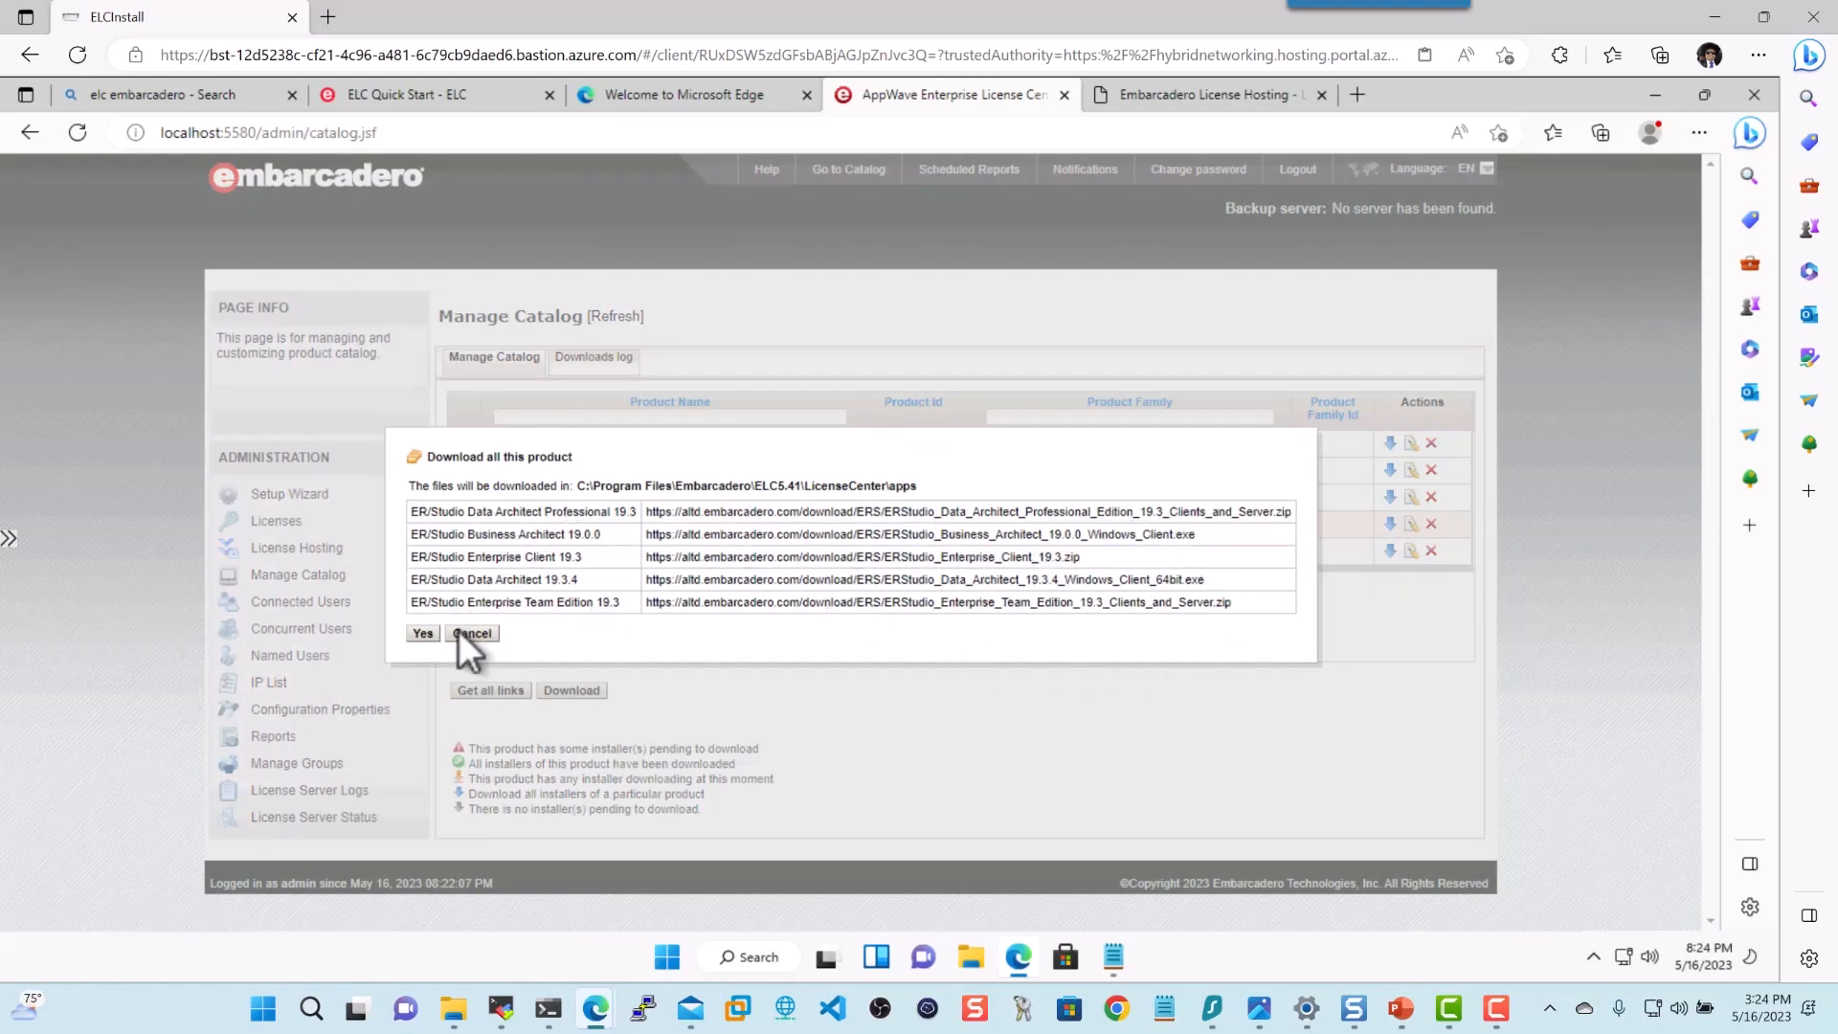
left_click(422, 633)
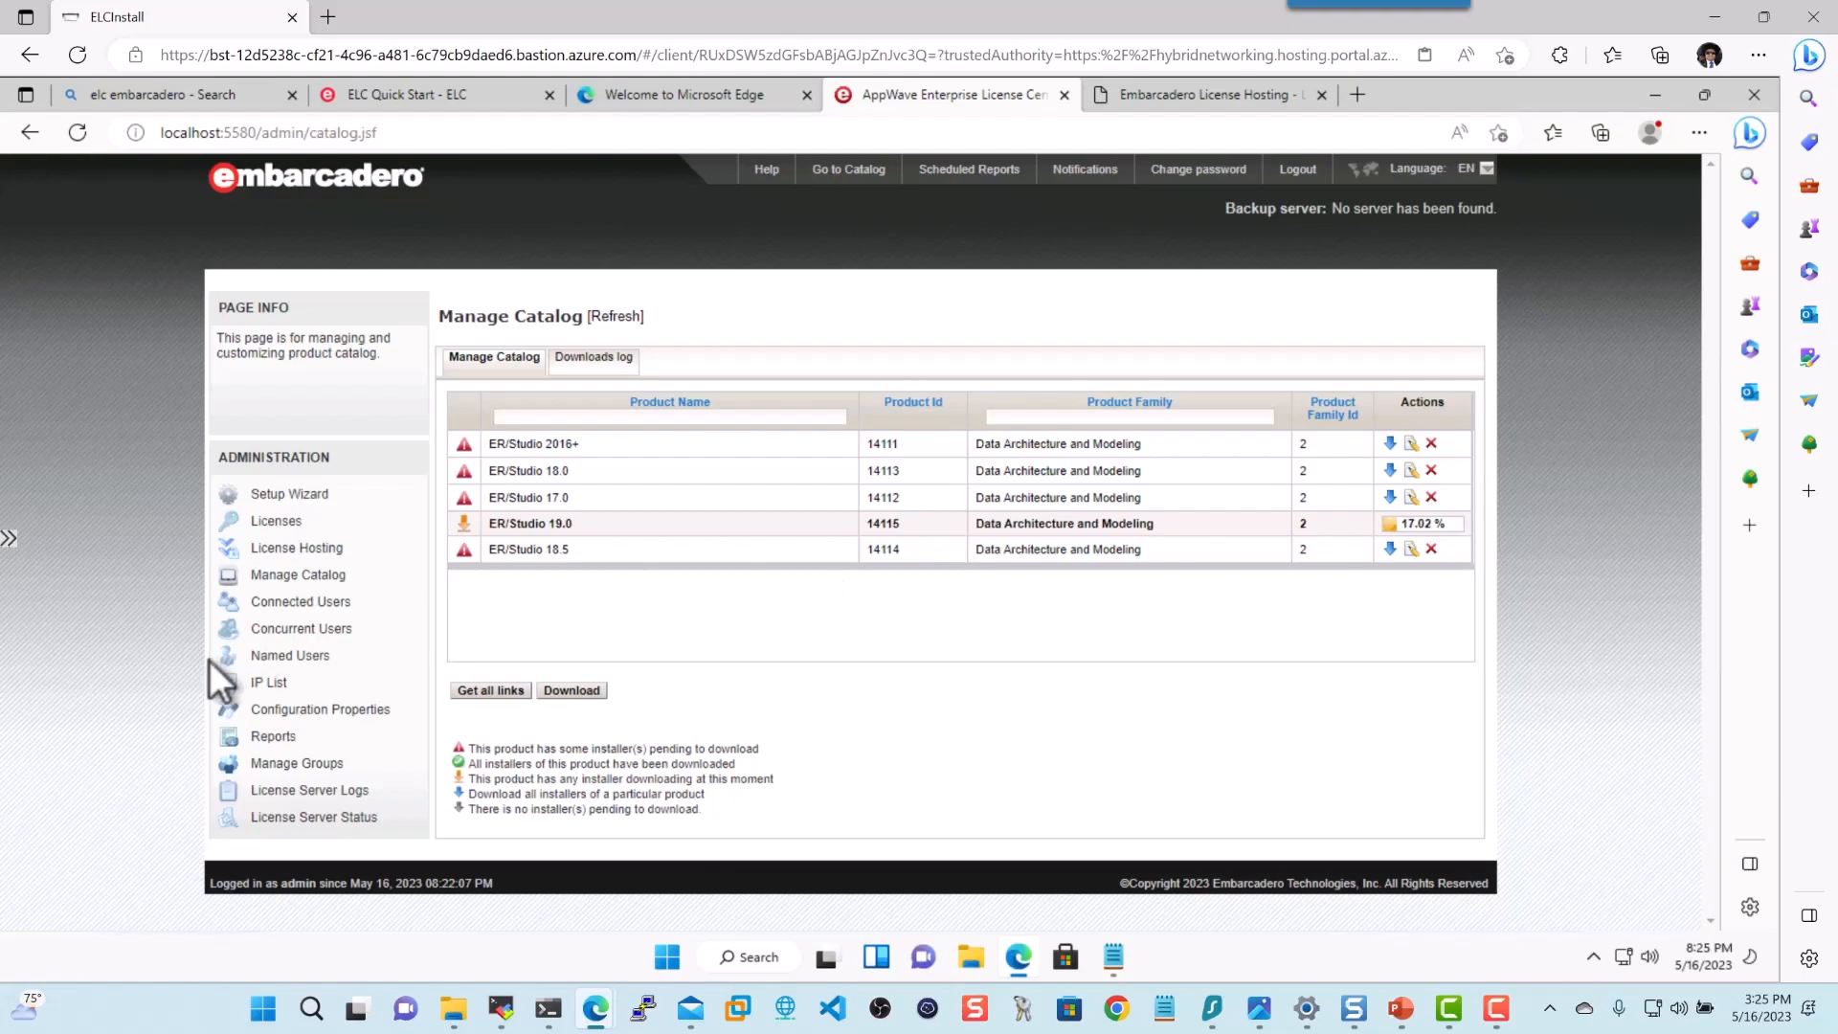
mouse_move(173, 691)
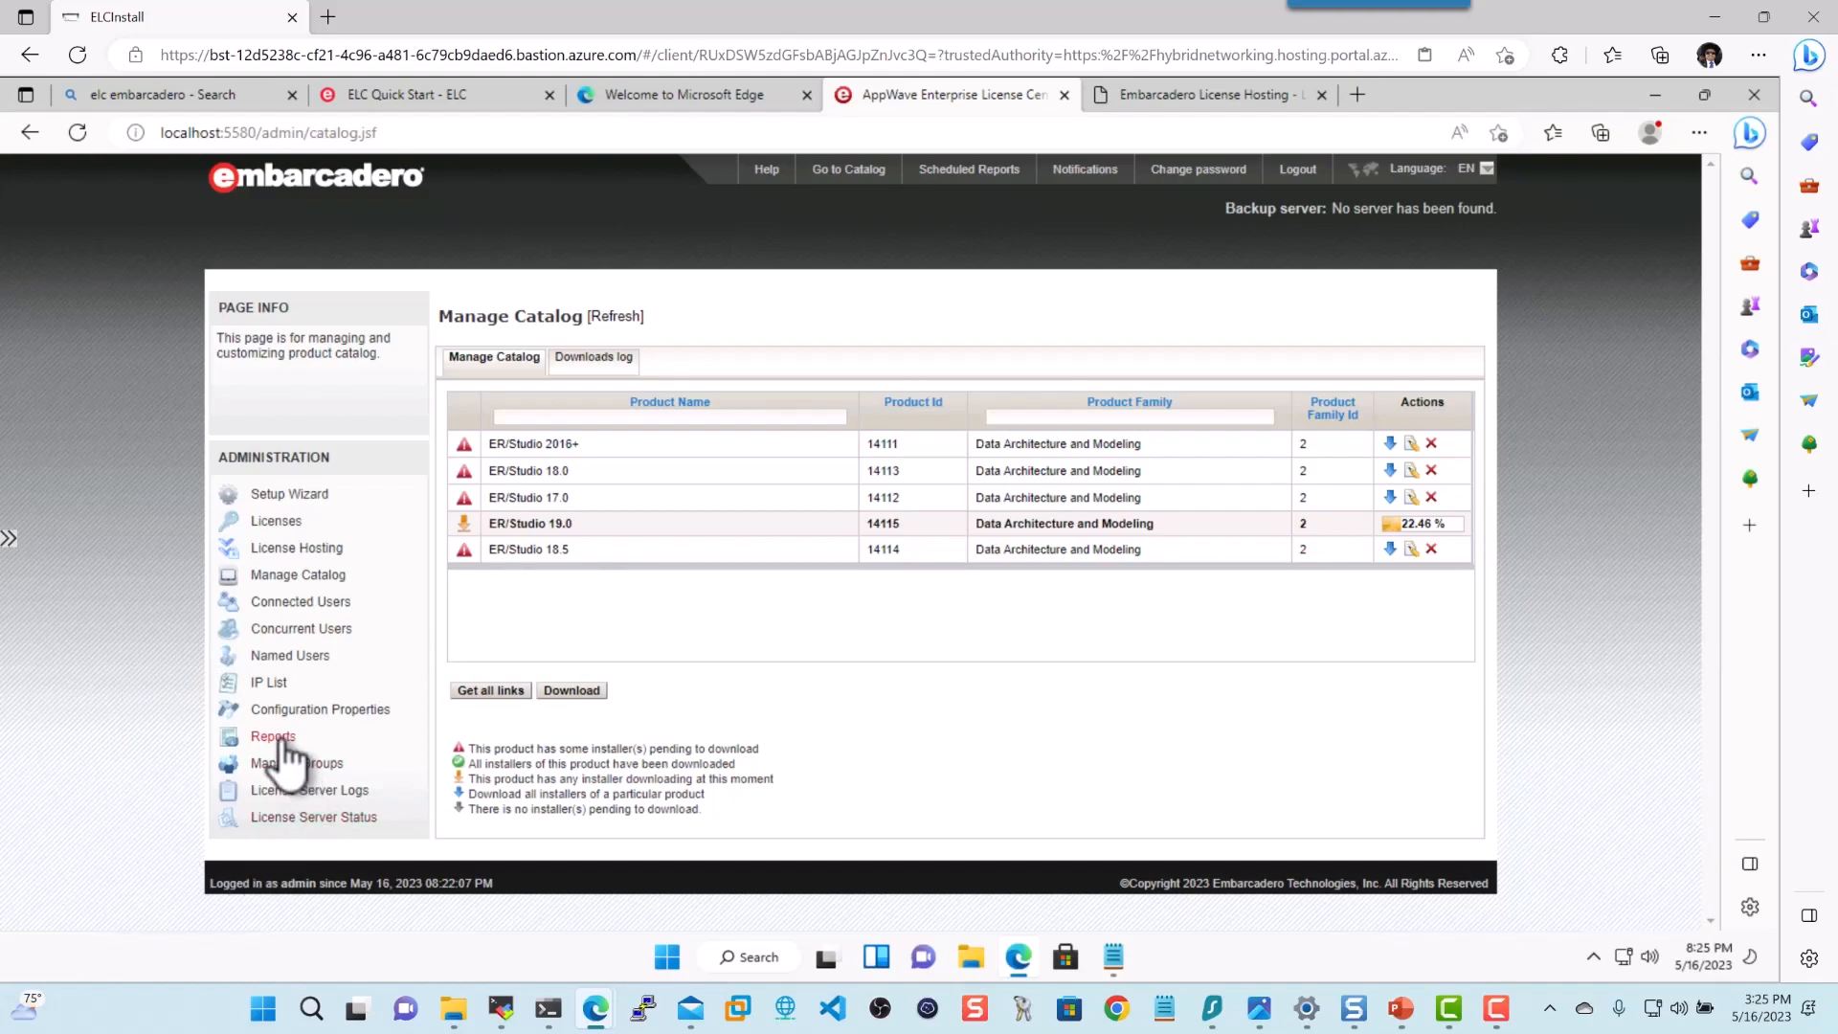
View the cumulative and time-series licensed app usage reports on the Reports page
left_click(272, 736)
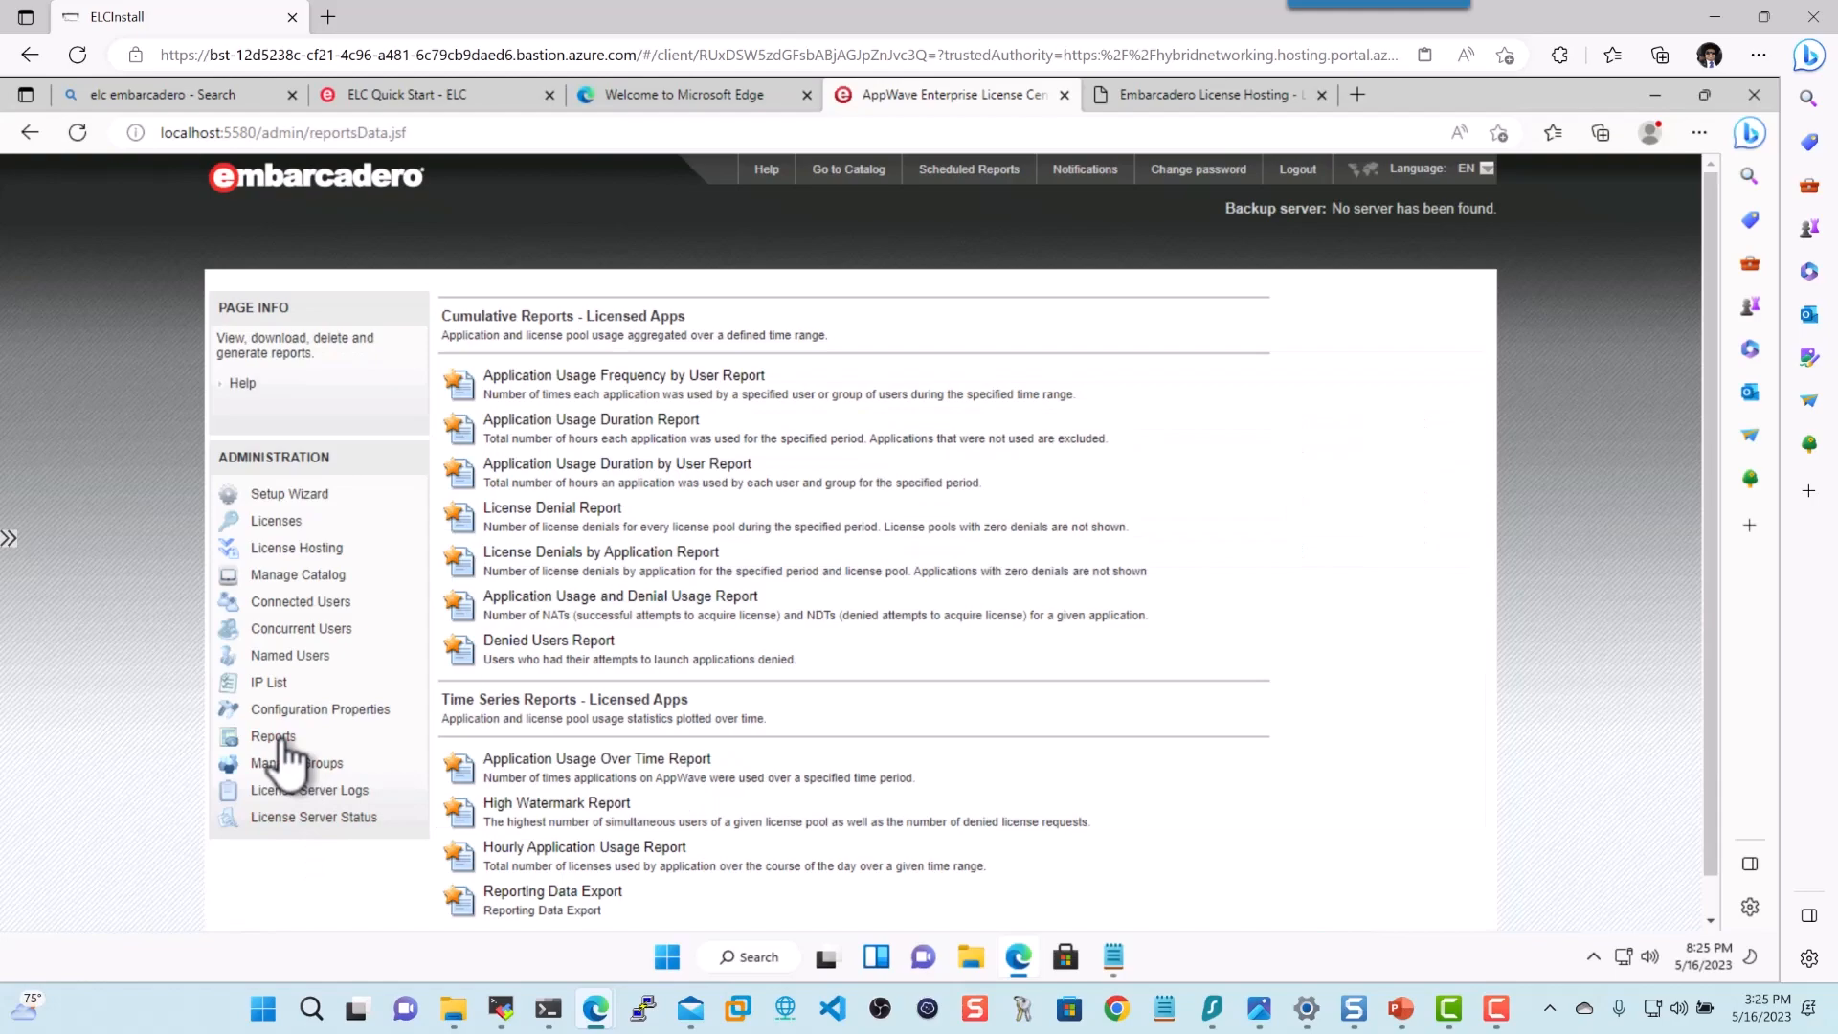
mouse_move(654, 386)
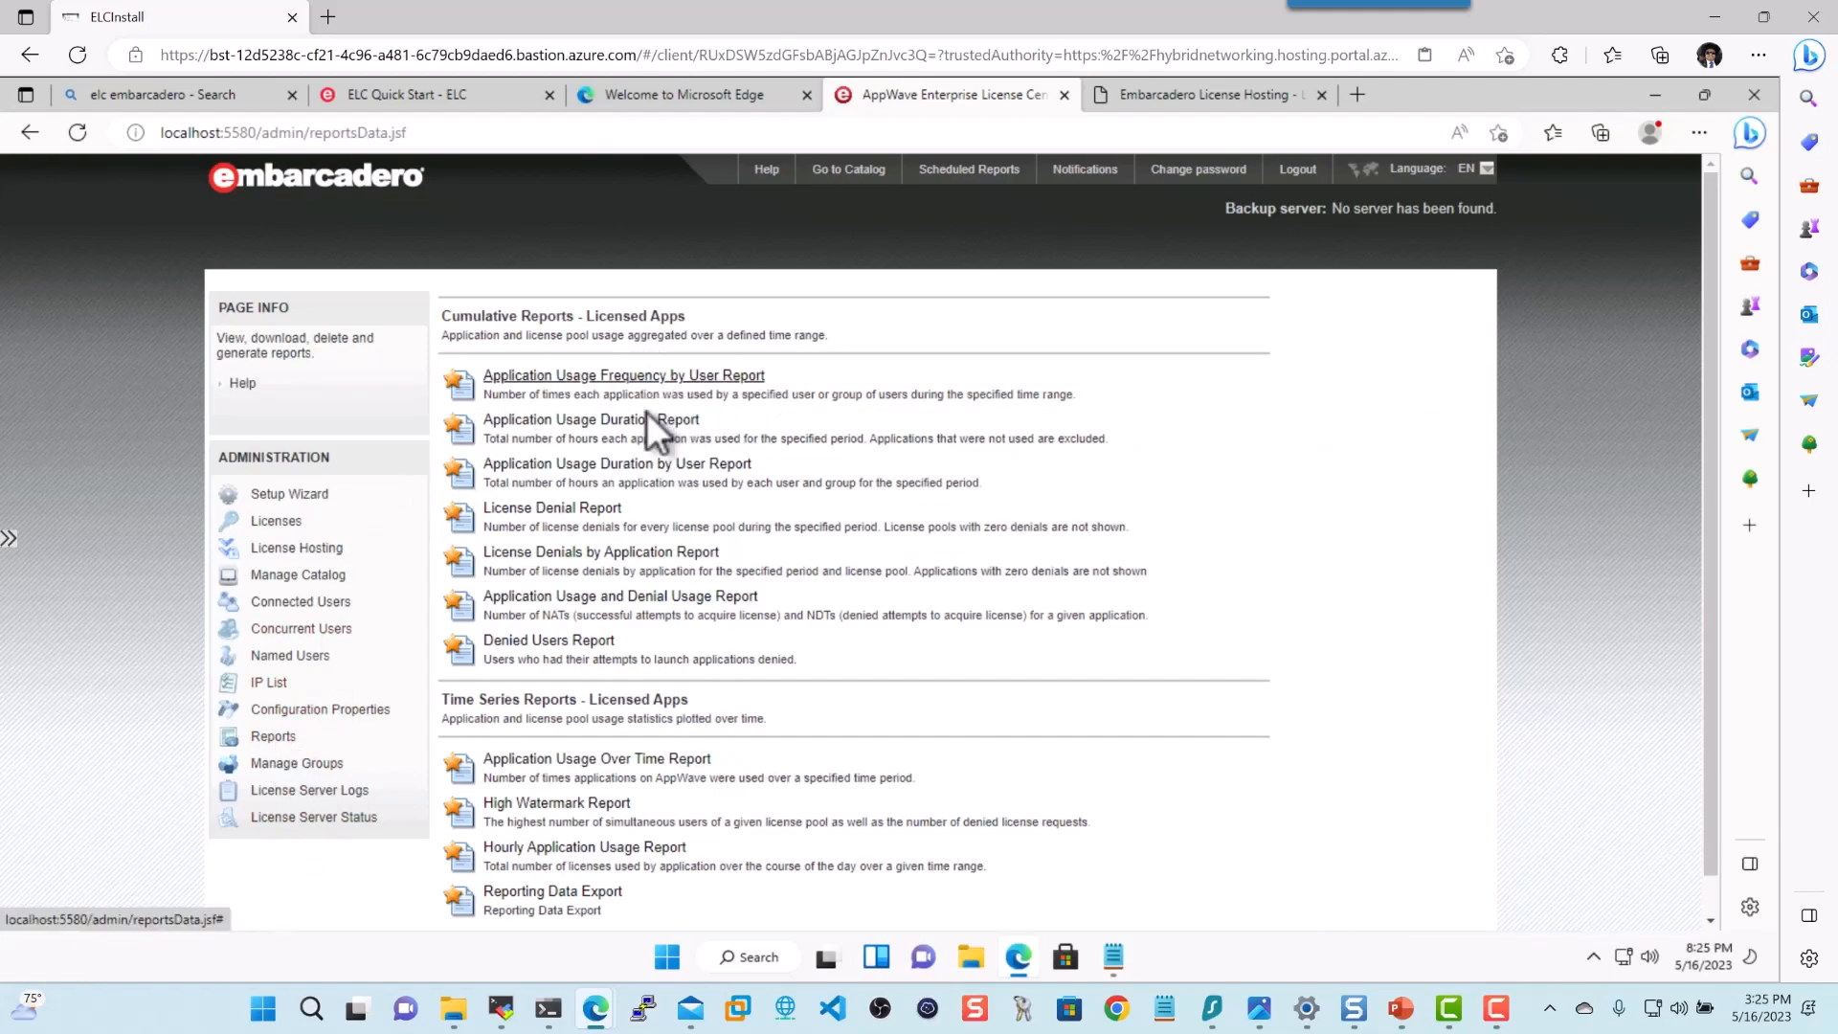
mouse_move(669, 449)
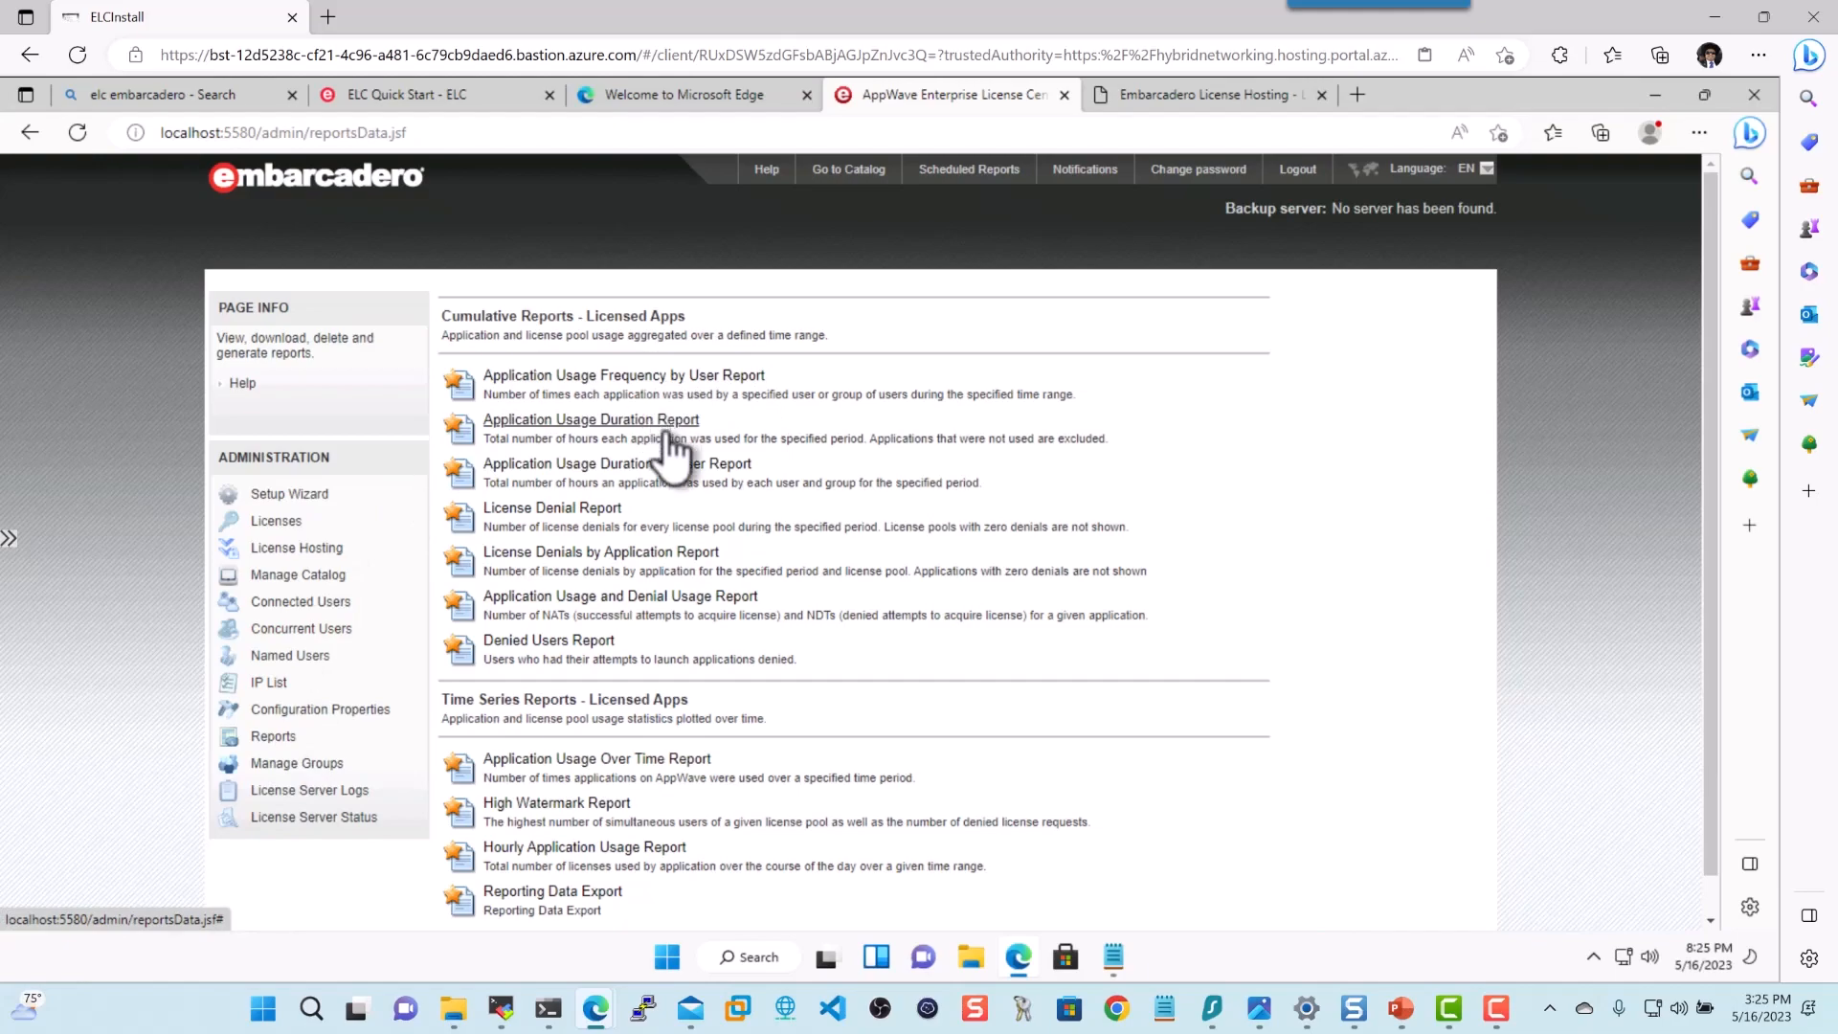
mouse_move(551, 508)
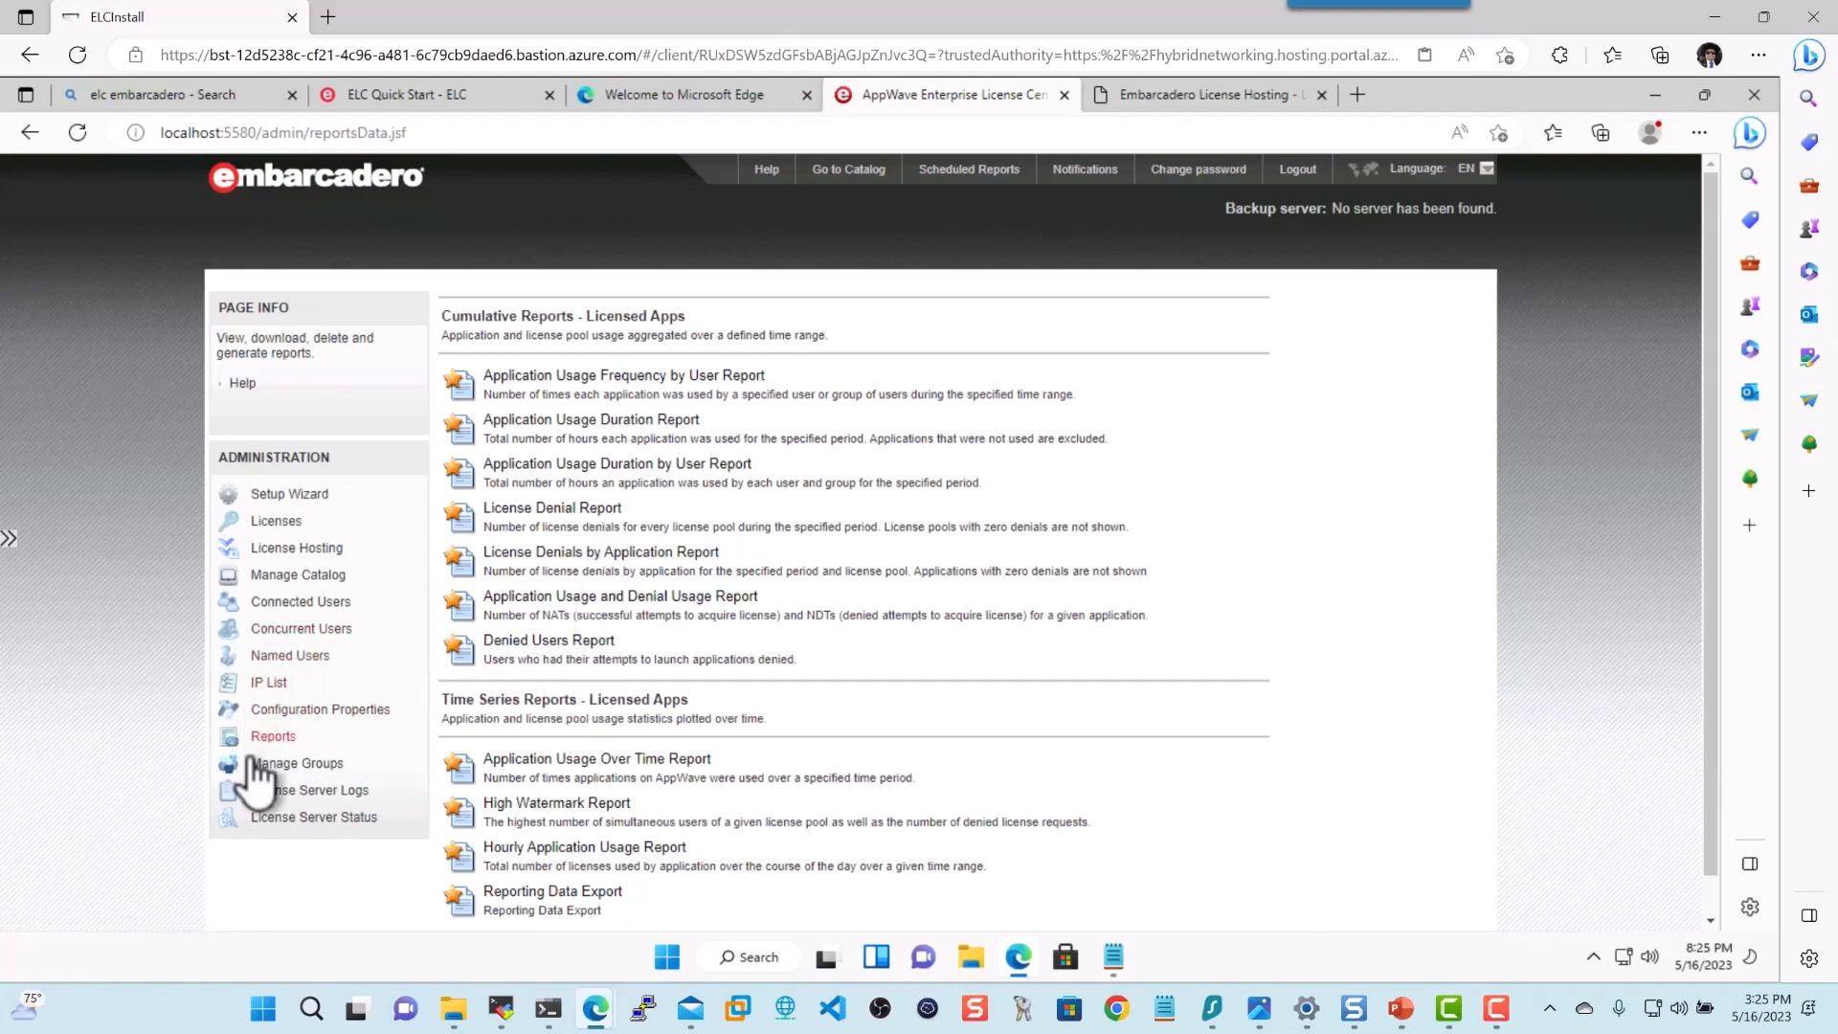
mouse_move(301, 644)
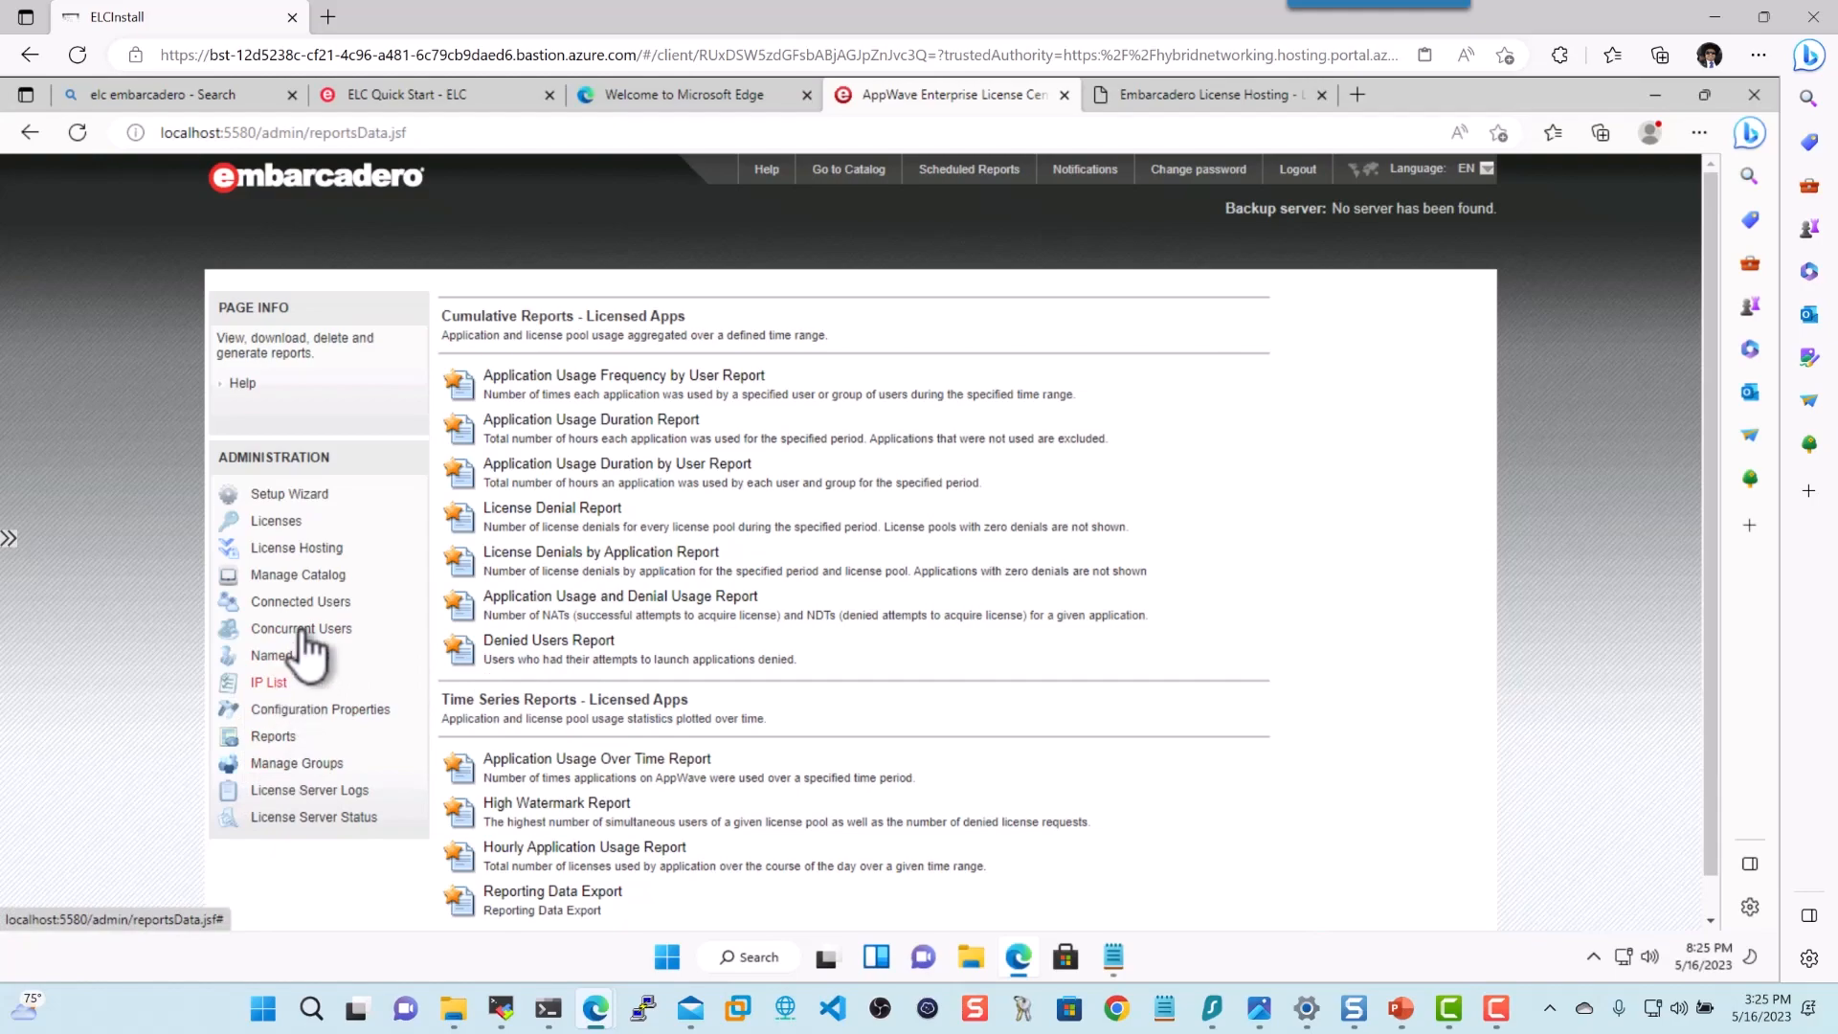
left_click(297, 575)
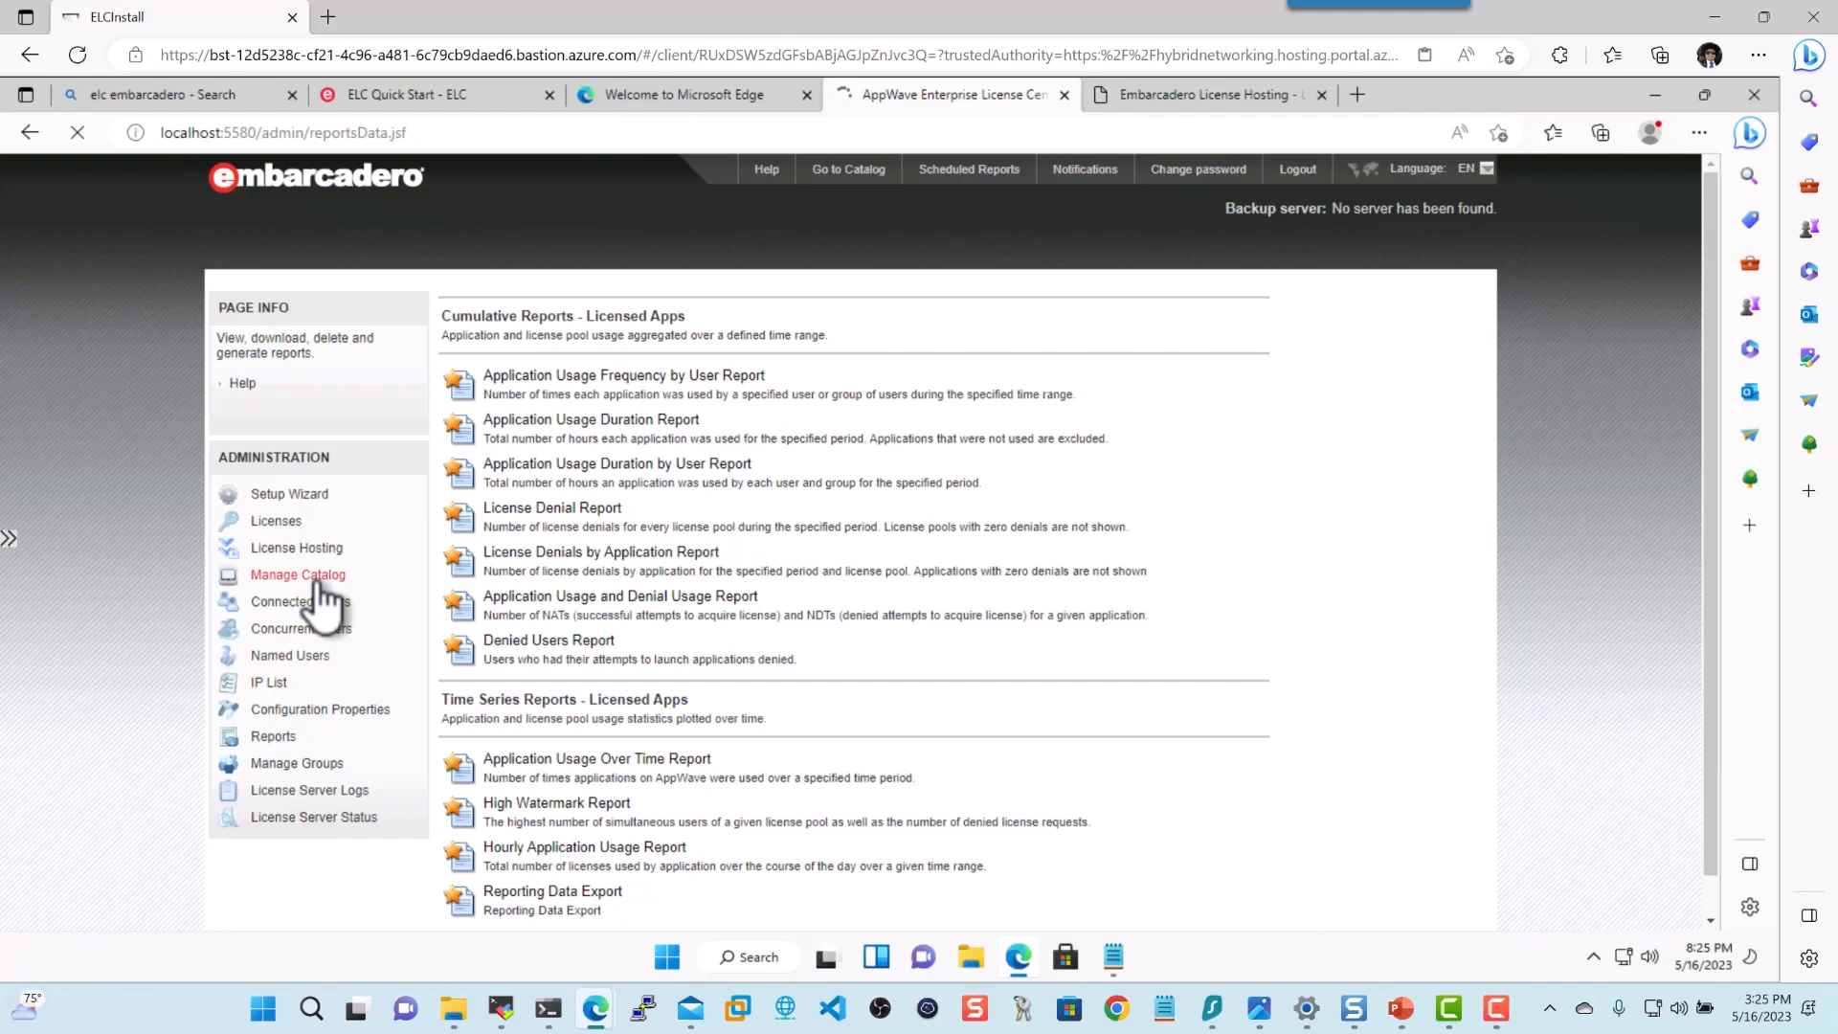
Return to Manage Catalog and check the ER/Studio 19.0 download, now about 75 percent
left_click(297, 574)
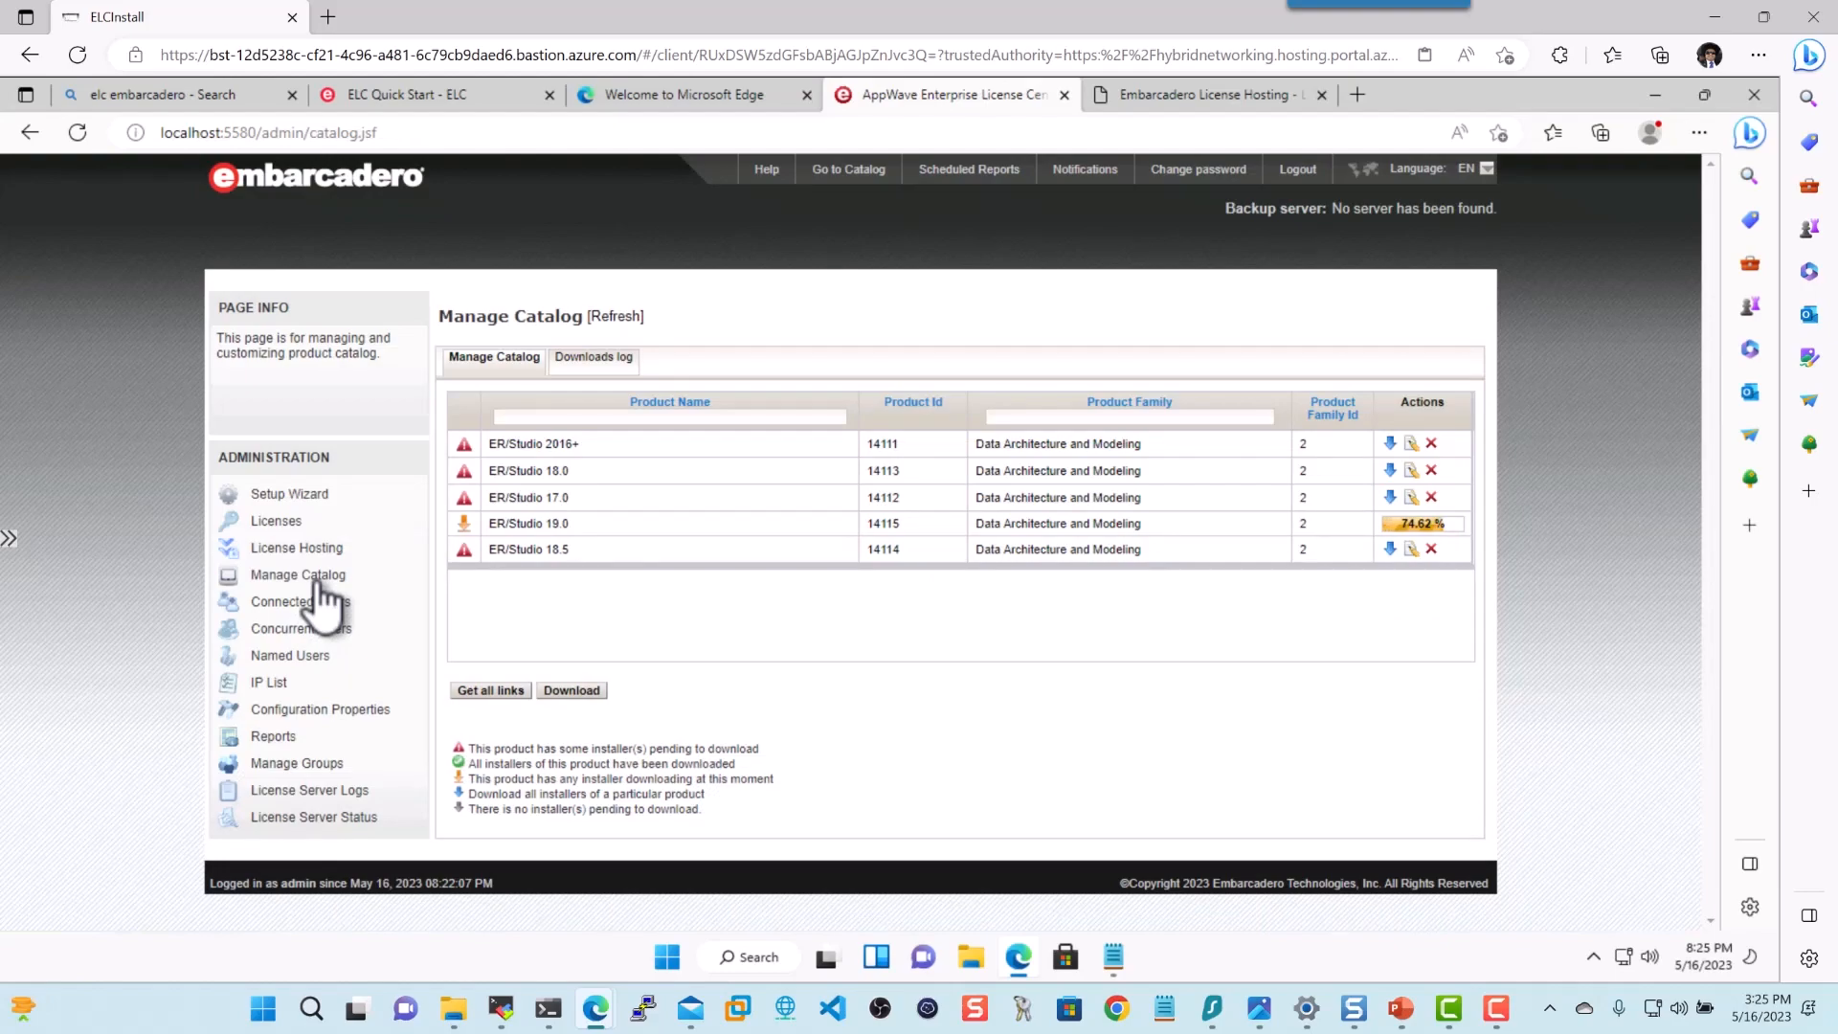
mouse_move(300, 628)
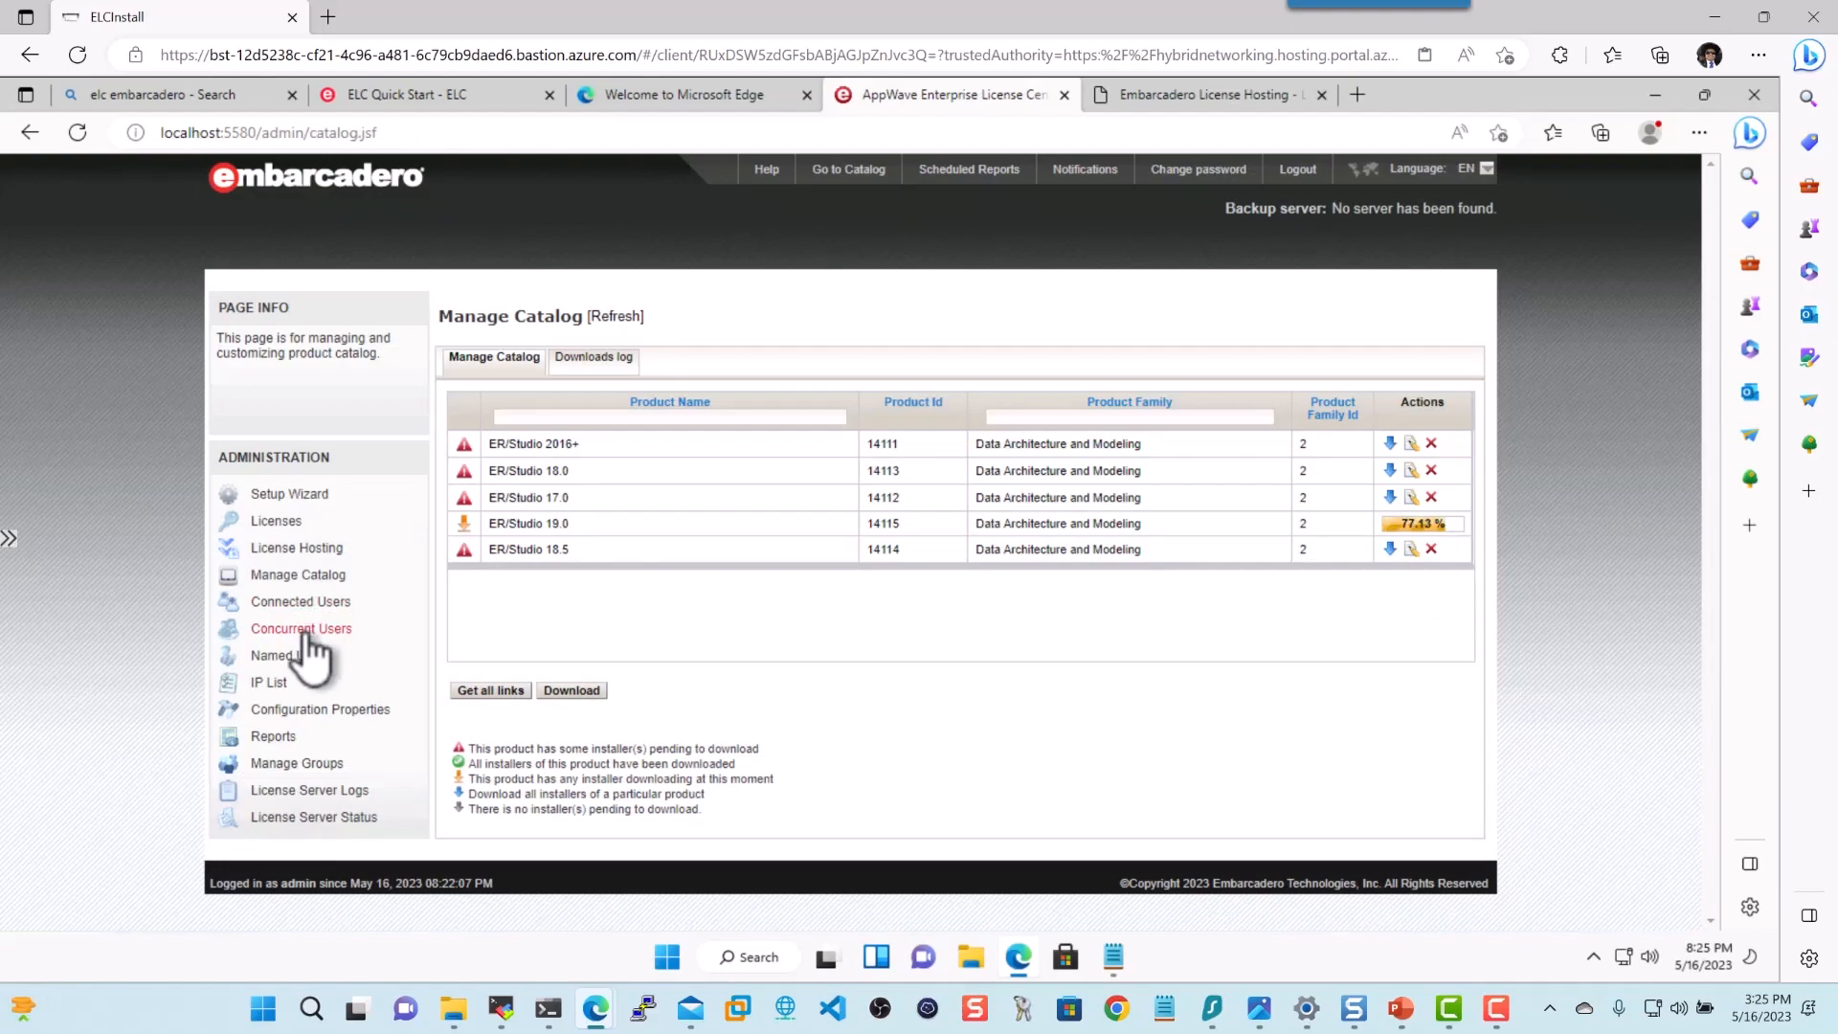
Show the Connected Users list, confirm it shows No data, and return to the catalog
left_click(299, 600)
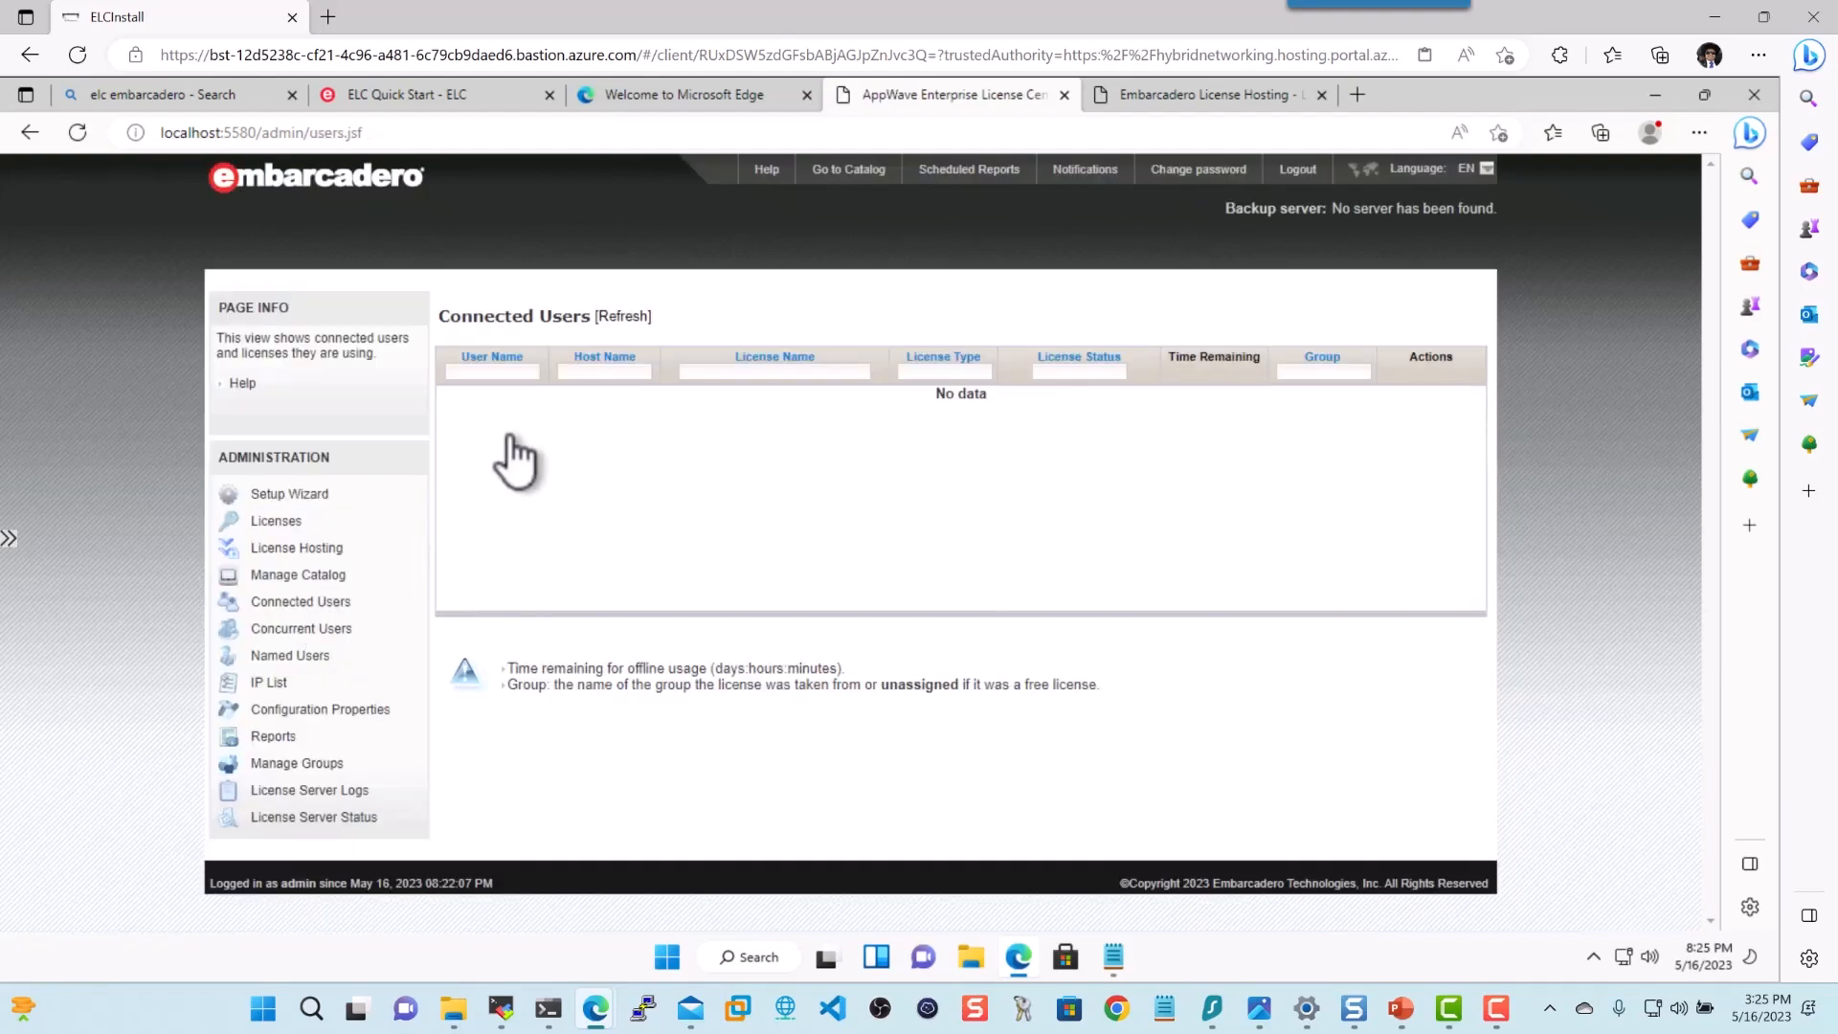
mouse_move(915, 475)
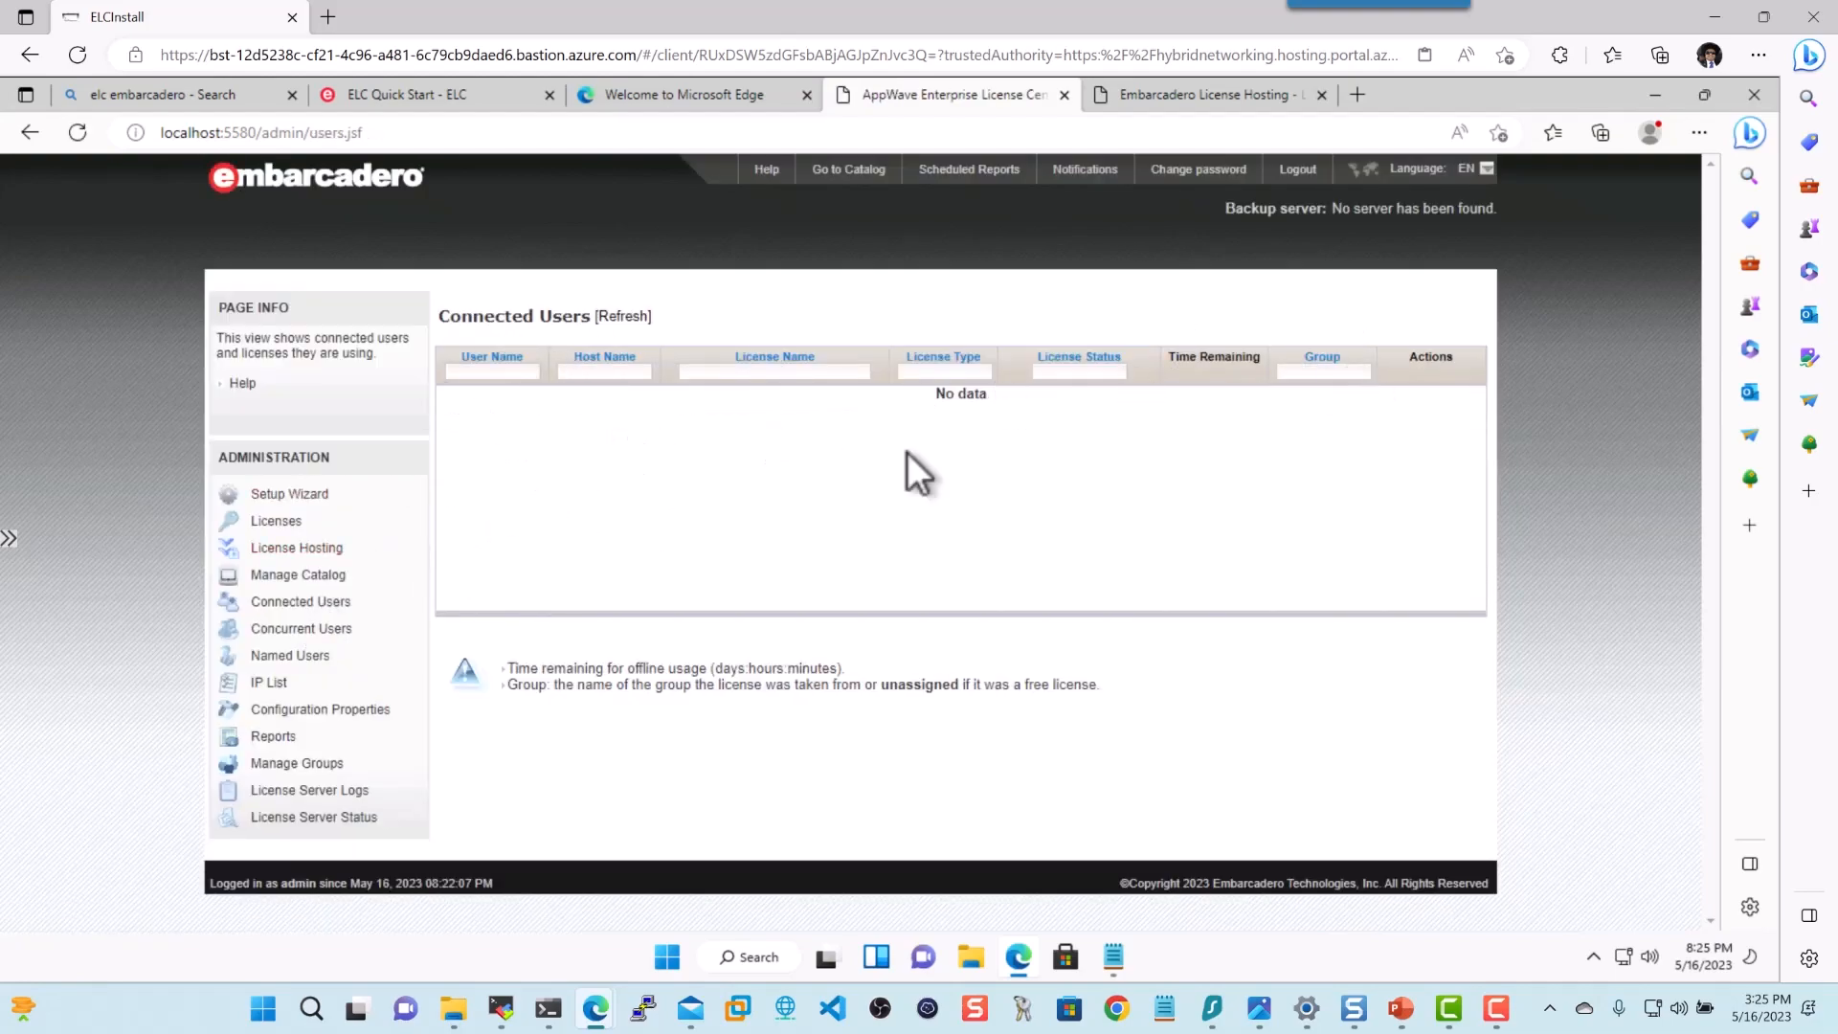
mouse_move(821, 455)
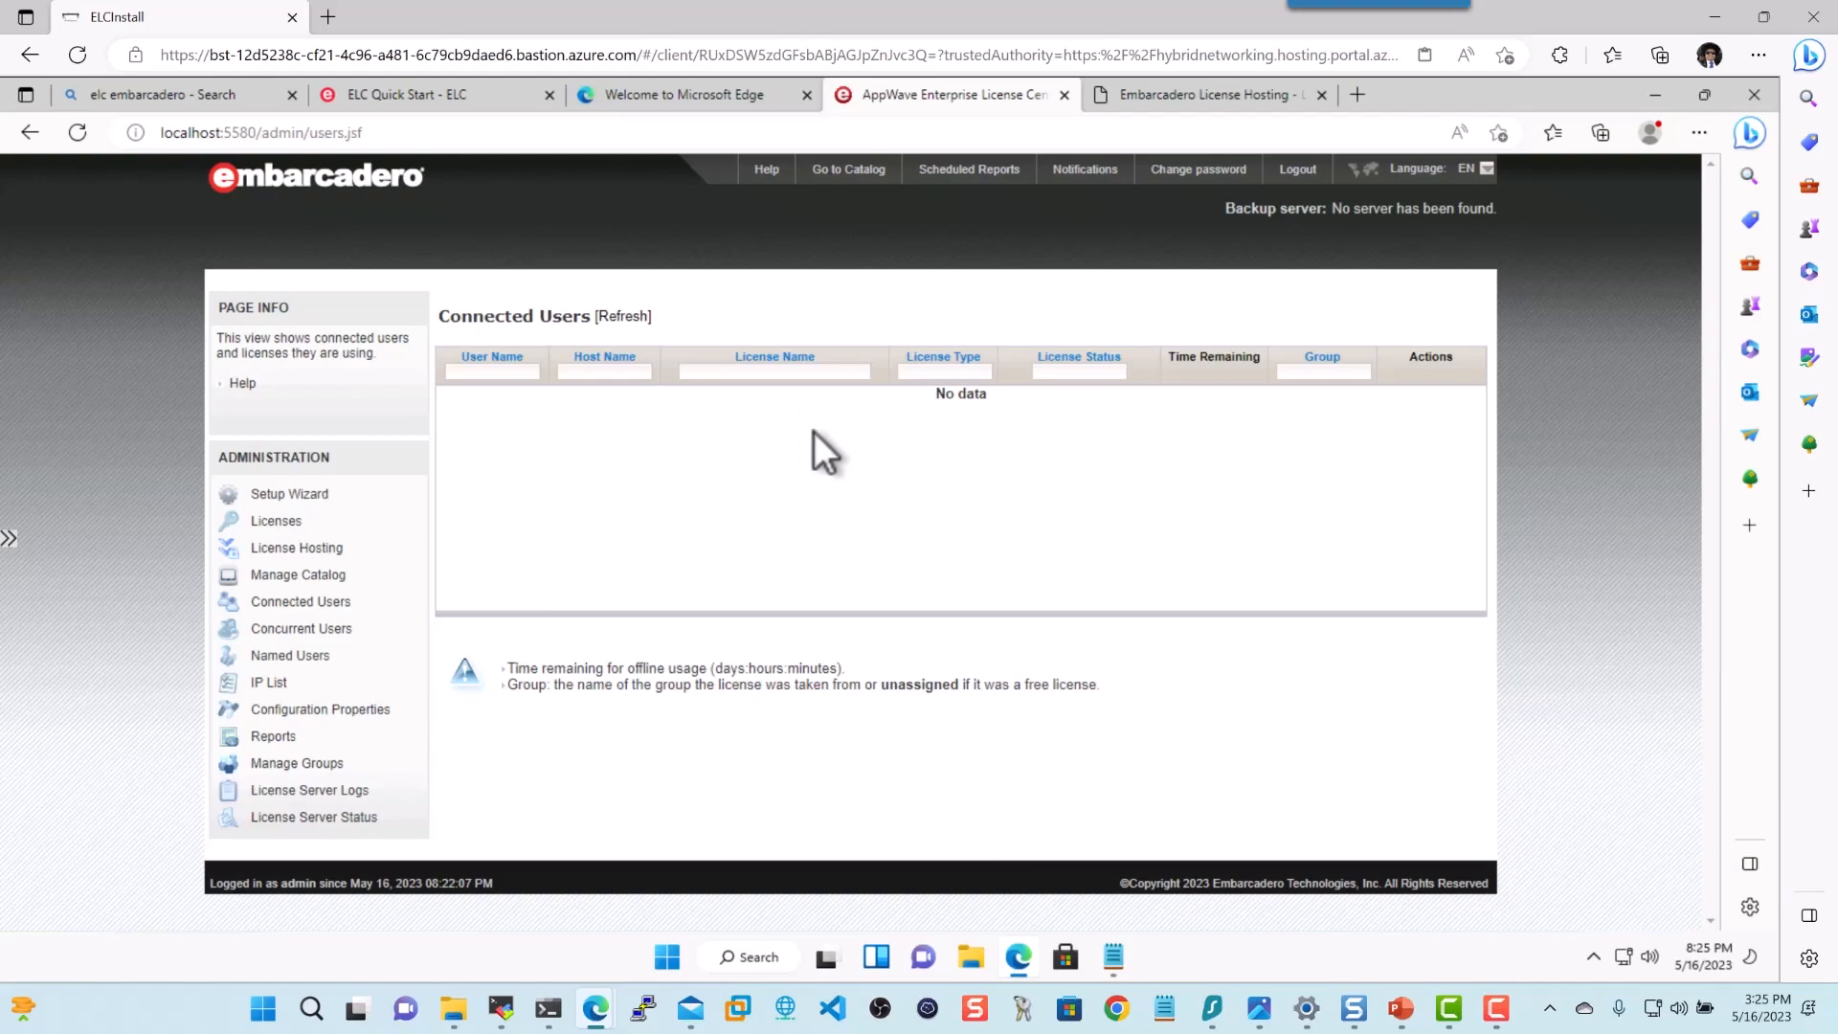
mouse_move(601, 543)
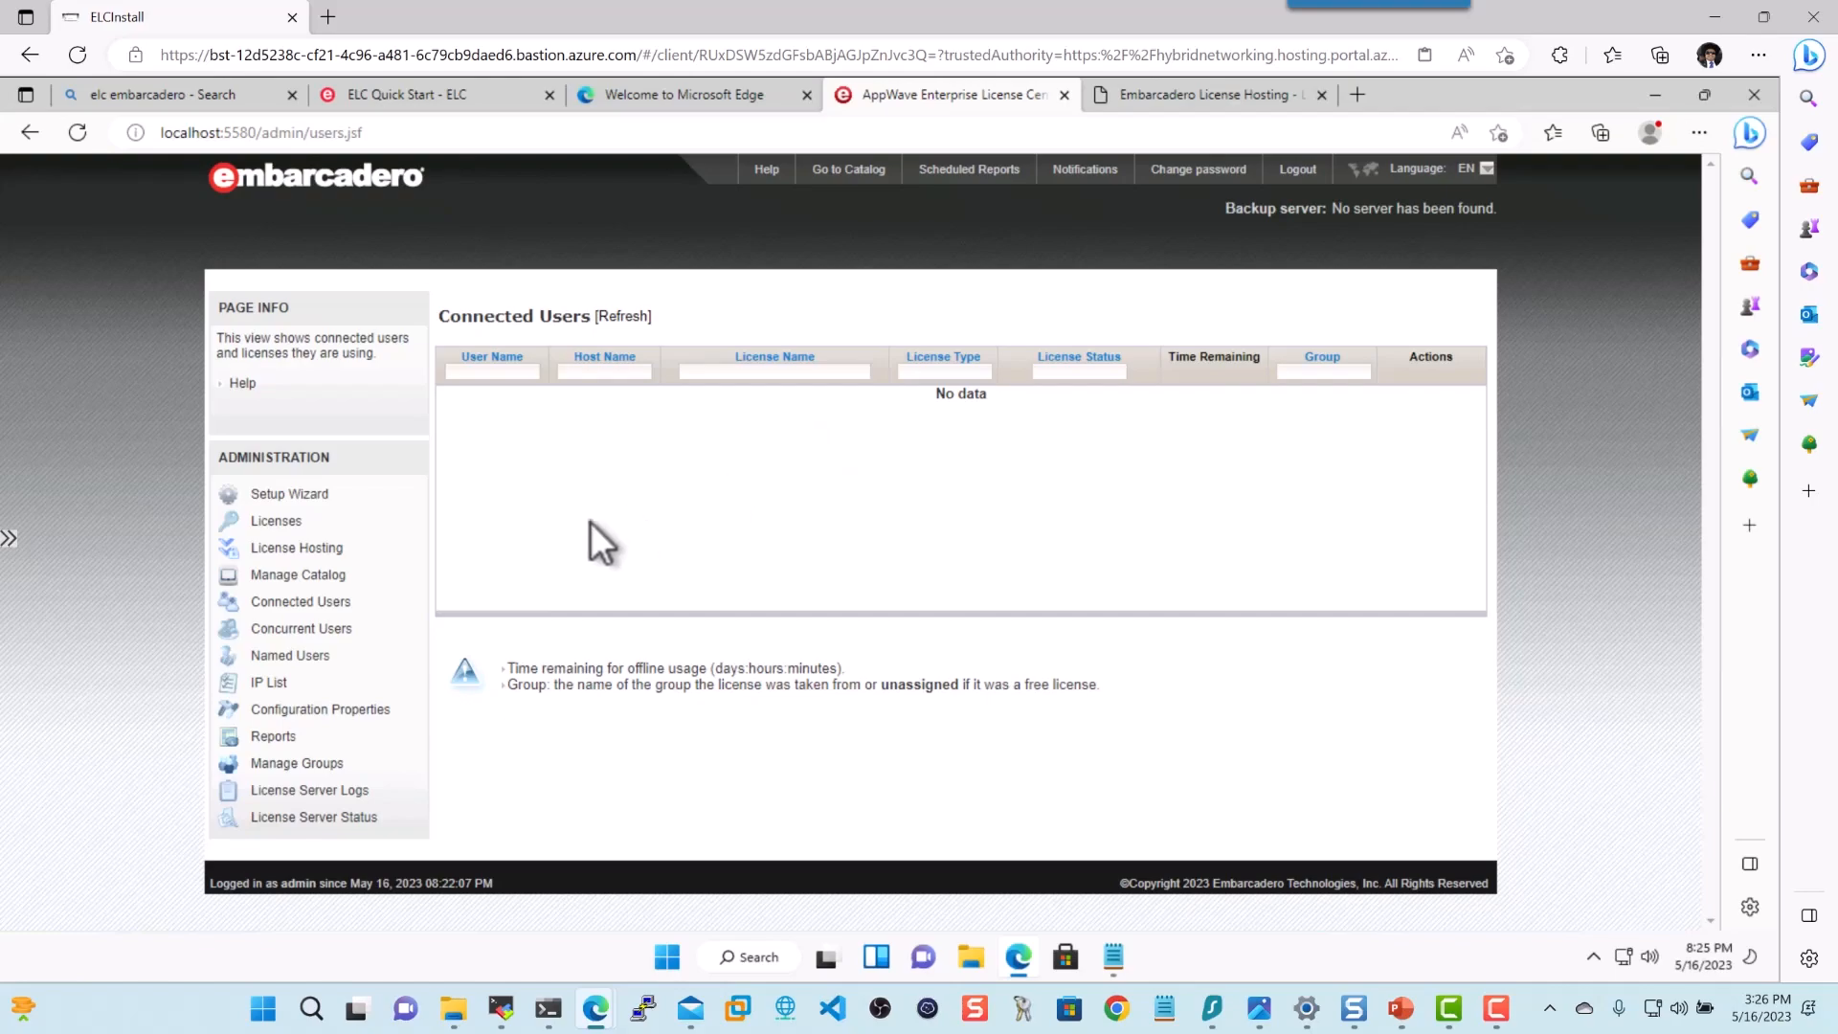
mouse_move(300, 628)
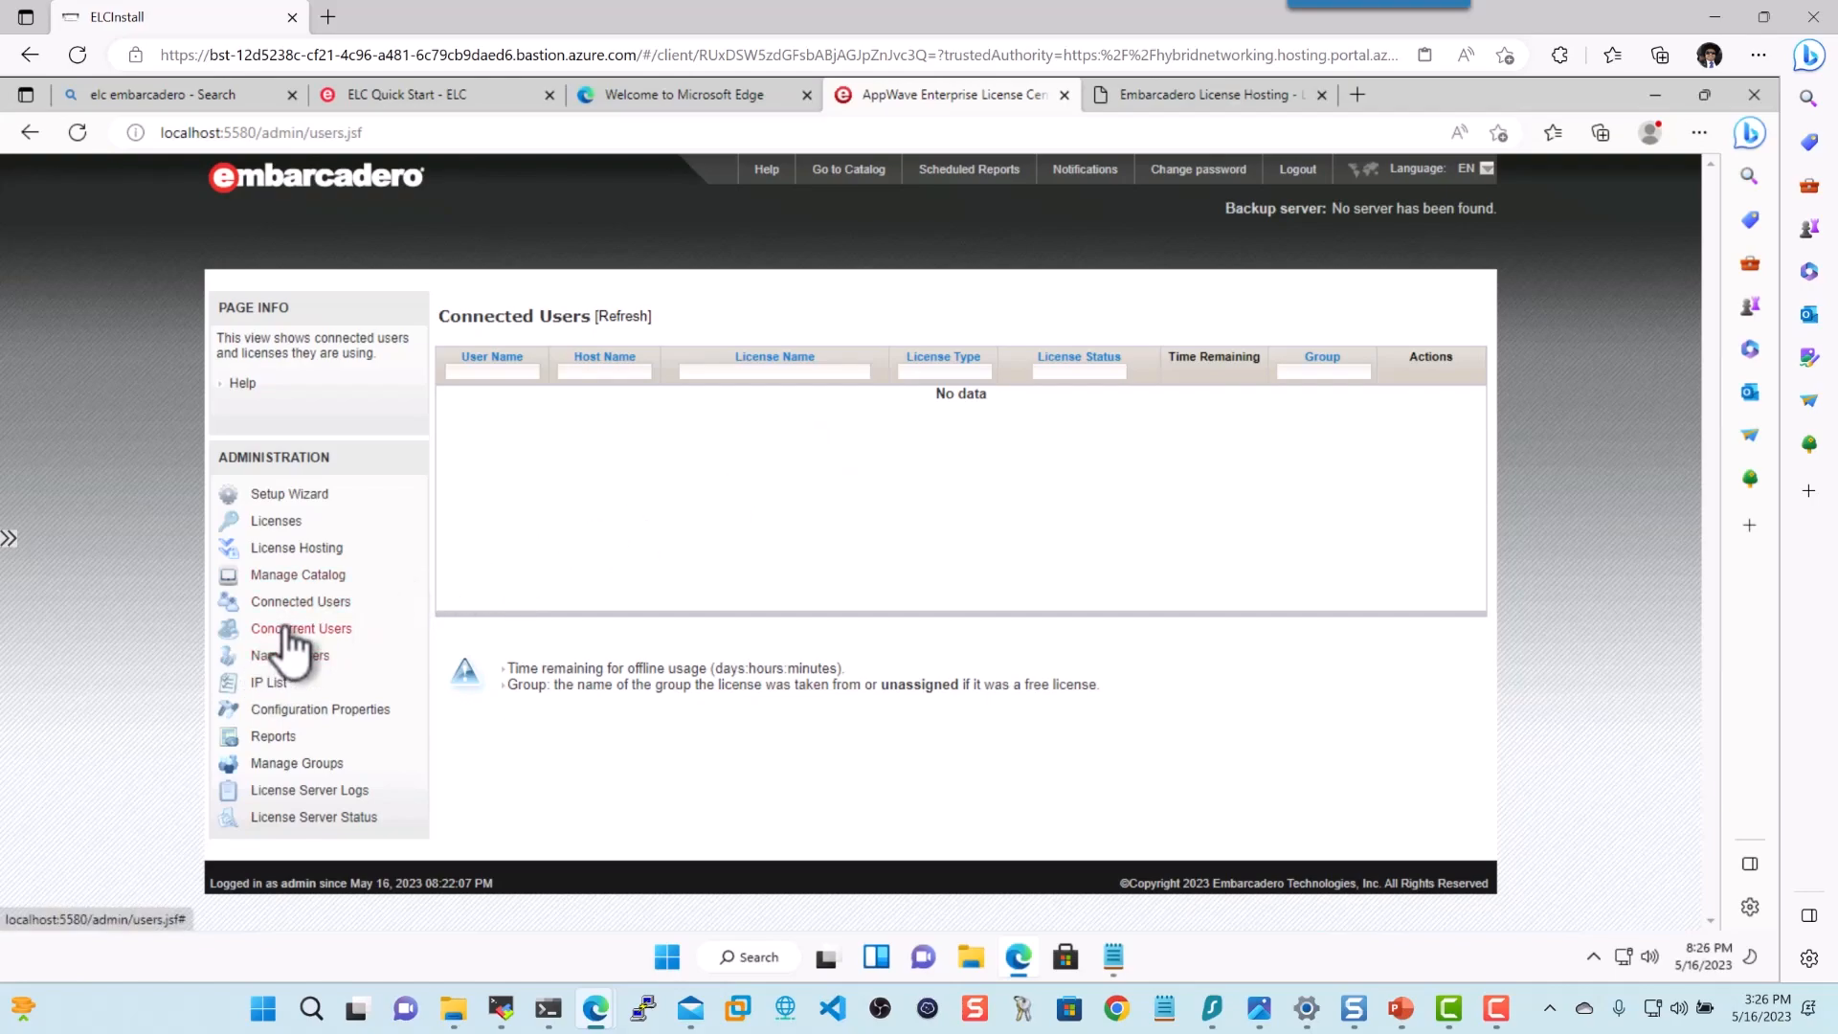
left_click(300, 628)
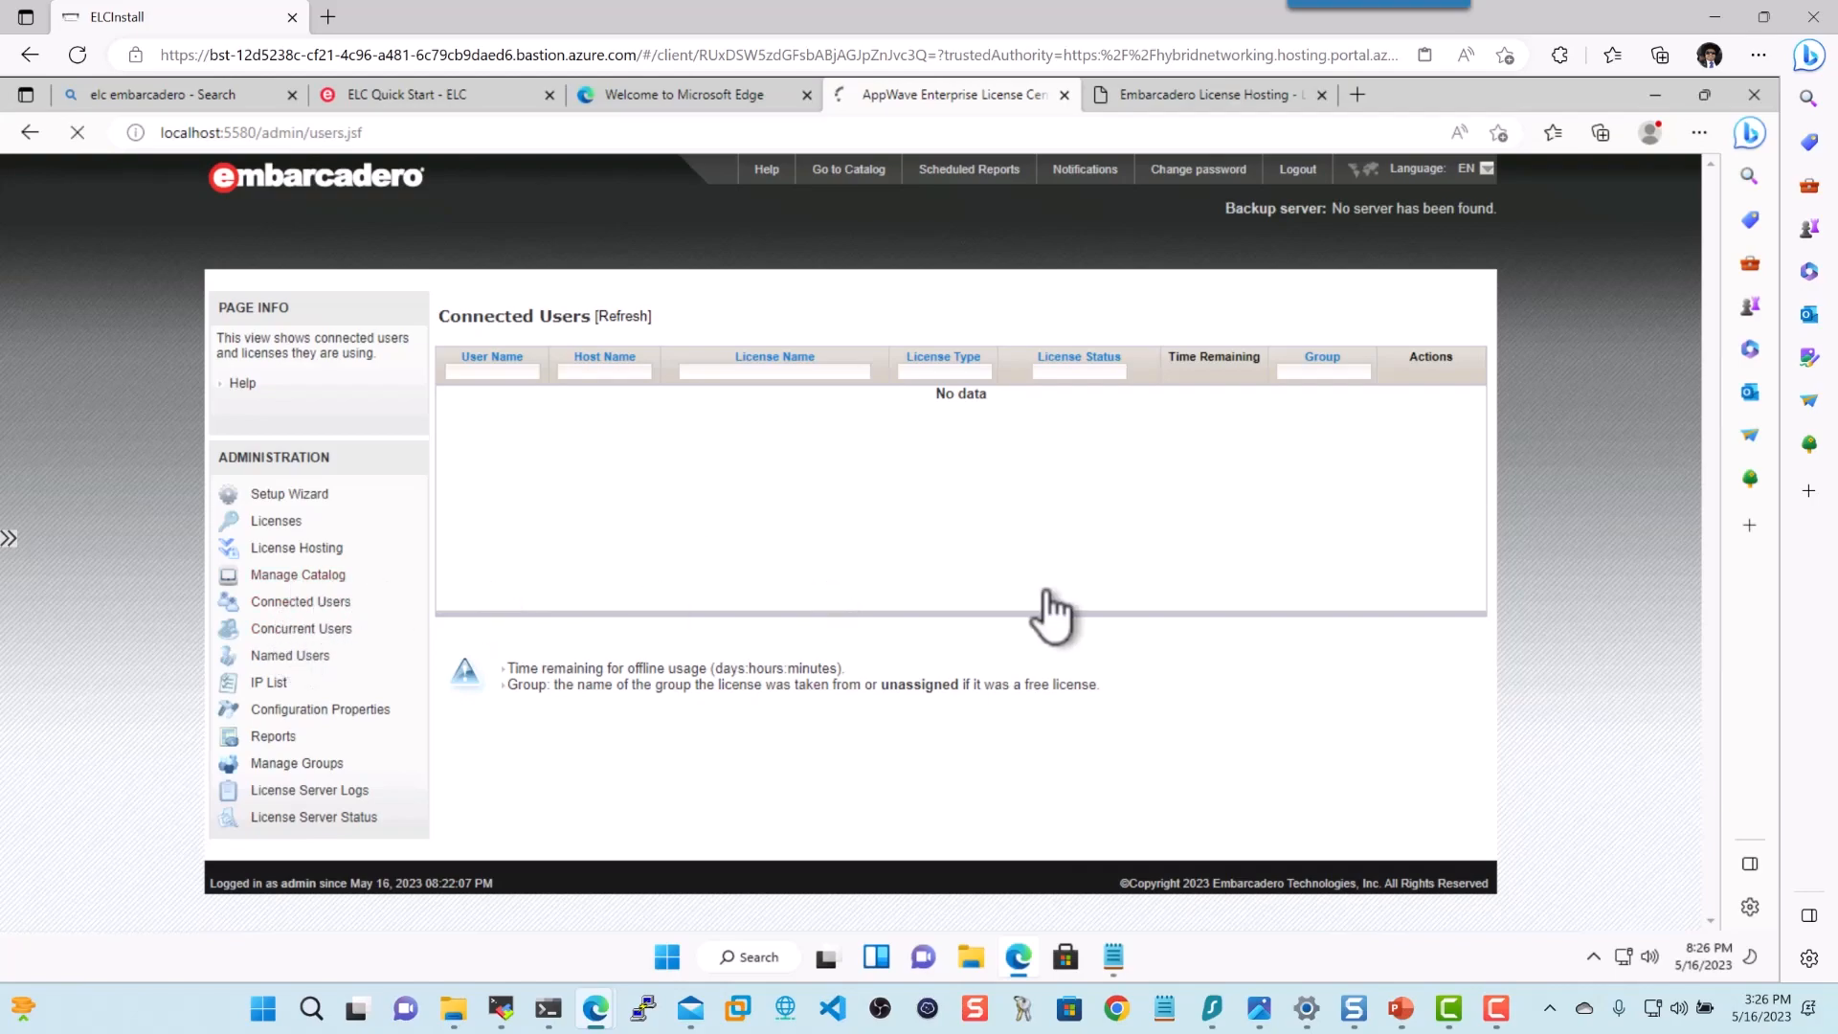
Confirm ER/Studio 19.0 reached 100% in Manage Catalog, then open the catalog login page
left_click(297, 575)
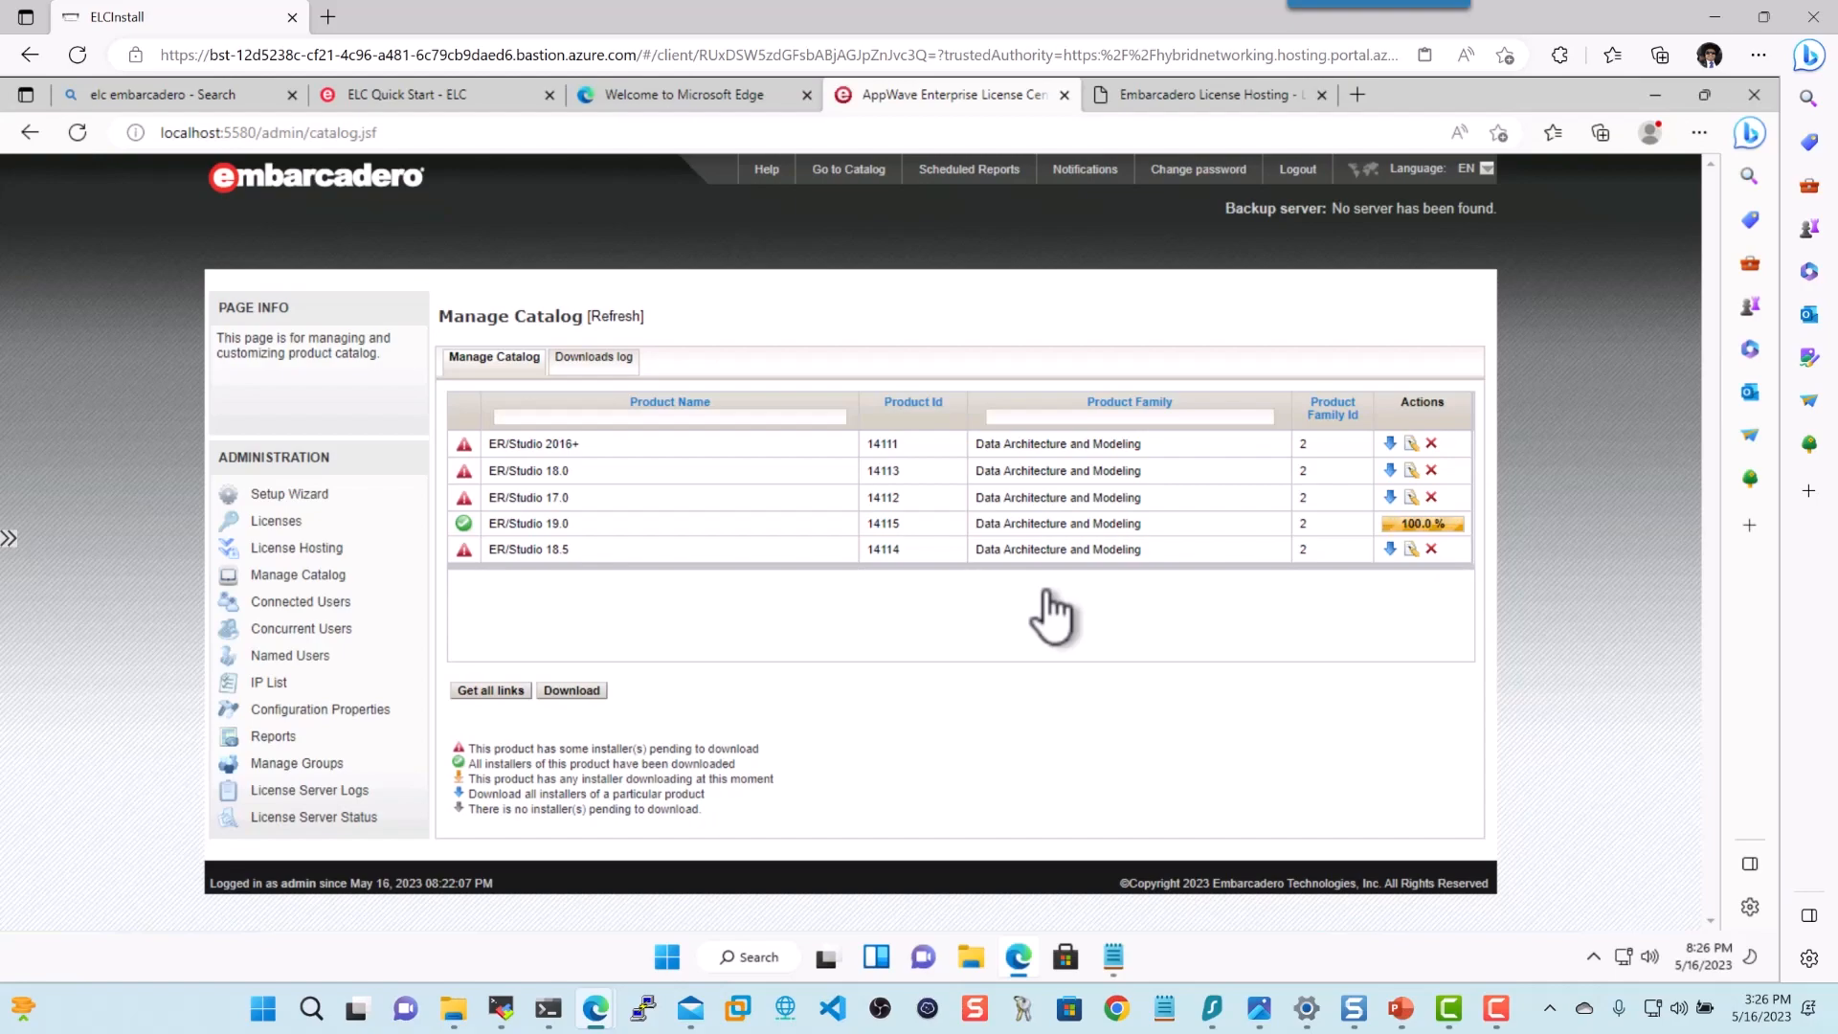
left_click(615, 317)
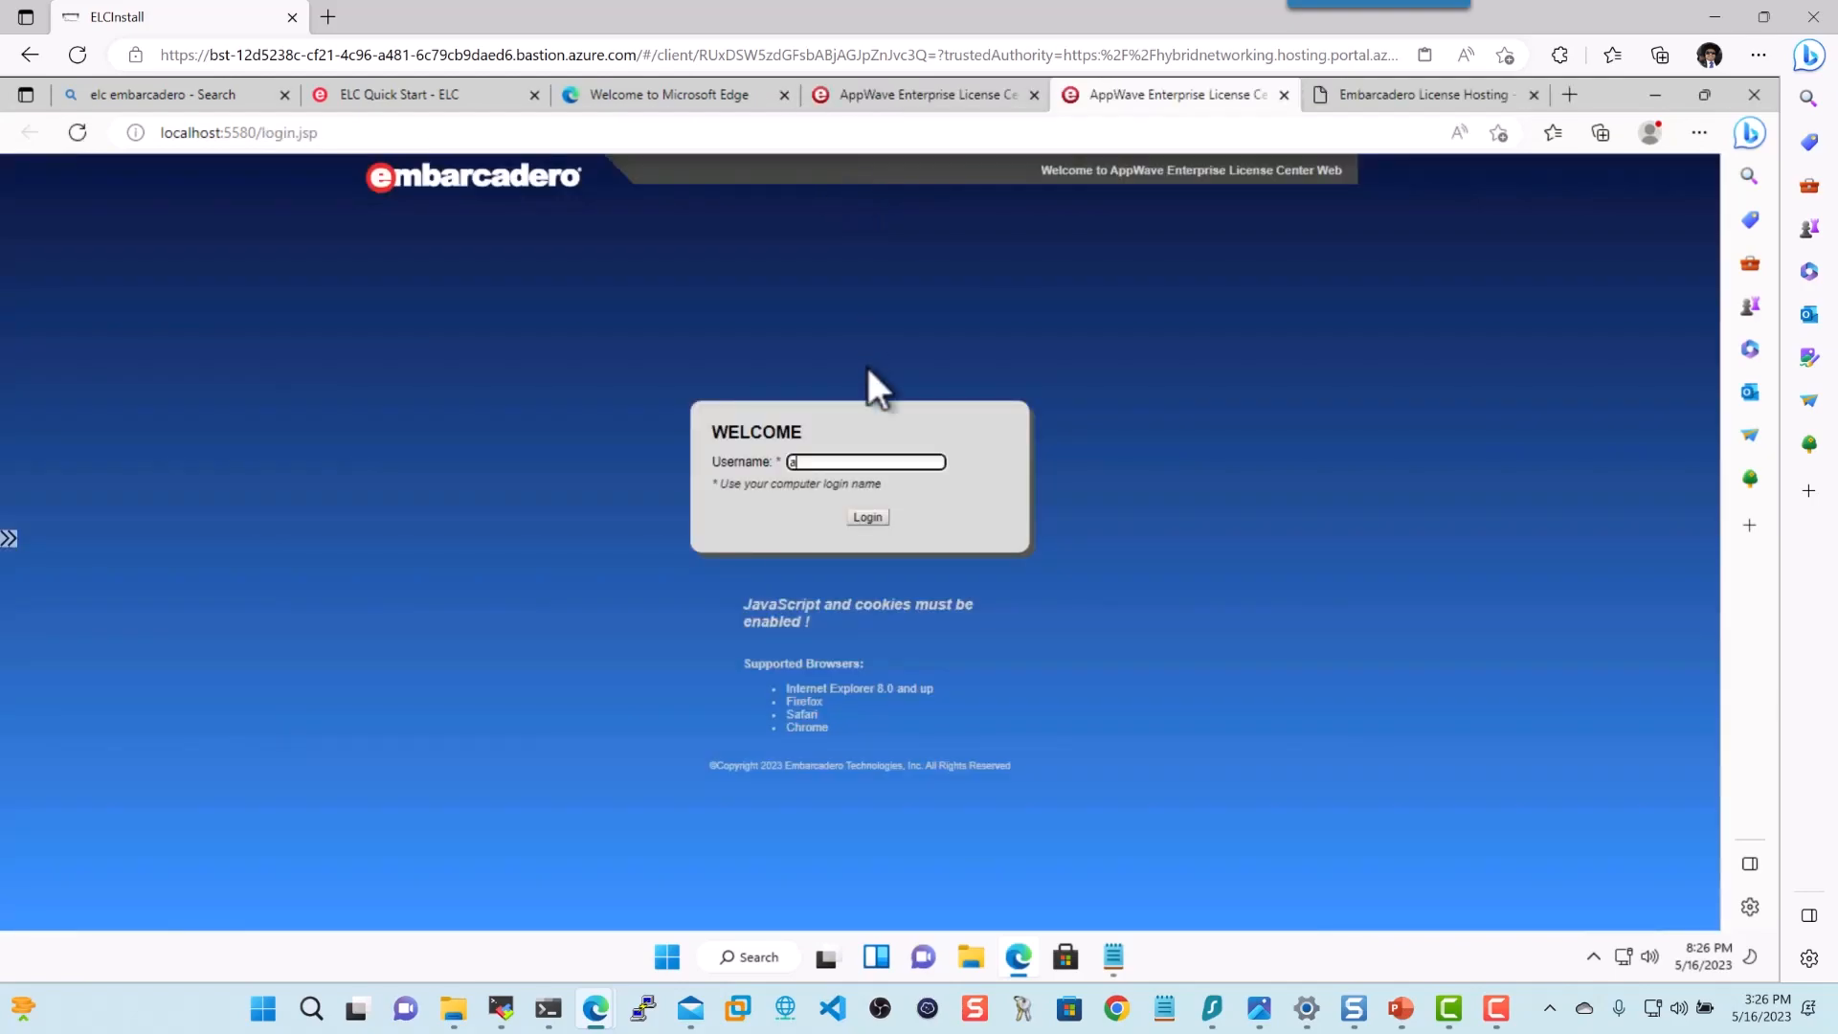
Sign in, open ER/Studio 19.0, and download the Data Architect 19.3.4 installer
left_click(867, 516)
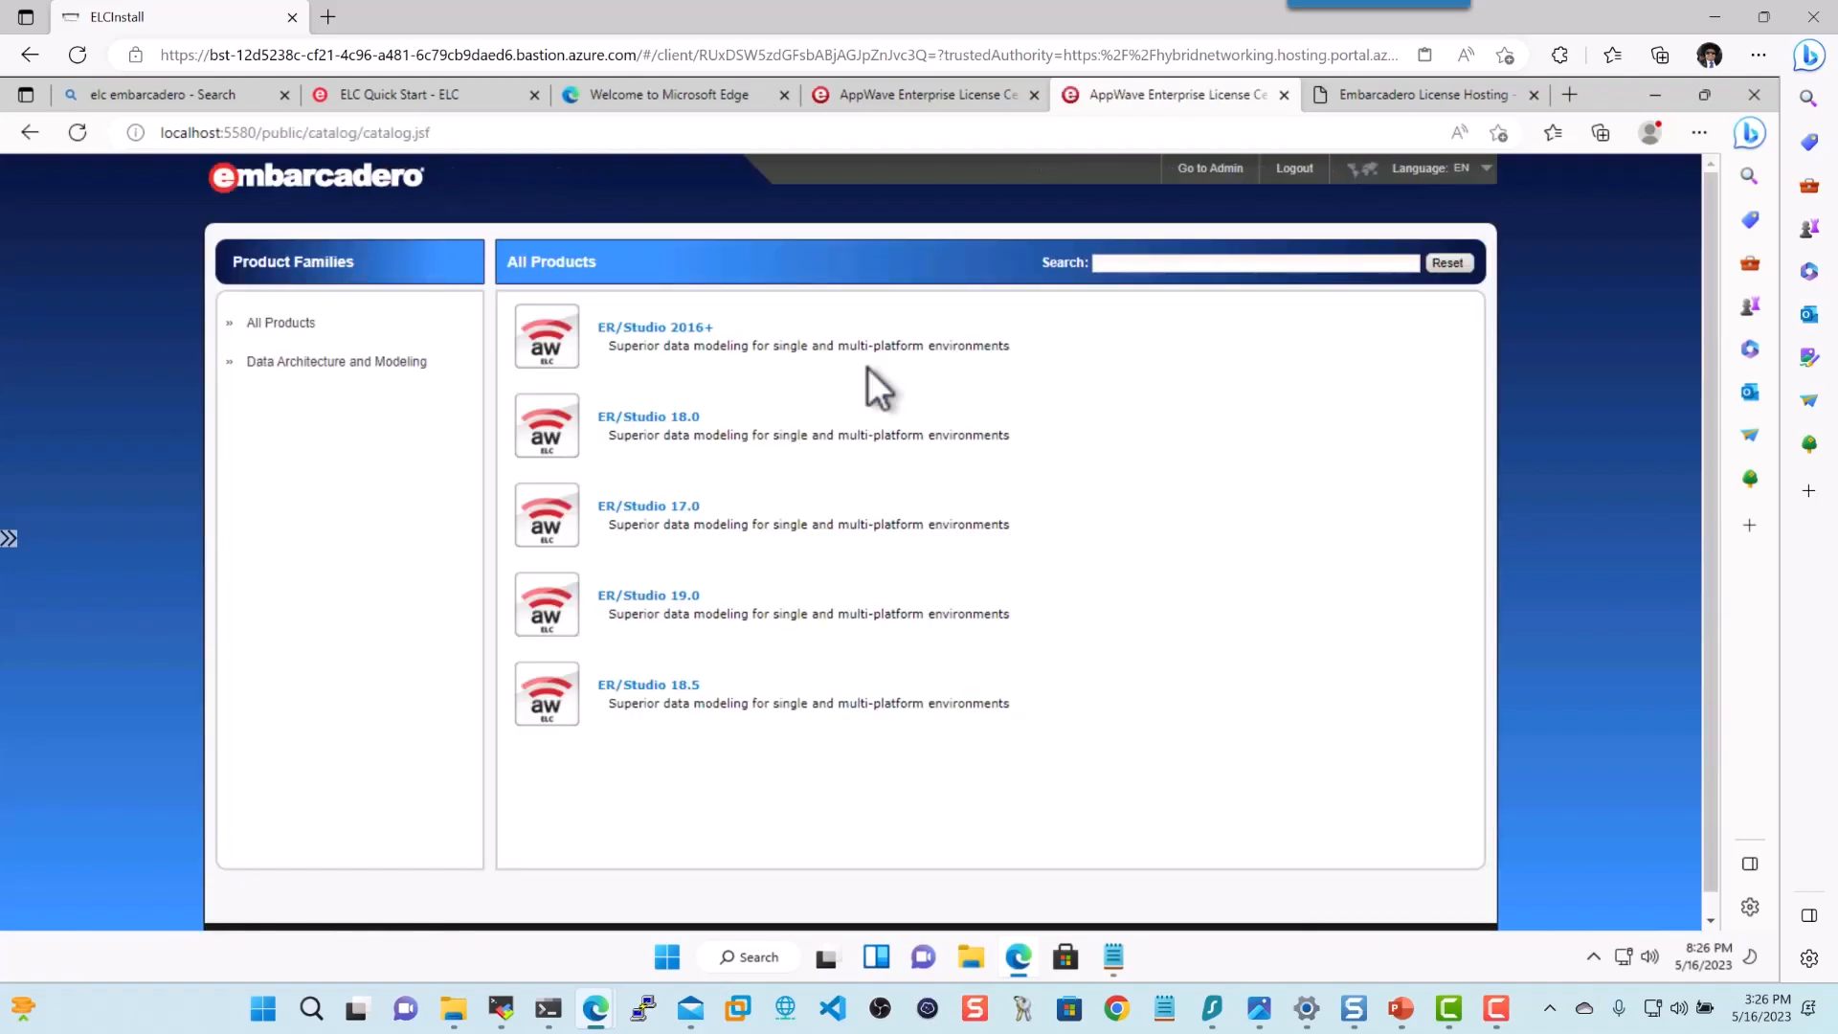
left_click(647, 596)
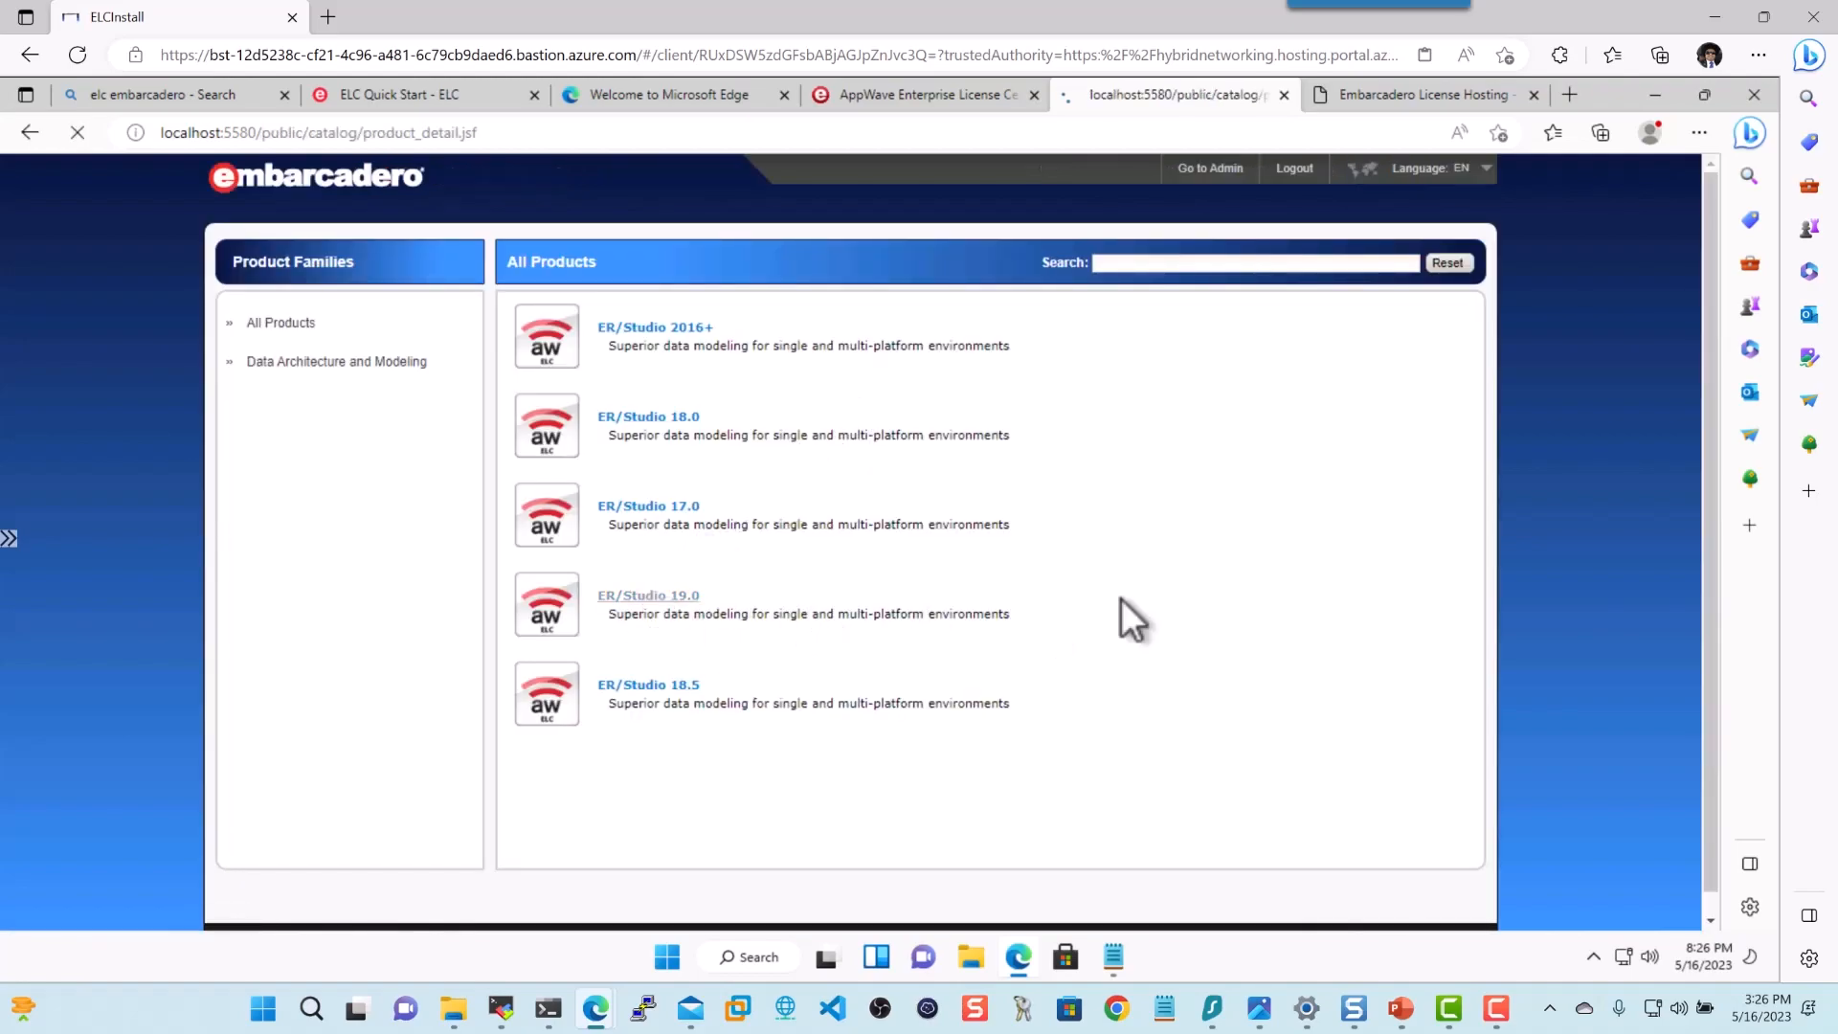
left_click(647, 595)
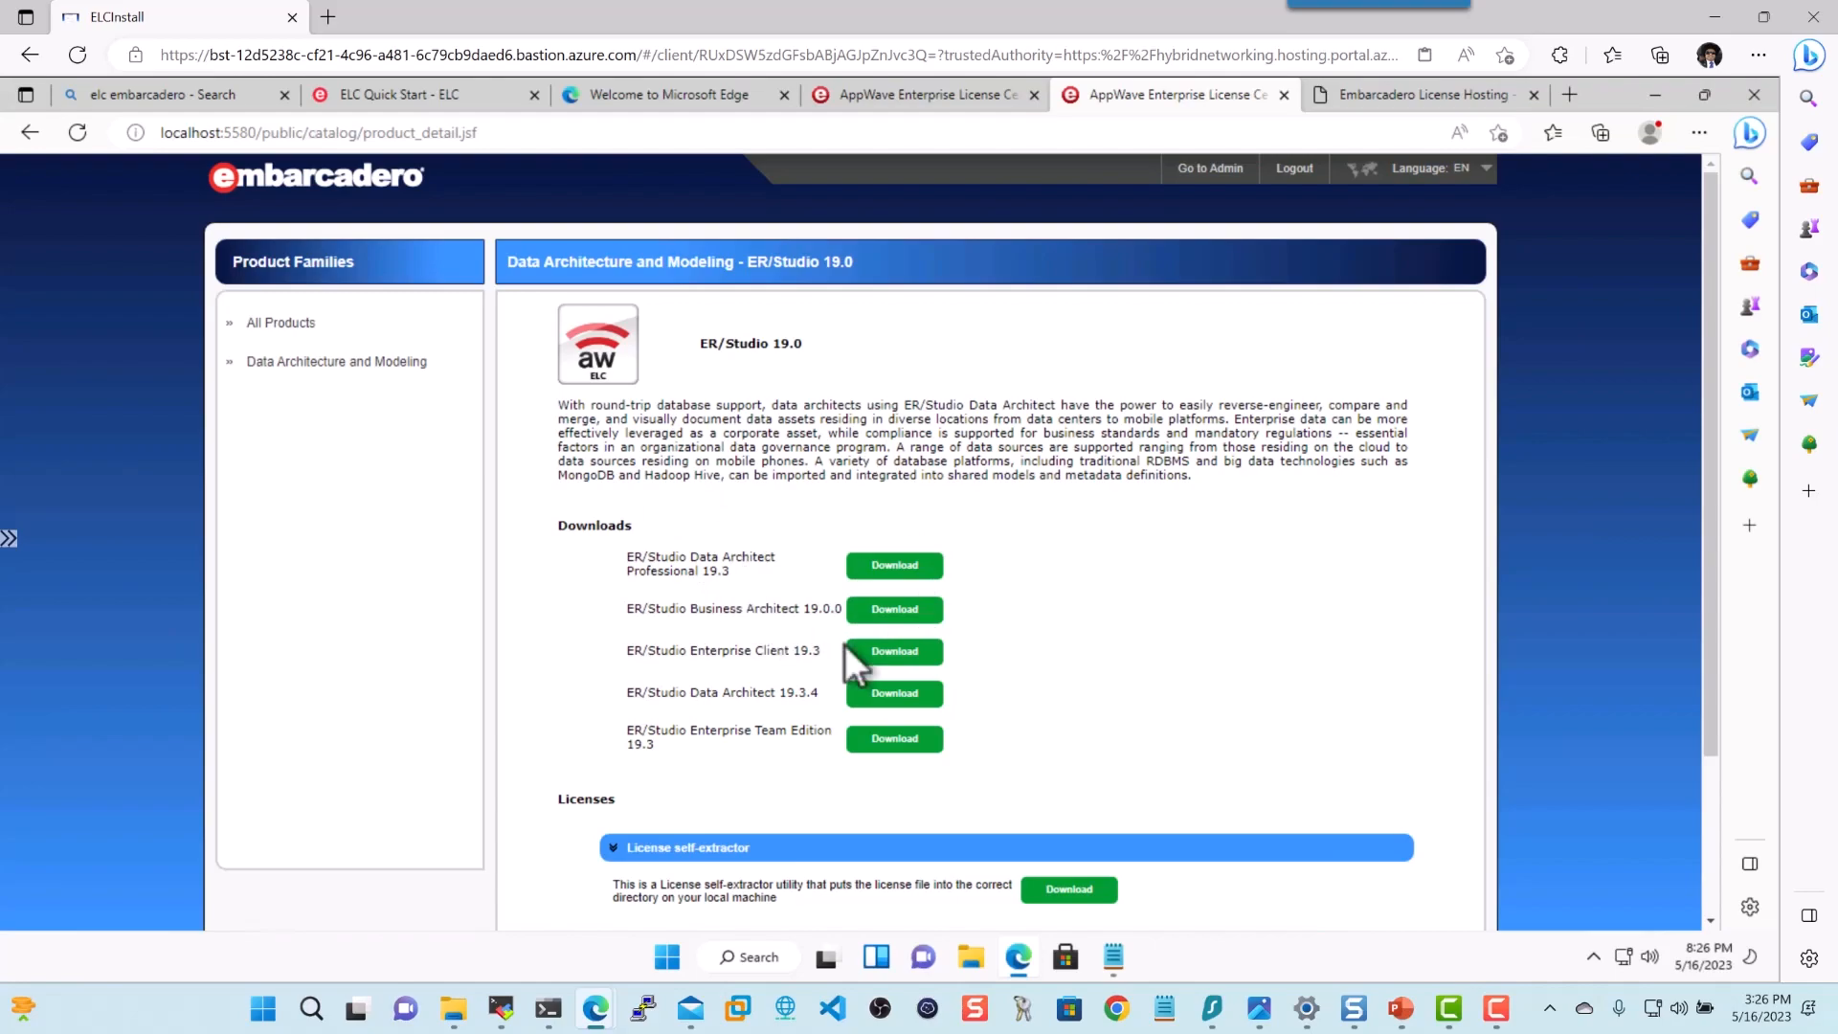
scroll("down", 3)
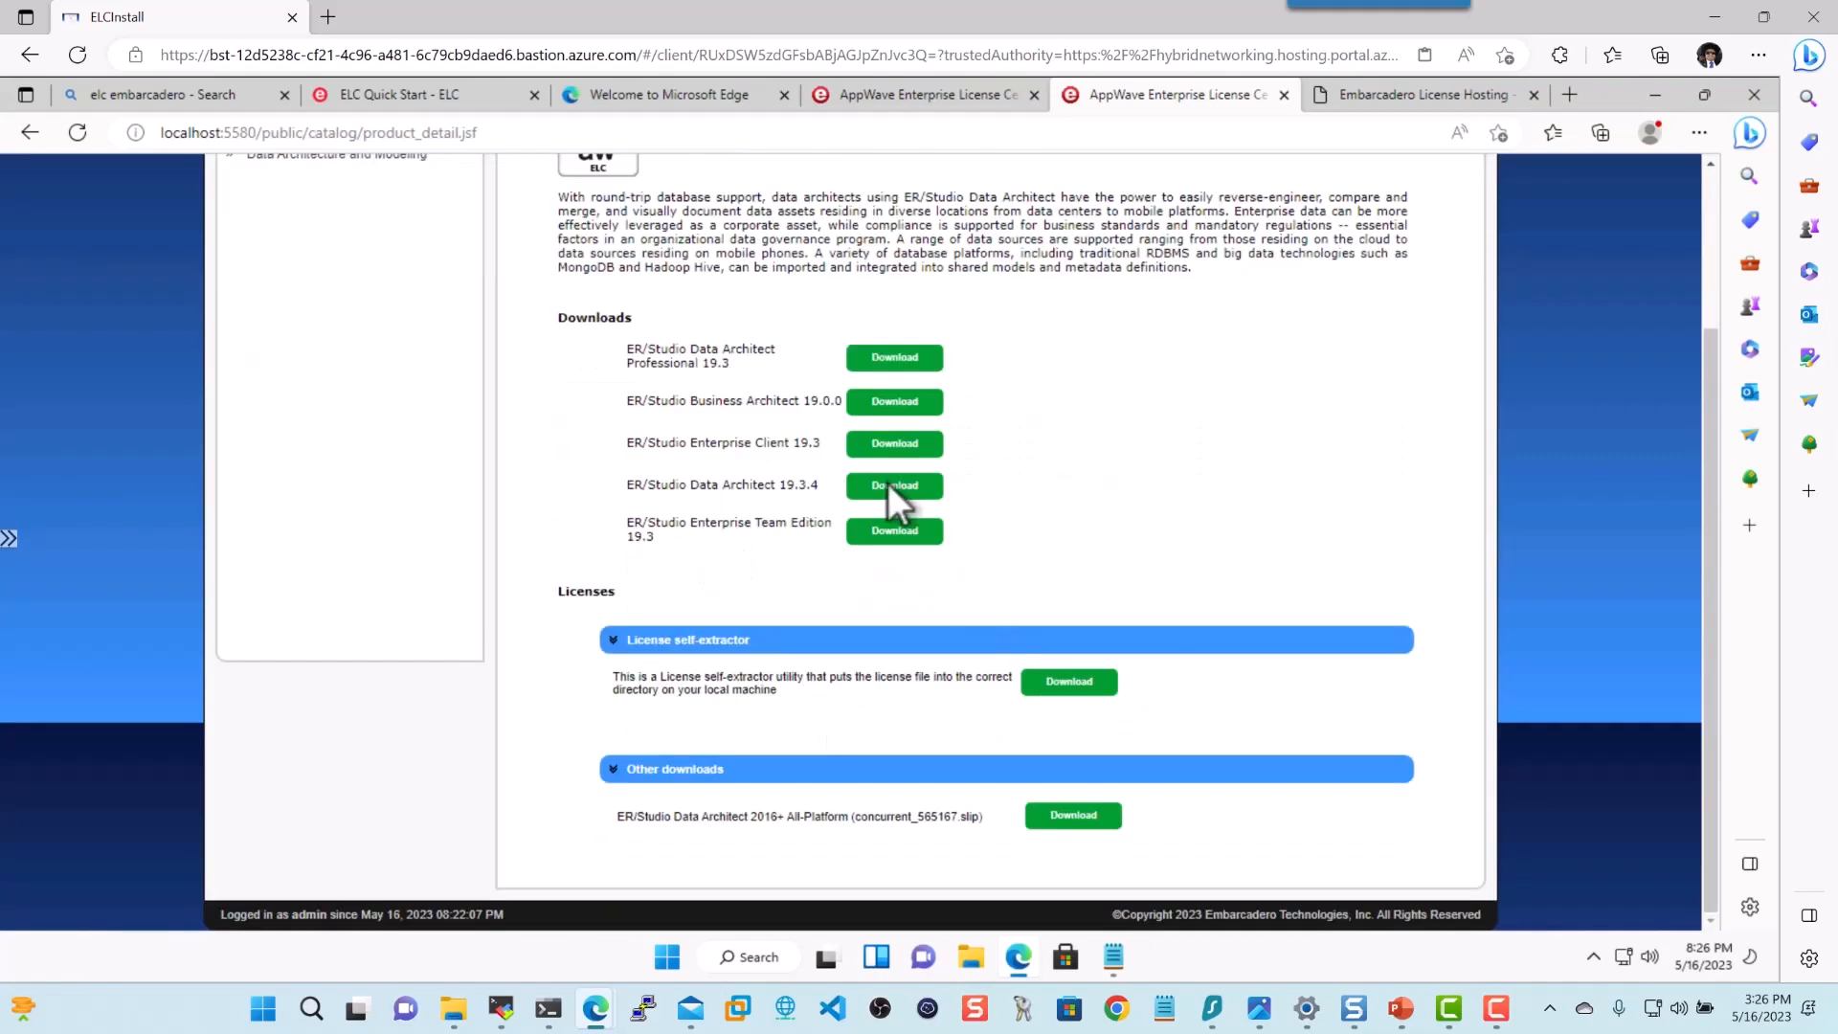
mouse_move(894, 485)
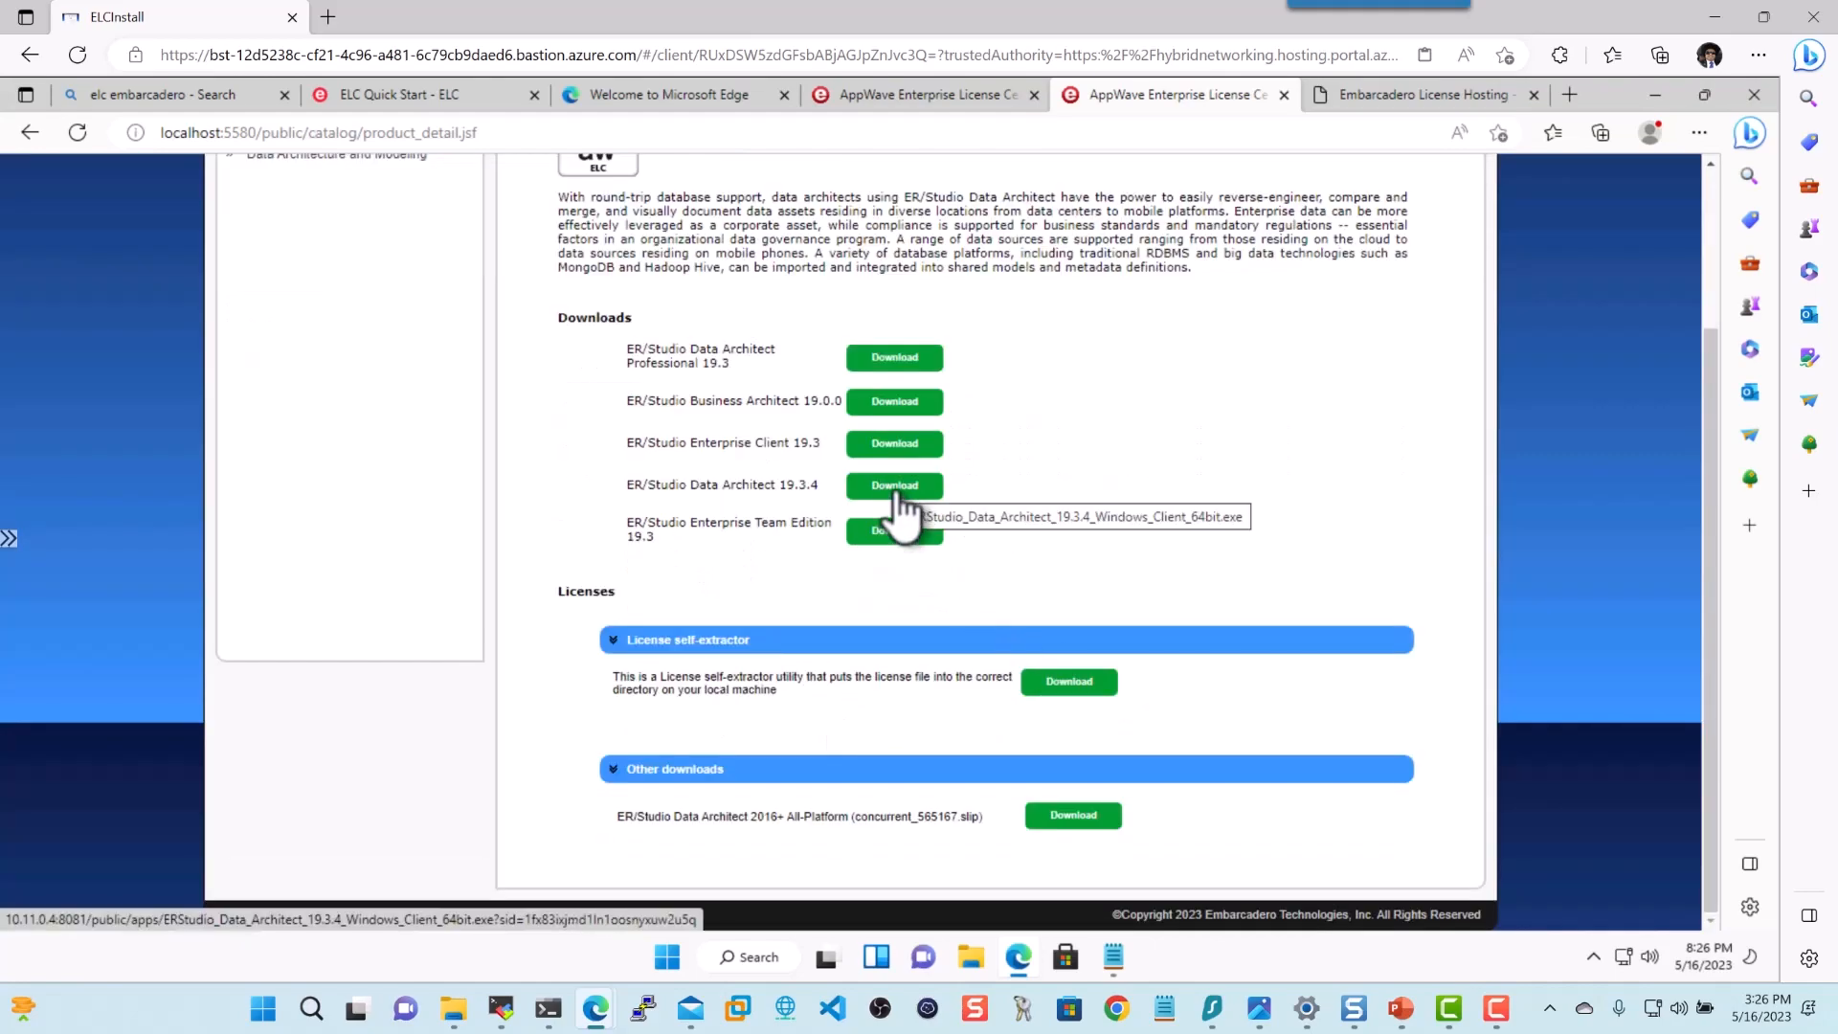
left_click(893, 485)
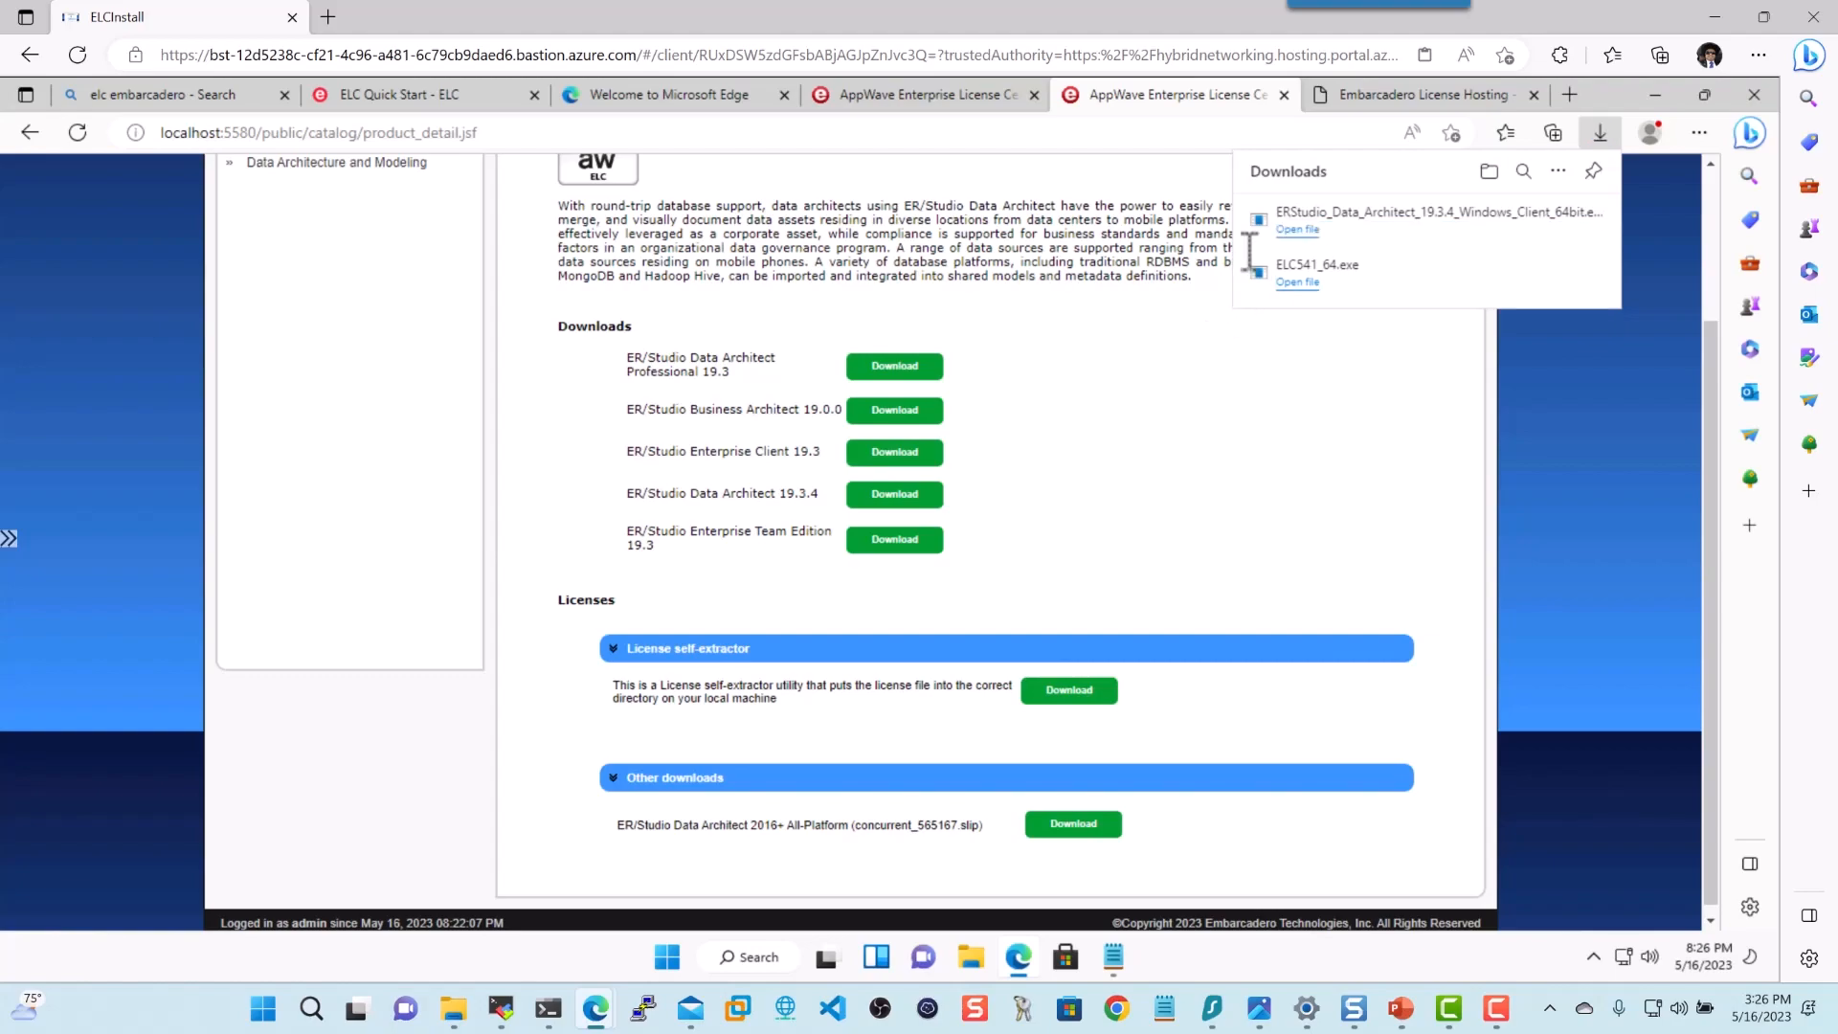
Run the downloaded installer, accept the license terms, and start installing Data Architect 19.3
left_click(1296, 281)
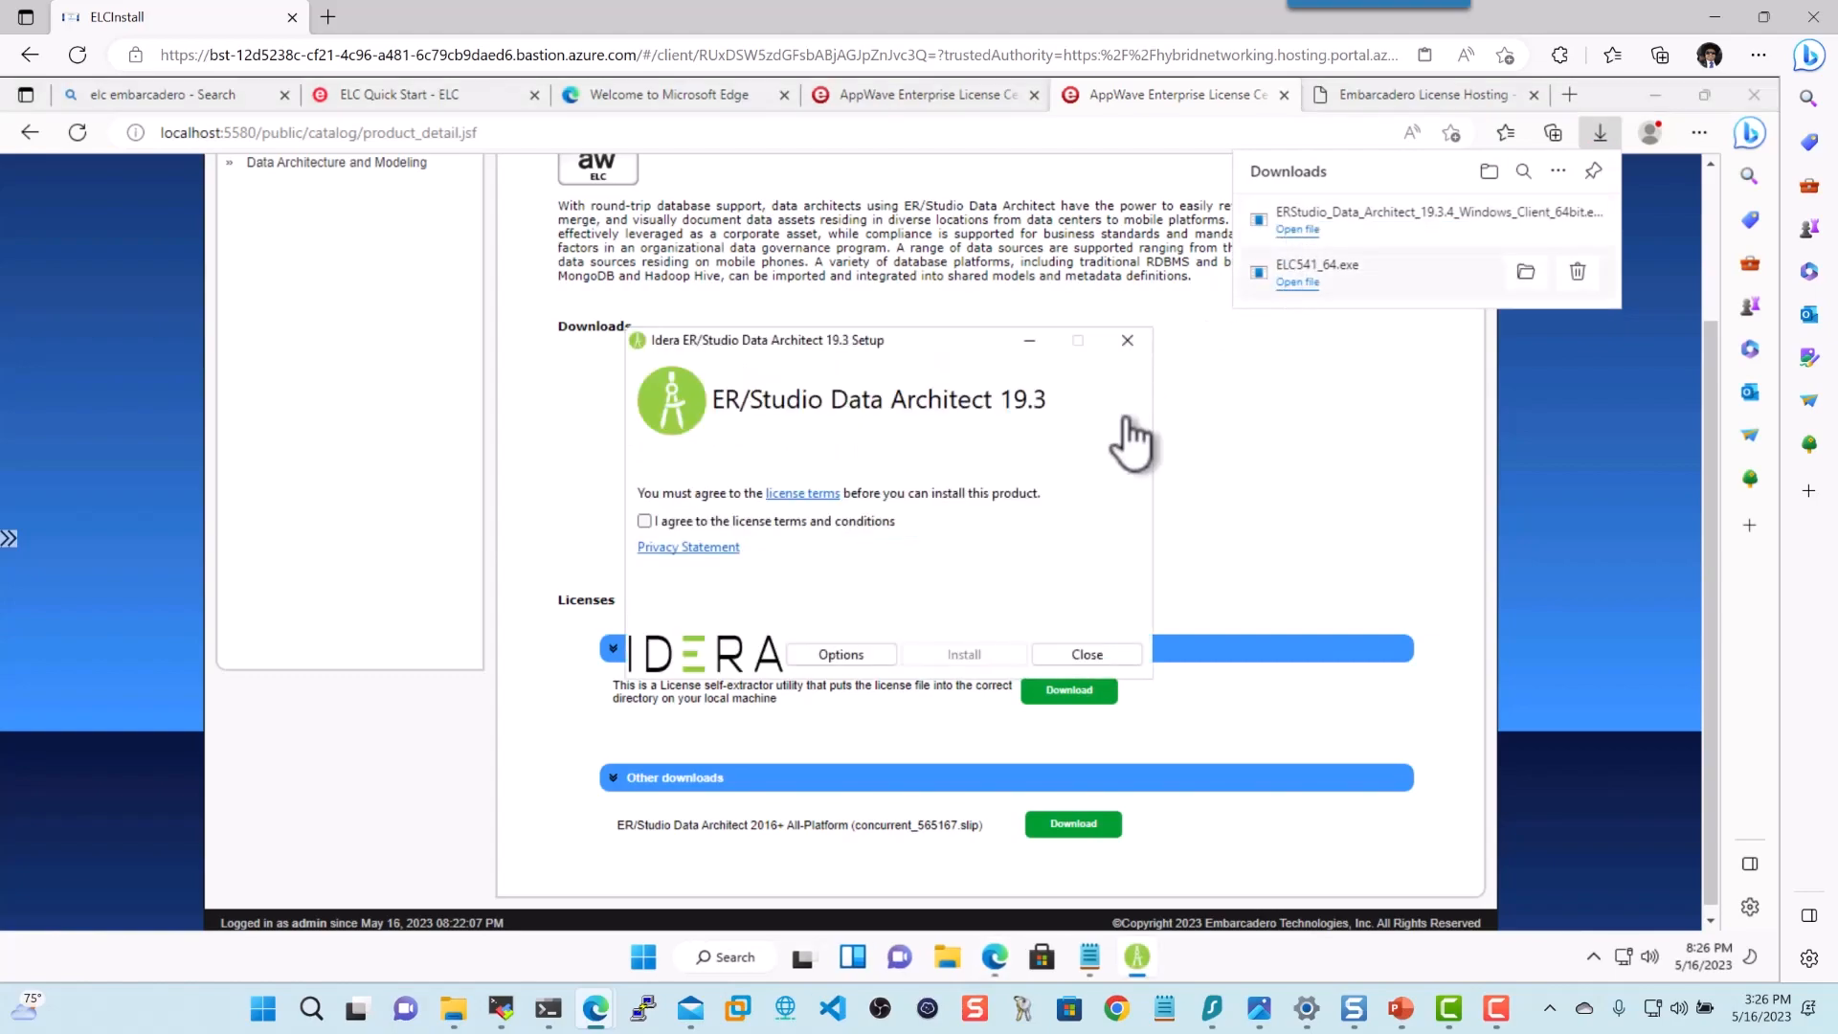
left_click(643, 520)
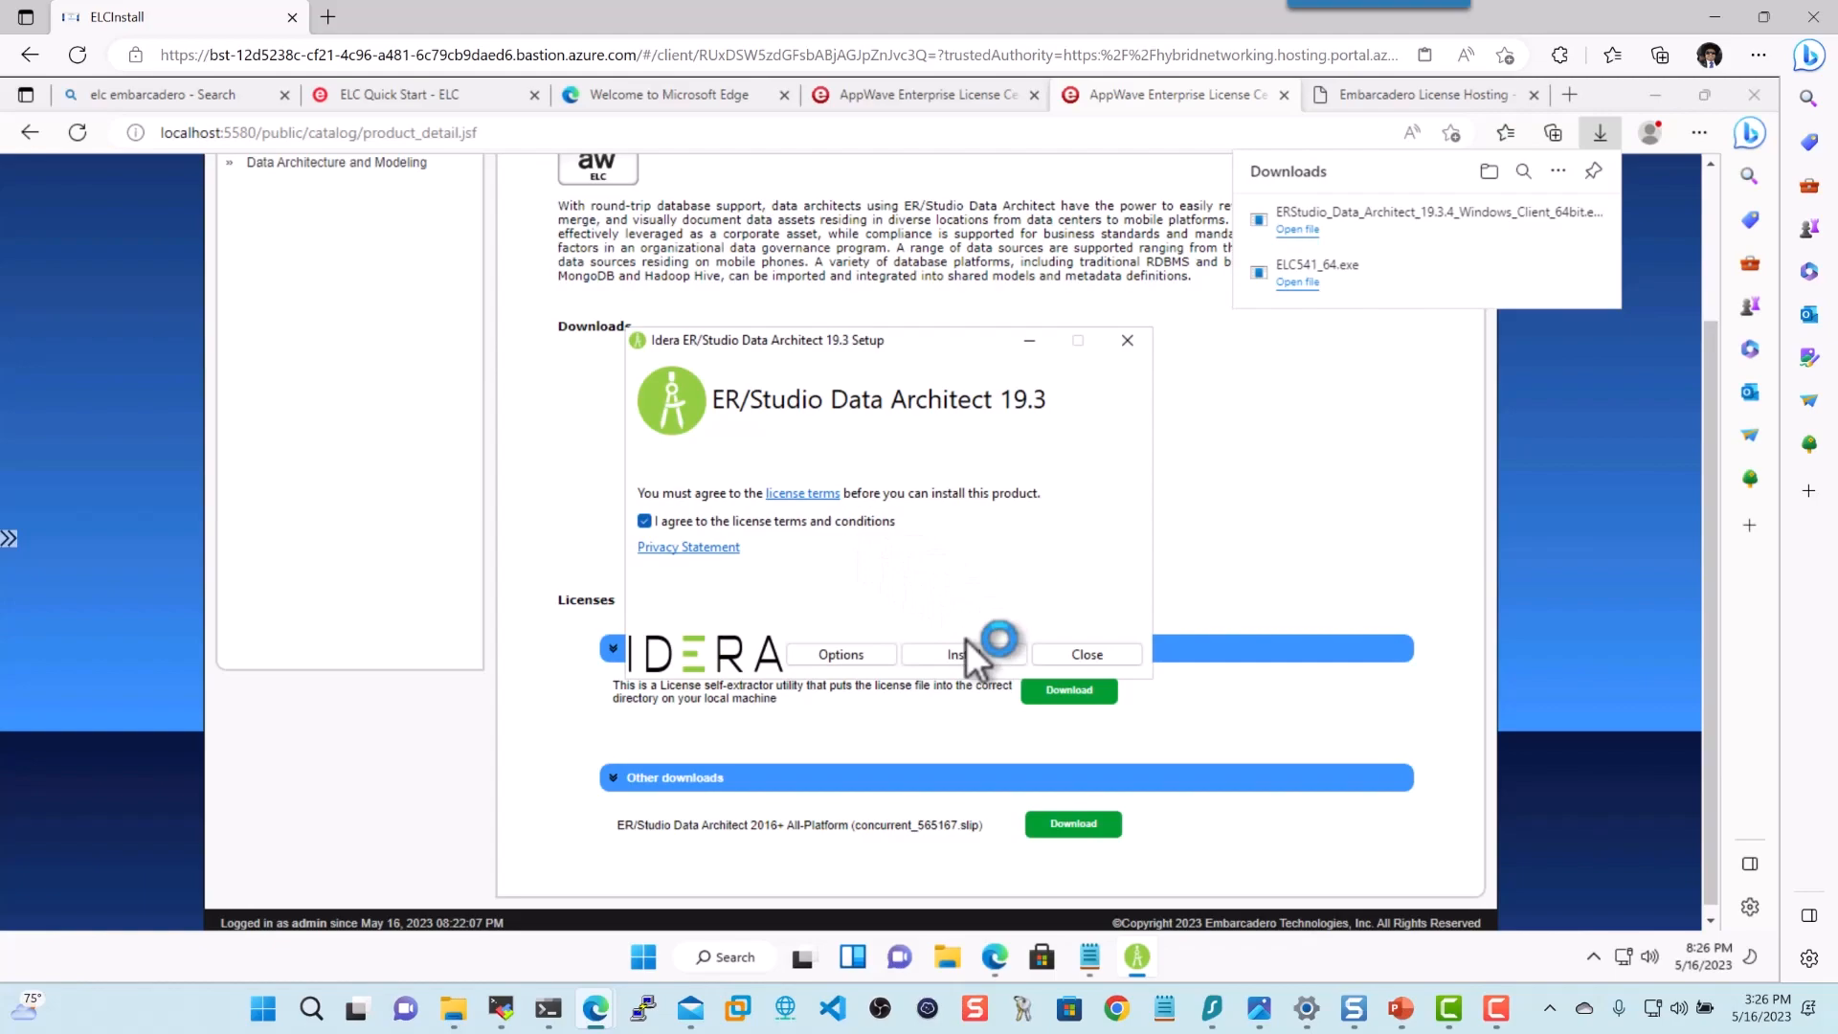
left_click(955, 654)
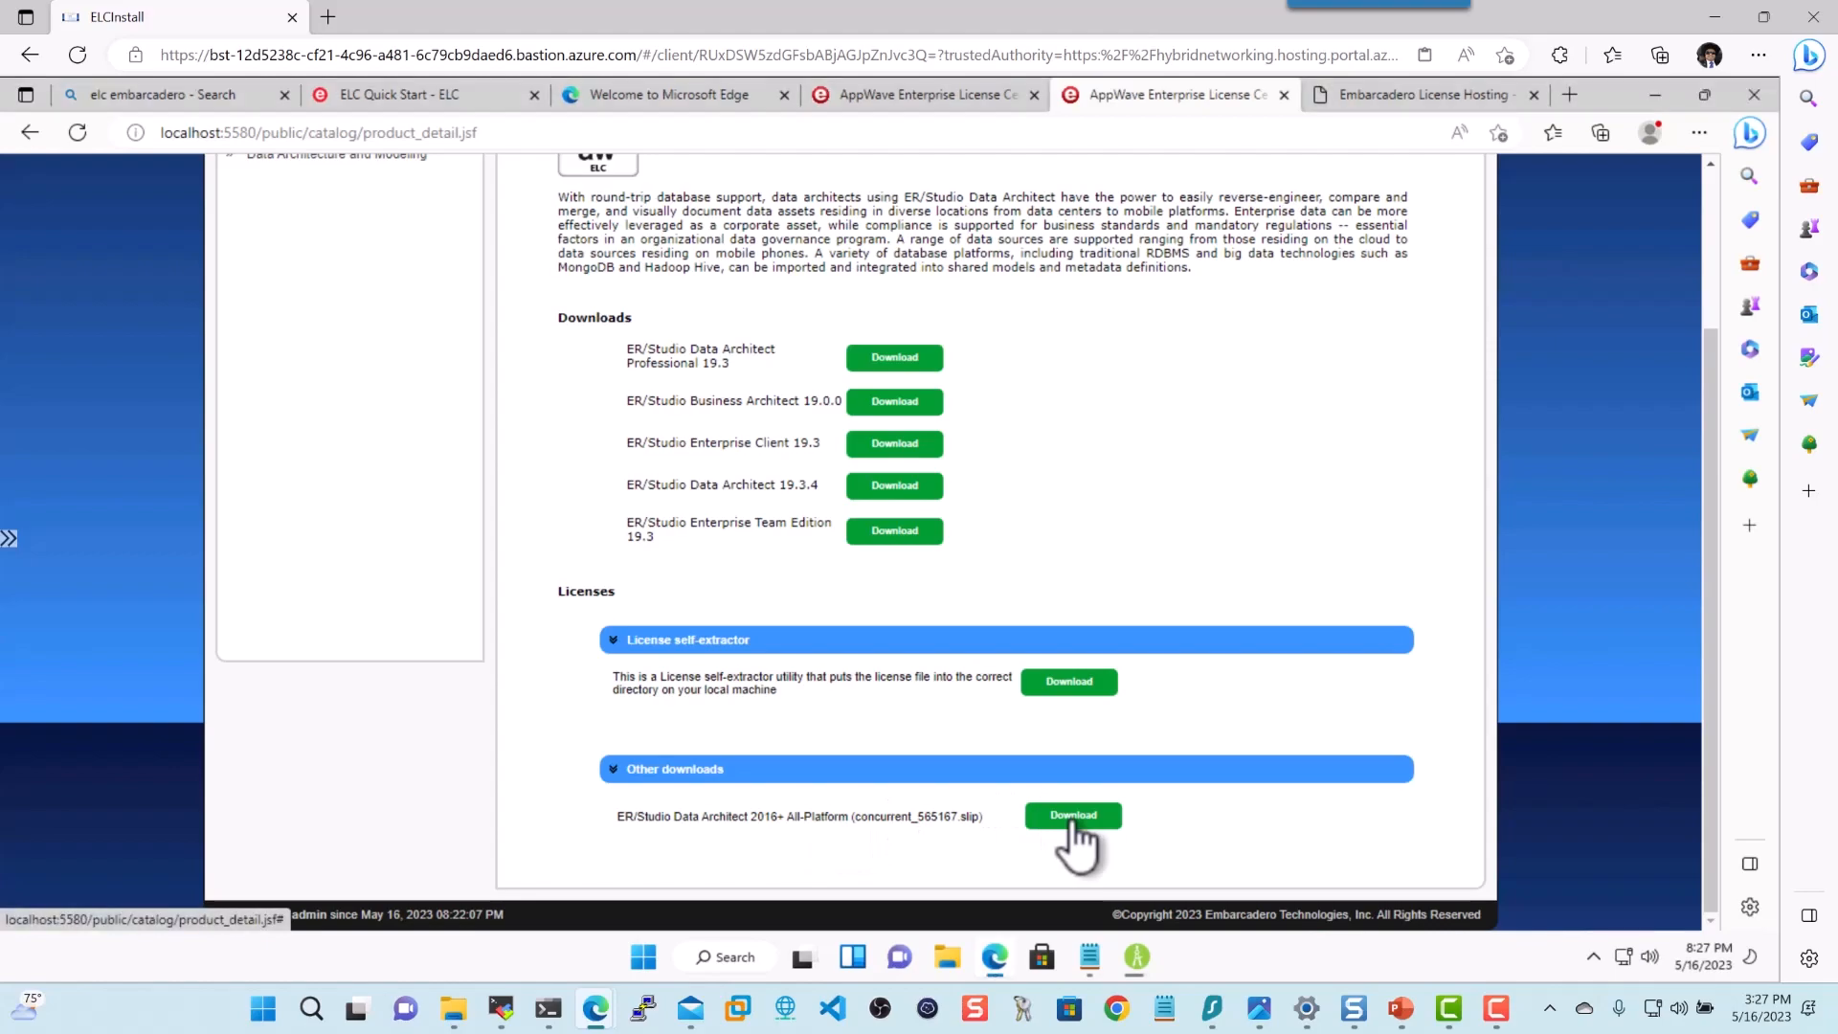
Download concurrent_565167.slip under Other downloads and open it from the Downloads panel
left_click(1071, 815)
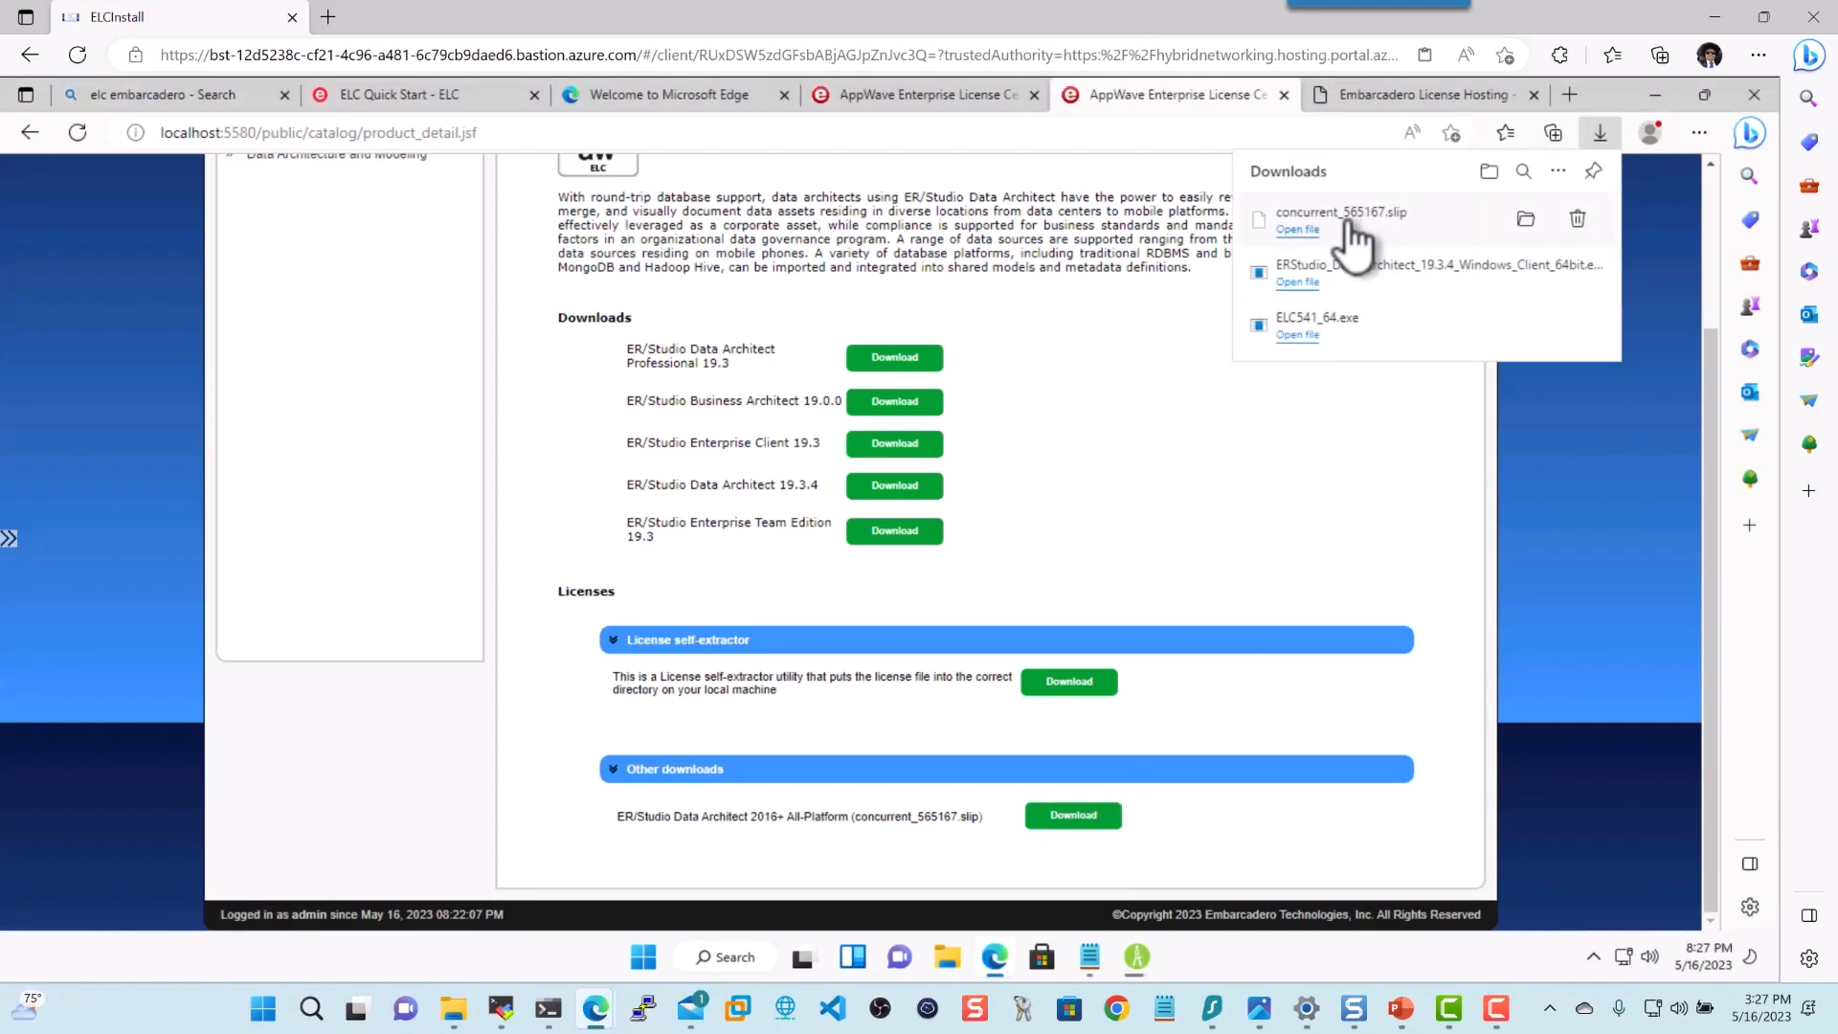
left_click(1296, 229)
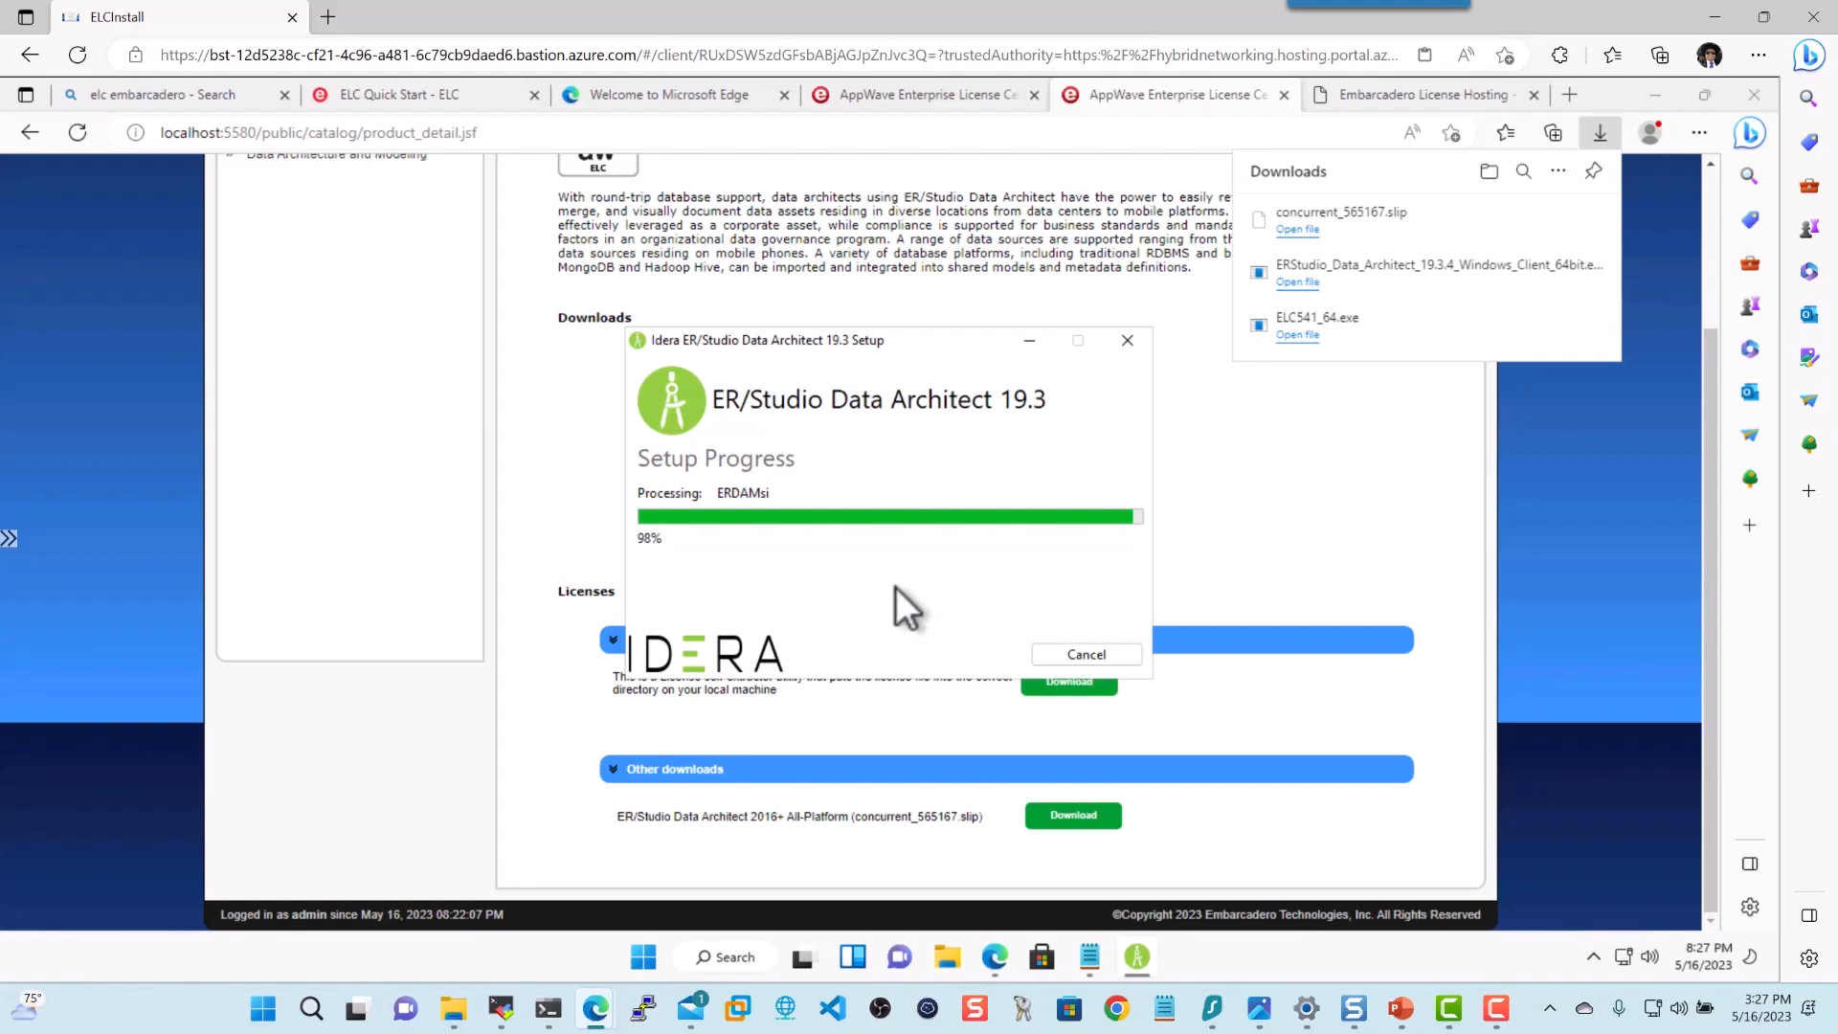
mouse_move(821, 604)
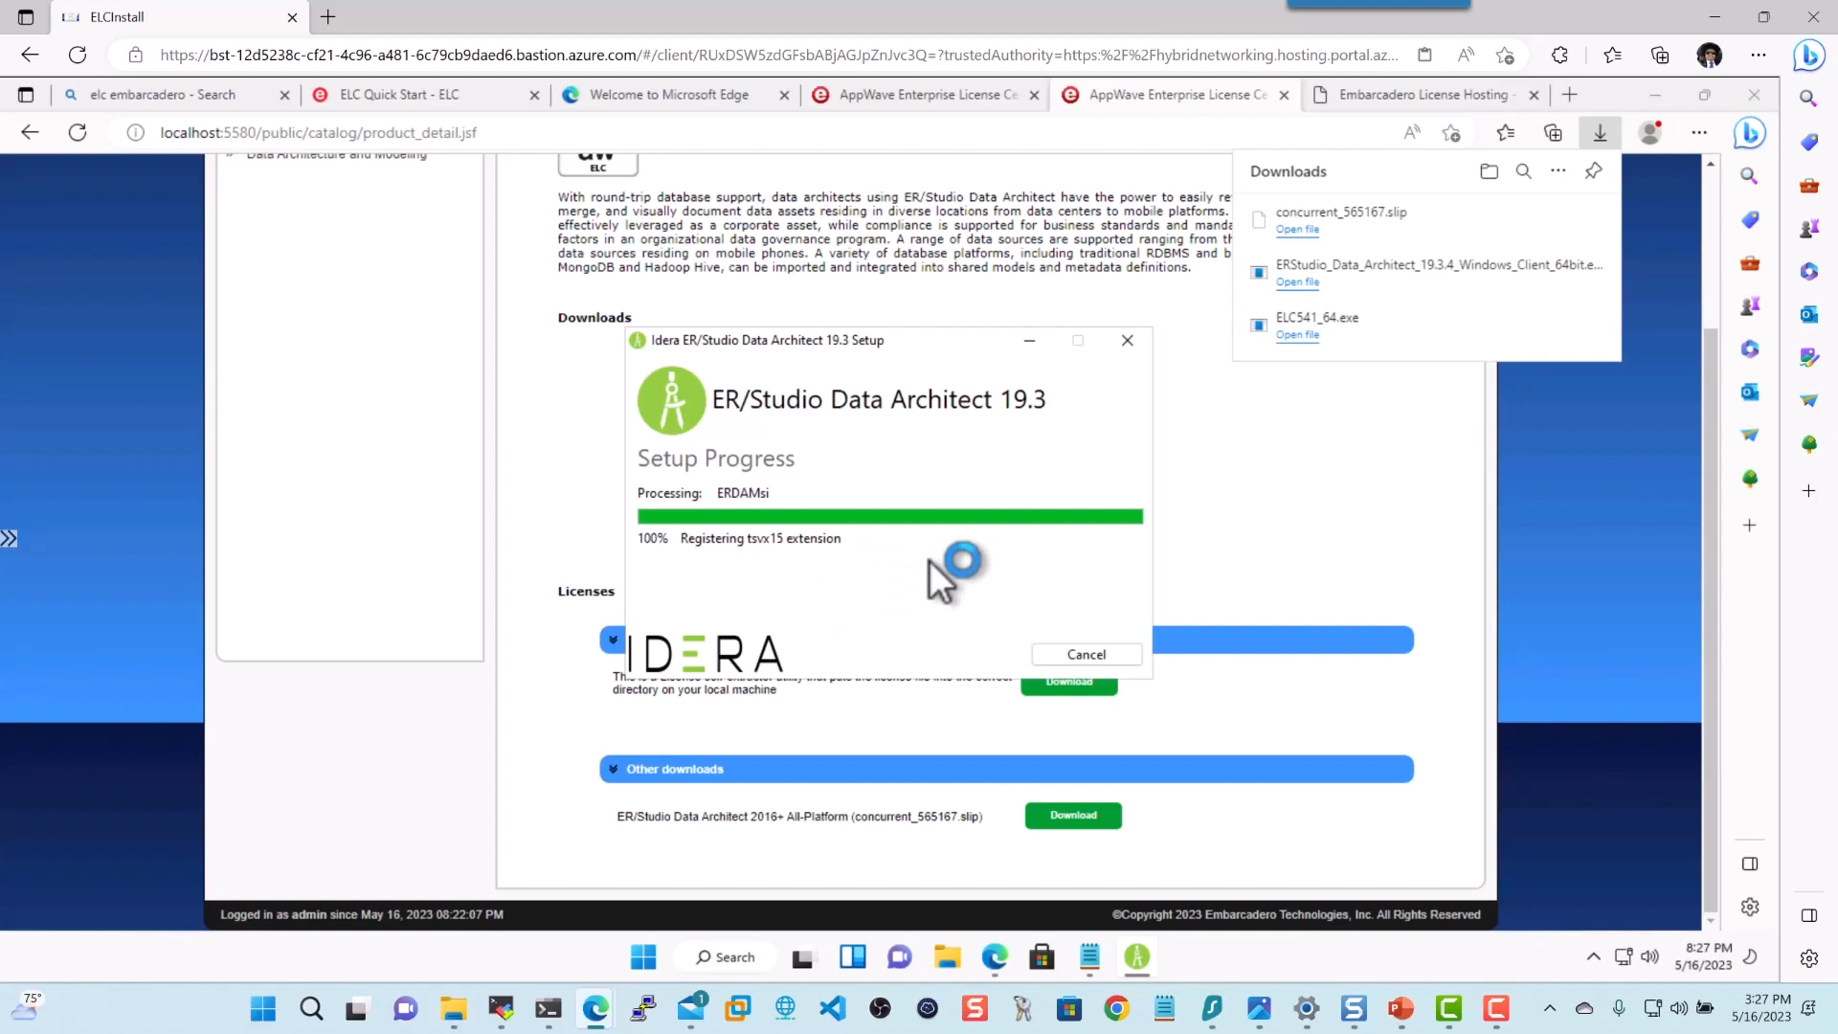
mouse_move(865, 586)
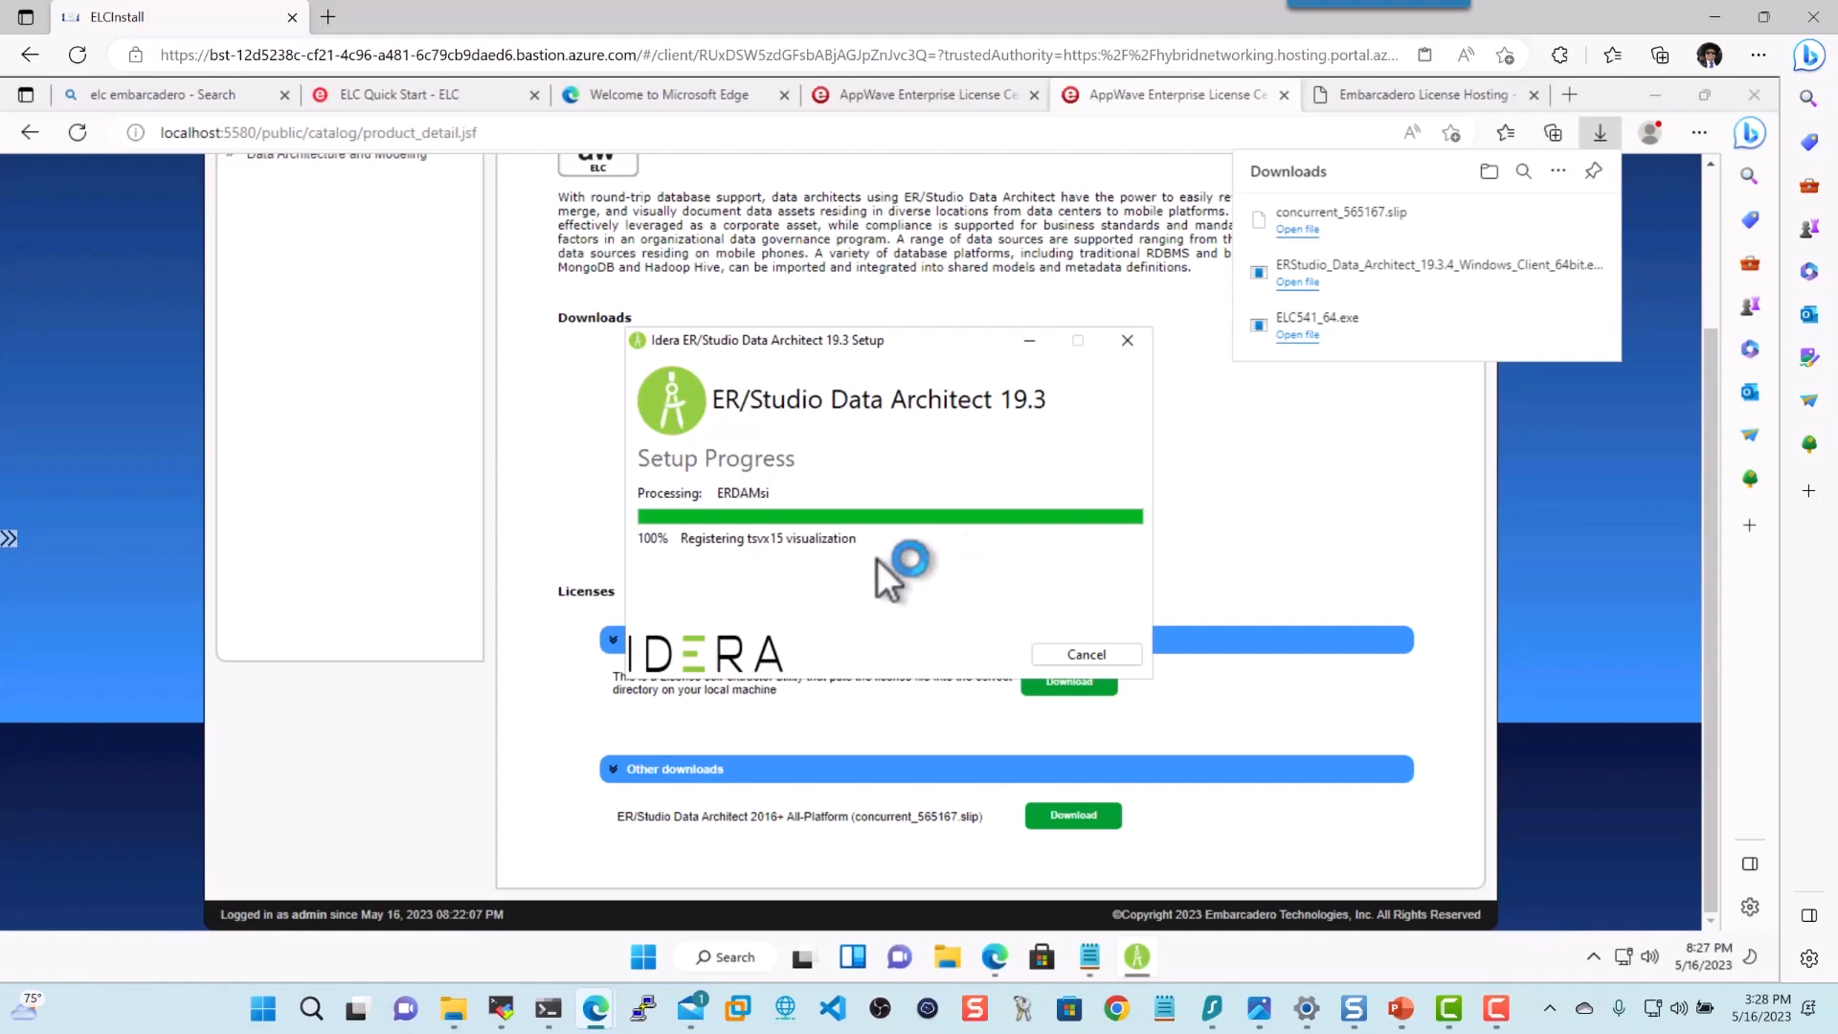
mouse_move(742, 595)
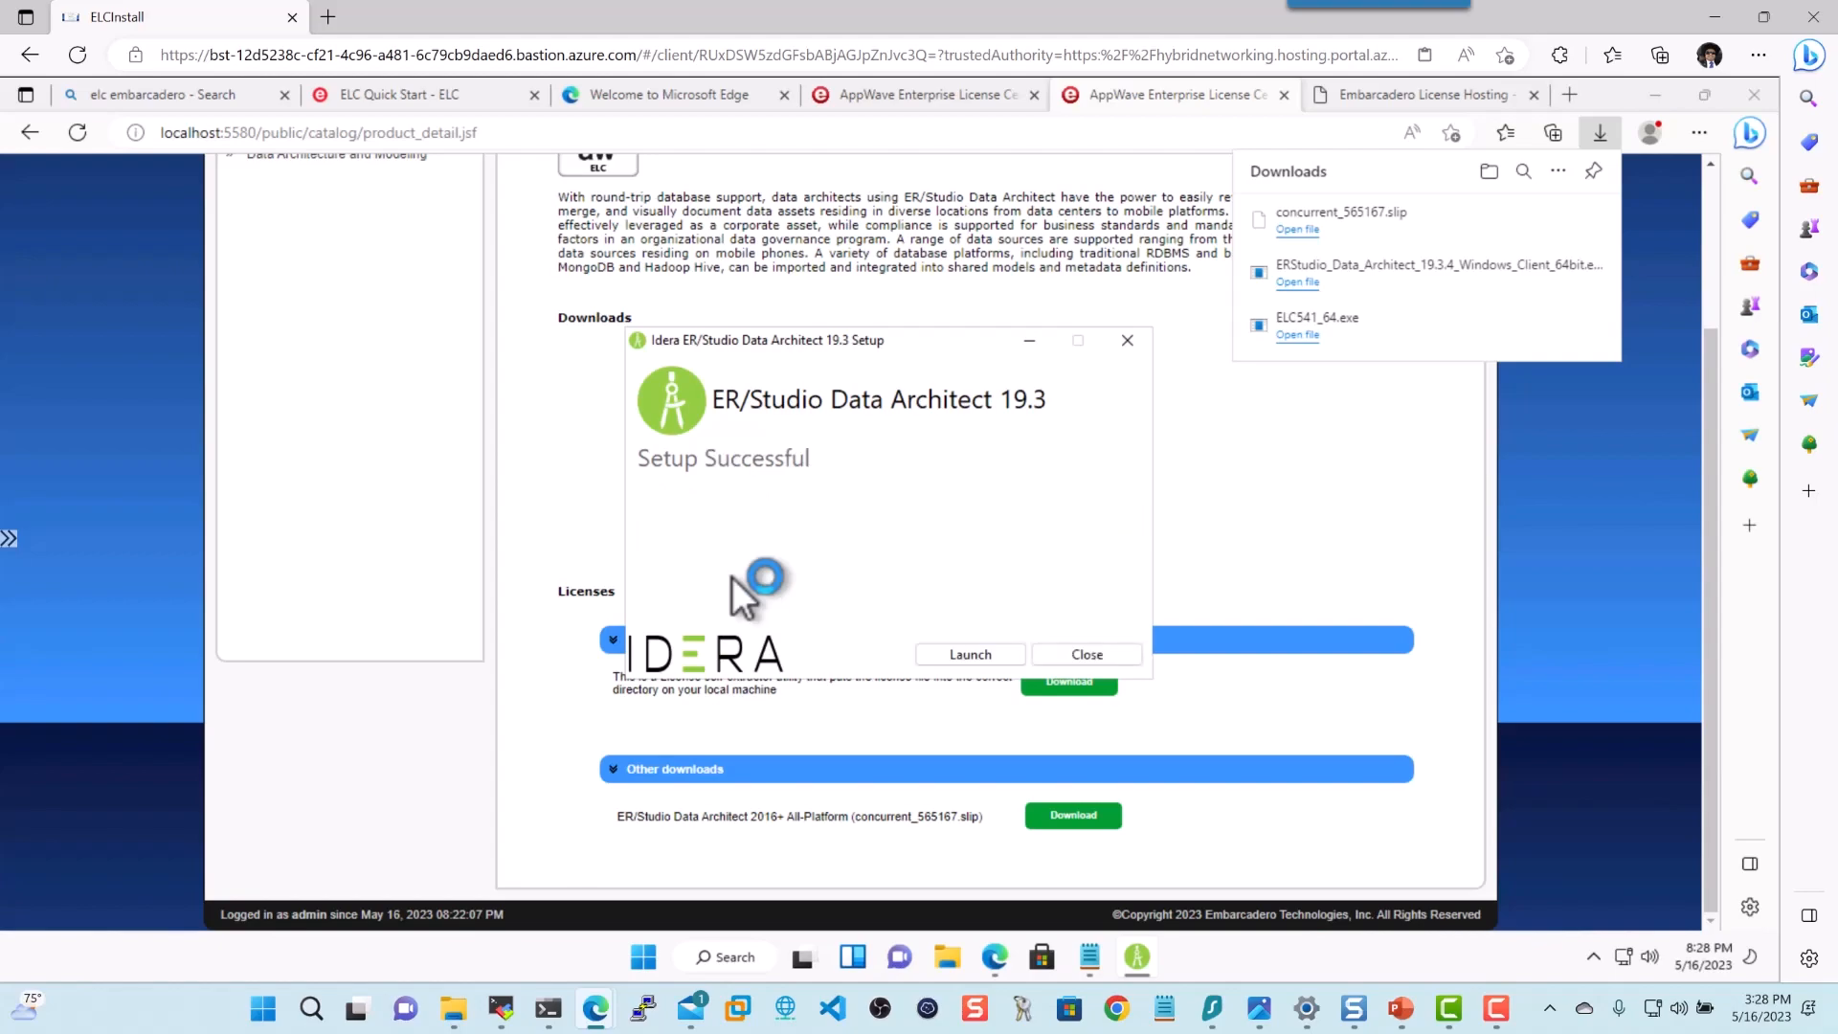
Launch Data Architect and import concurrent_565167.slip from Downloads via Advanced>> Import
left_click(1085, 653)
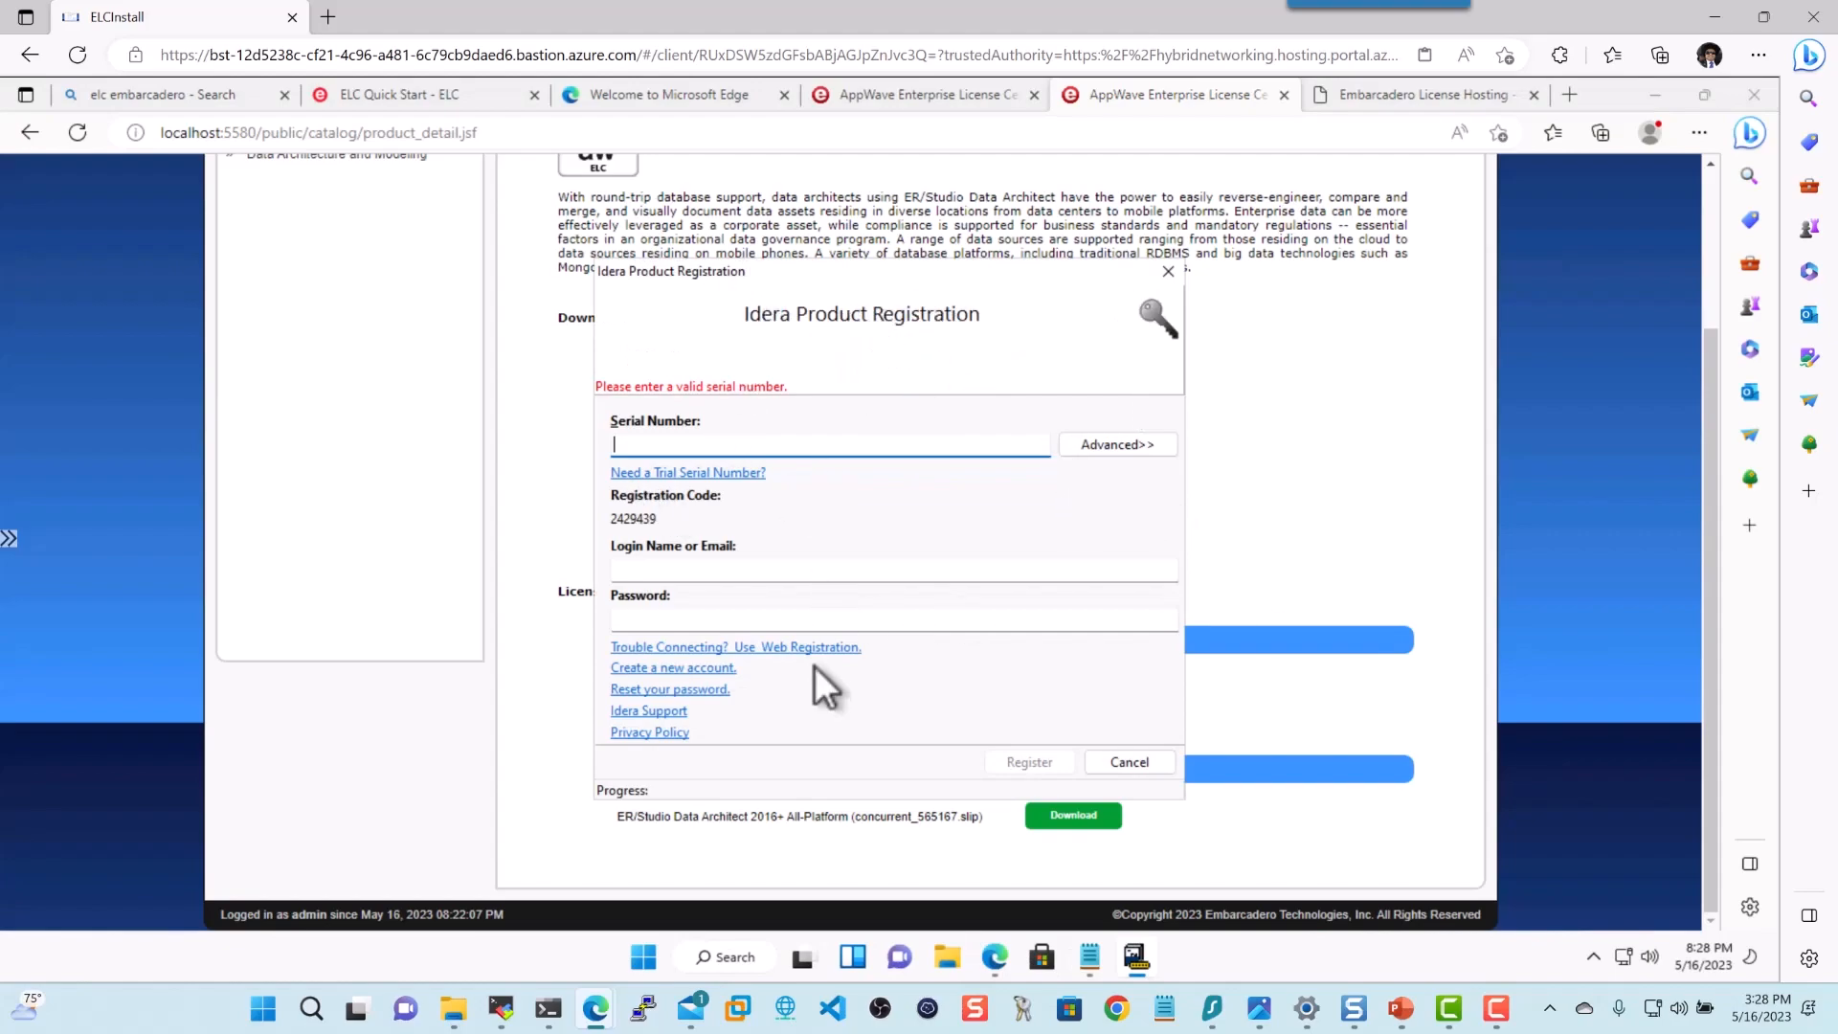
left_click(1128, 762)
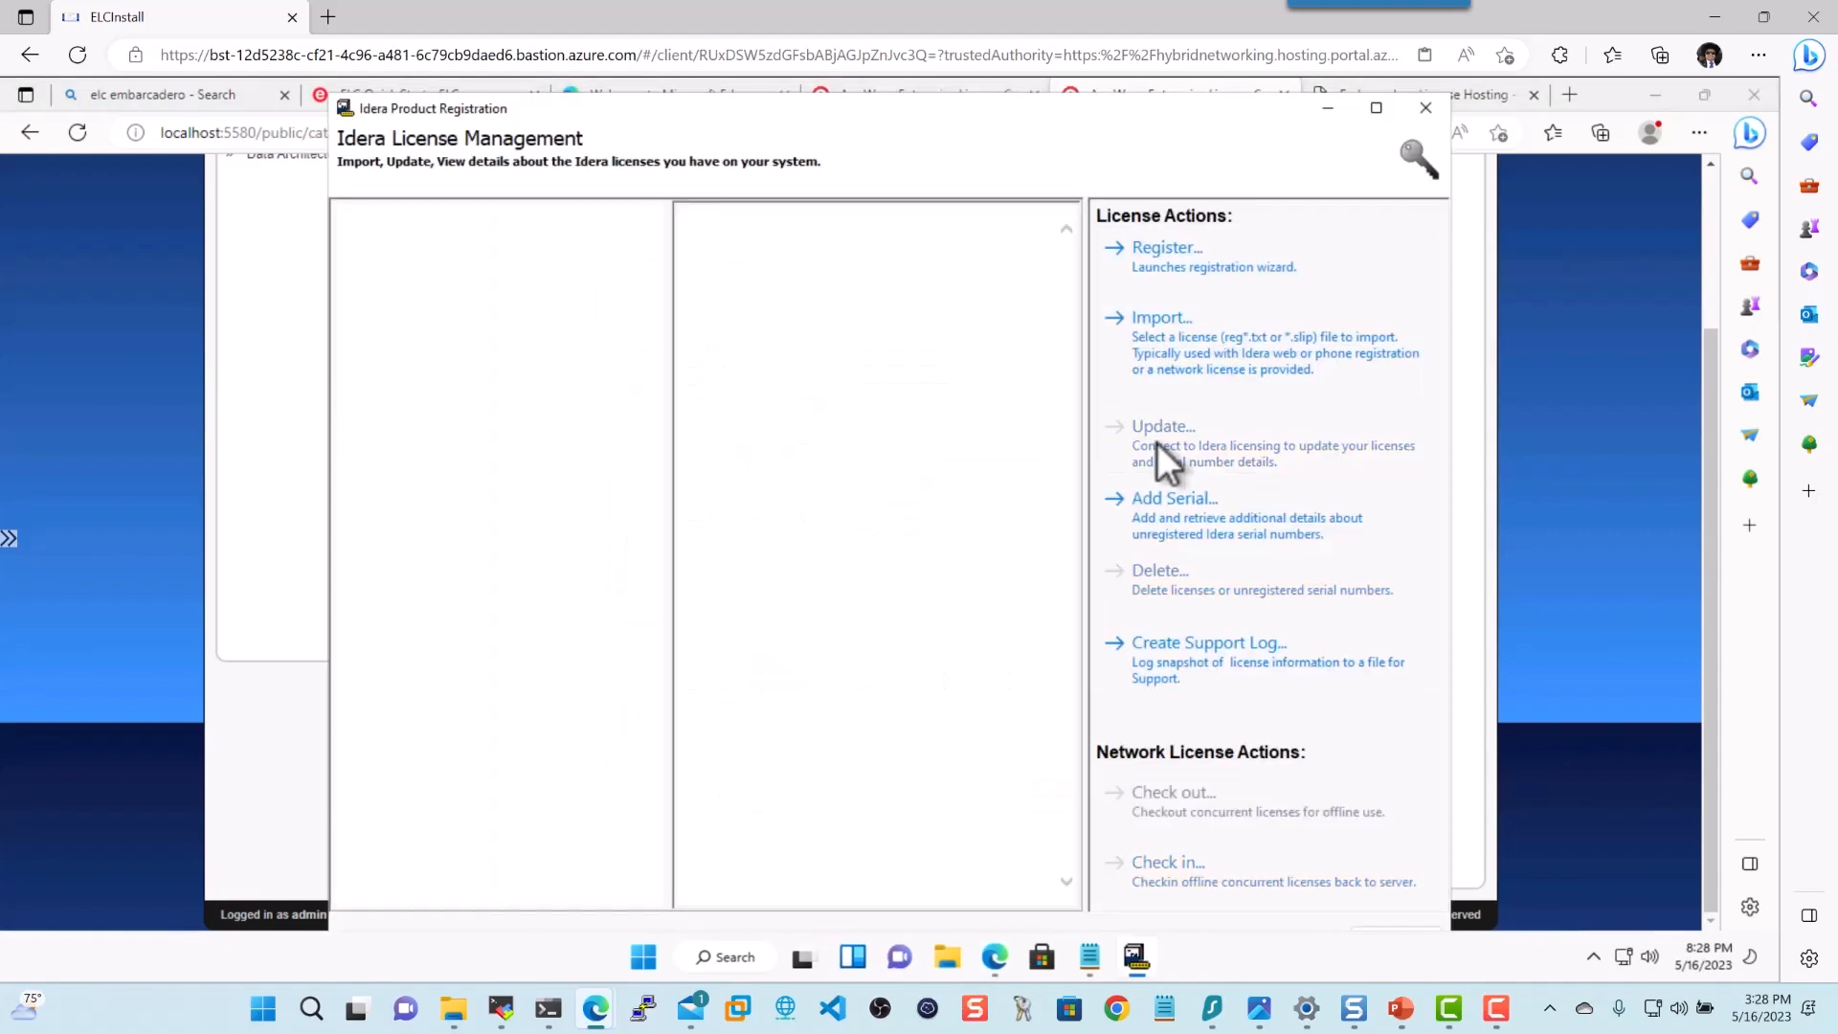
left_click(1160, 317)
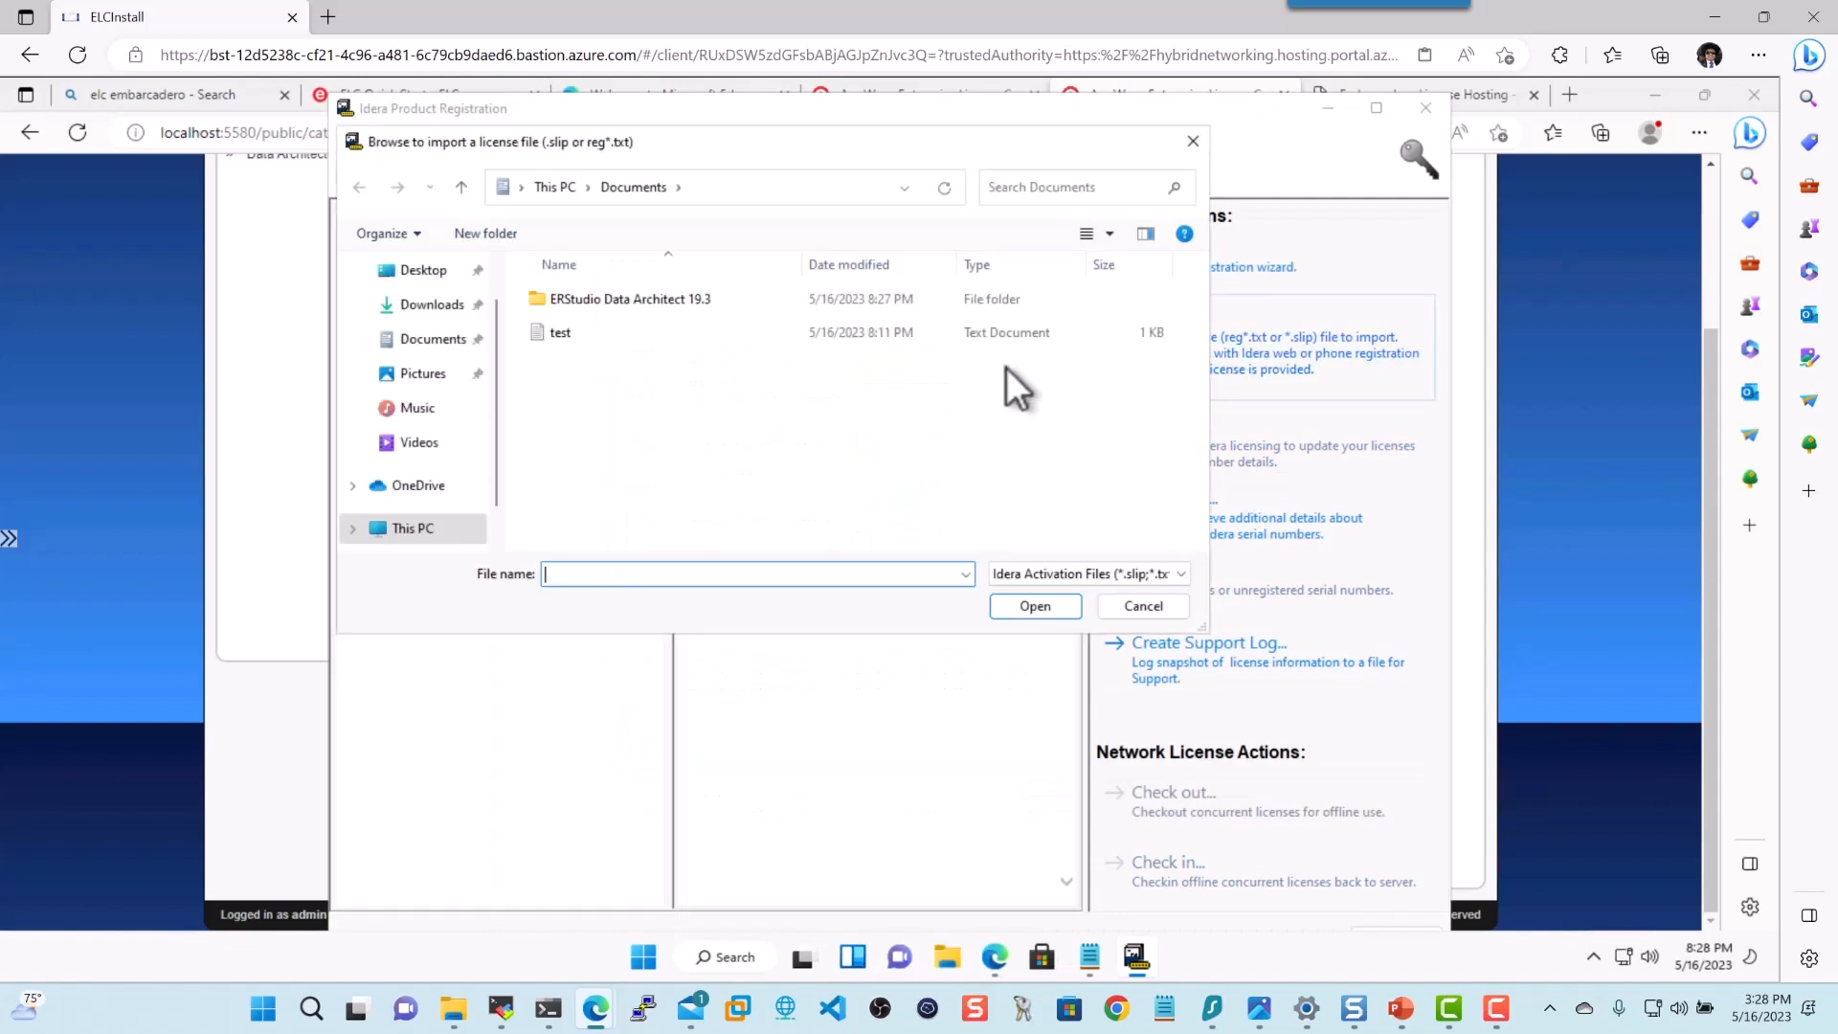
left_click(433, 304)
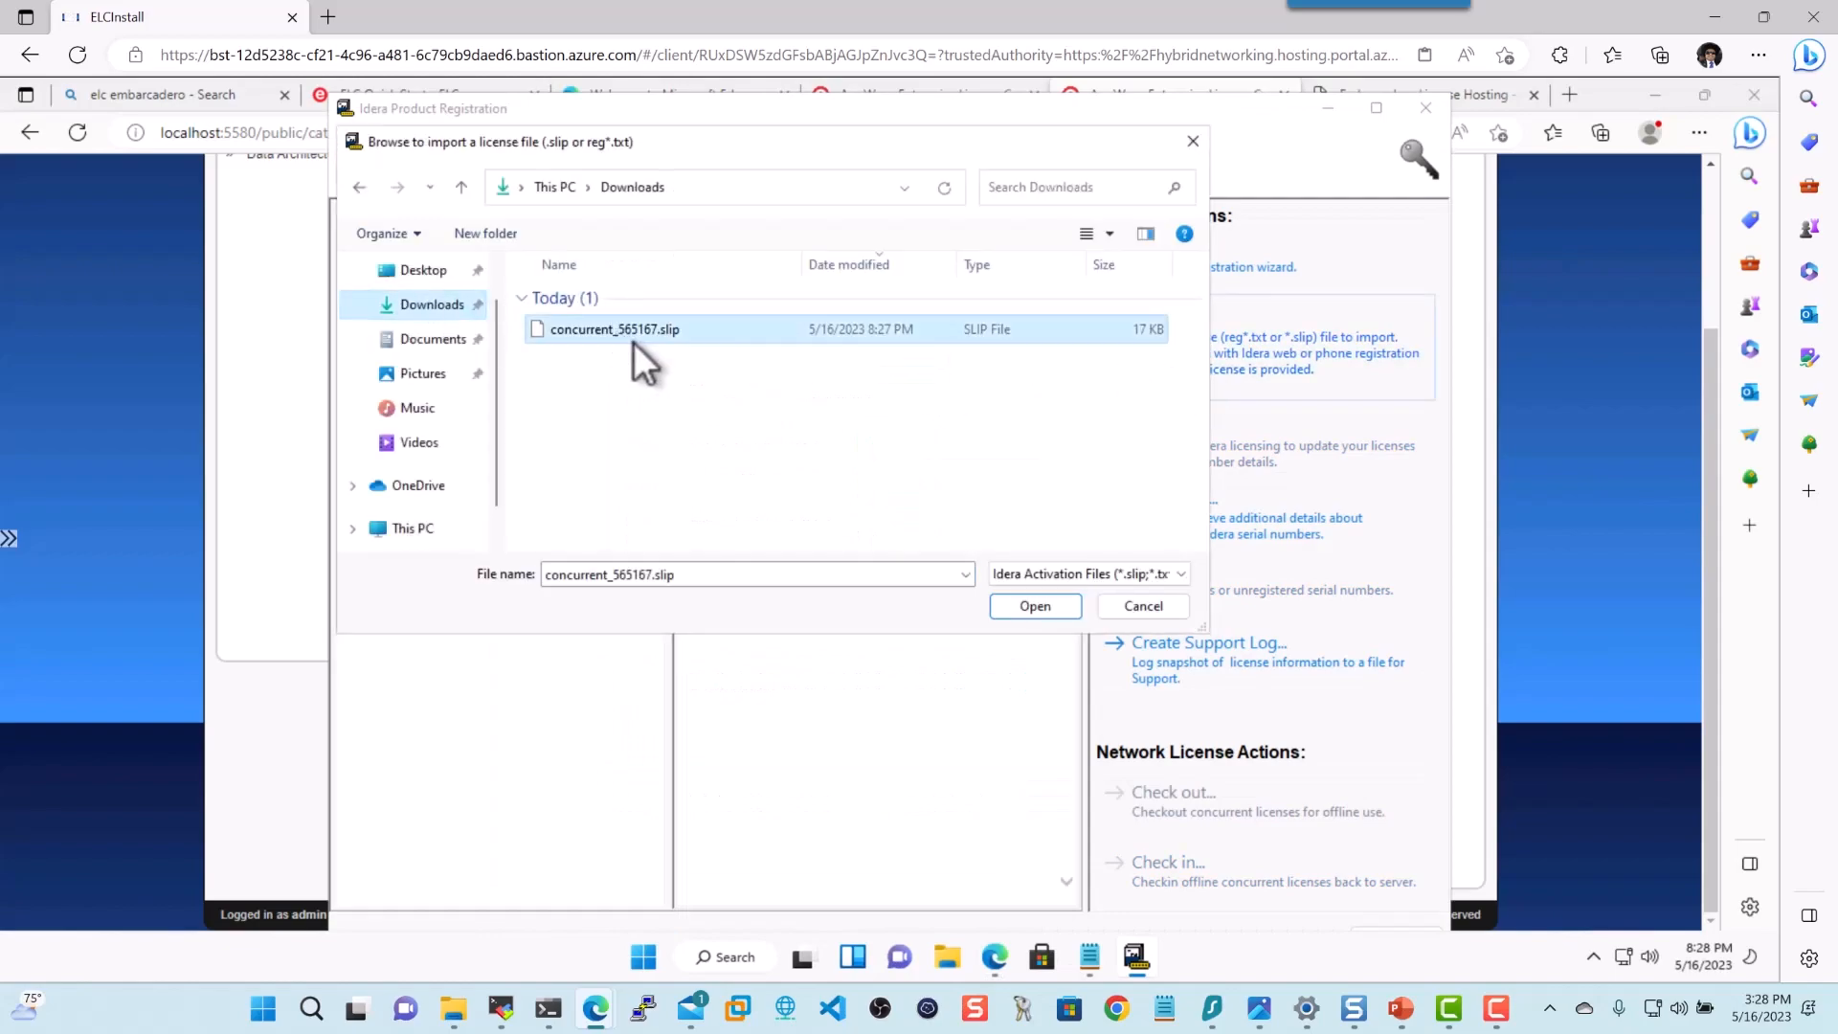
left_click(1034, 606)
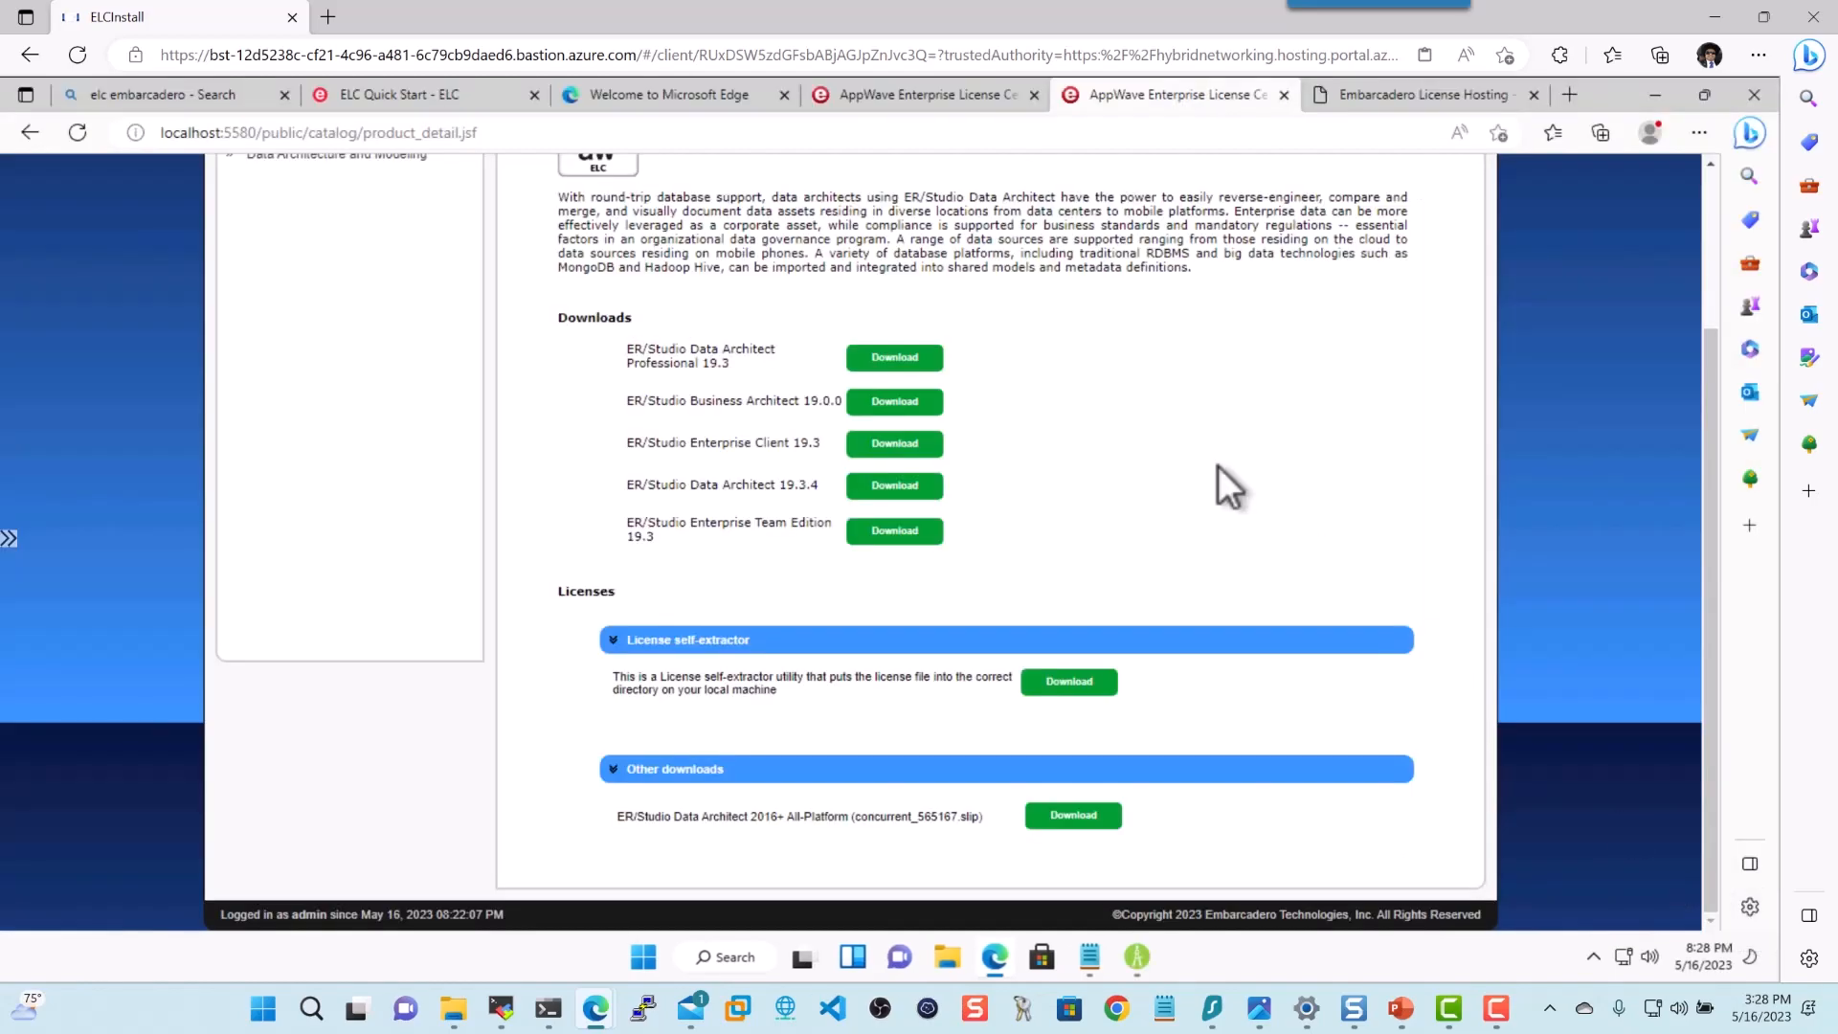
mouse_move(1155, 976)
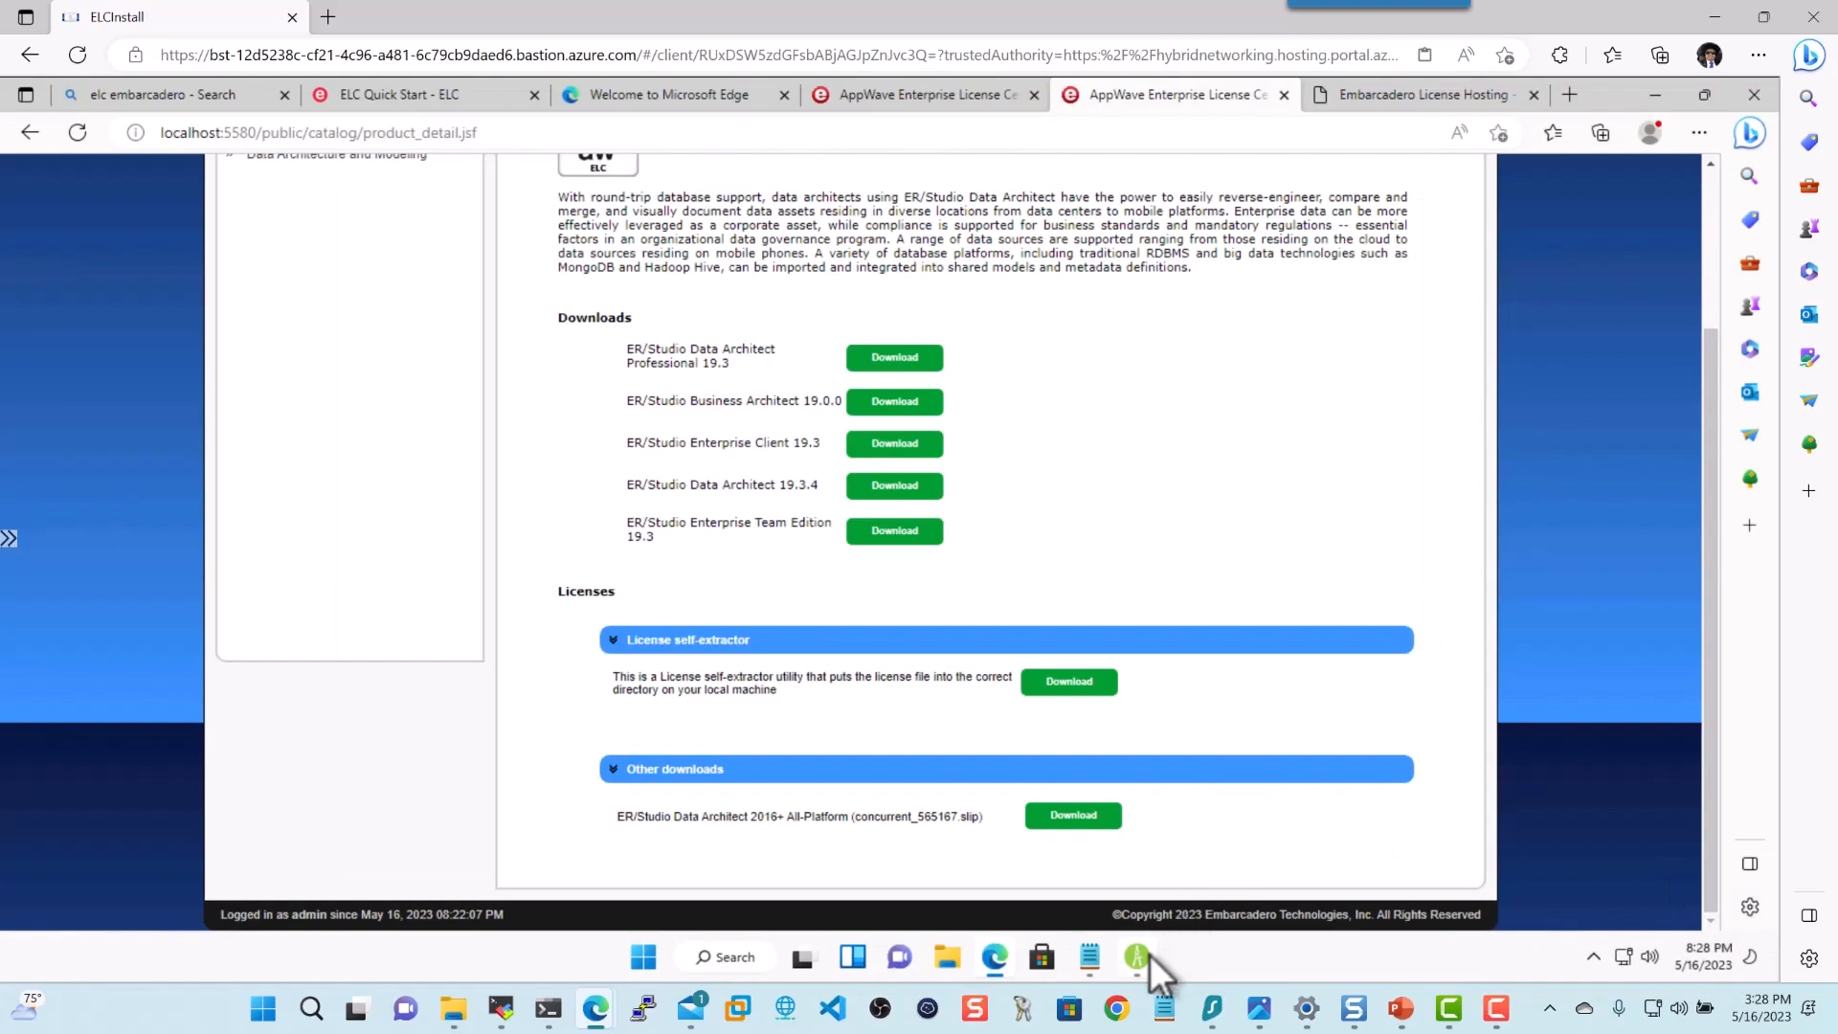
mouse_move(1119, 609)
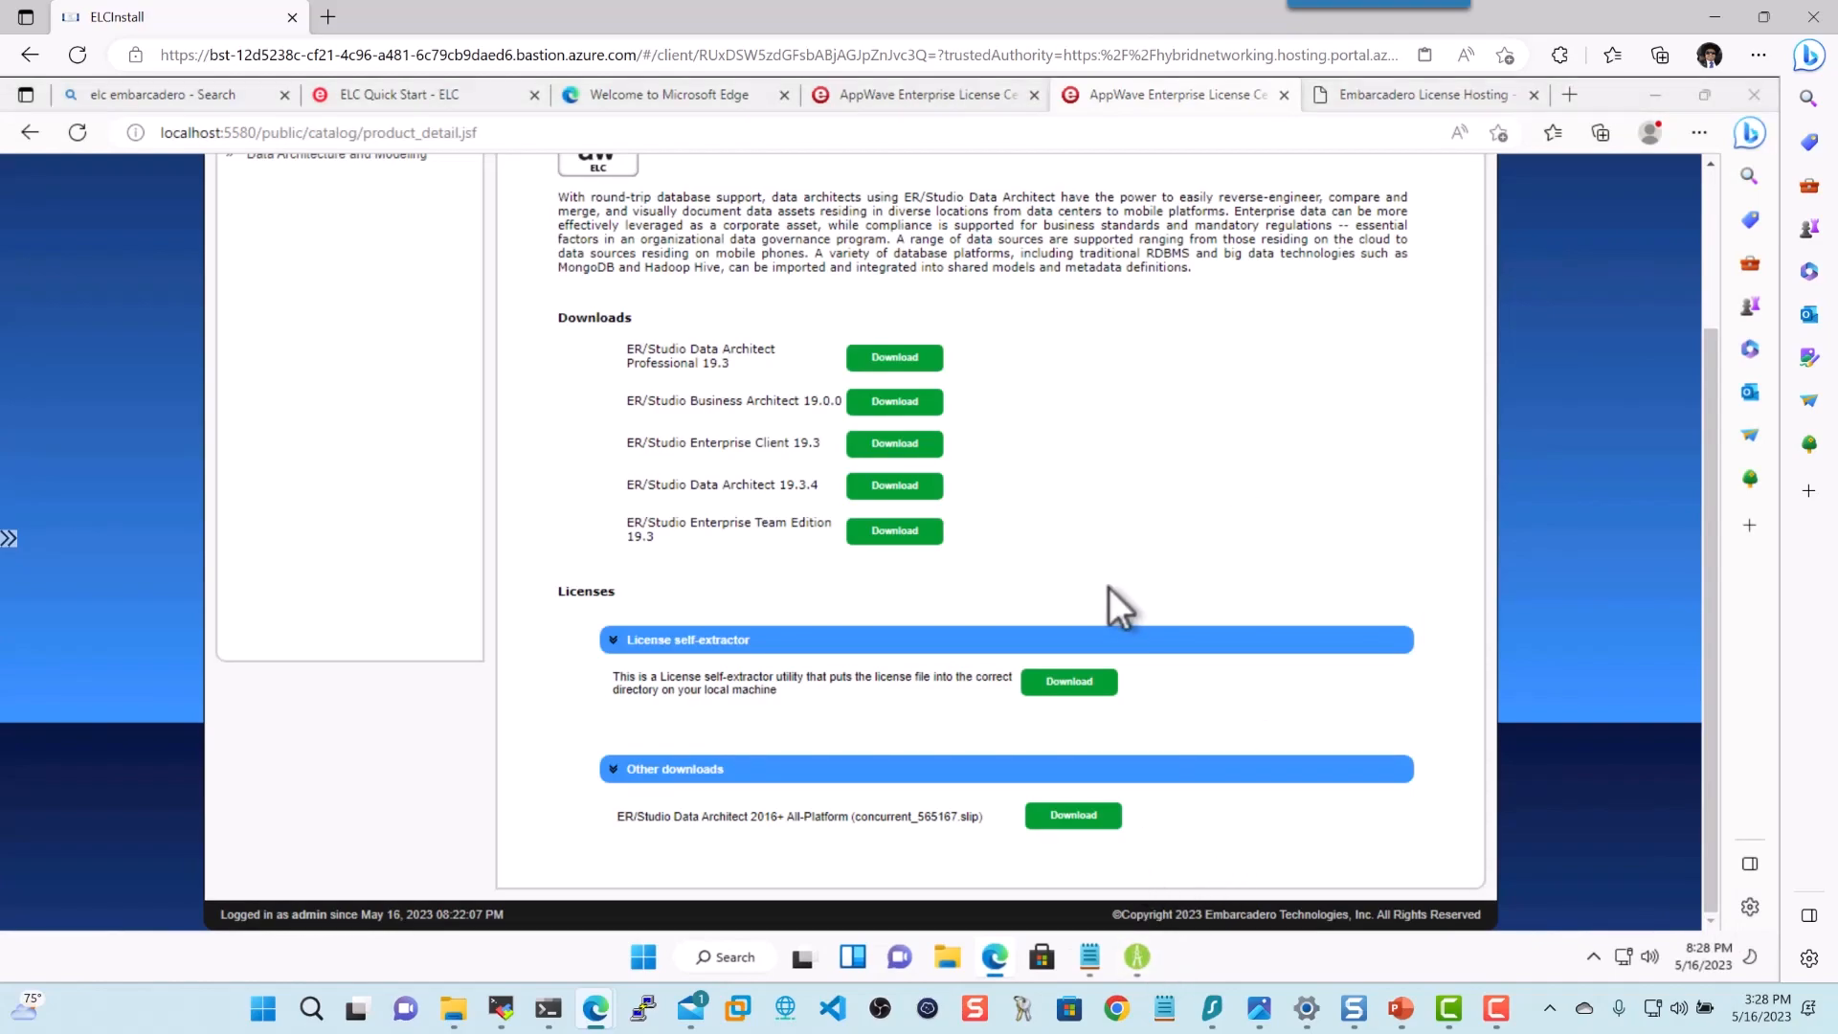
Check About ER/Studio Data Architect for a concurrent floating license, 14 days left
left_click(1071, 815)
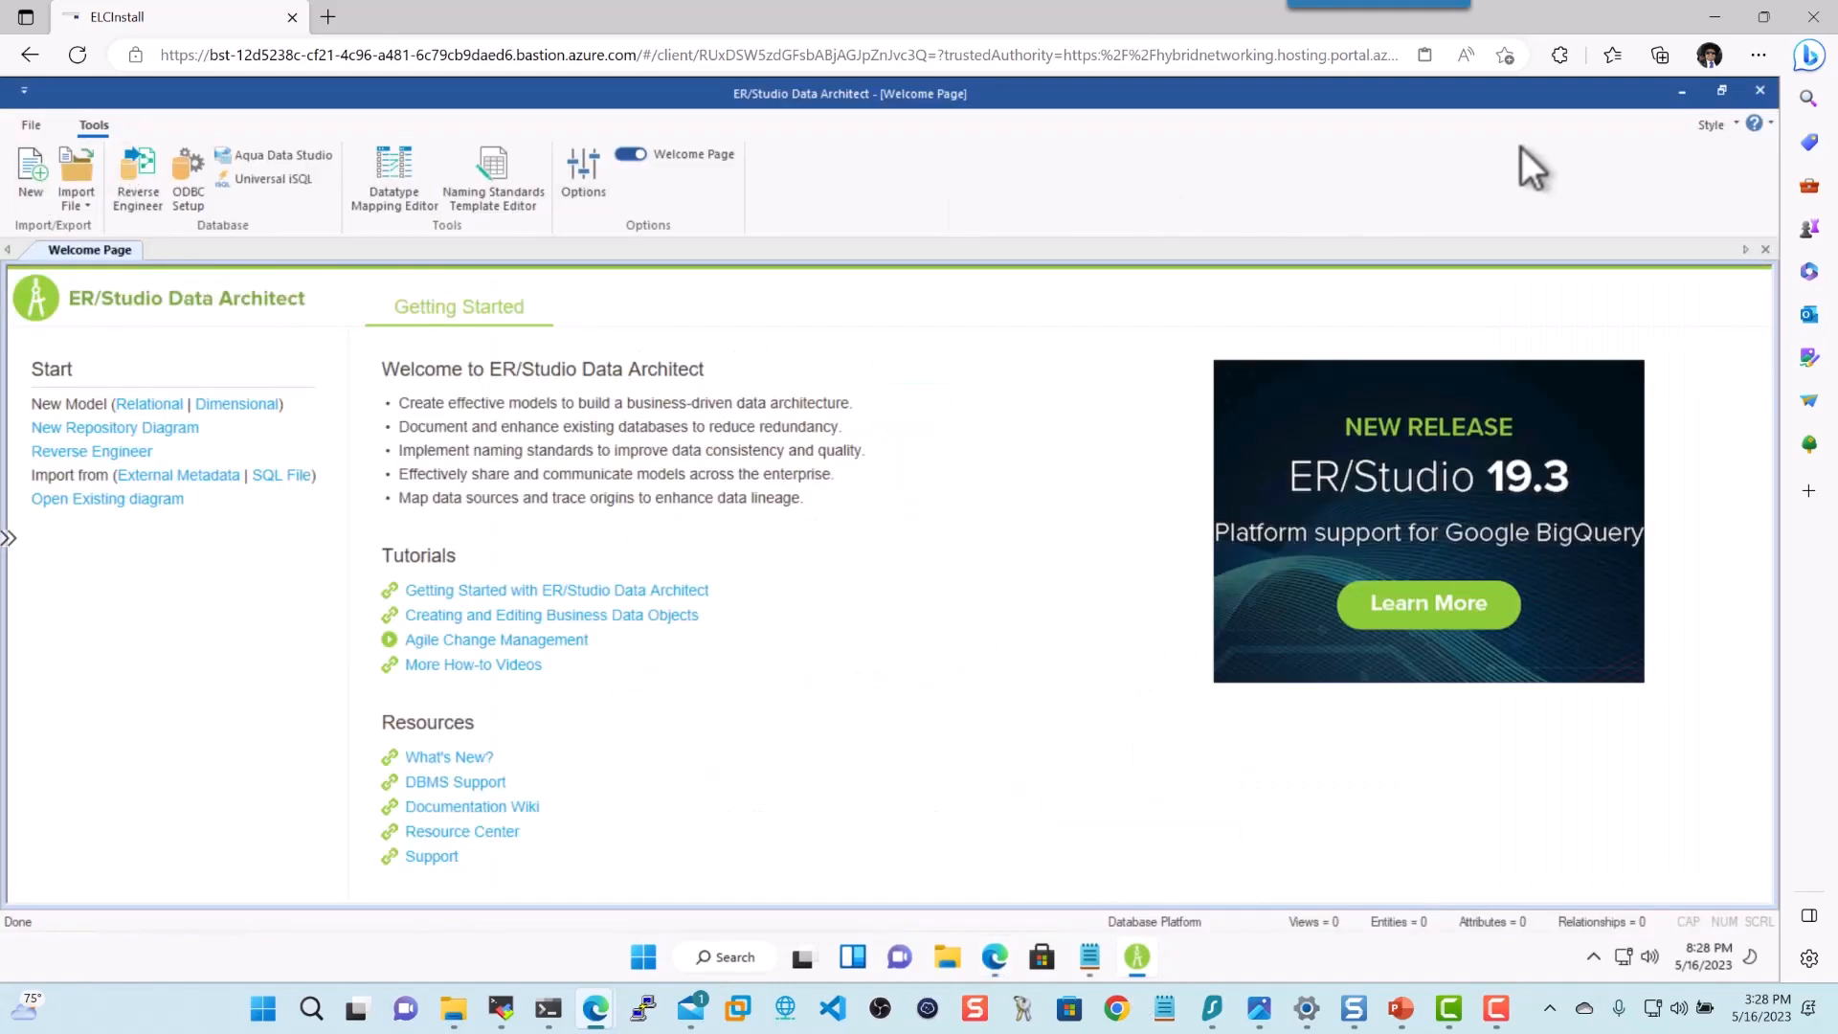
left_click(1754, 124)
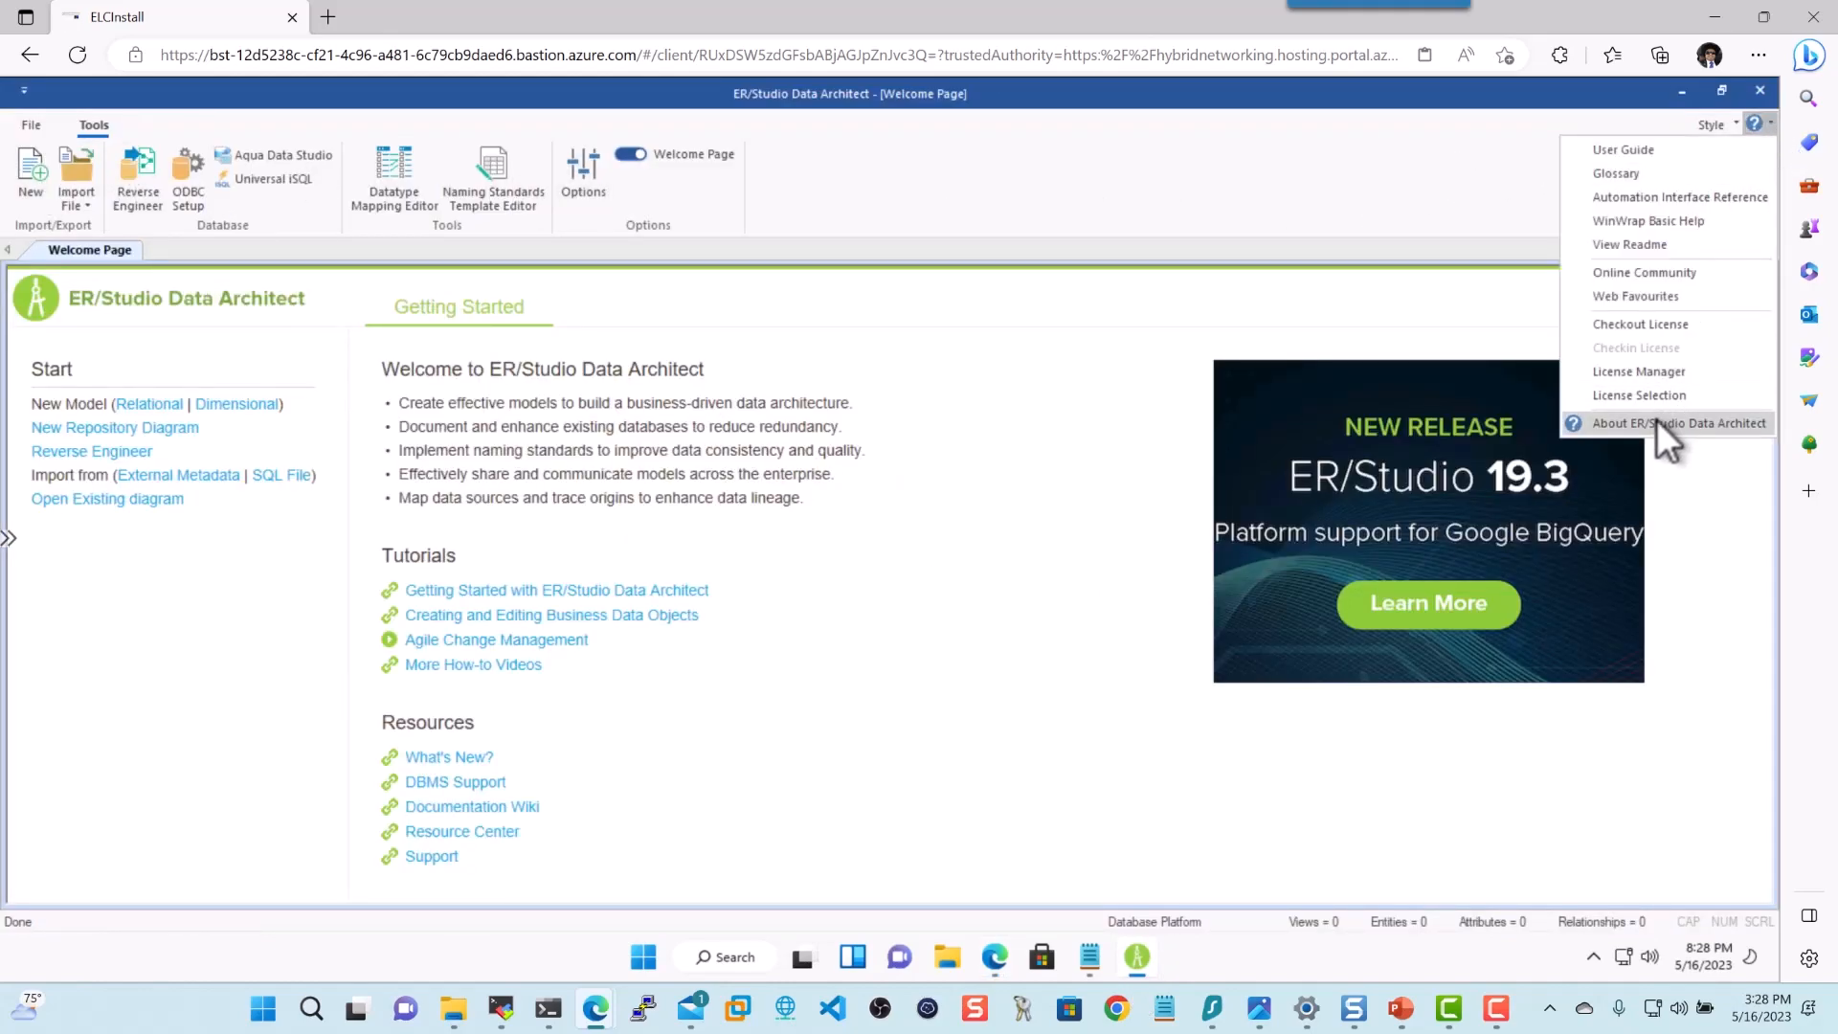
left_click(1678, 422)
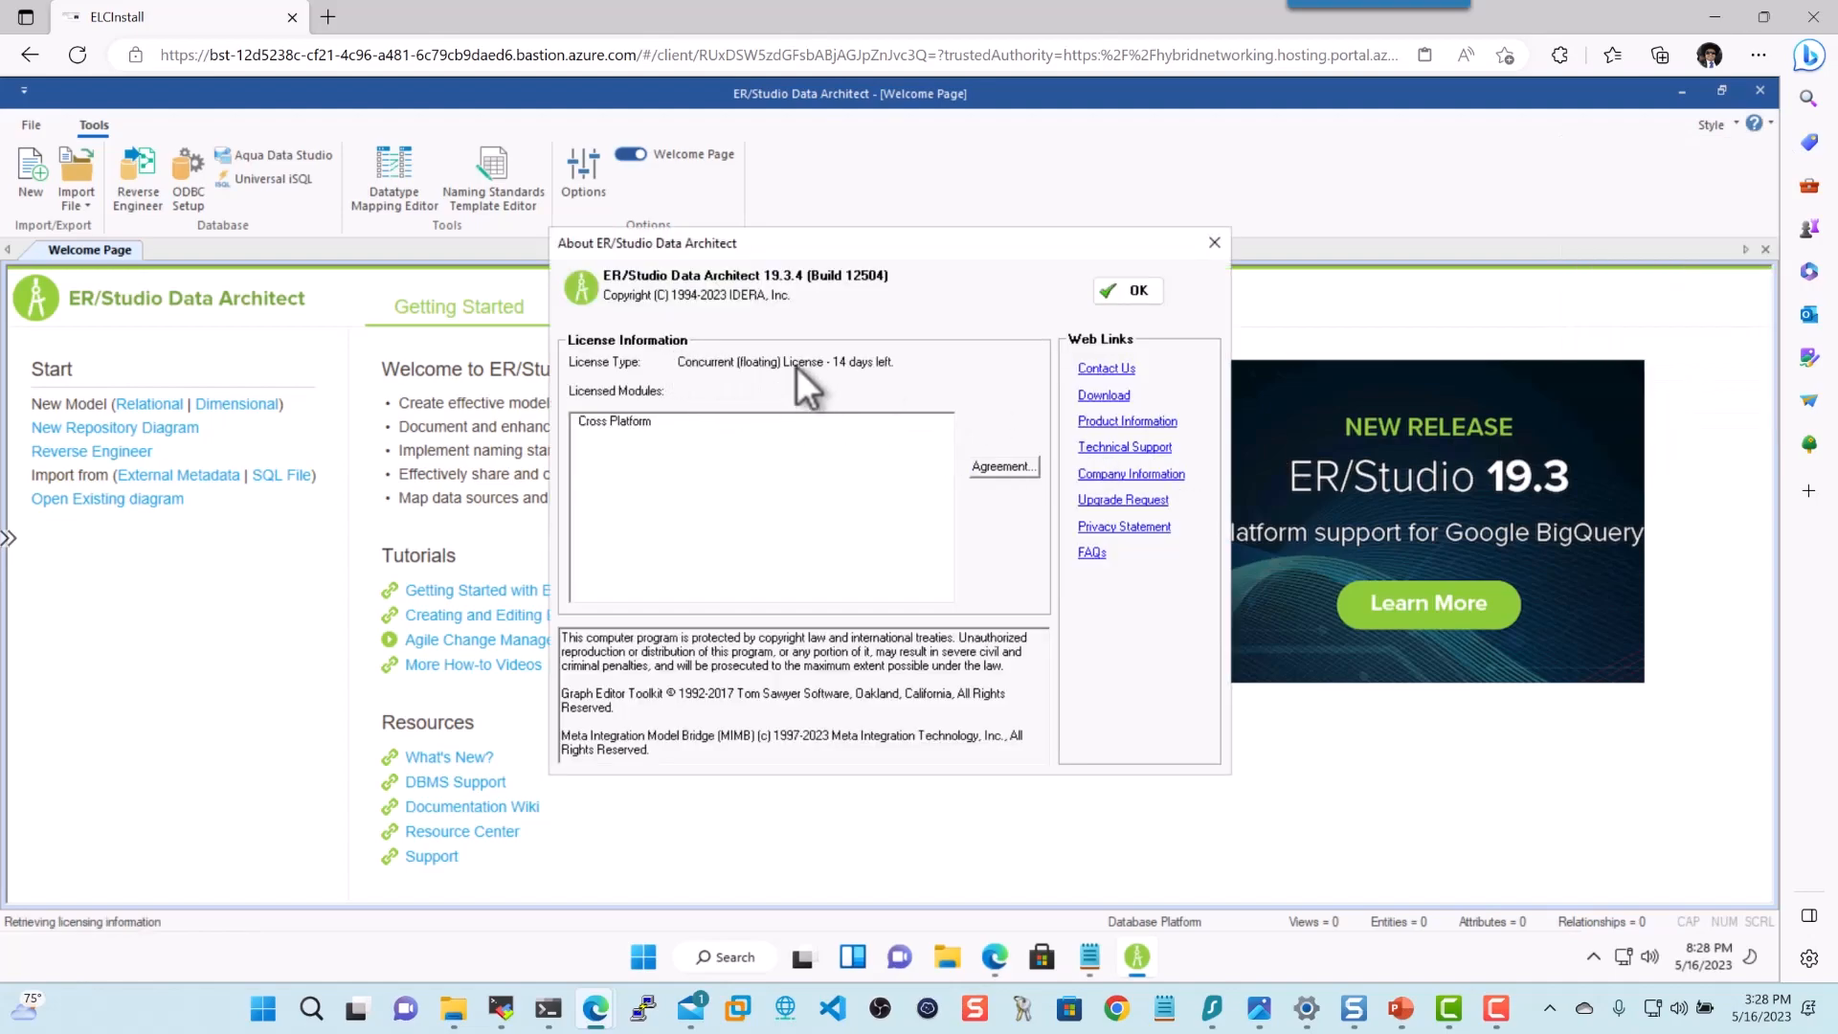
left_click(1126, 290)
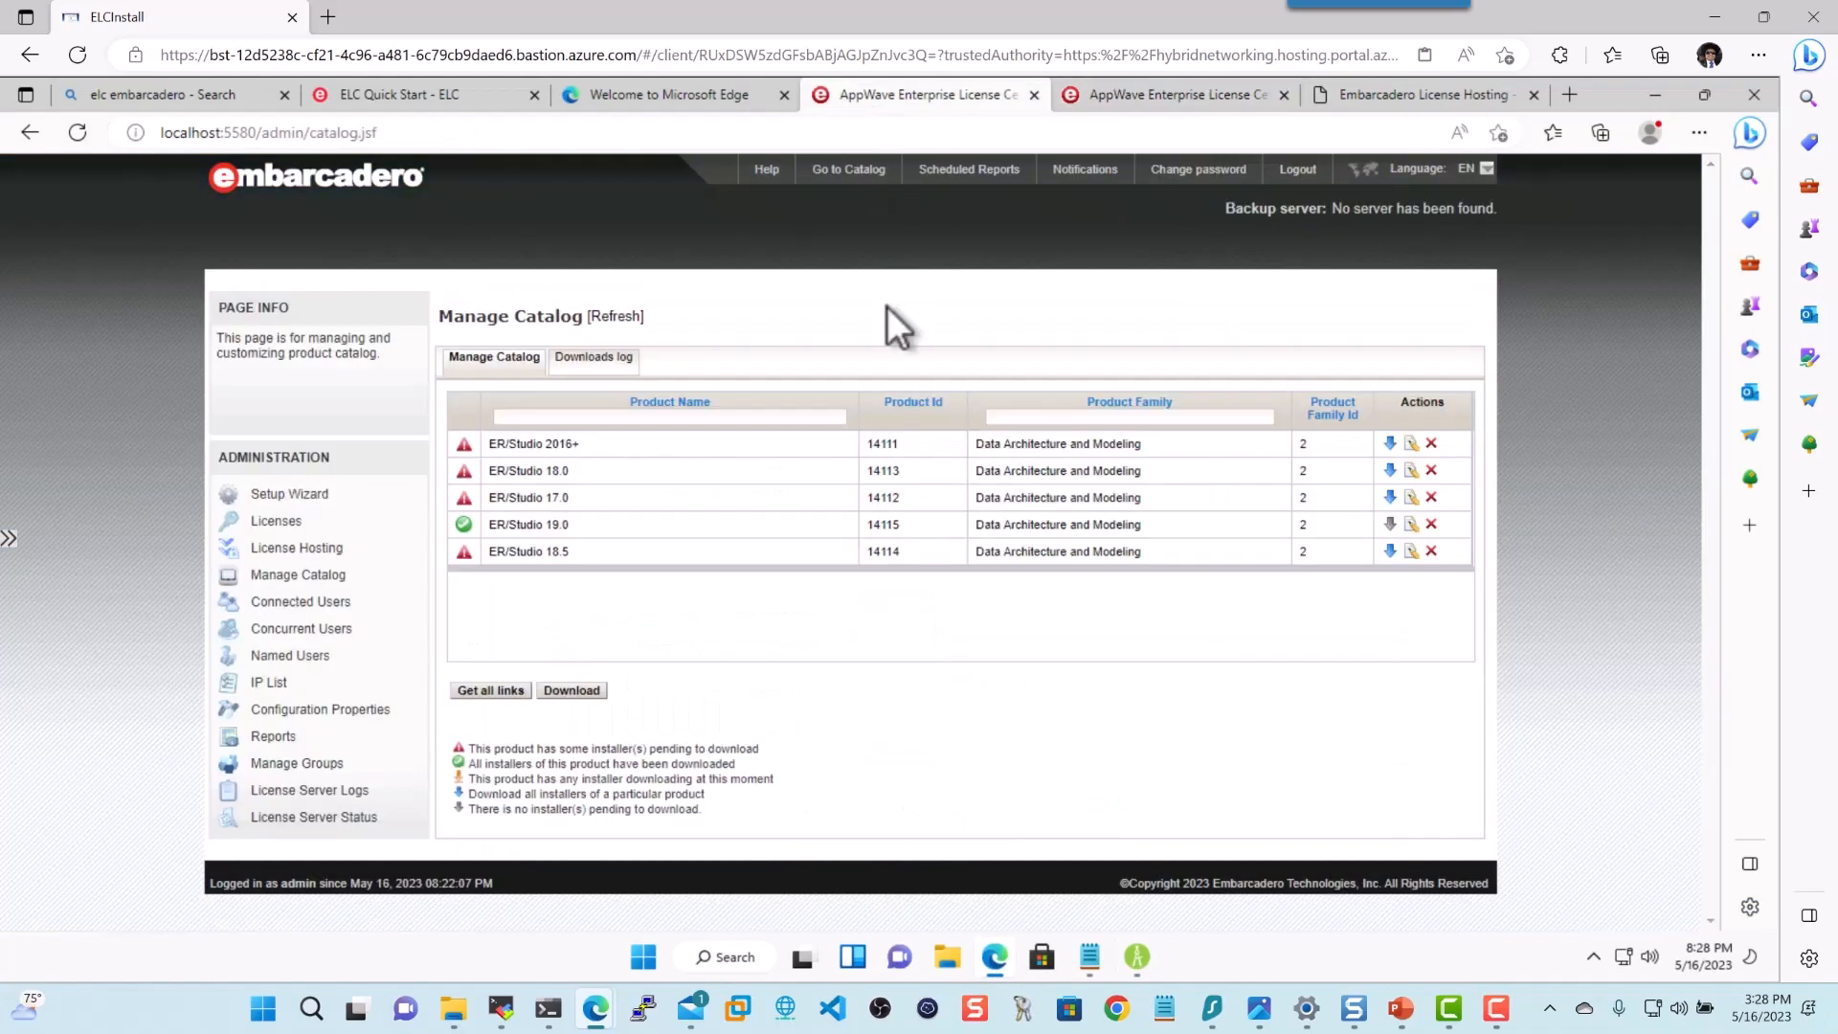
mouse_move(300, 601)
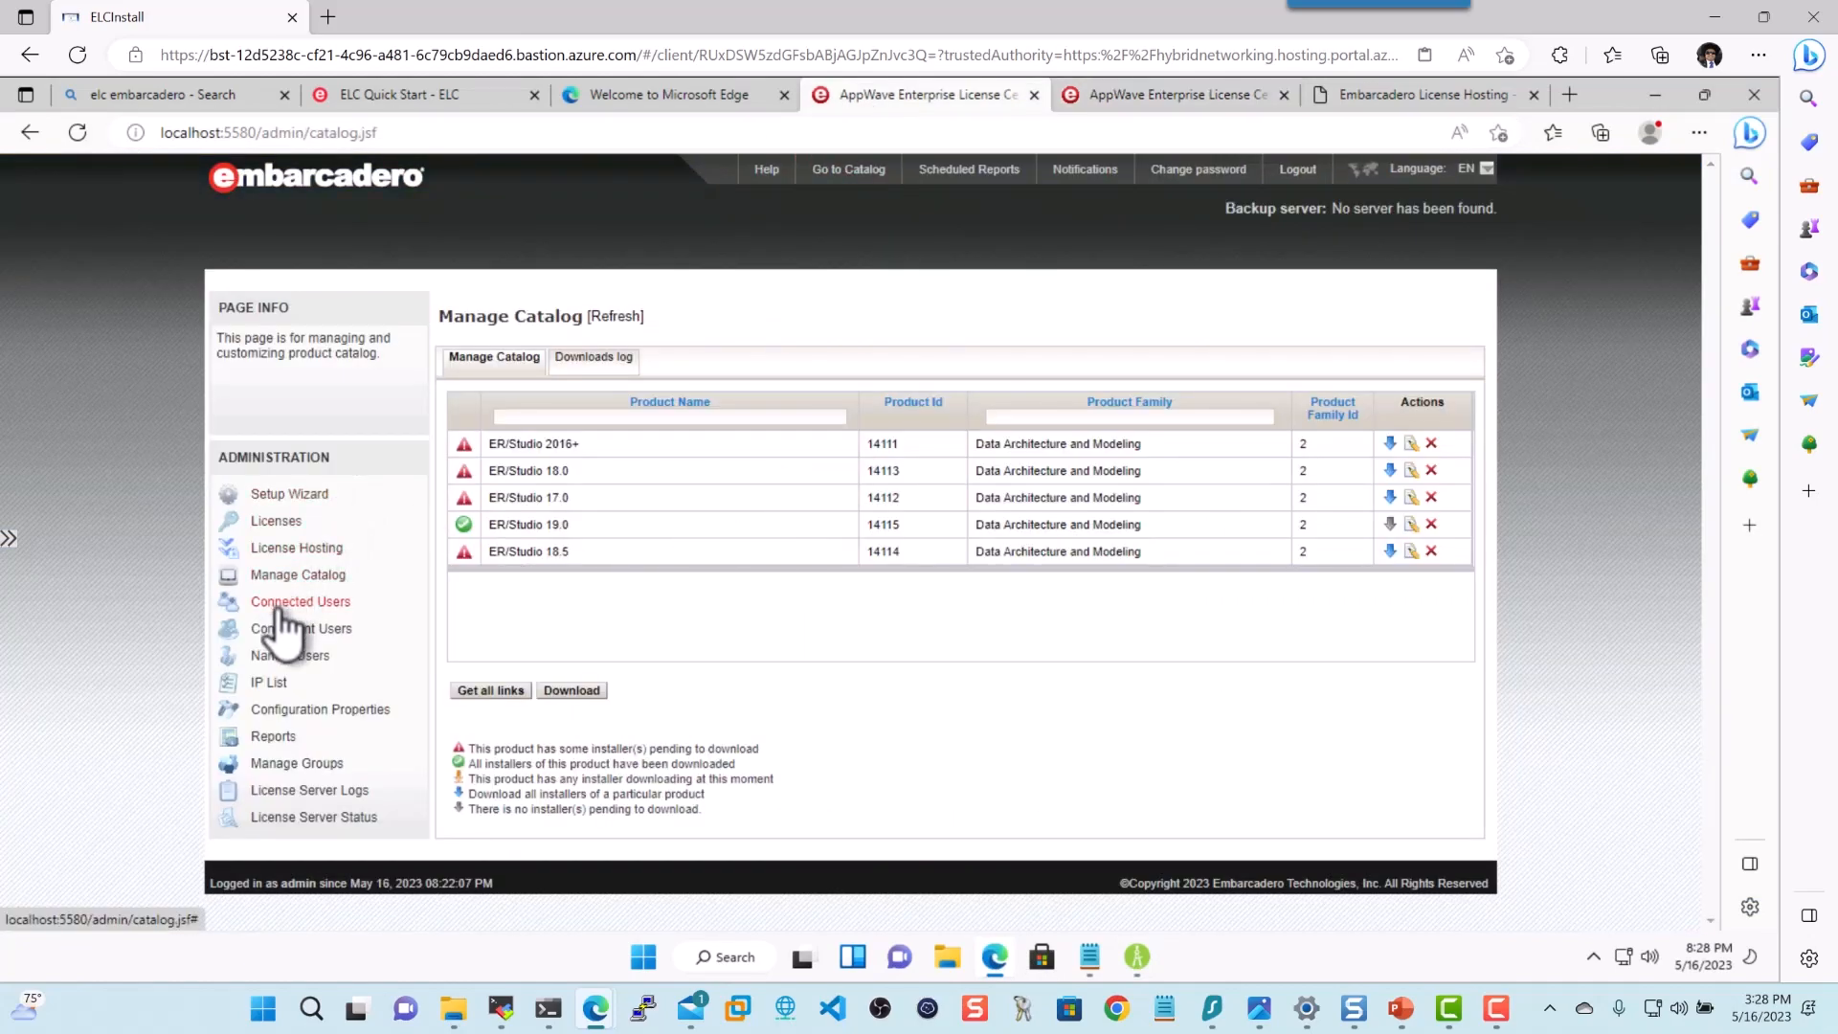
Review elcadmin's two online Data Architect licenses in Connected Users, then return to PowerPoint
left_click(300, 601)
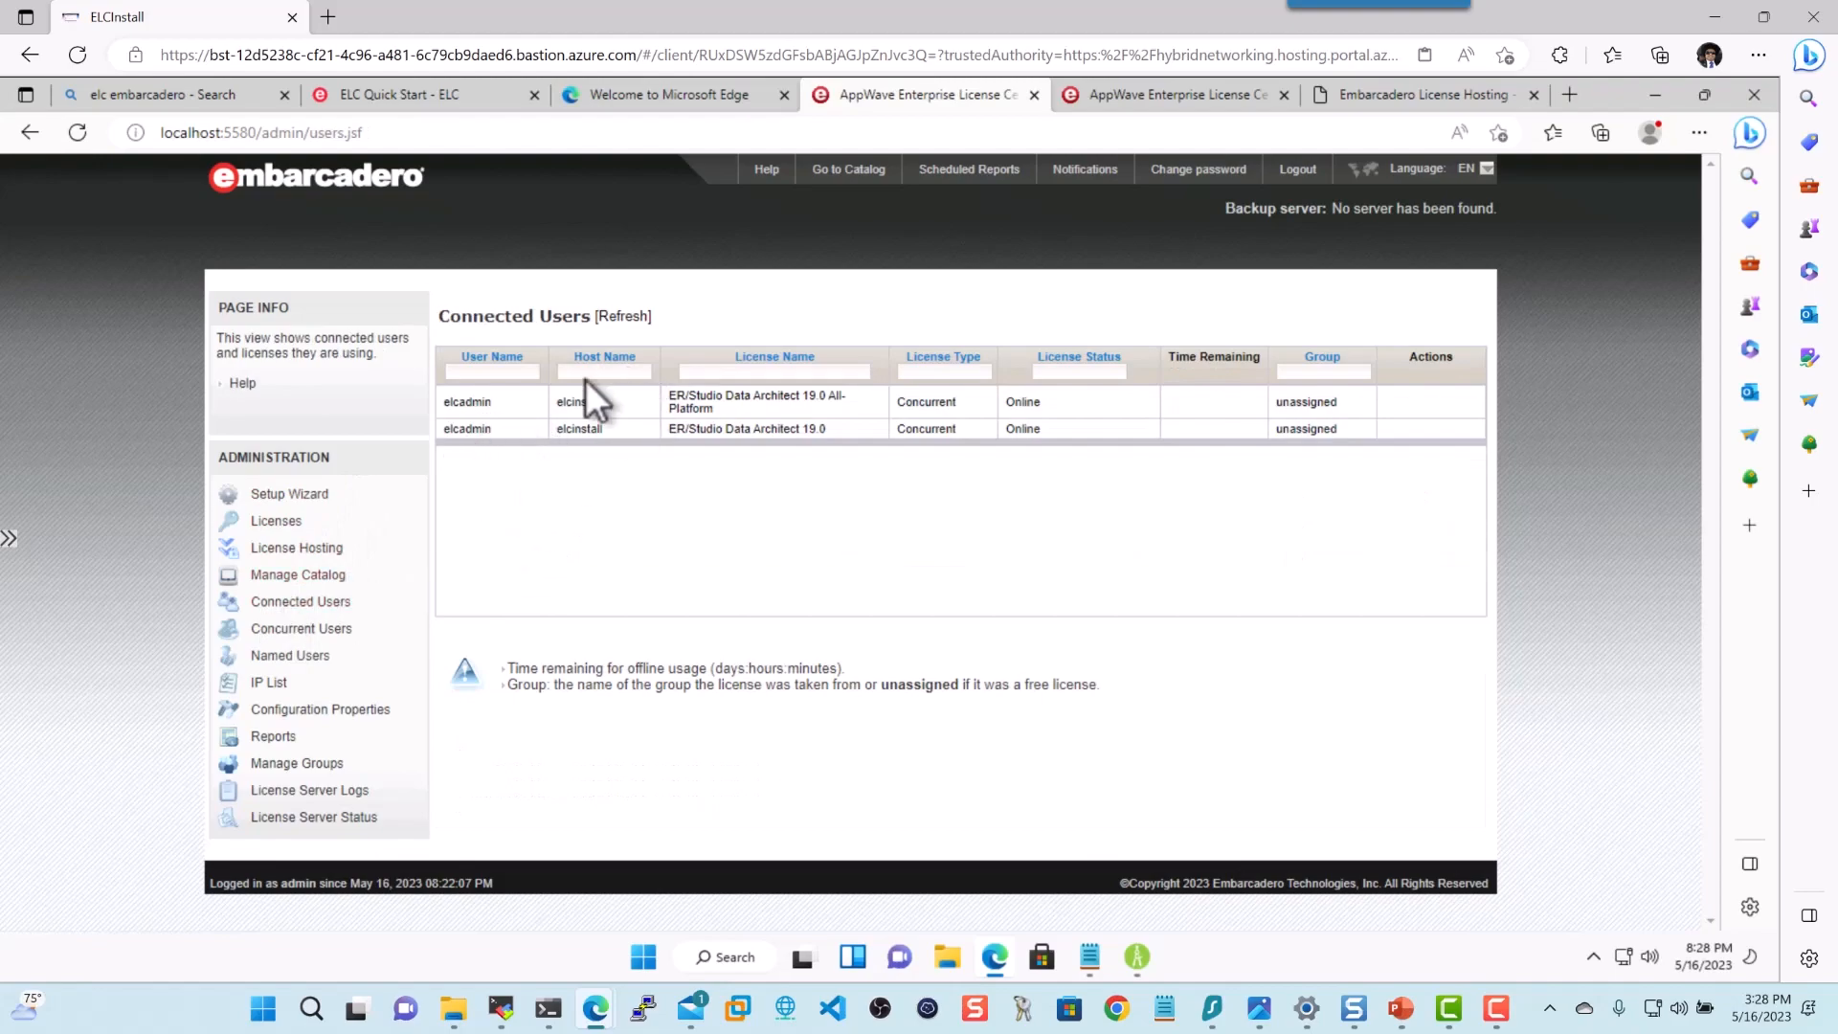
mouse_move(1032, 451)
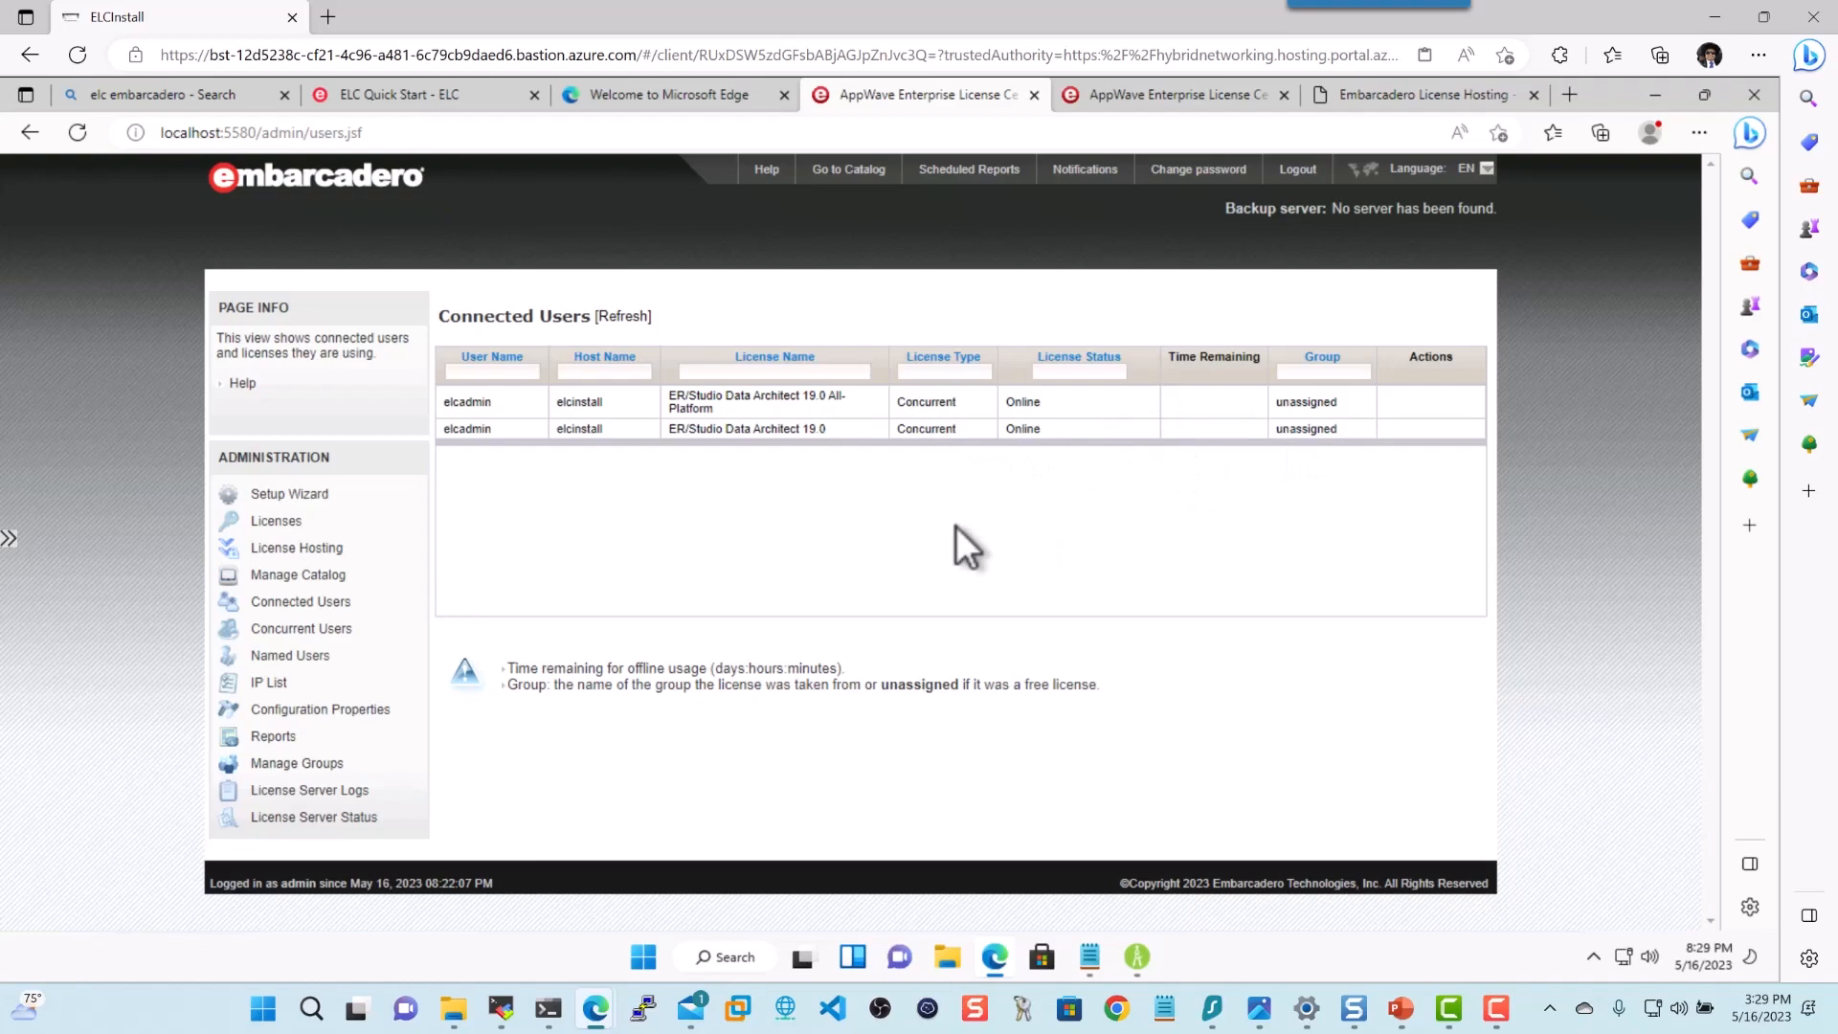
mouse_move(1166, 615)
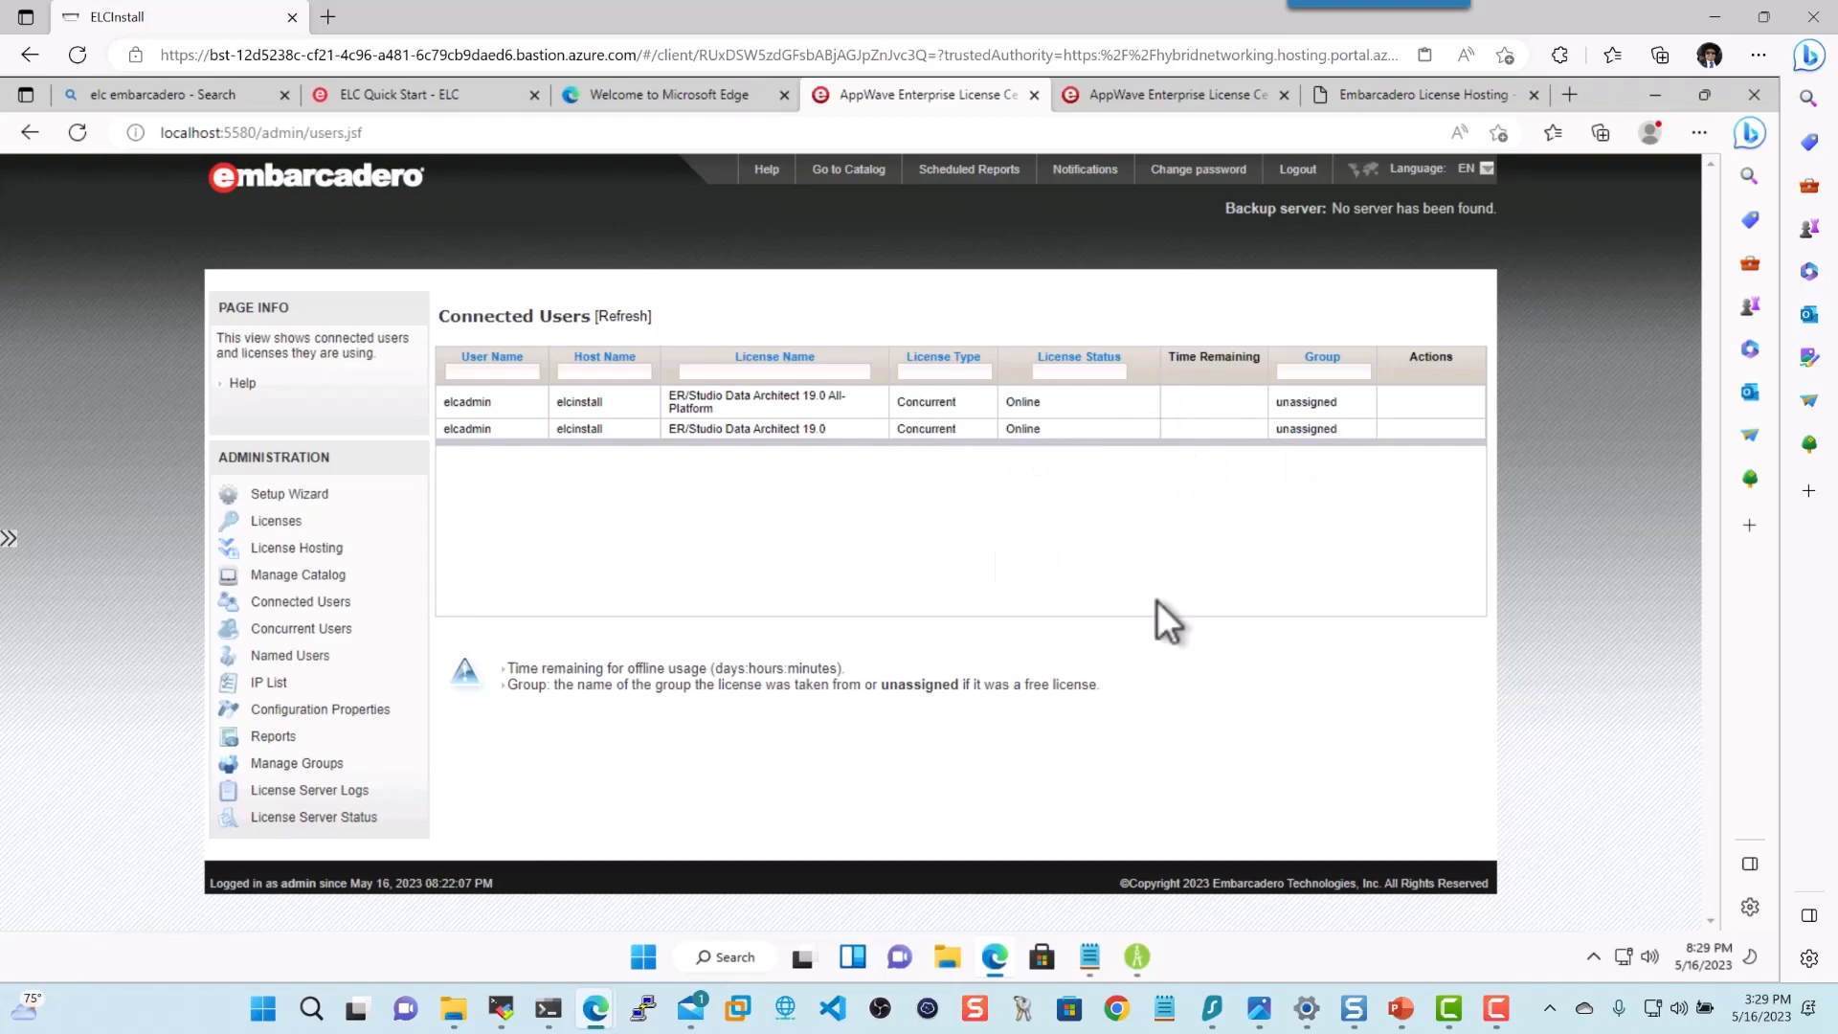
left_click(1400, 1008)
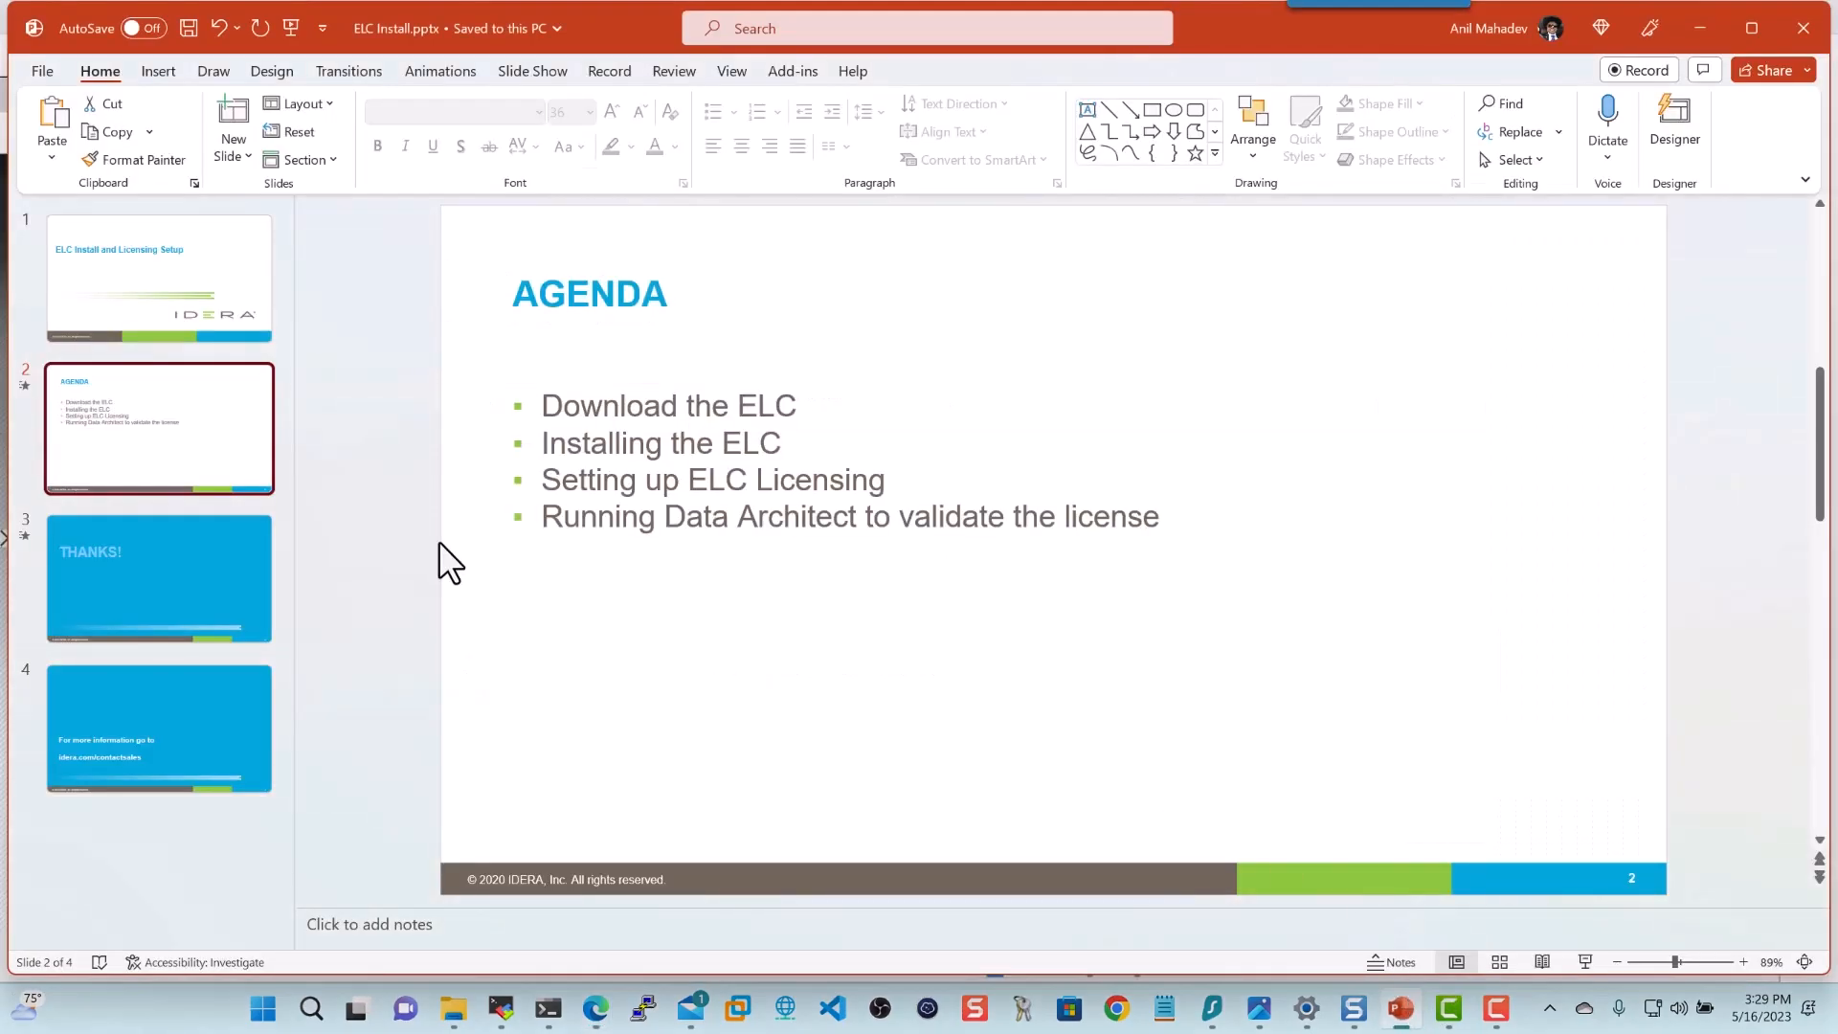
Show the THANKS! slide, then the final idera.com/contactsales slide
left_click(157, 578)
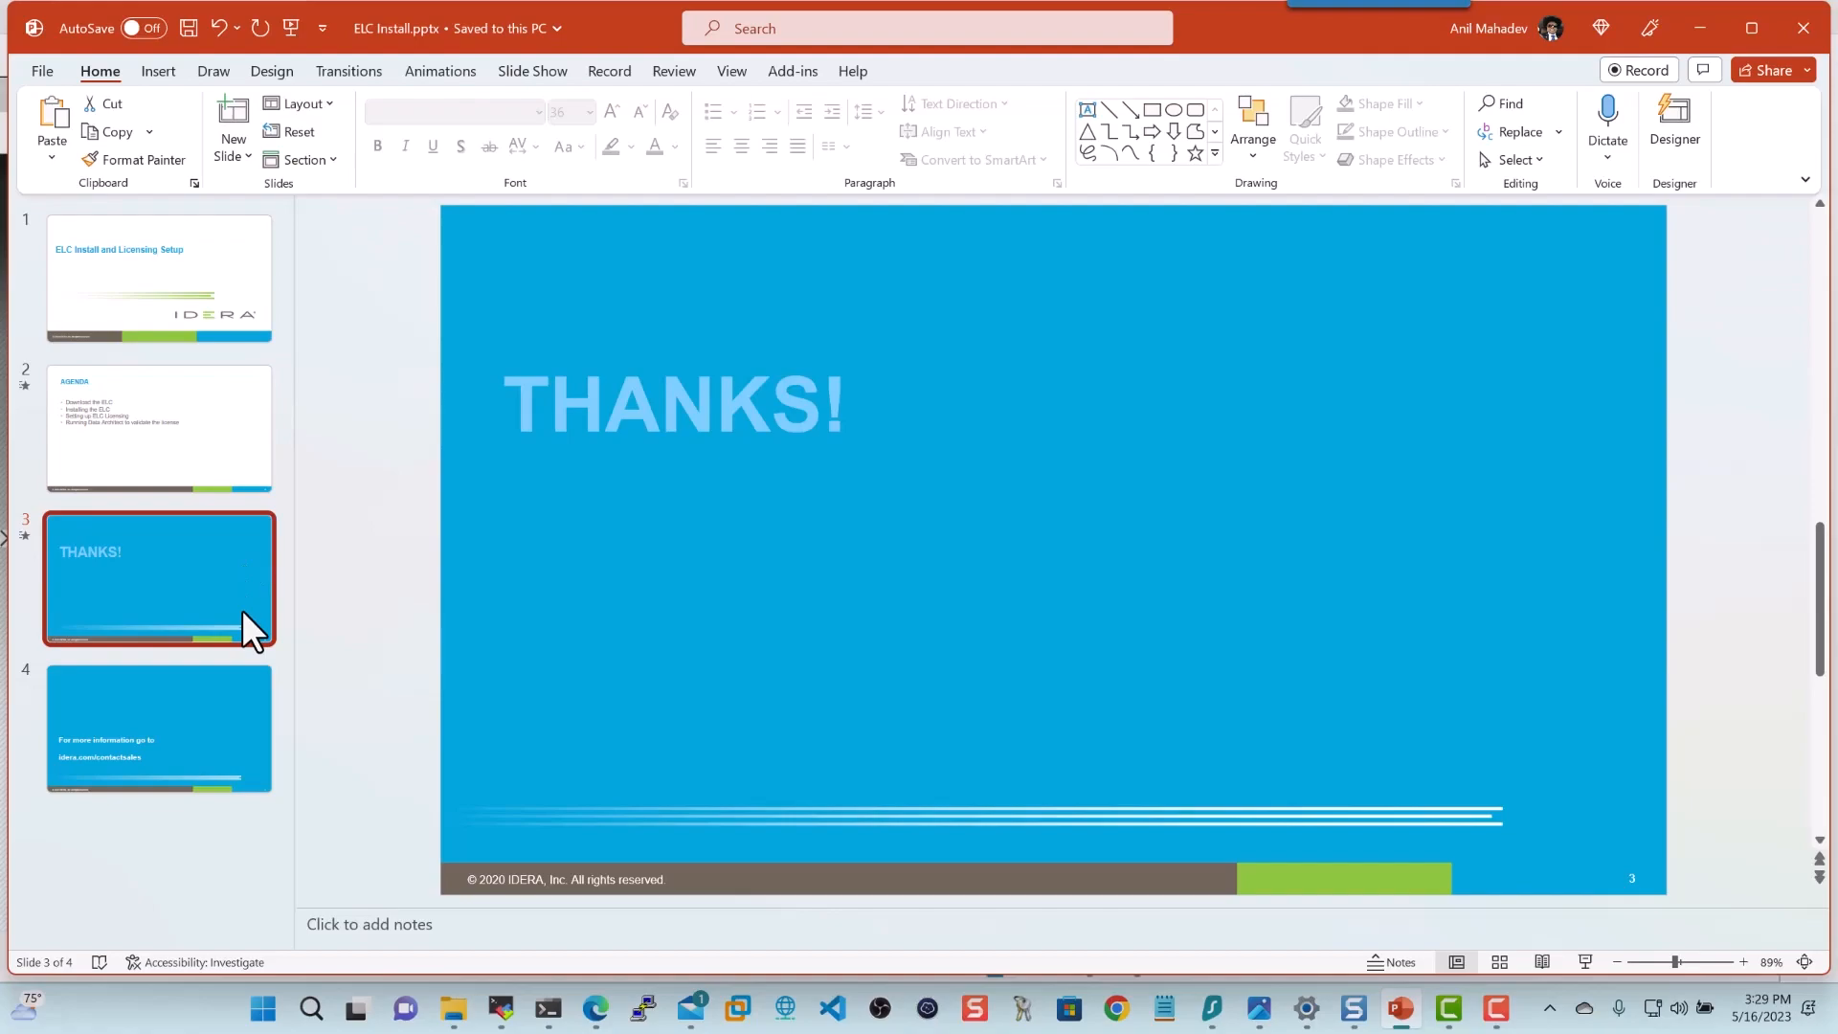
left_click(158, 726)
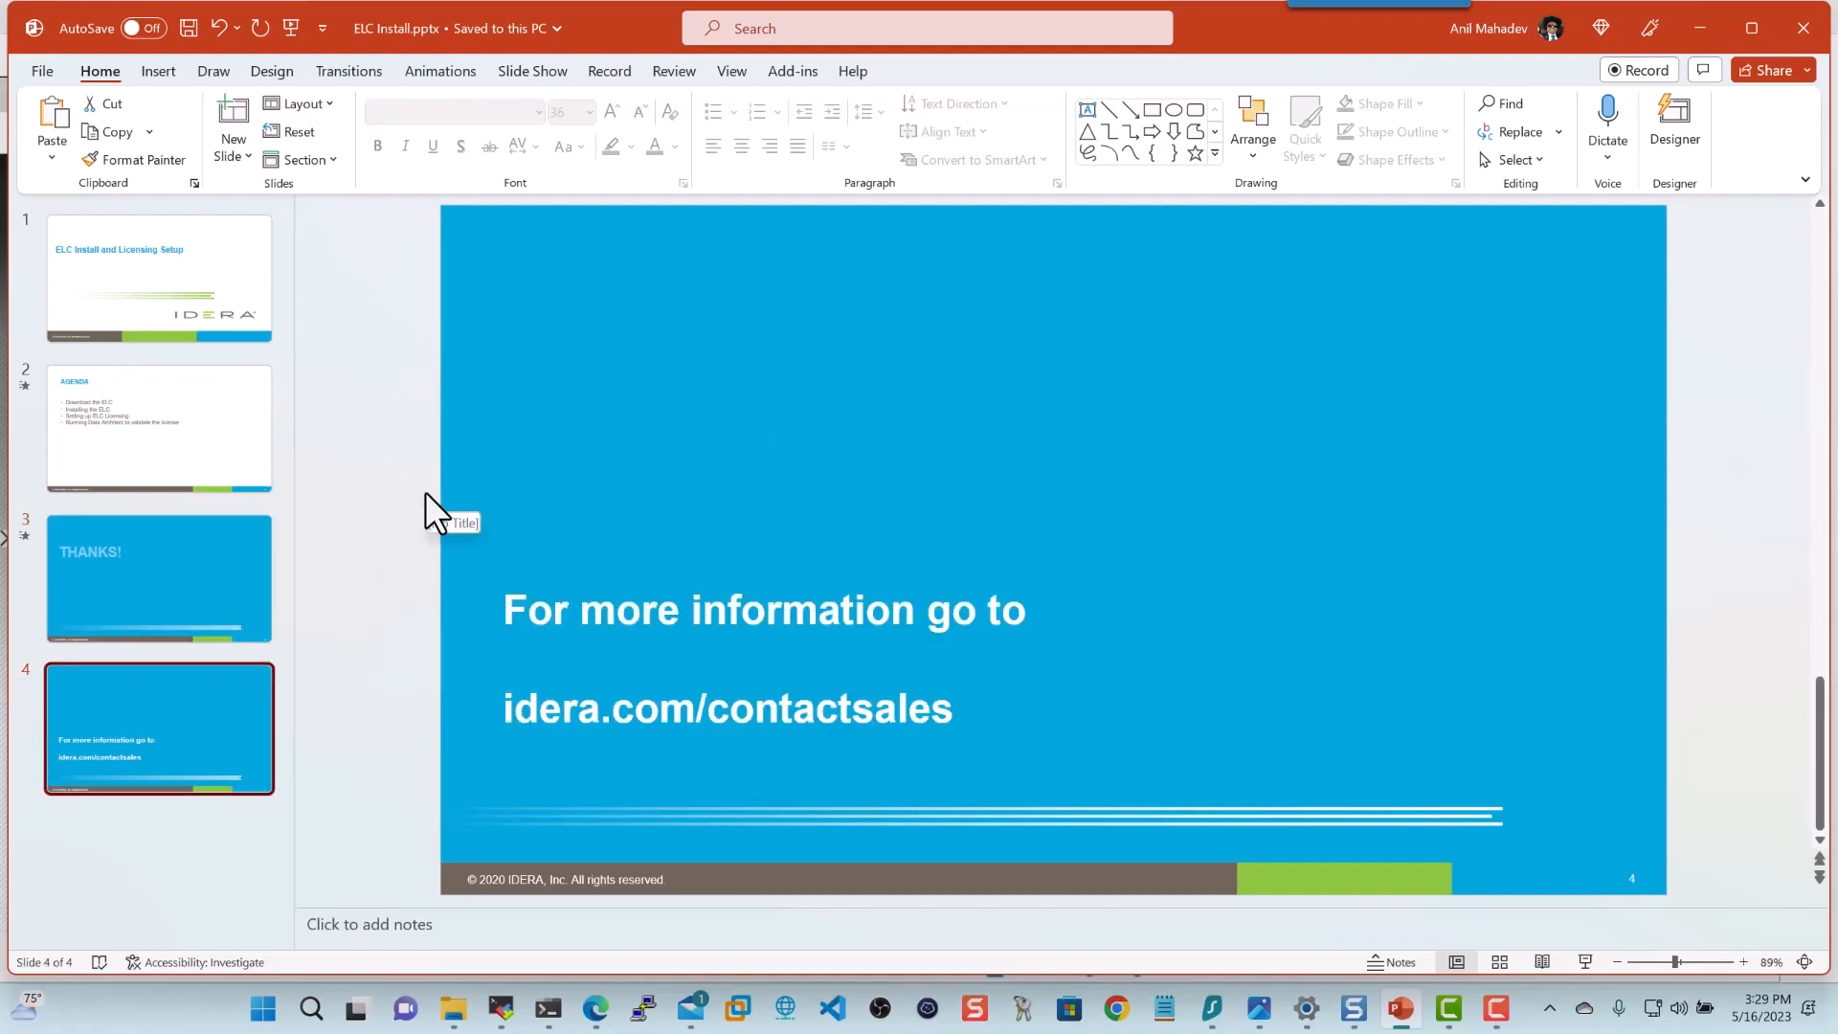
mouse_move(672, 455)
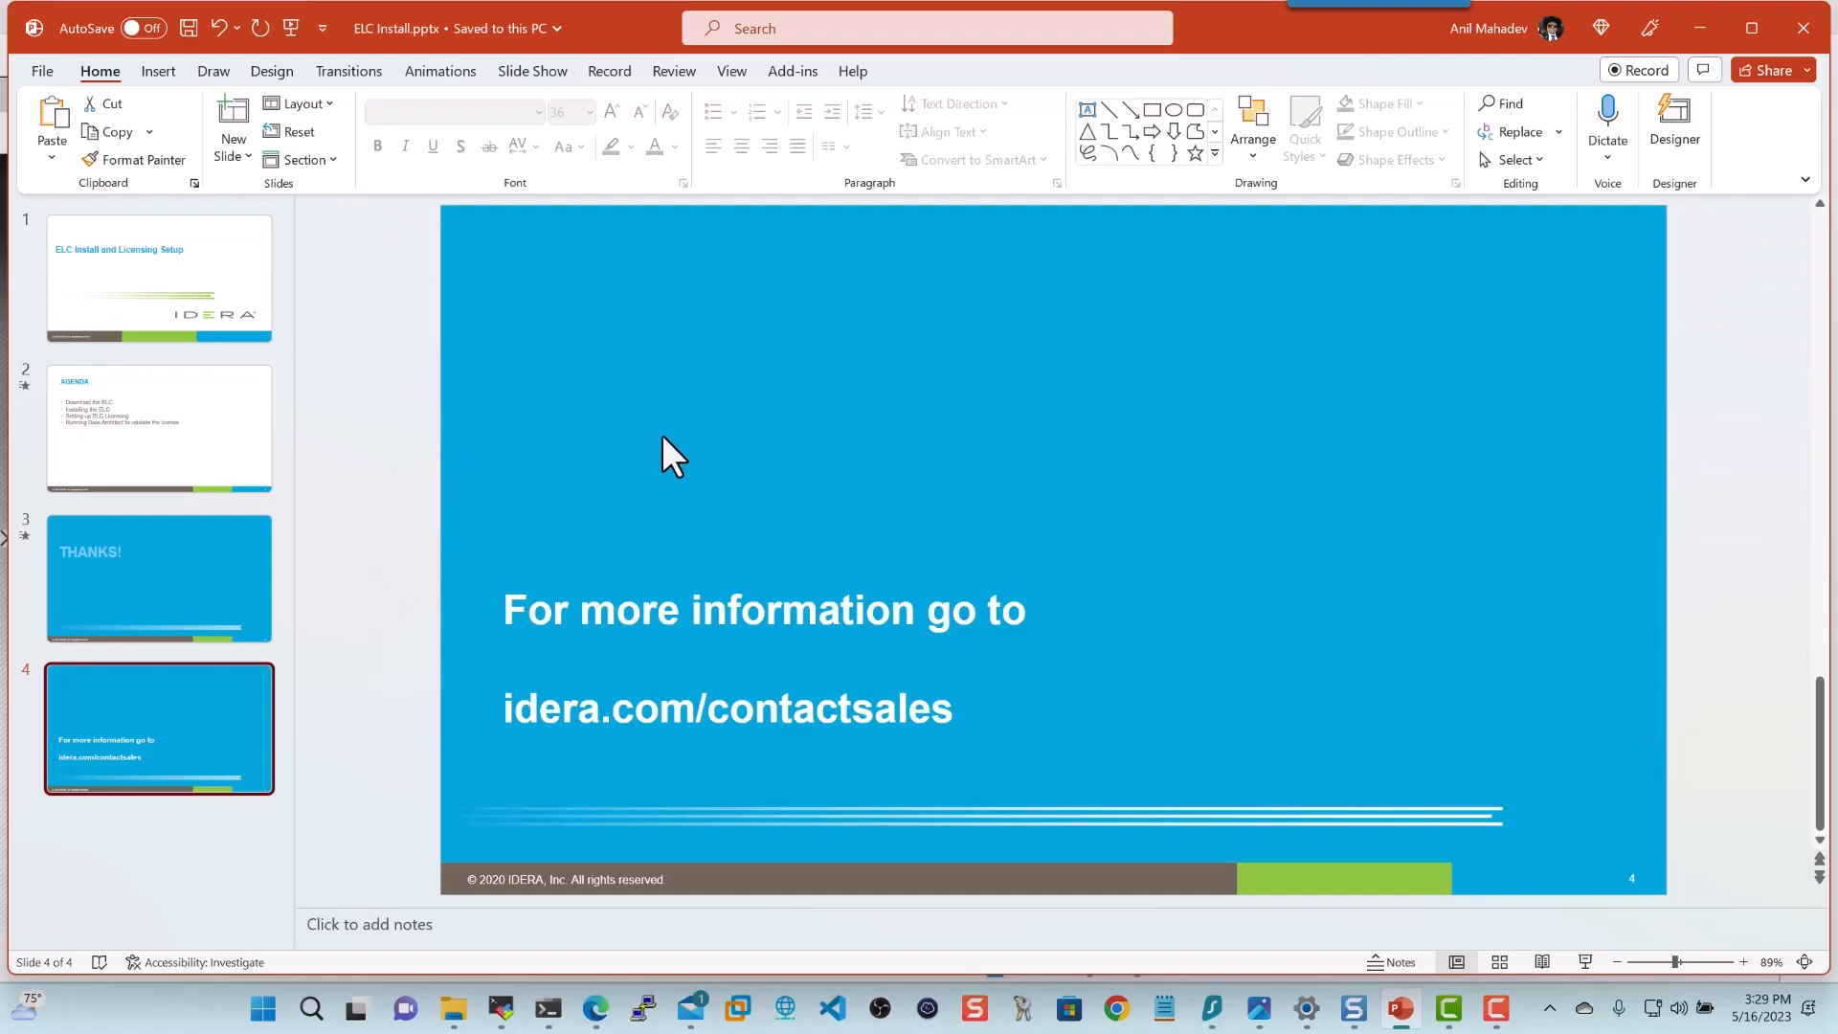
mouse_move(1536, 524)
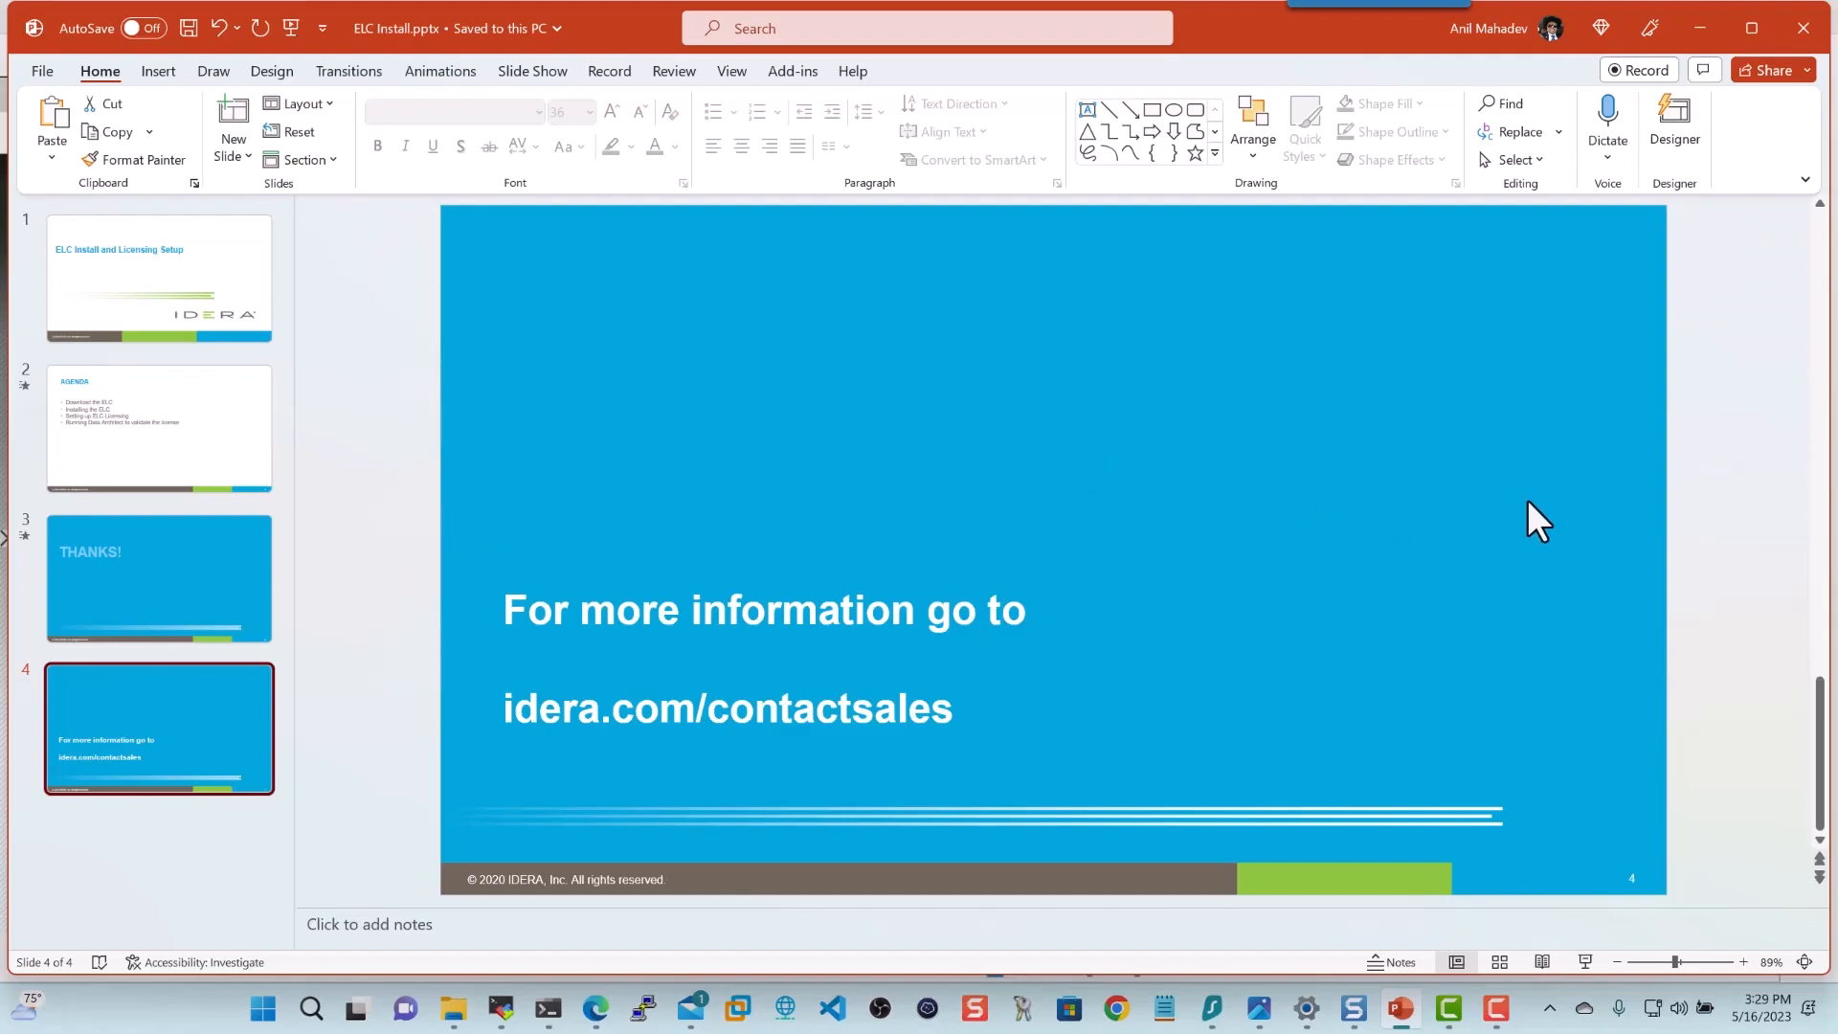